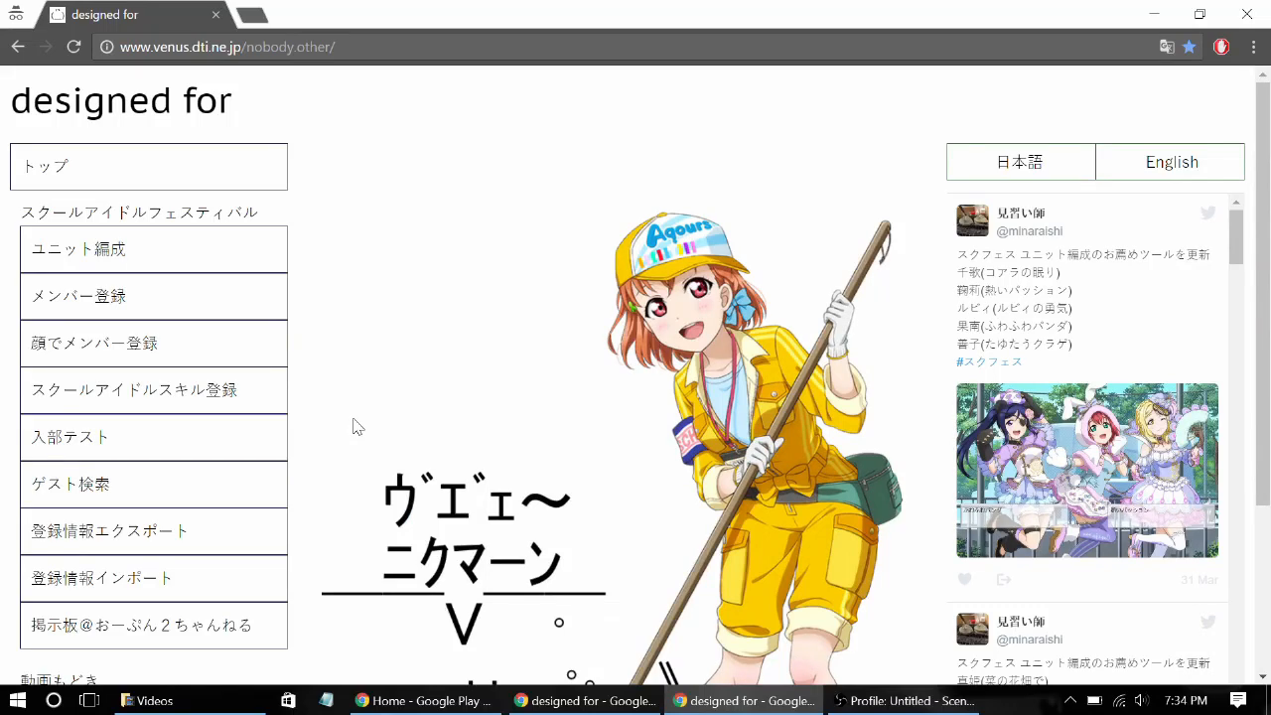
Switch the site language to English using the top-right English button
{"action": "scroll", "scroll_direction": "down", "scroll_amount": 3}
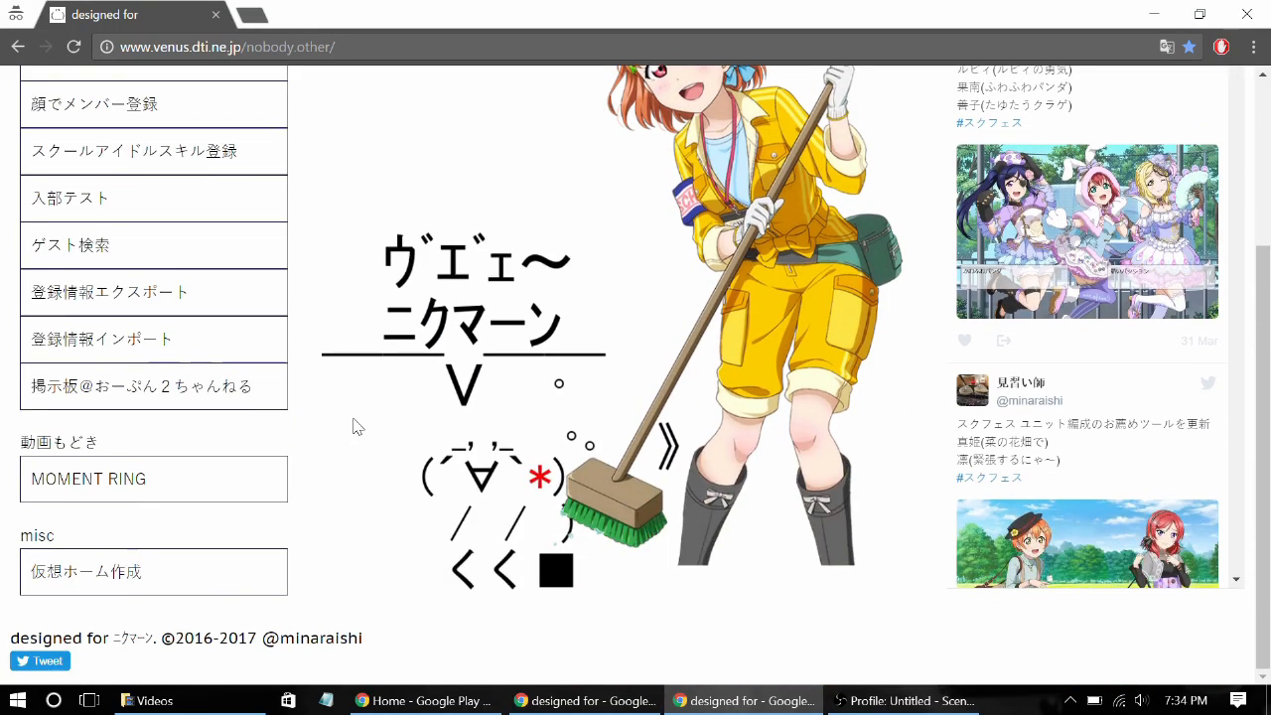
{"action": "scroll", "scroll_direction": "up", "scroll_amount": 3}
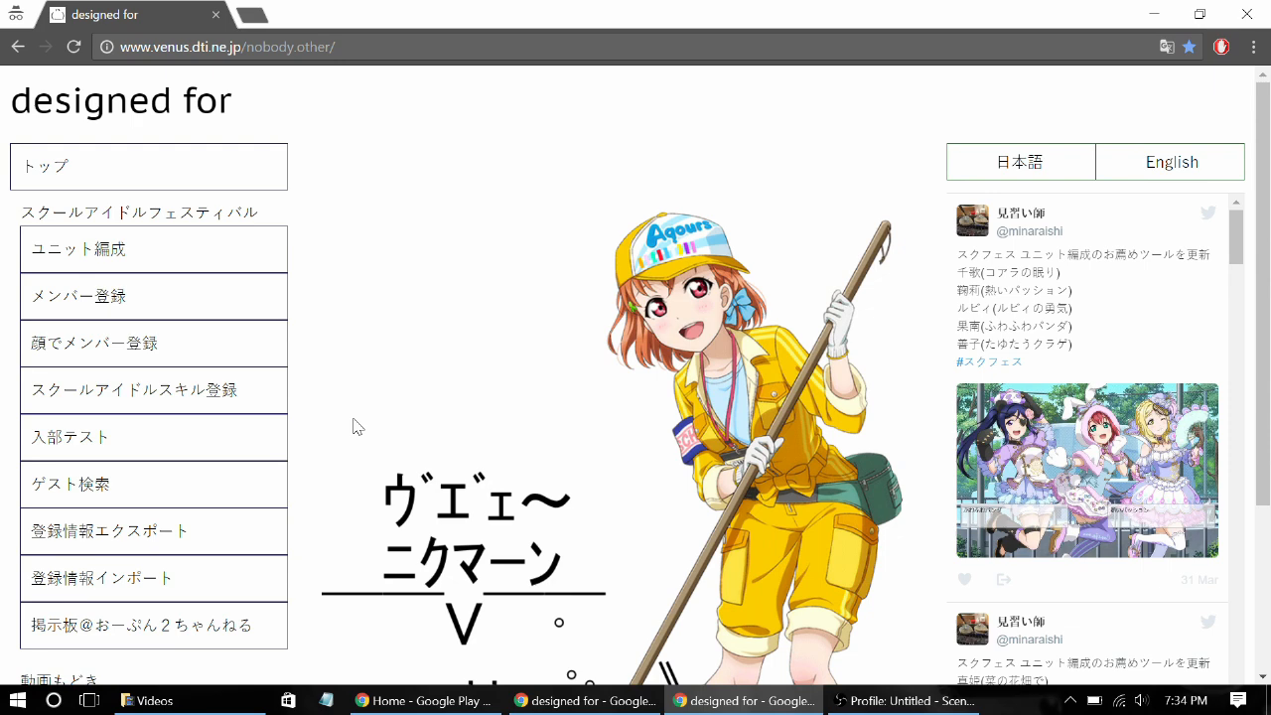
{"action": "mouse_move", "coordinate": [486, 320]}
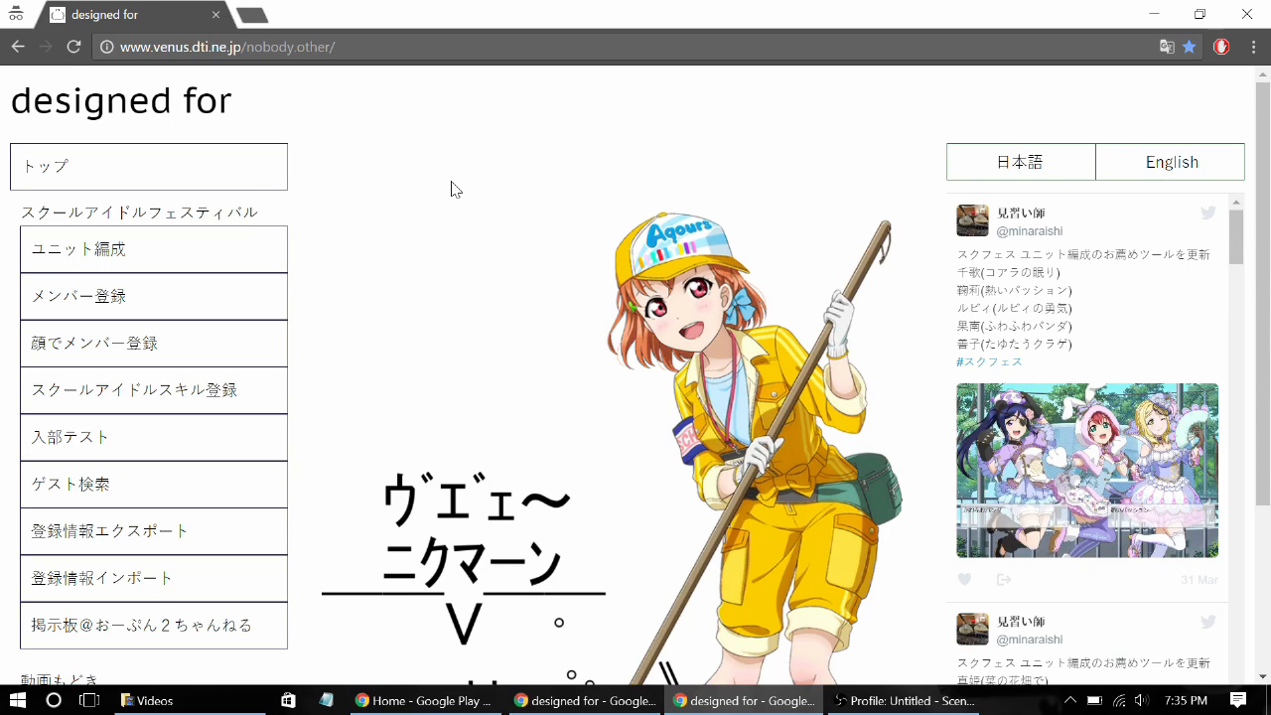
{"action": "mouse_move", "coordinate": [361, 99]}
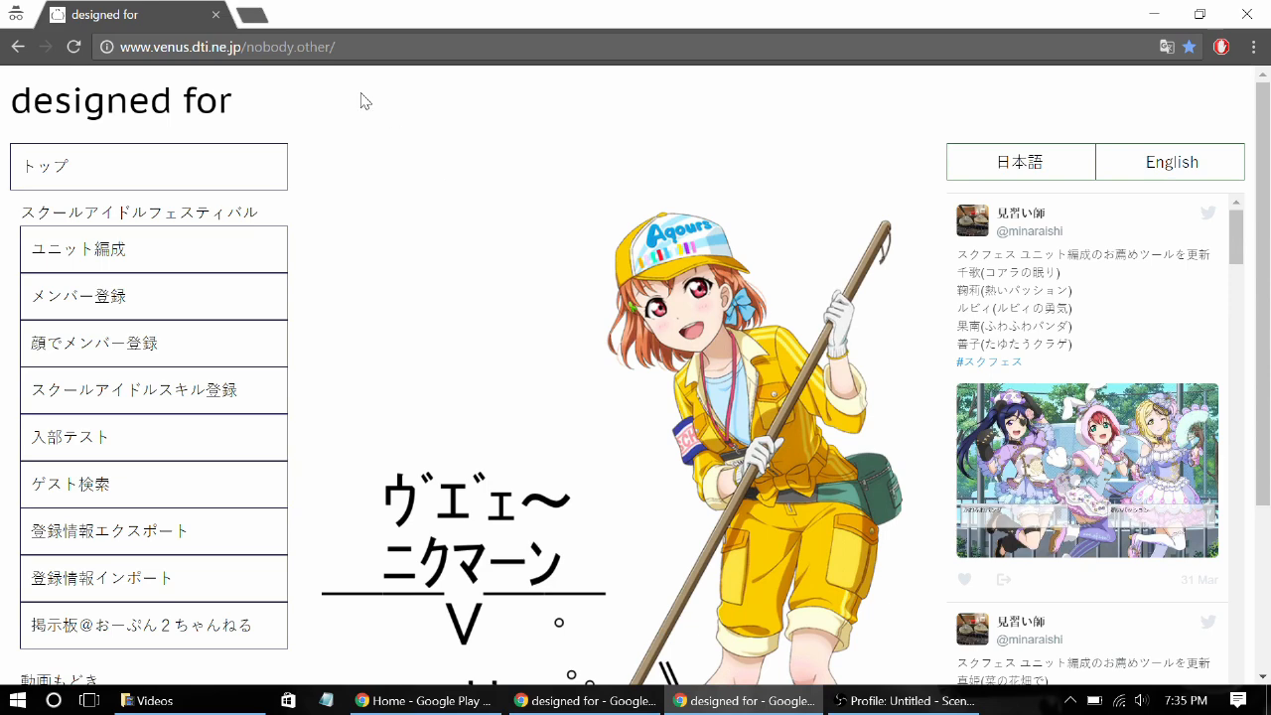
{"action": "mouse_move", "coordinate": [460, 190]}
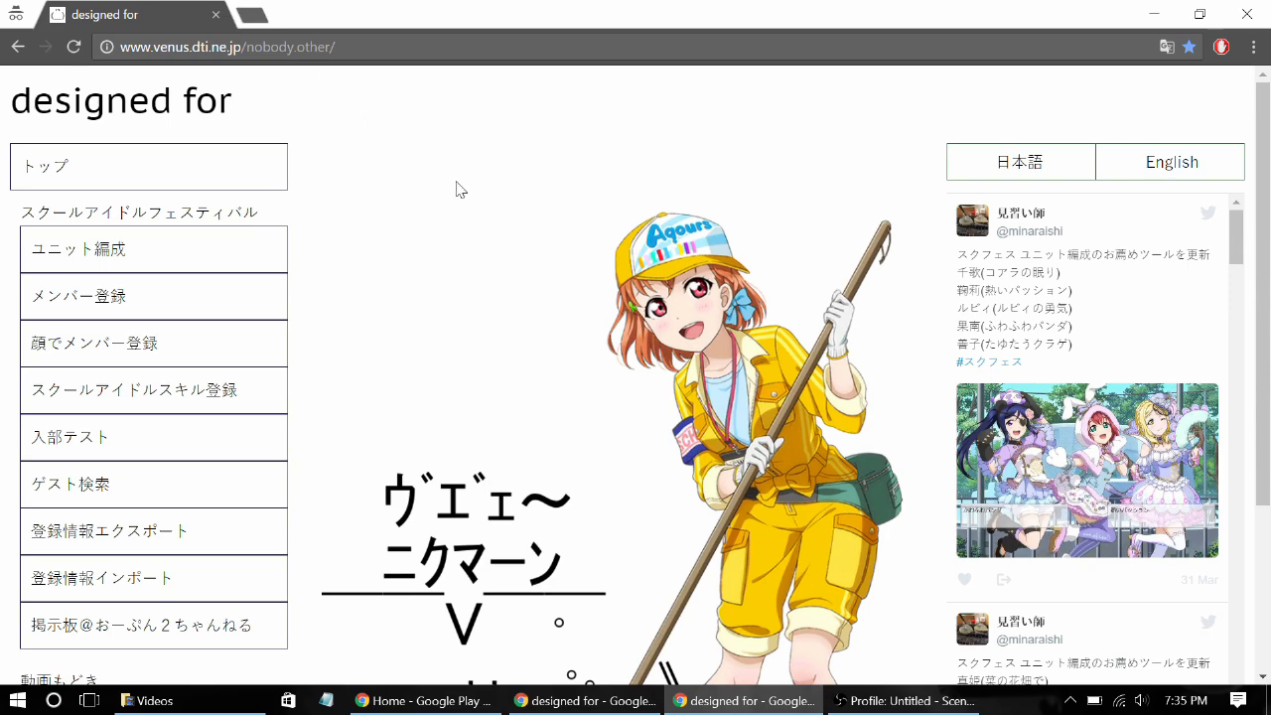
{"action": "mouse_move", "coordinate": [527, 216]}
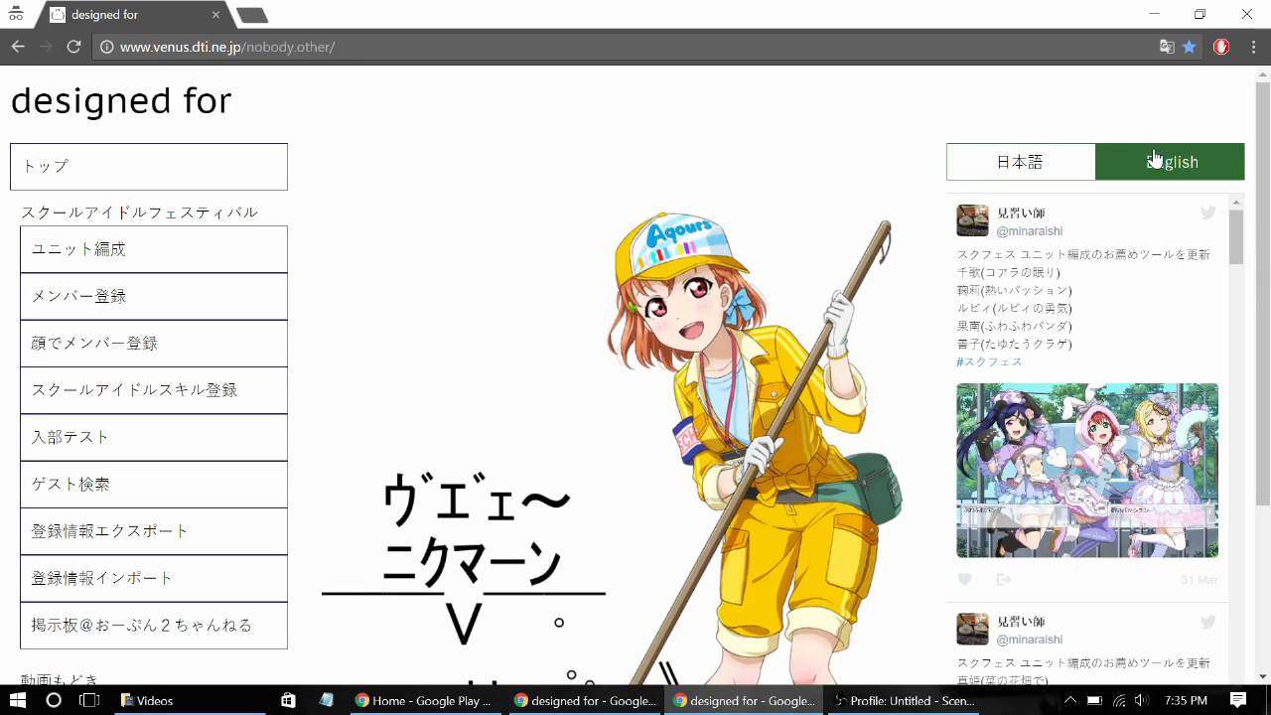
{"action": "left_click", "coordinate": [1170, 161]}
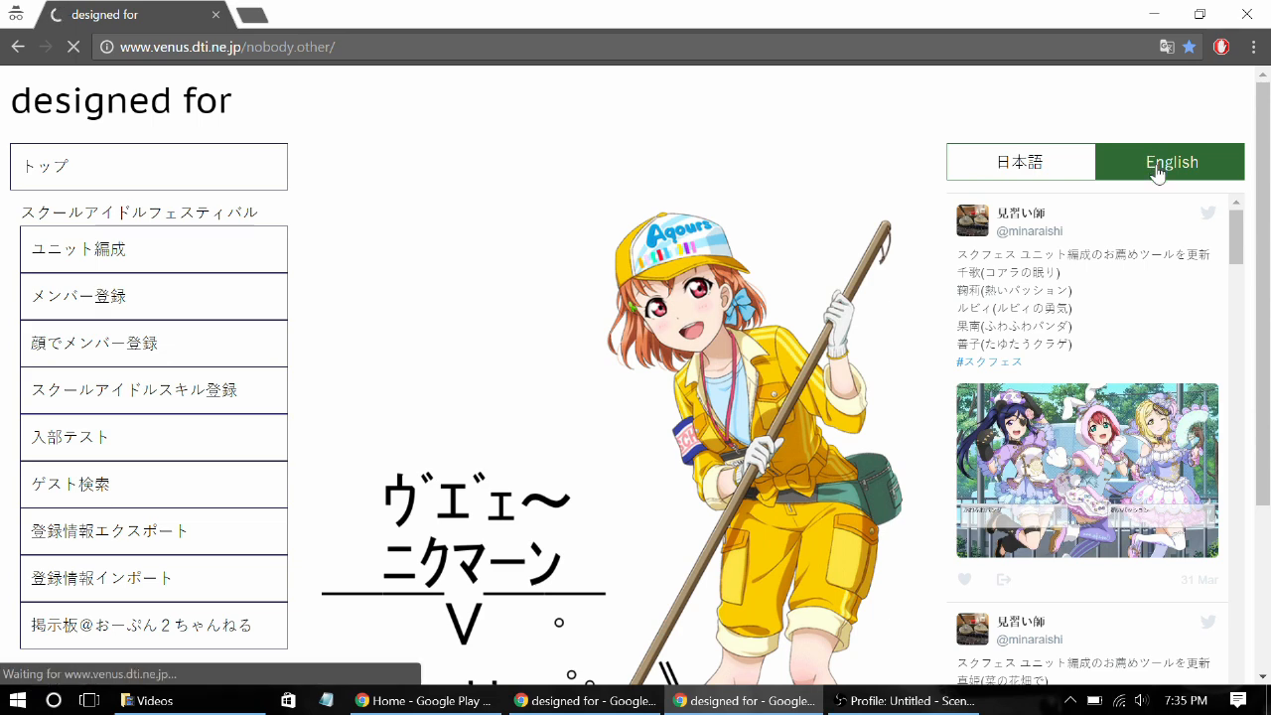
{"action": "left_click", "coordinate": [1170, 161]}
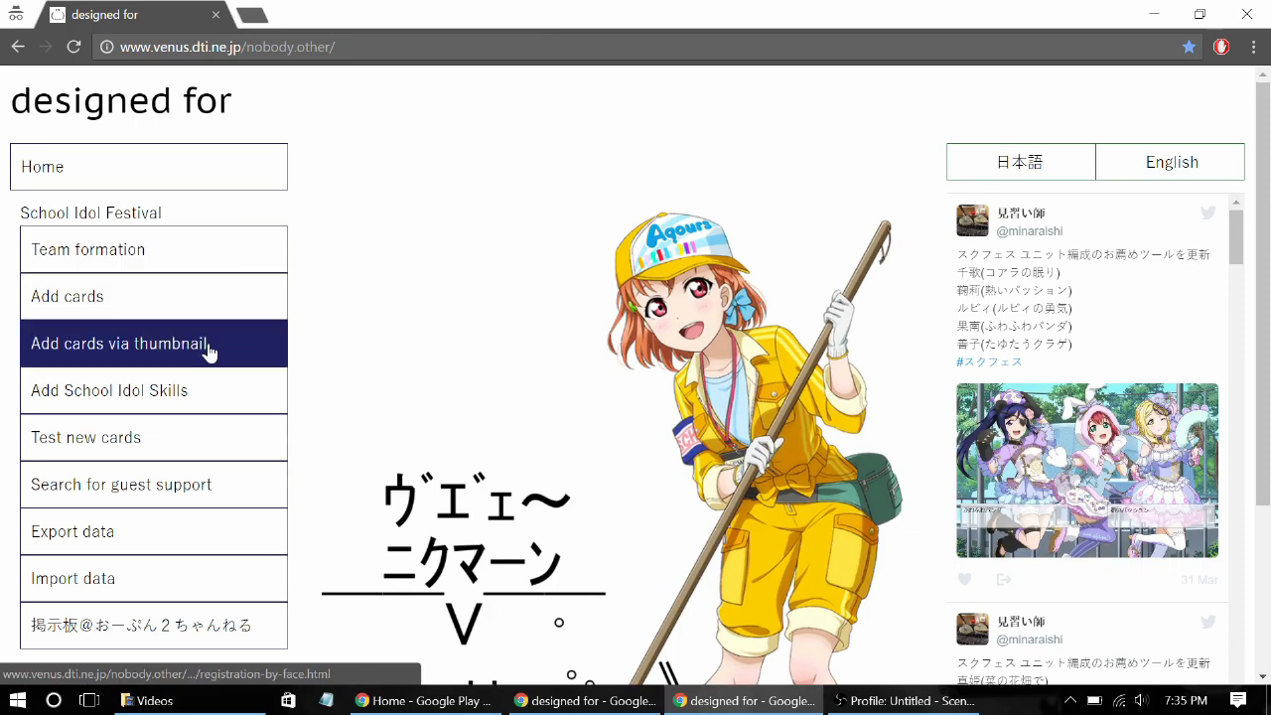
Load the saved card data on the Add cards via thumbnail page and browse the Member list
{"action": "left_click", "coordinate": [119, 341]}
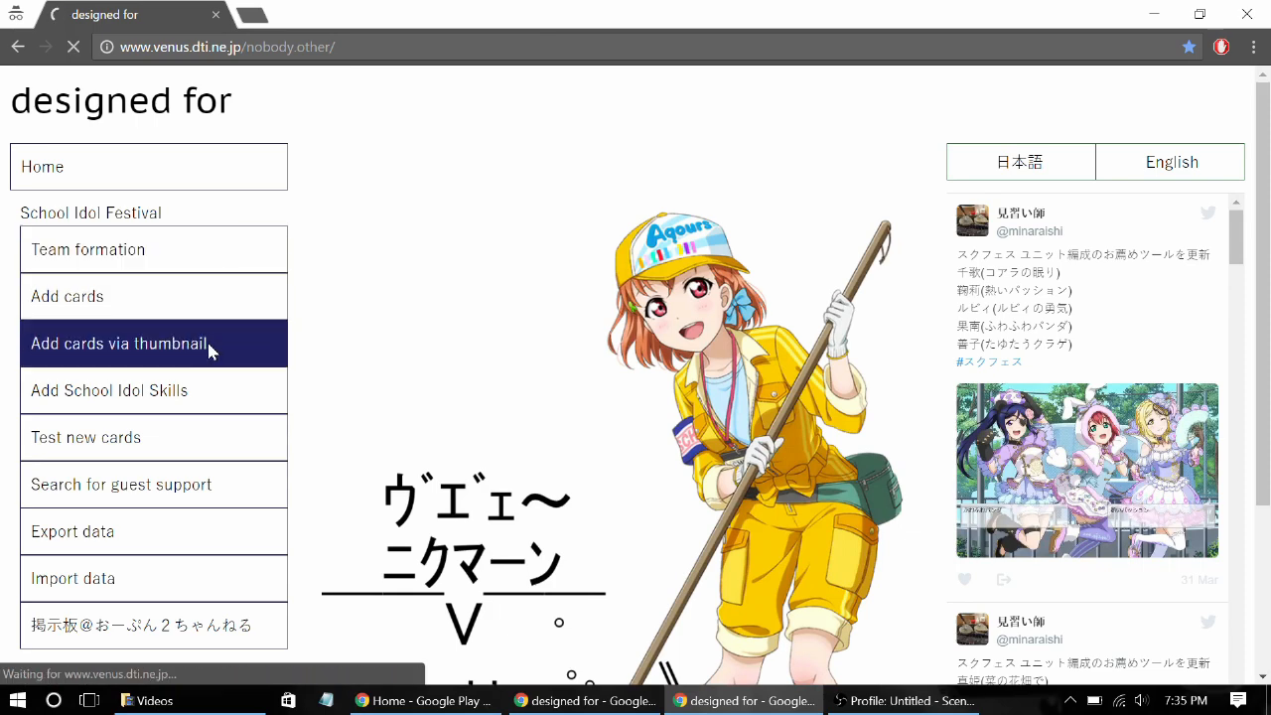
{"action": "left_click", "coordinate": [120, 341]}
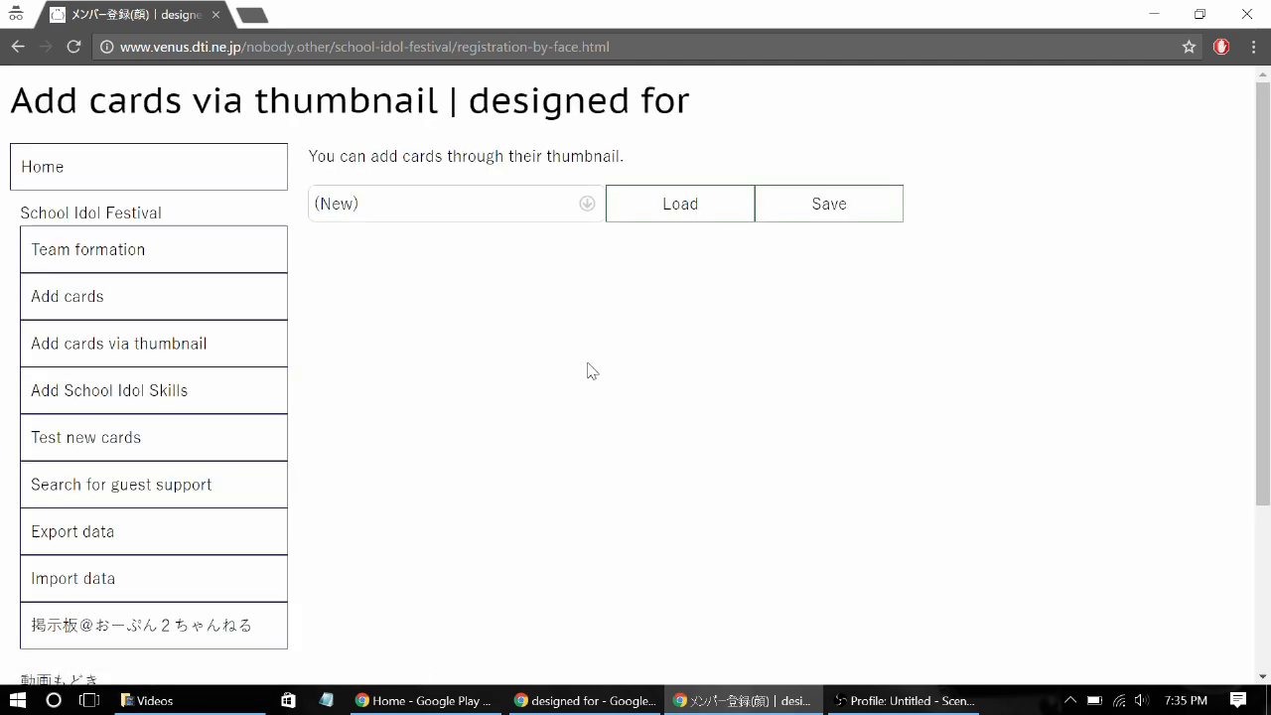
{"action": "mouse_move", "coordinate": [652, 348]}
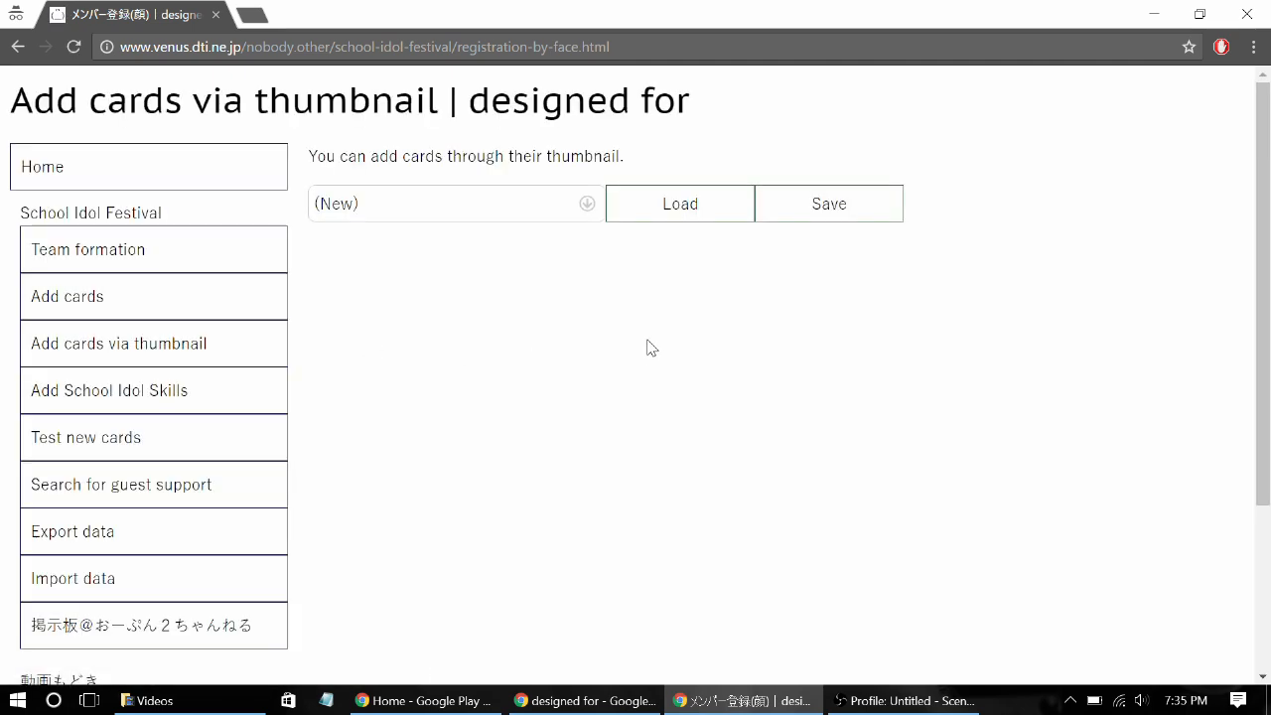
{"action": "mouse_move", "coordinate": [667, 324]}
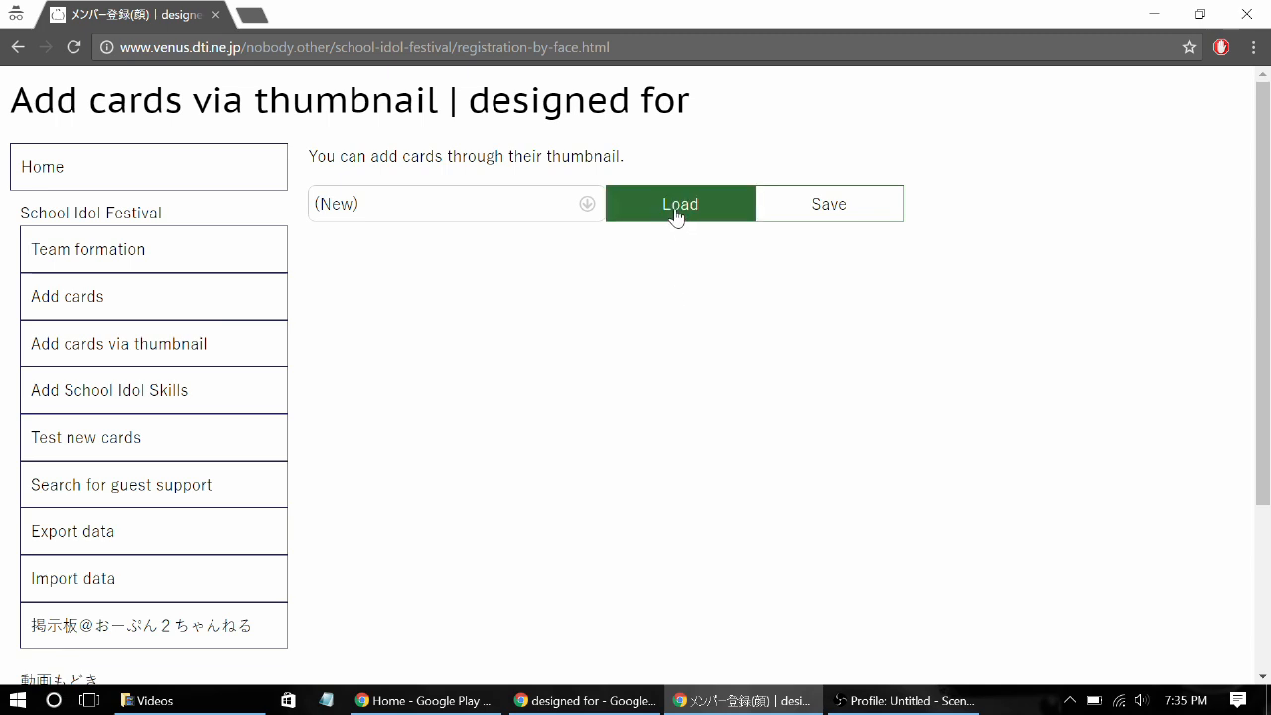
{"action": "left_click", "coordinate": [680, 203]}
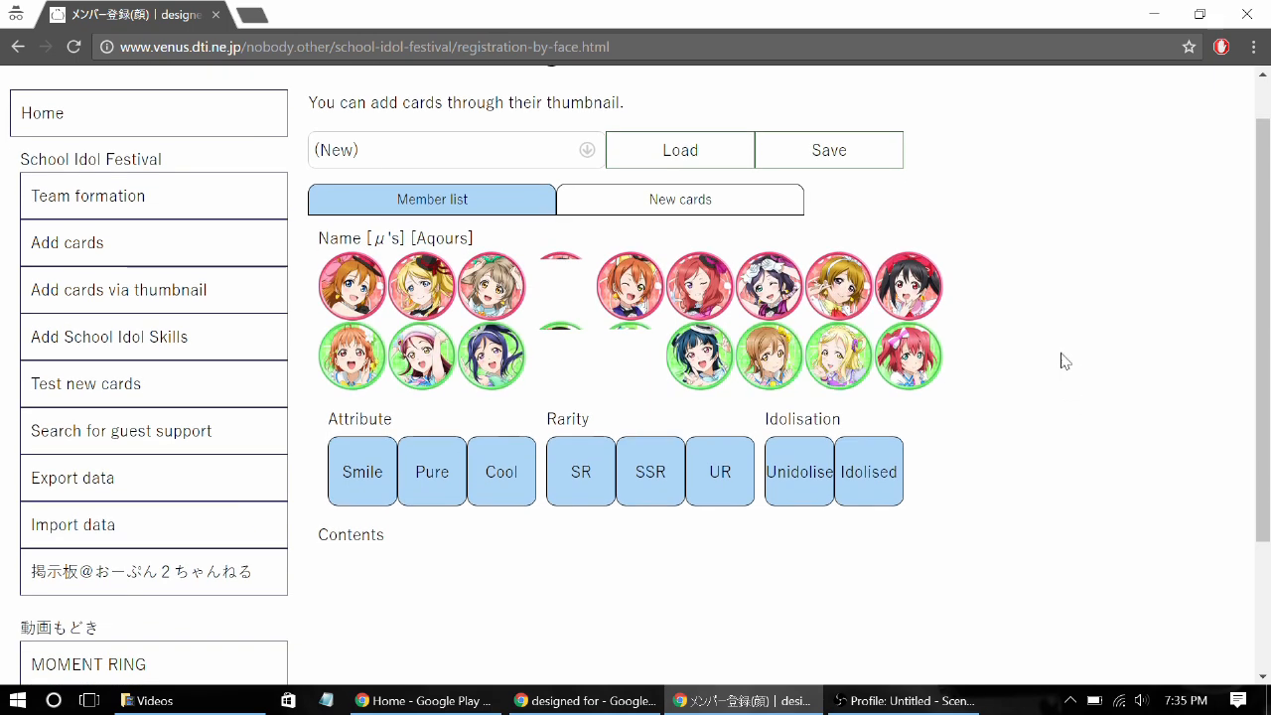
{"action": "left_click", "coordinate": [433, 199]}
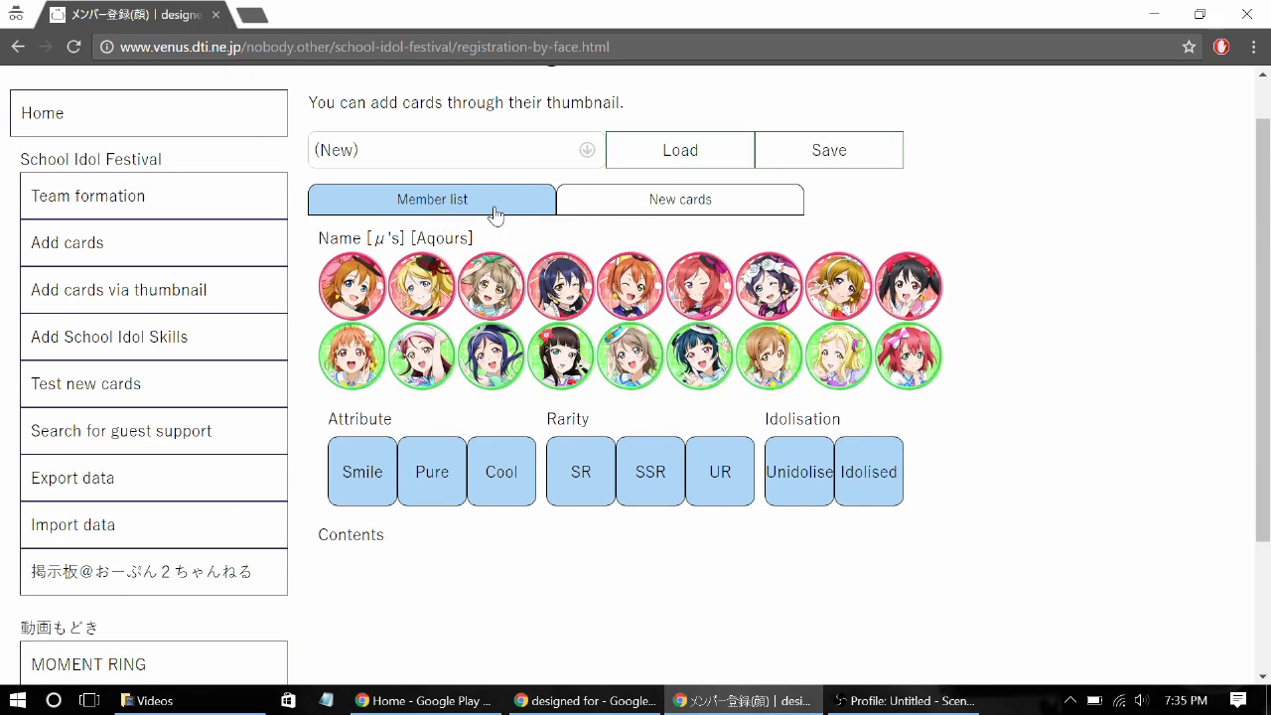
{"action": "mouse_move", "coordinate": [1021, 429]}
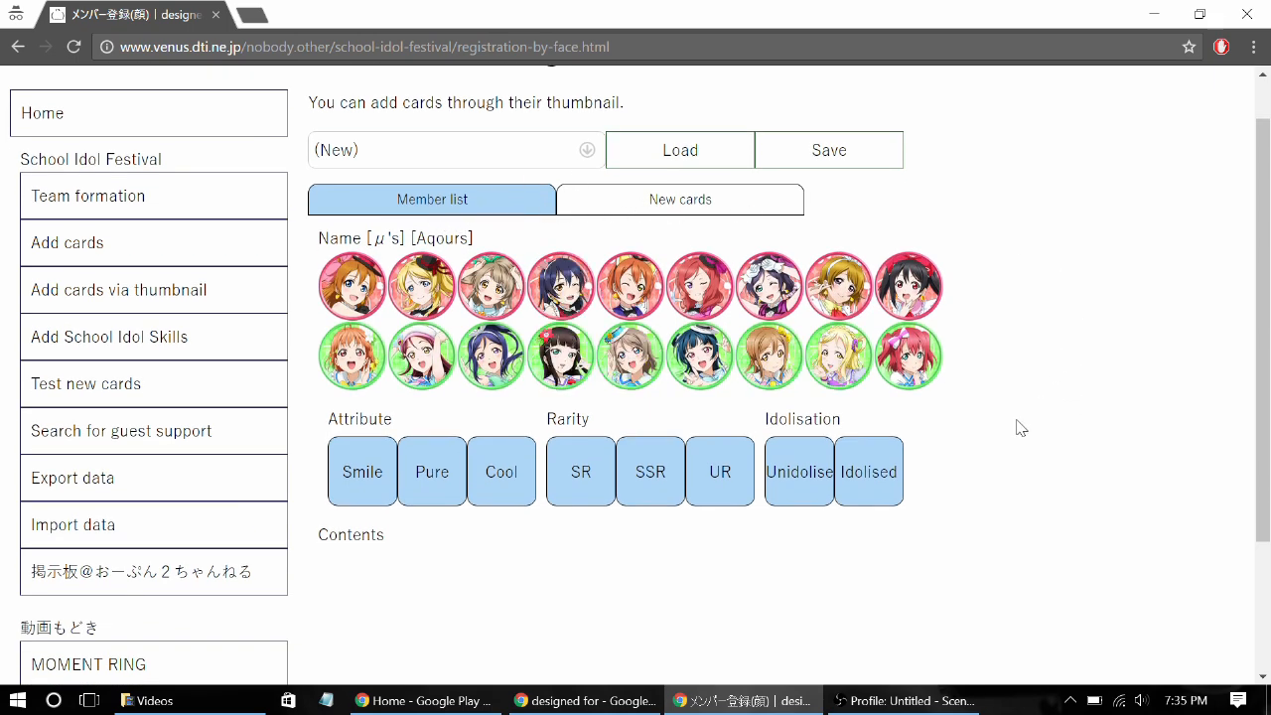
{"action": "scroll", "scroll_direction": "down", "scroll_amount": 3}
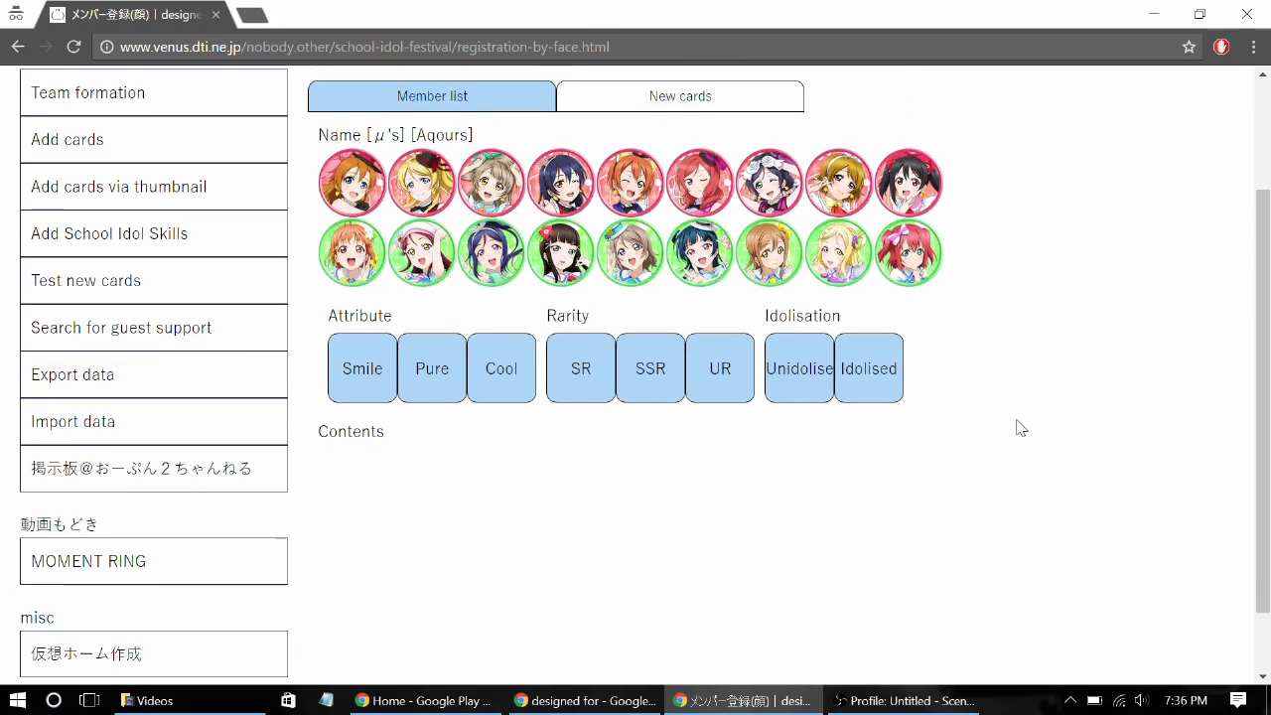
{"action": "scroll", "scroll_direction": "down", "scroll_amount": 3}
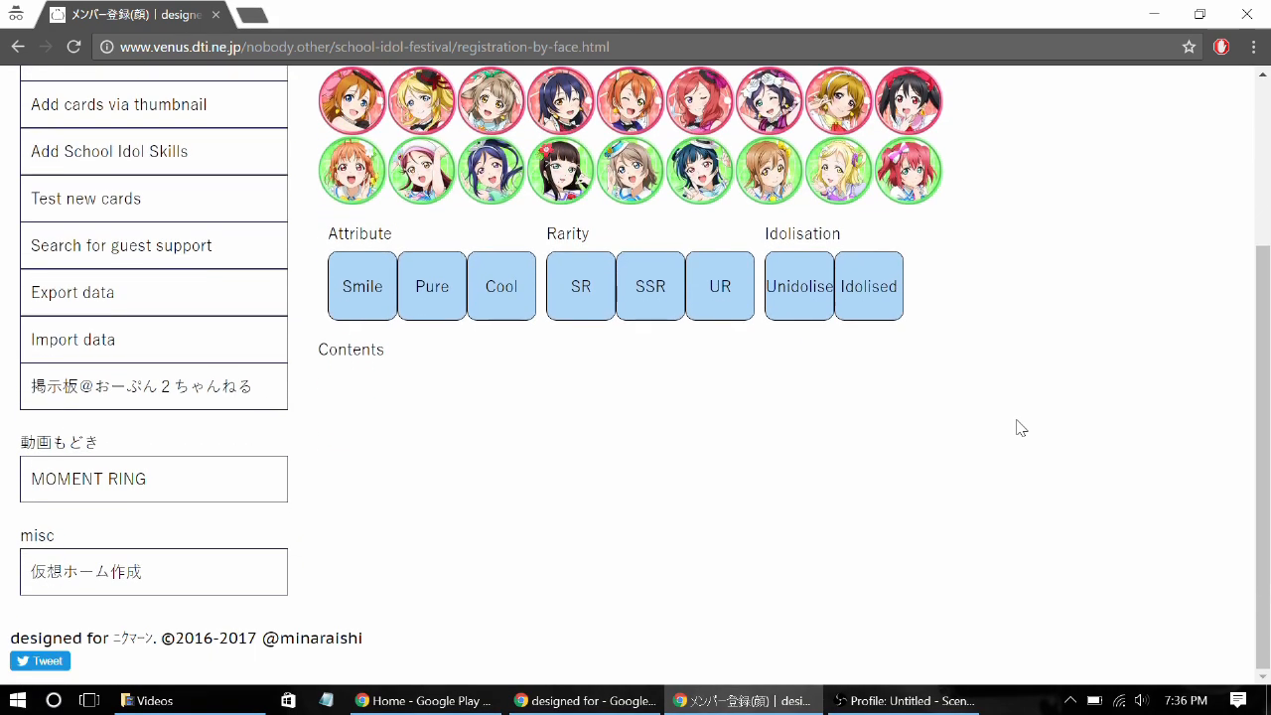
{"action": "scroll", "scroll_direction": "up", "scroll_amount": 3}
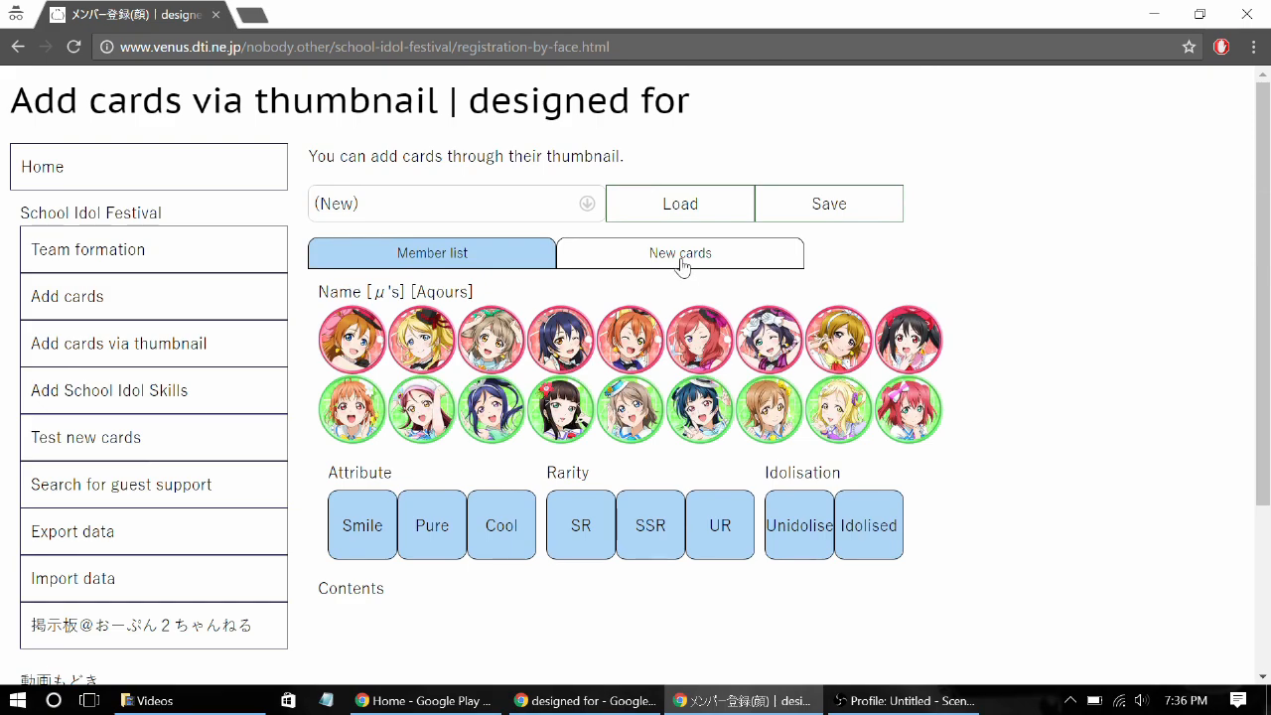
Show the newly released cards list and browse its thumbnails
{"action": "left_click", "coordinate": [679, 252]}
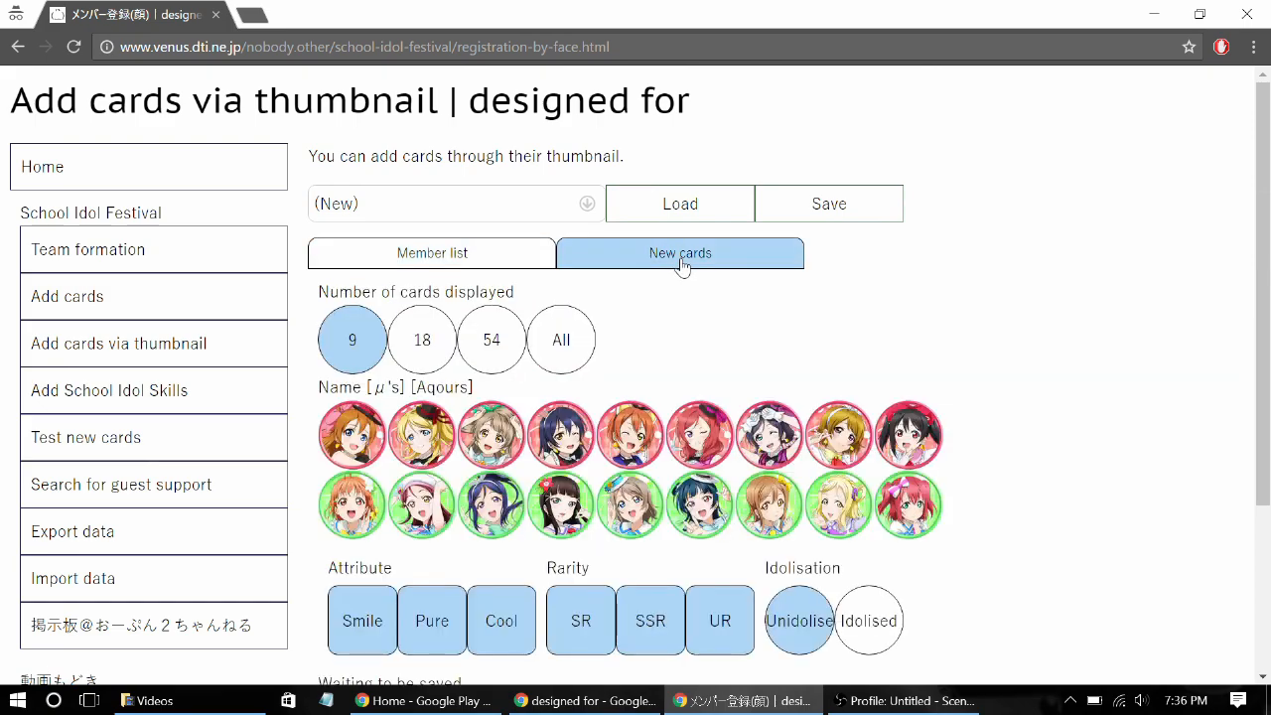
{"action": "scroll", "scroll_direction": "down", "scroll_amount": 3}
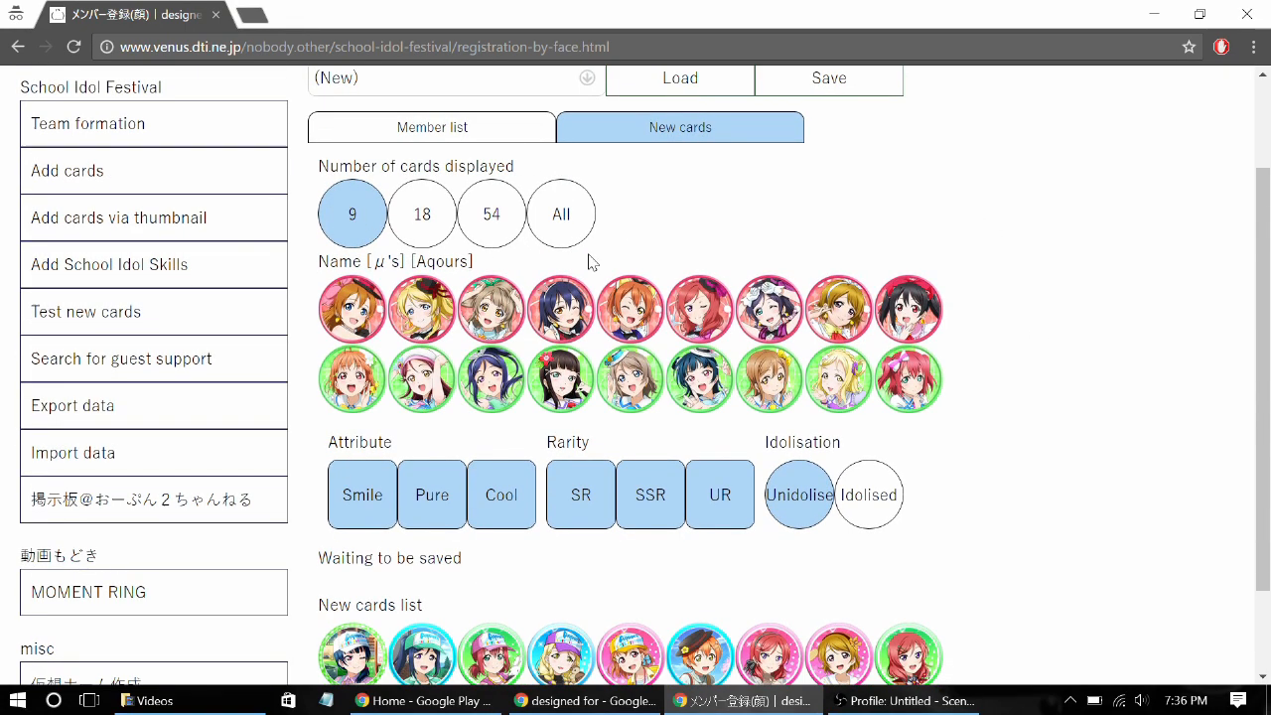
{"action": "scroll", "scroll_direction": "down", "scroll_amount": 3}
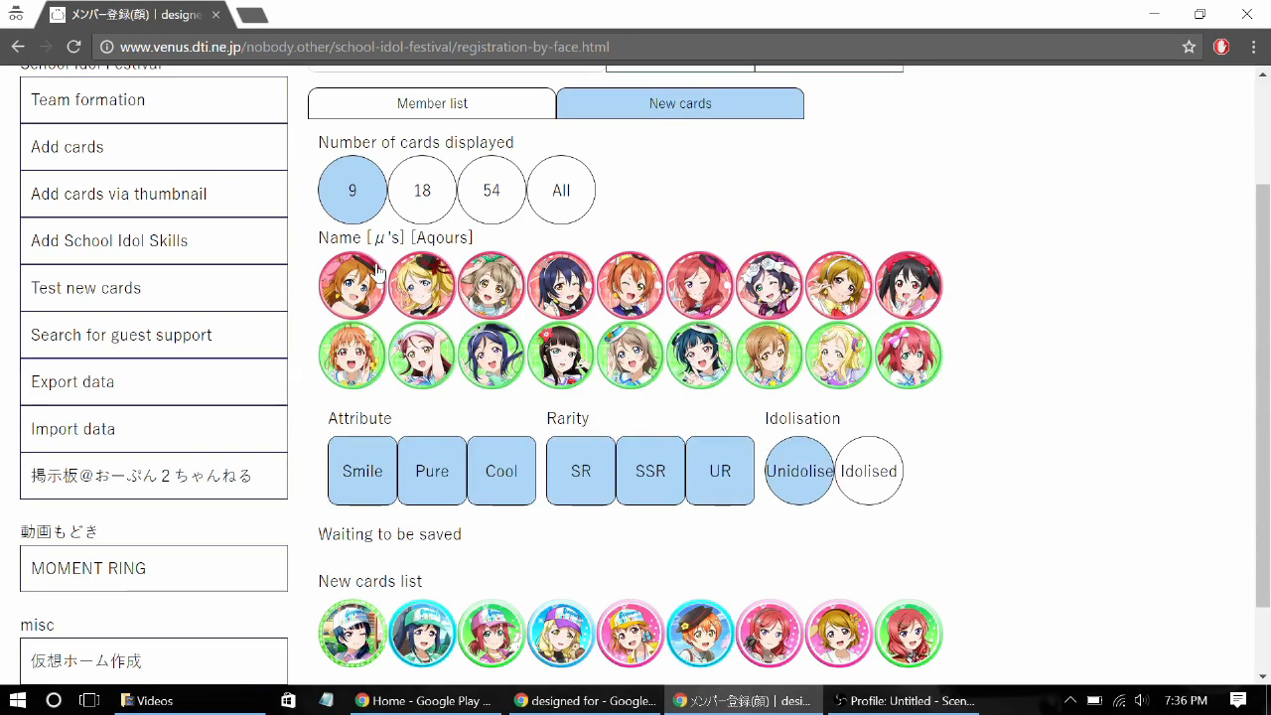
{"action": "mouse_move", "coordinate": [811, 294]}
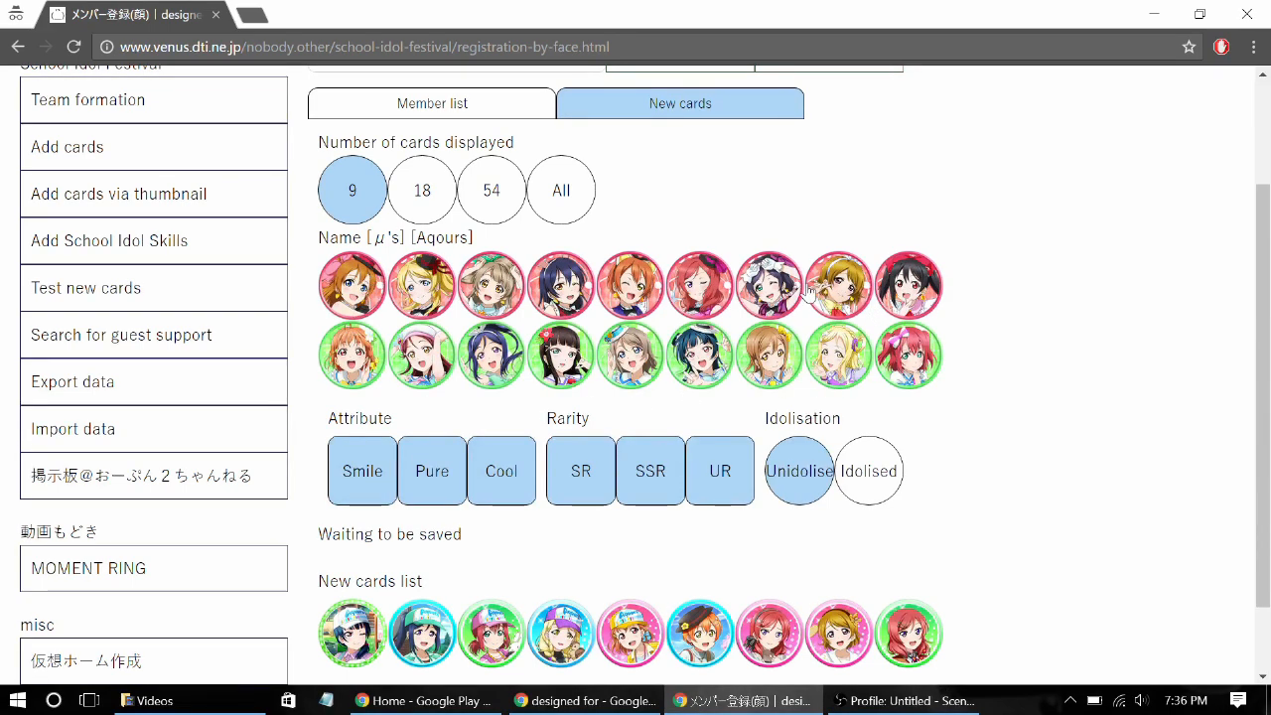
{"action": "scroll", "scroll_direction": "down", "scroll_amount": 3}
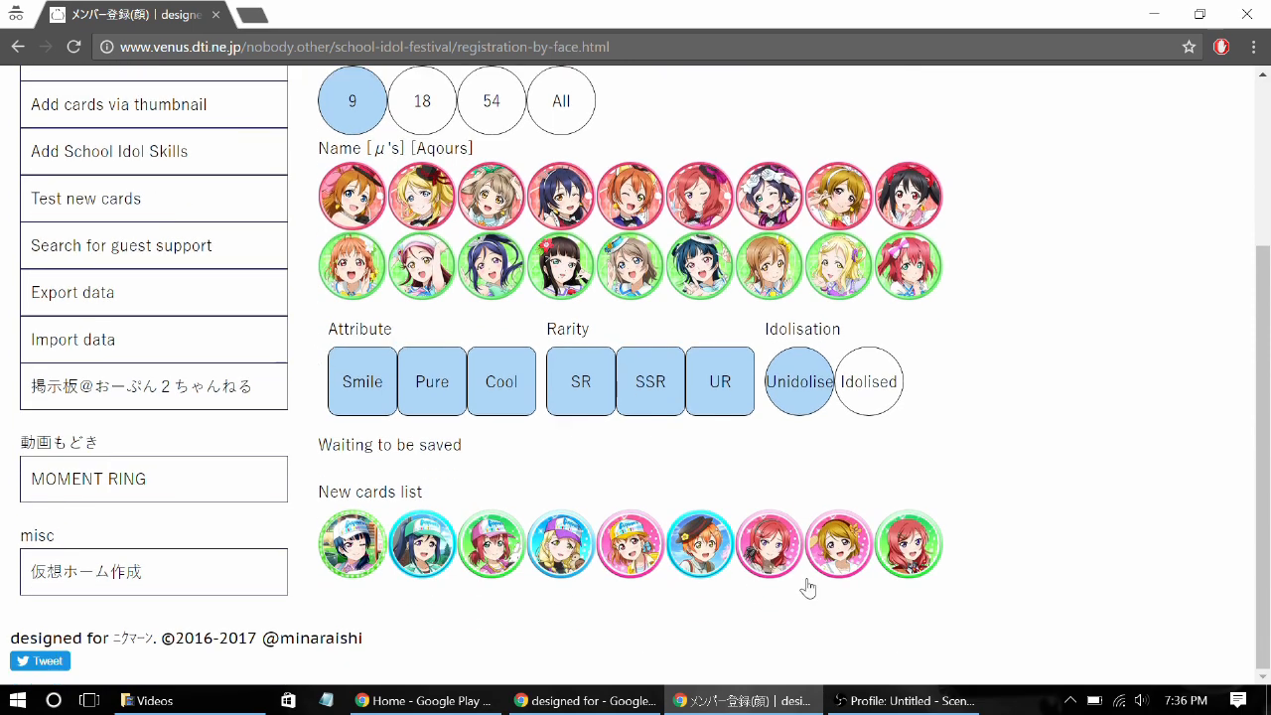
{"action": "scroll", "scroll_direction": "up", "scroll_amount": 3}
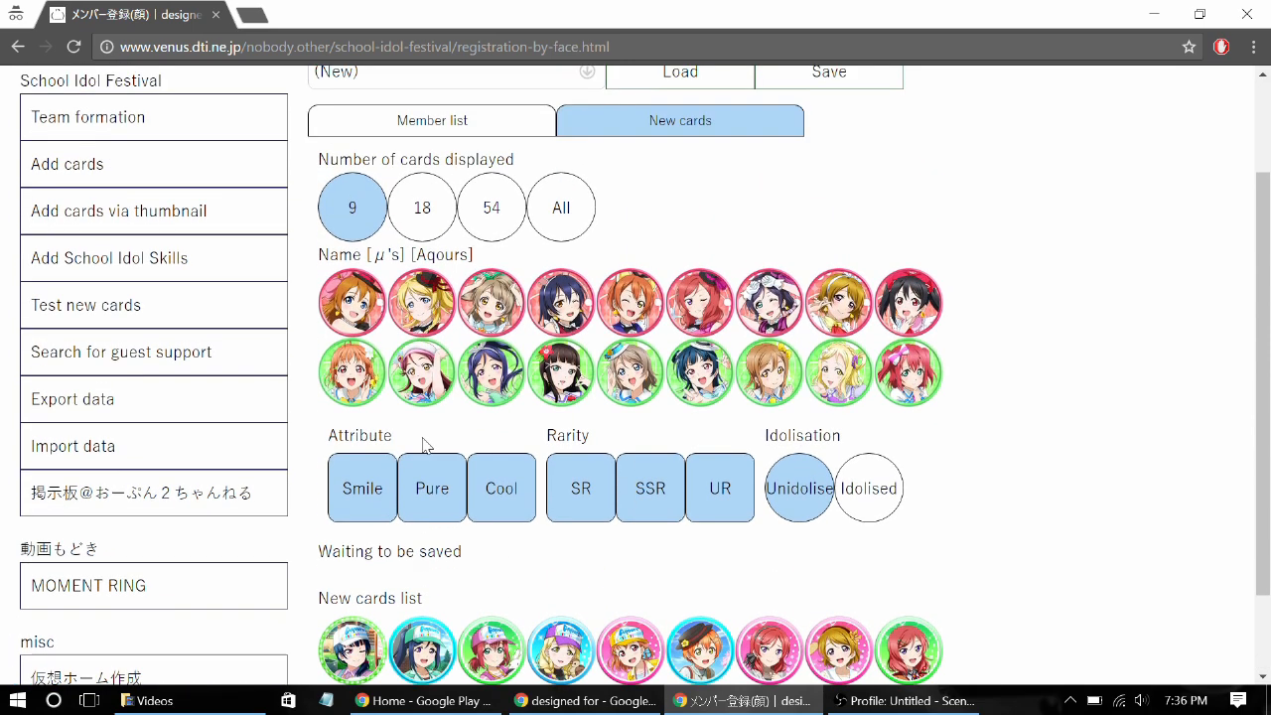
{"action": "mouse_move", "coordinate": [353, 302]}
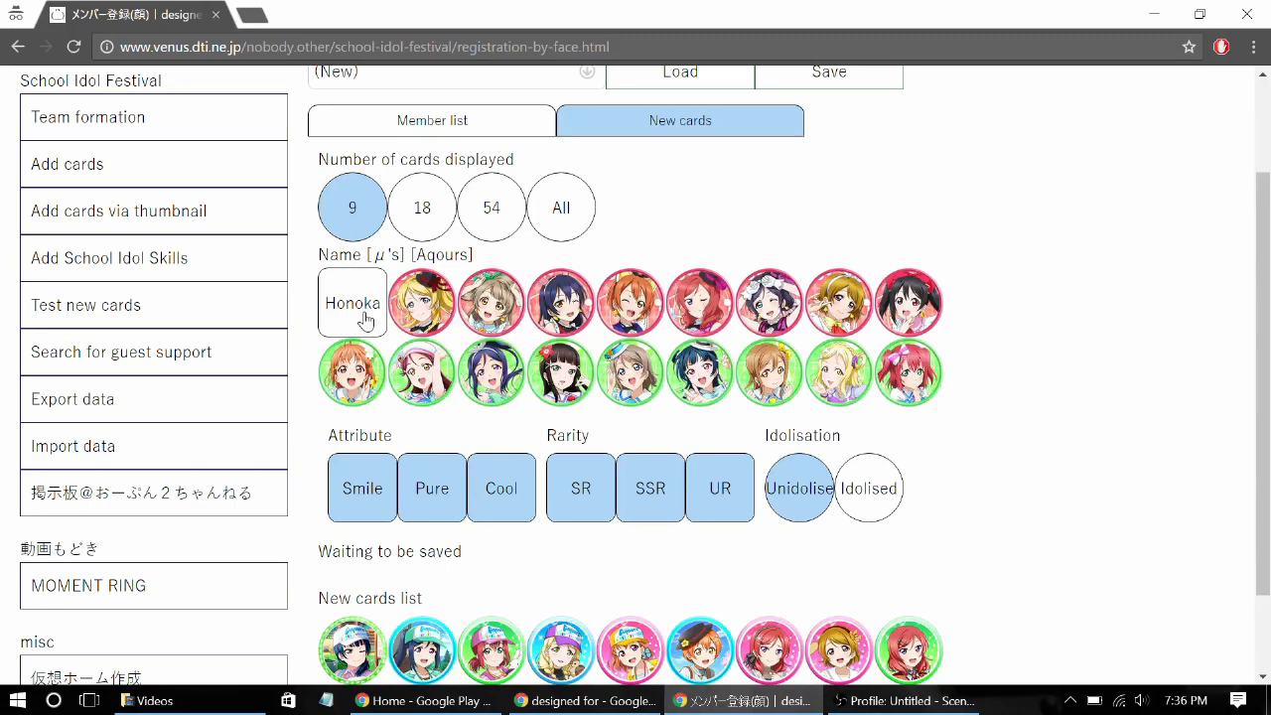
{"action": "left_click", "coordinate": [421, 302]}
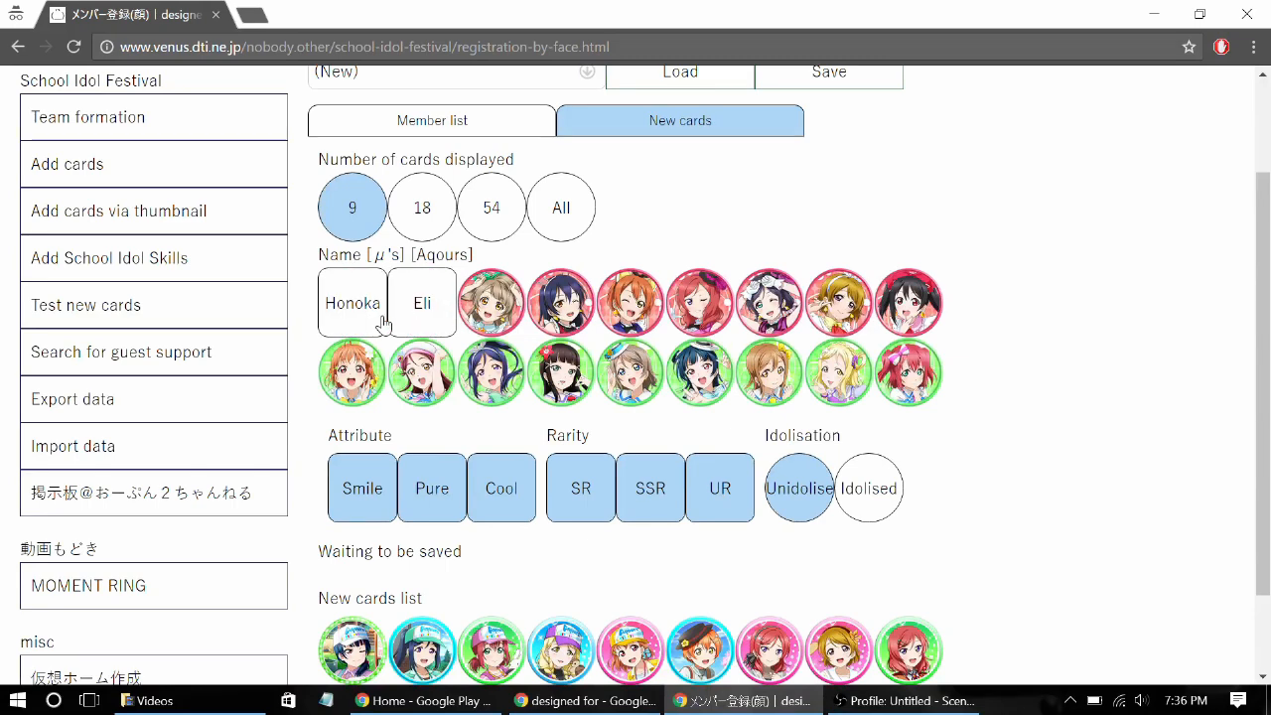
{"action": "scroll", "scroll_direction": "down", "scroll_amount": 3}
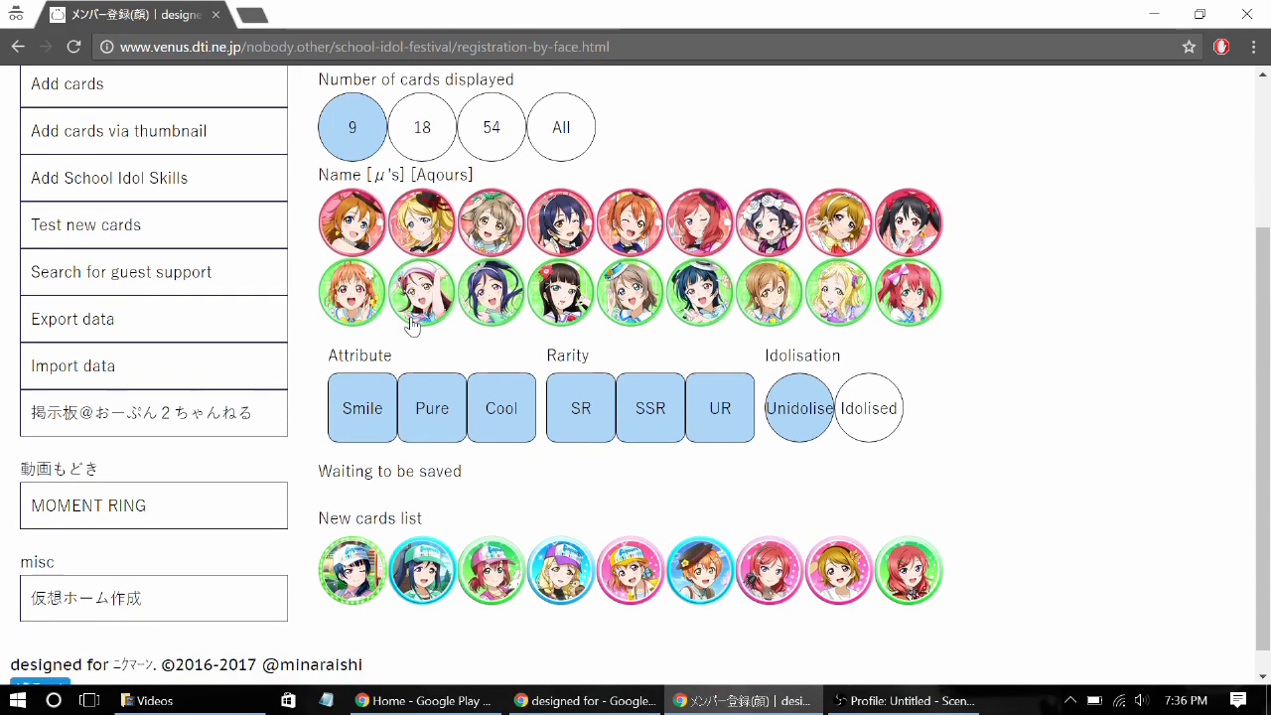
{"action": "scroll", "scroll_direction": "down", "scroll_amount": 3}
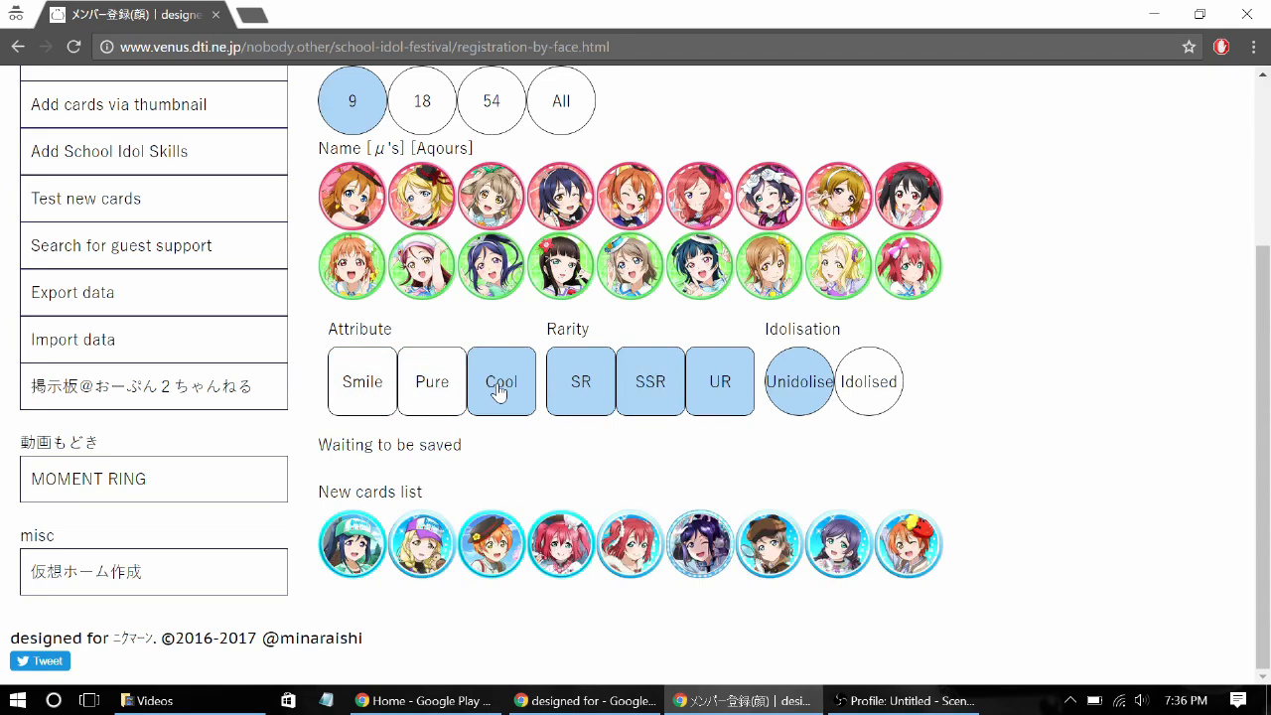
Toggle the Cool, Pure, SSR and Idolised filters, ending with all filters on, unidolised
{"action": "left_click", "coordinate": [501, 382]}
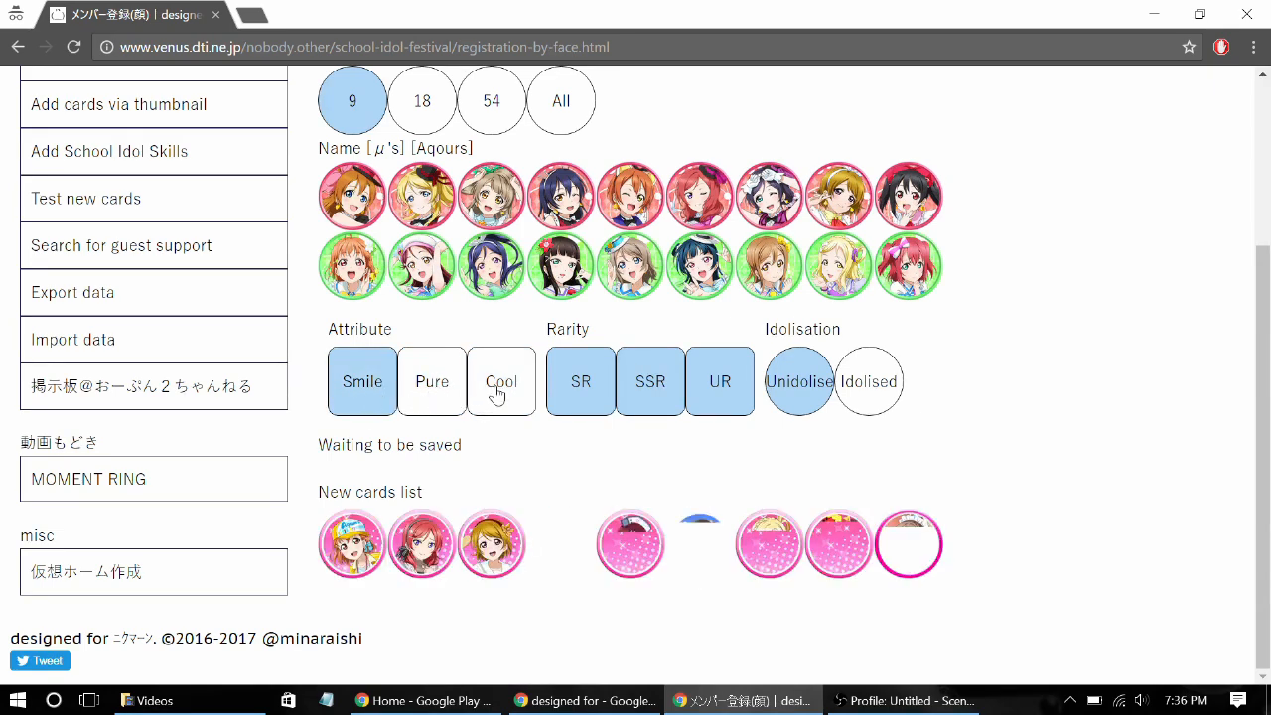
{"action": "left_click", "coordinate": [501, 382]}
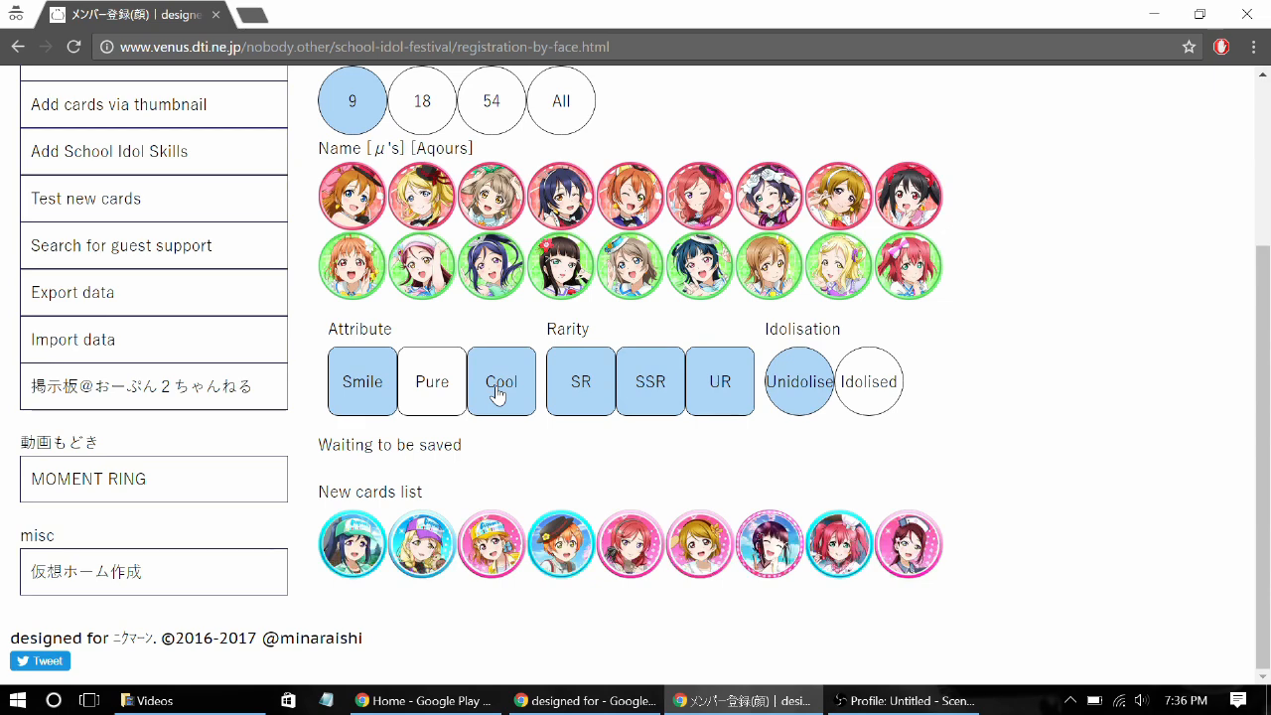
{"action": "left_click", "coordinate": [431, 381]}
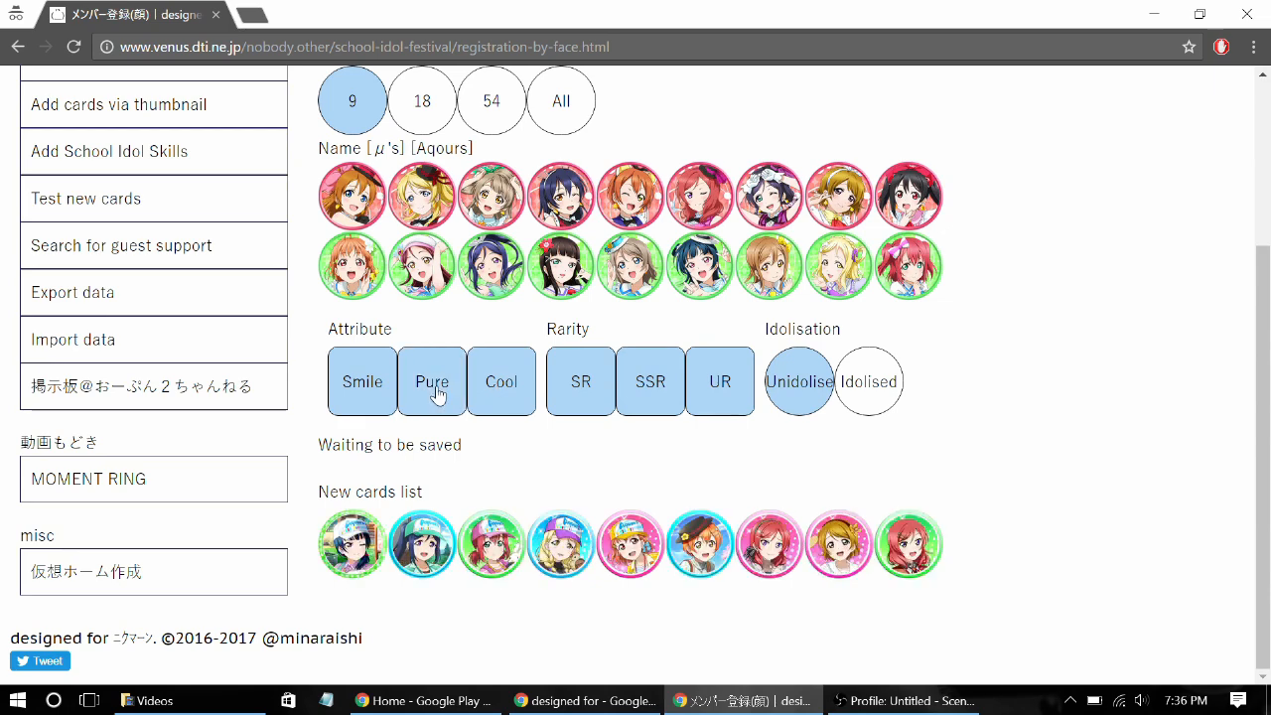
{"action": "left_click", "coordinate": [580, 382]}
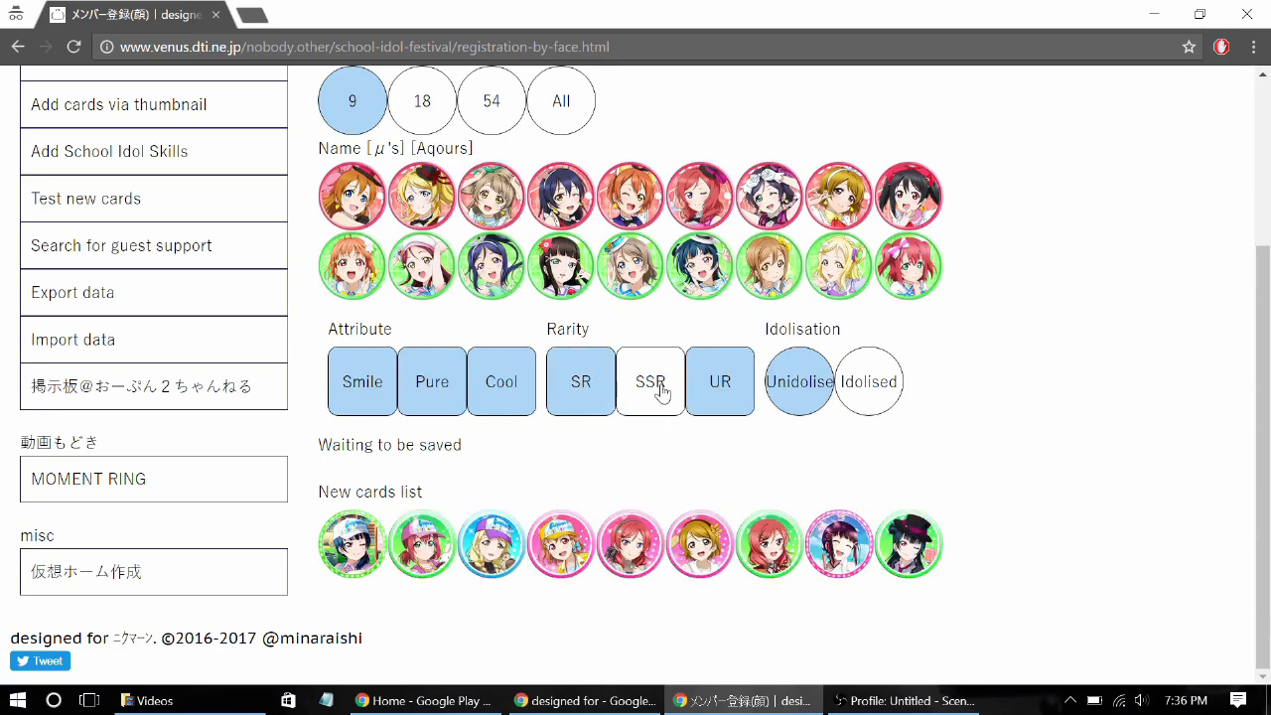
{"action": "left_click", "coordinate": [651, 381]}
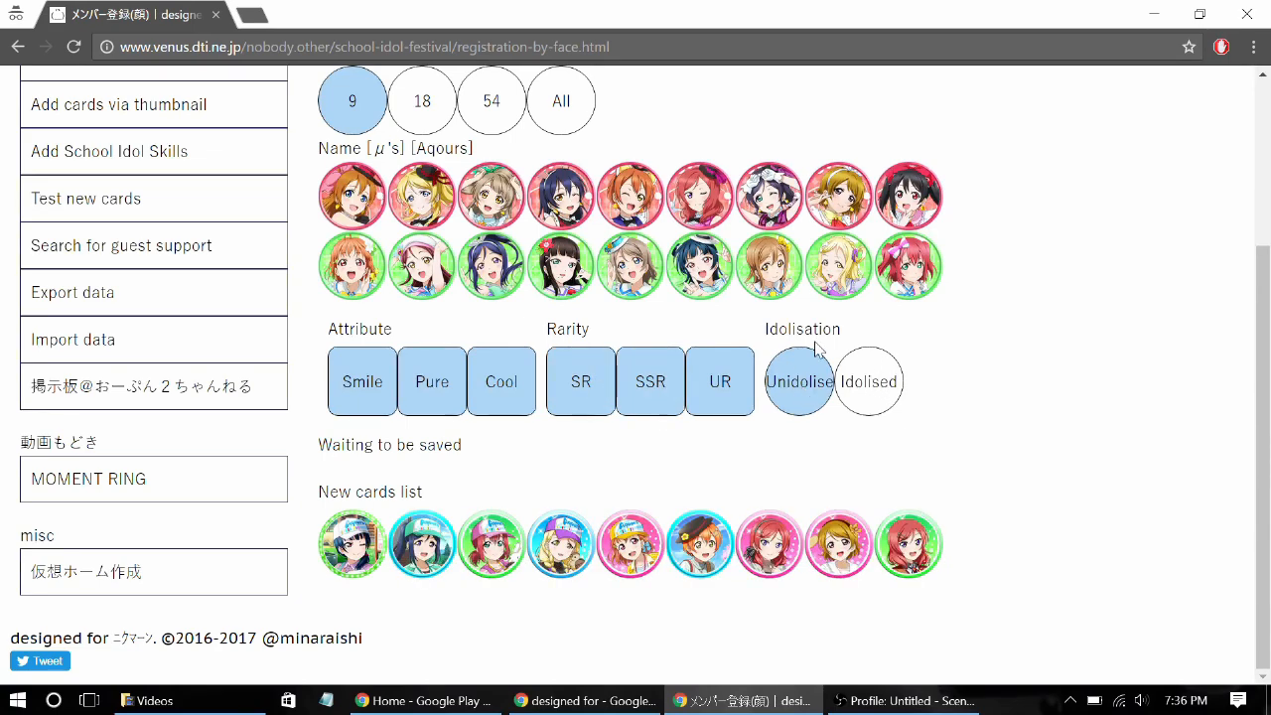
{"action": "left_click", "coordinate": [868, 381]}
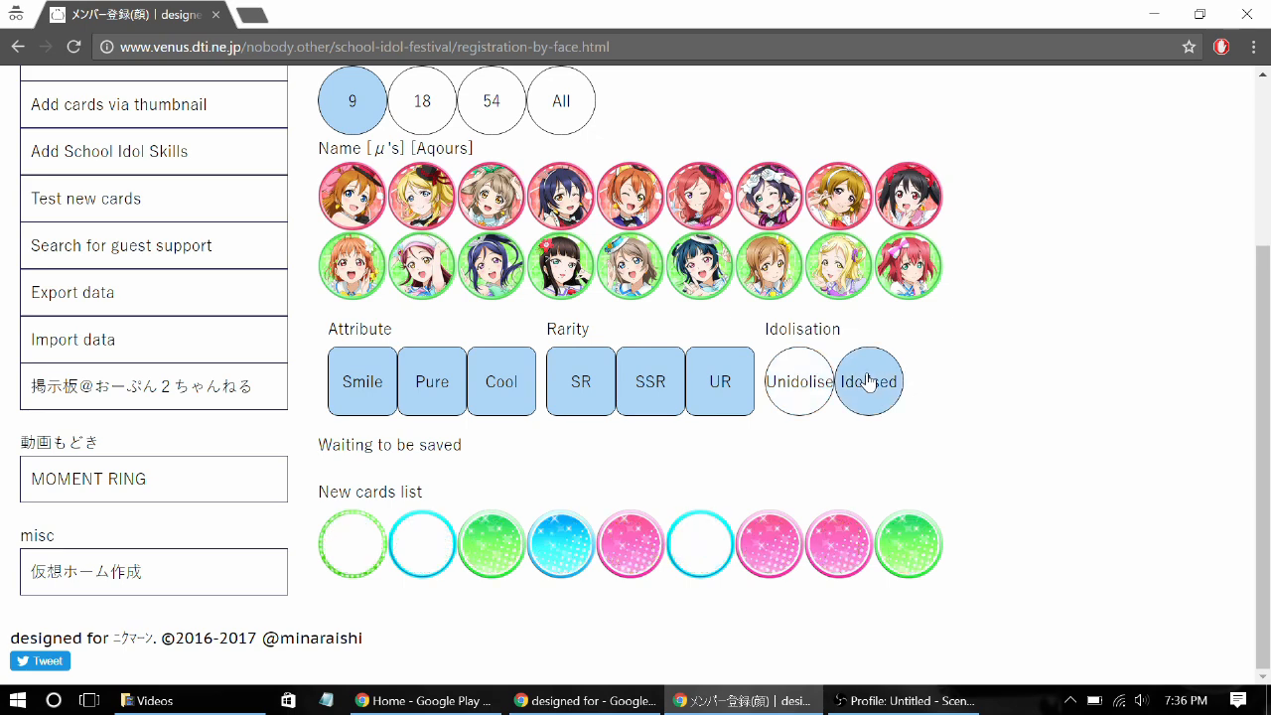
{"action": "left_click", "coordinate": [868, 381]}
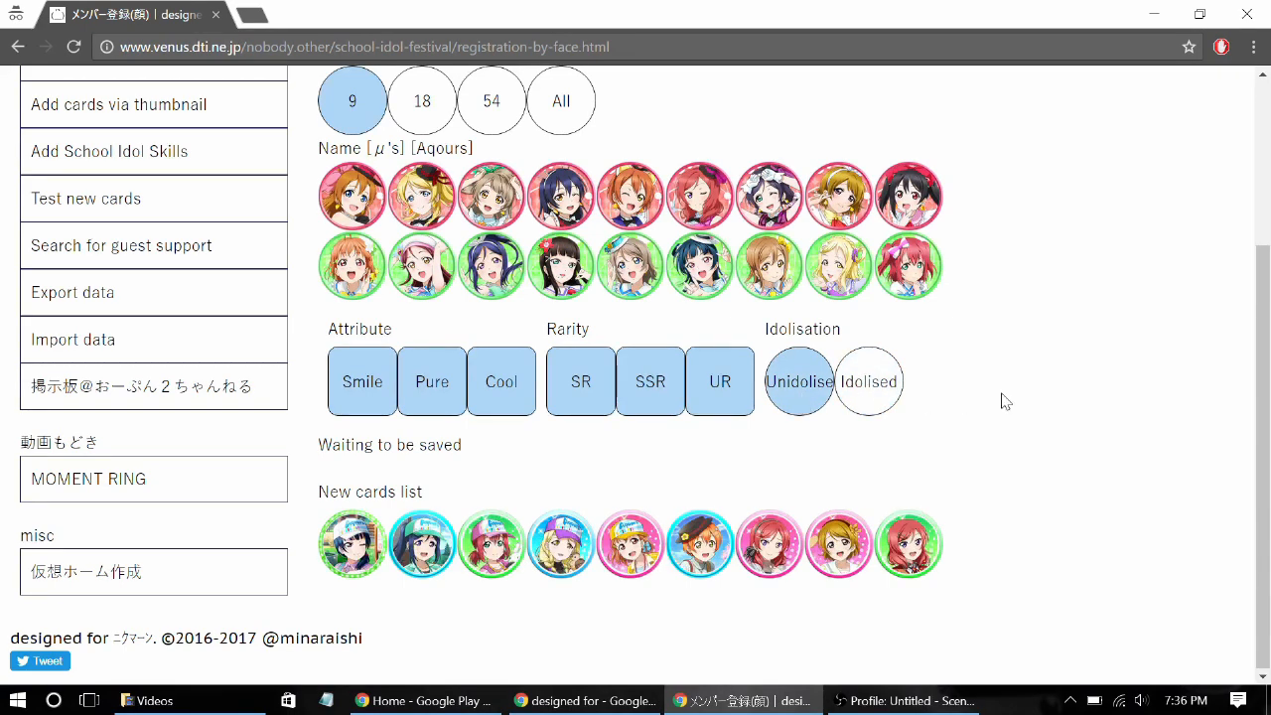
Scroll the New cards list to reach a card thumbnail
{"action": "scroll", "scroll_direction": "up", "scroll_amount": 3}
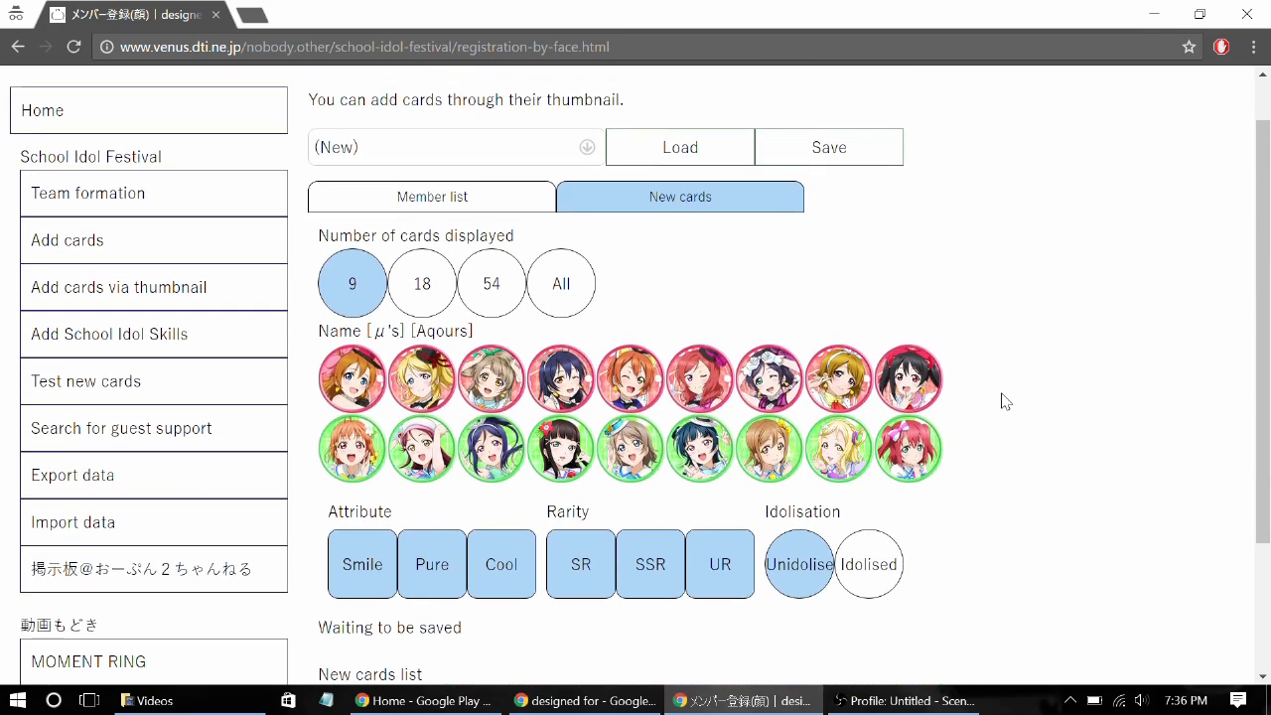
{"action": "scroll", "scroll_direction": "down", "scroll_amount": 3}
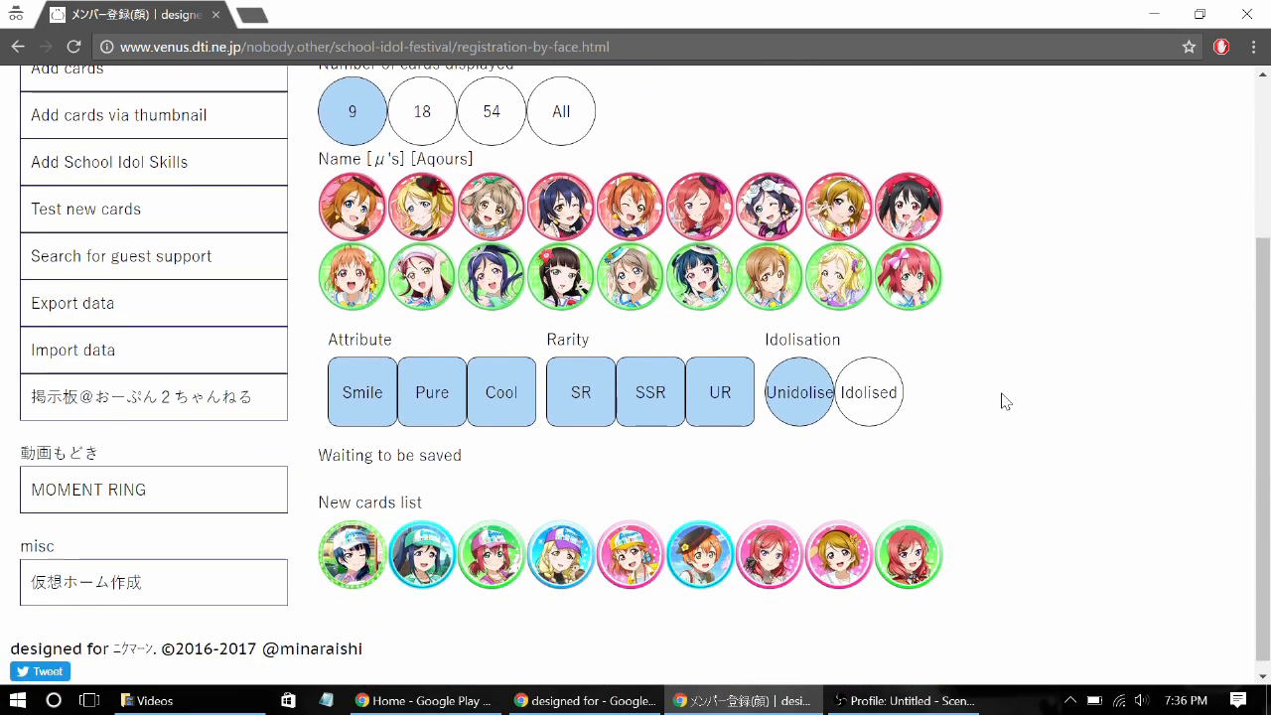
{"action": "mouse_move", "coordinate": [407, 512]}
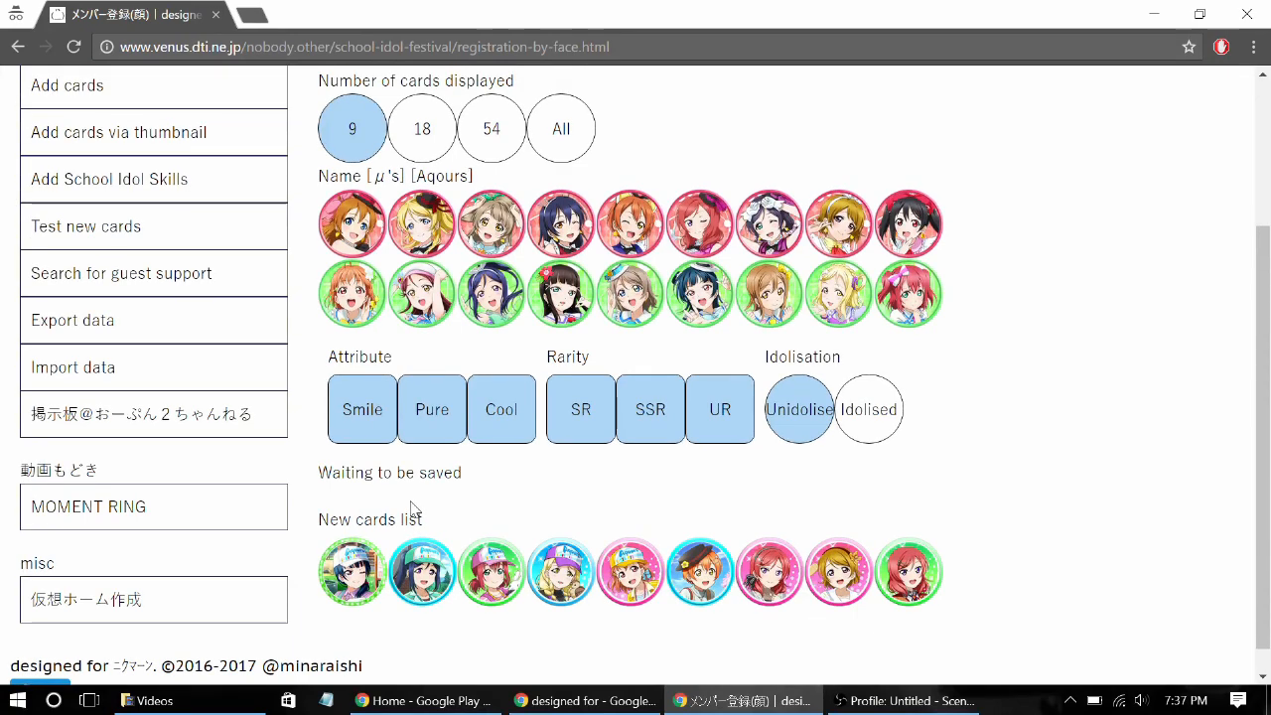
{"action": "mouse_move", "coordinate": [453, 505]}
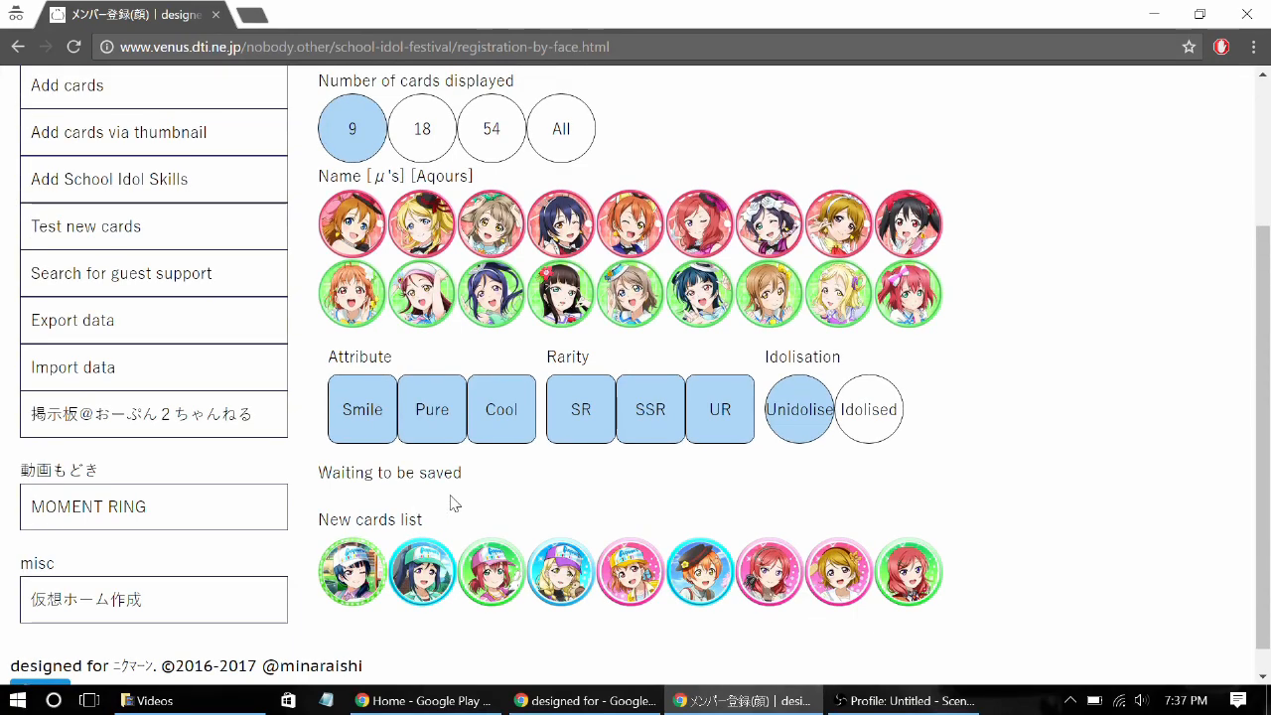
{"action": "mouse_move", "coordinate": [528, 507]}
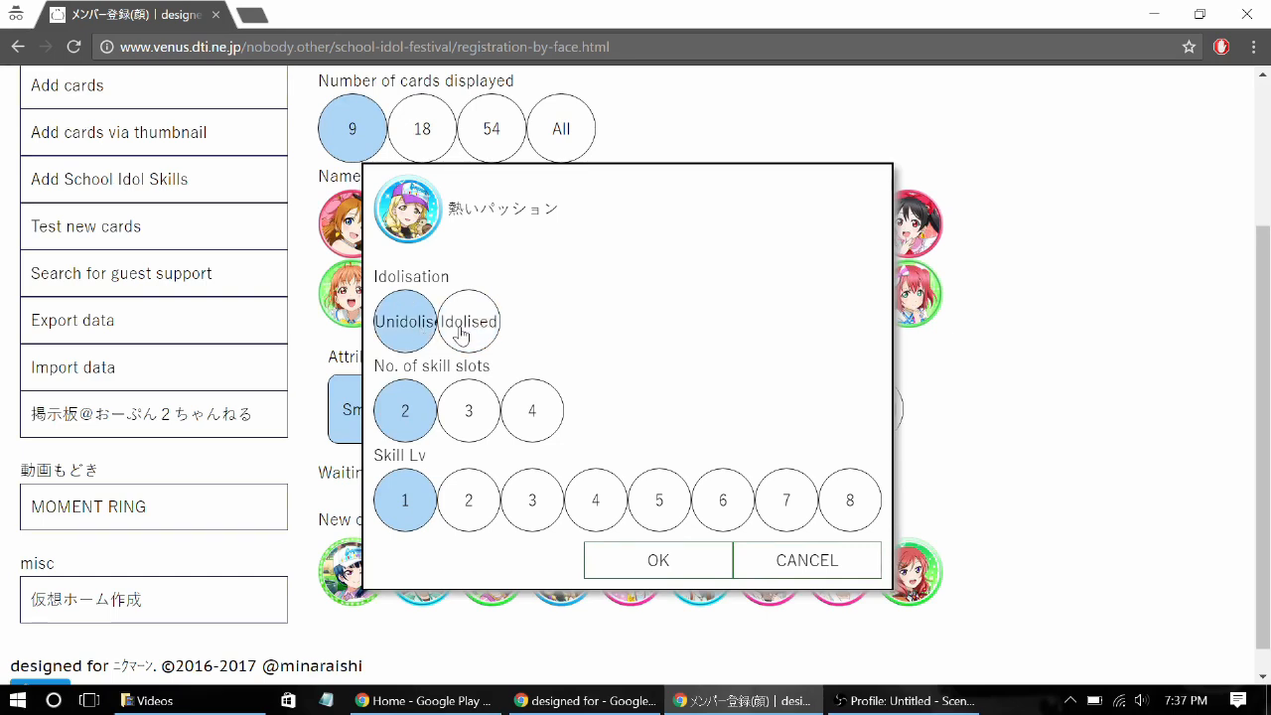
Queue the first card as idolised with four skill slots at skill level 2
{"action": "left_click", "coordinate": [469, 322]}
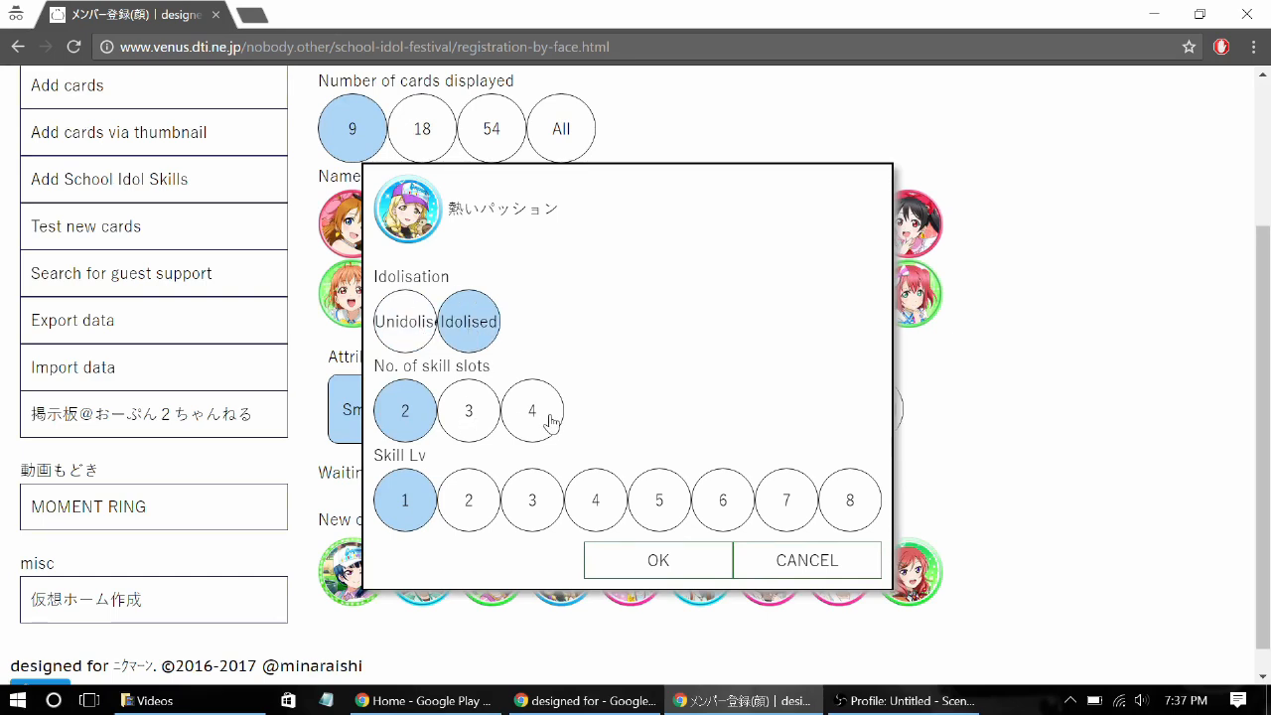
{"action": "left_click", "coordinate": [532, 409]}
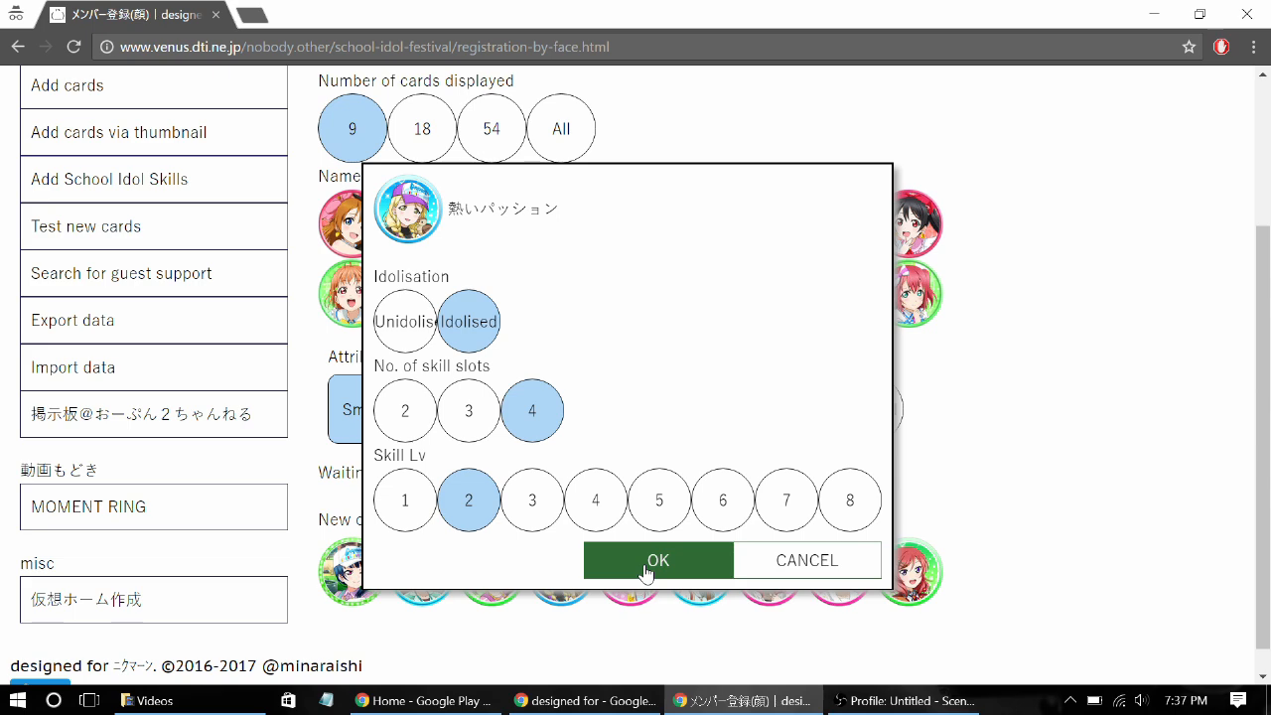
{"action": "left_click", "coordinate": [657, 560]}
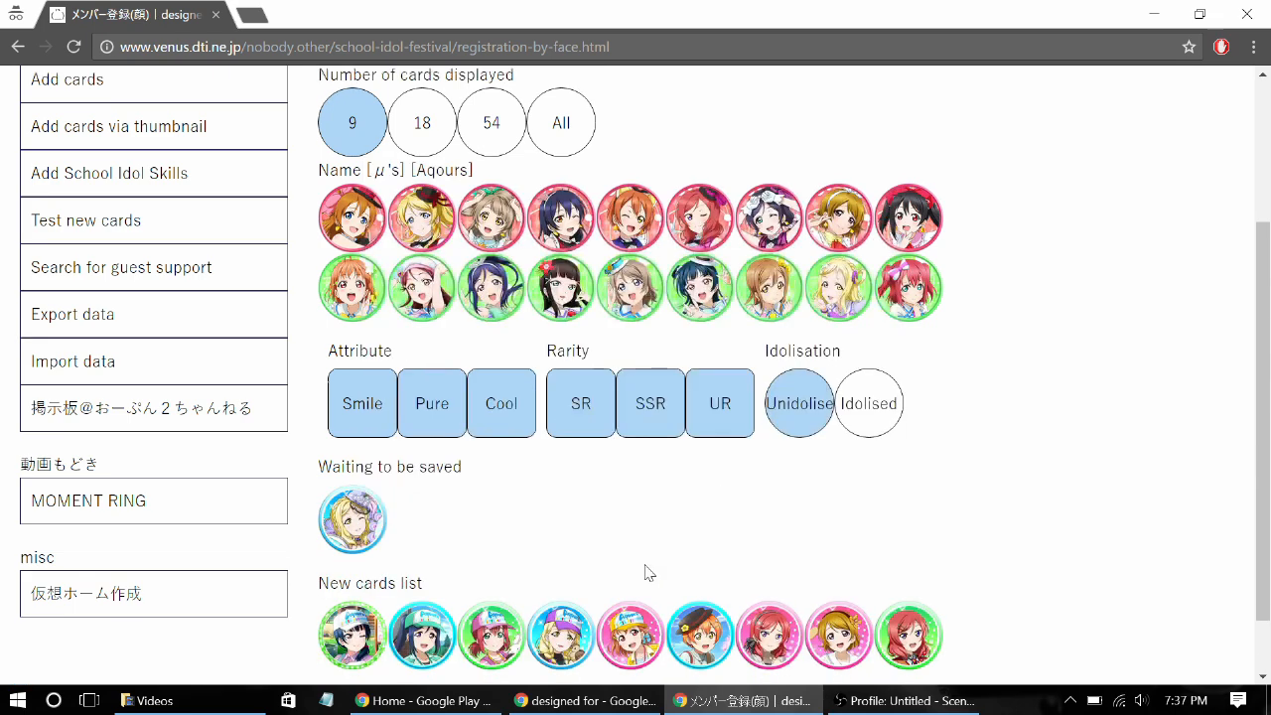
{"action": "scroll", "scroll_direction": "down", "scroll_amount": 3}
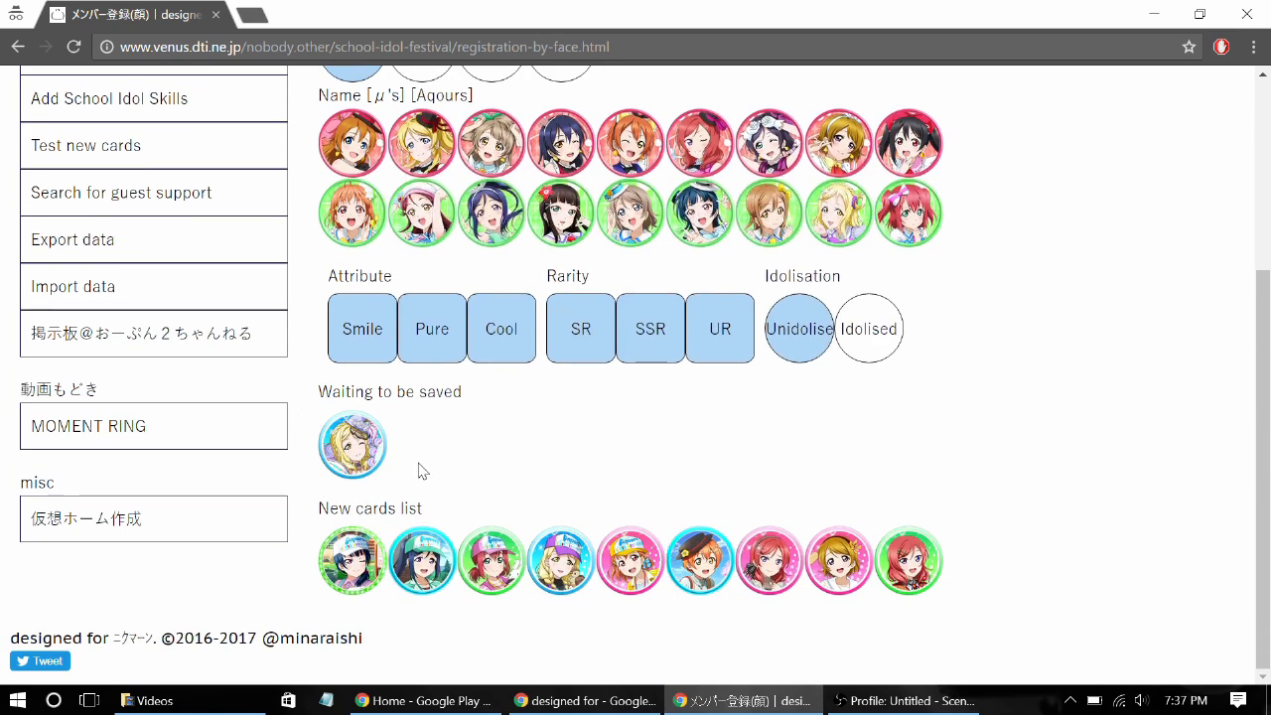
{"action": "mouse_move", "coordinate": [457, 481]}
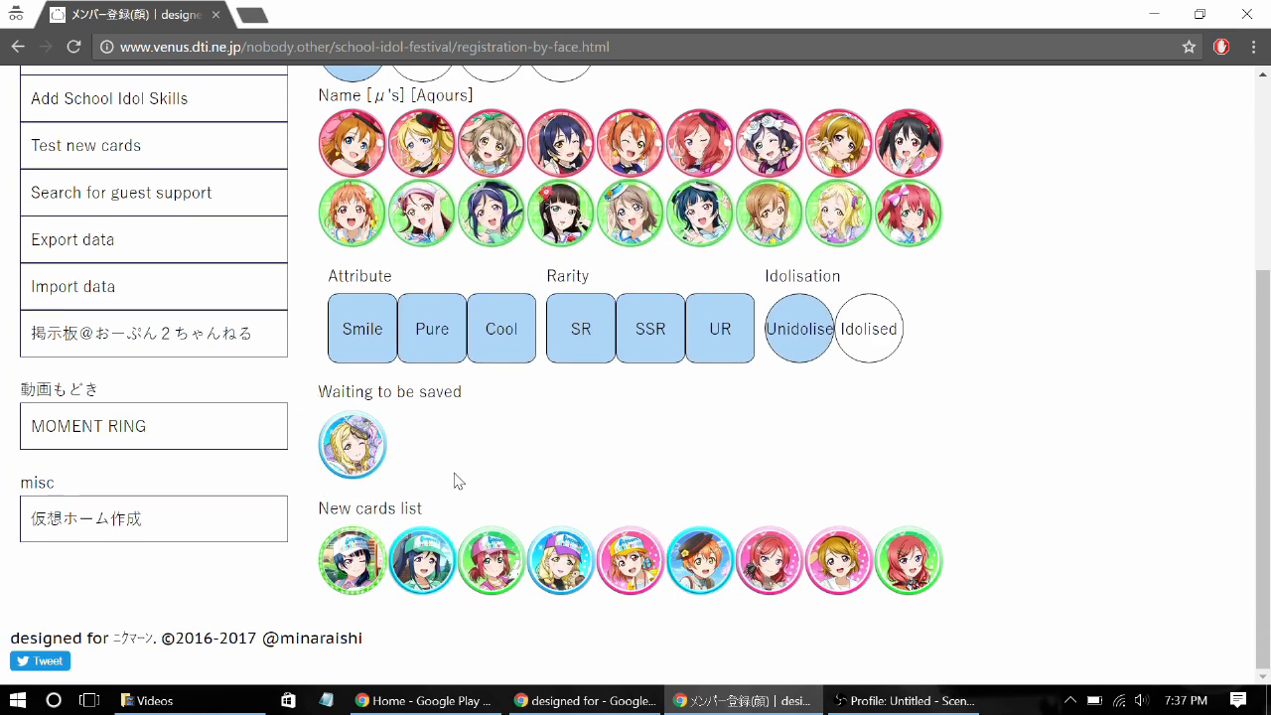
{"action": "mouse_move", "coordinate": [398, 465]}
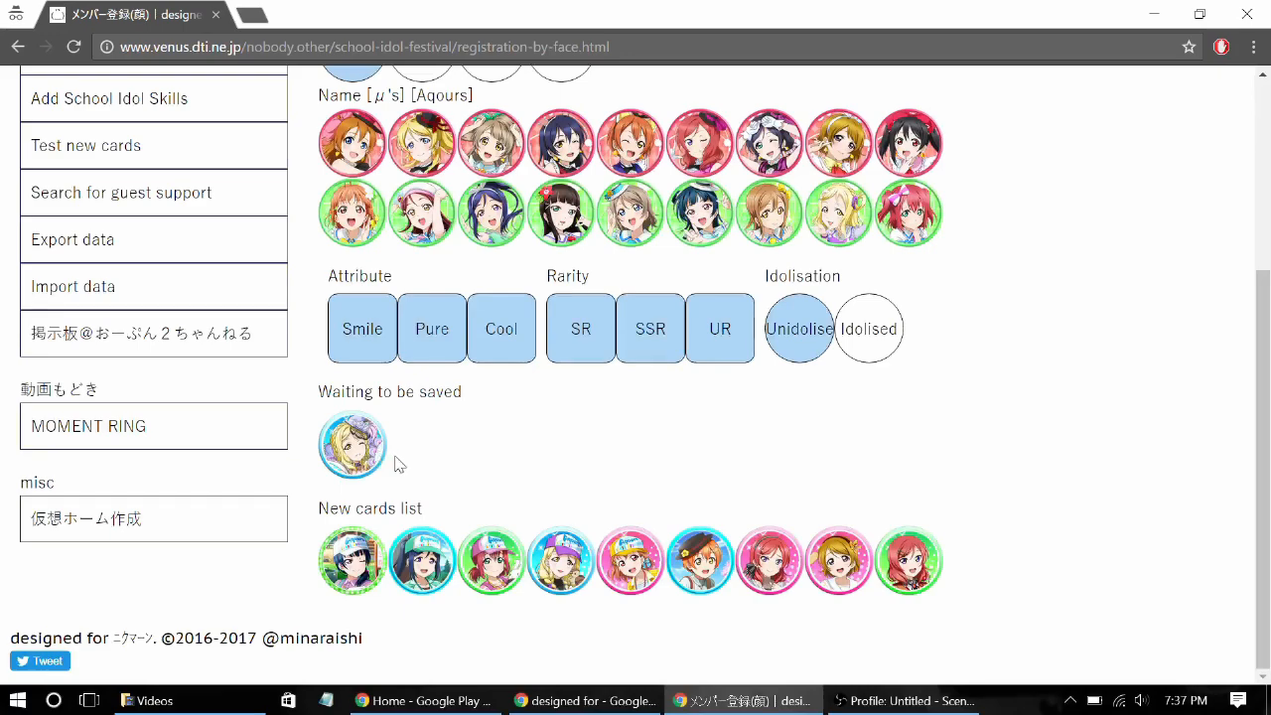
{"action": "scroll", "scroll_direction": "up", "scroll_amount": 3}
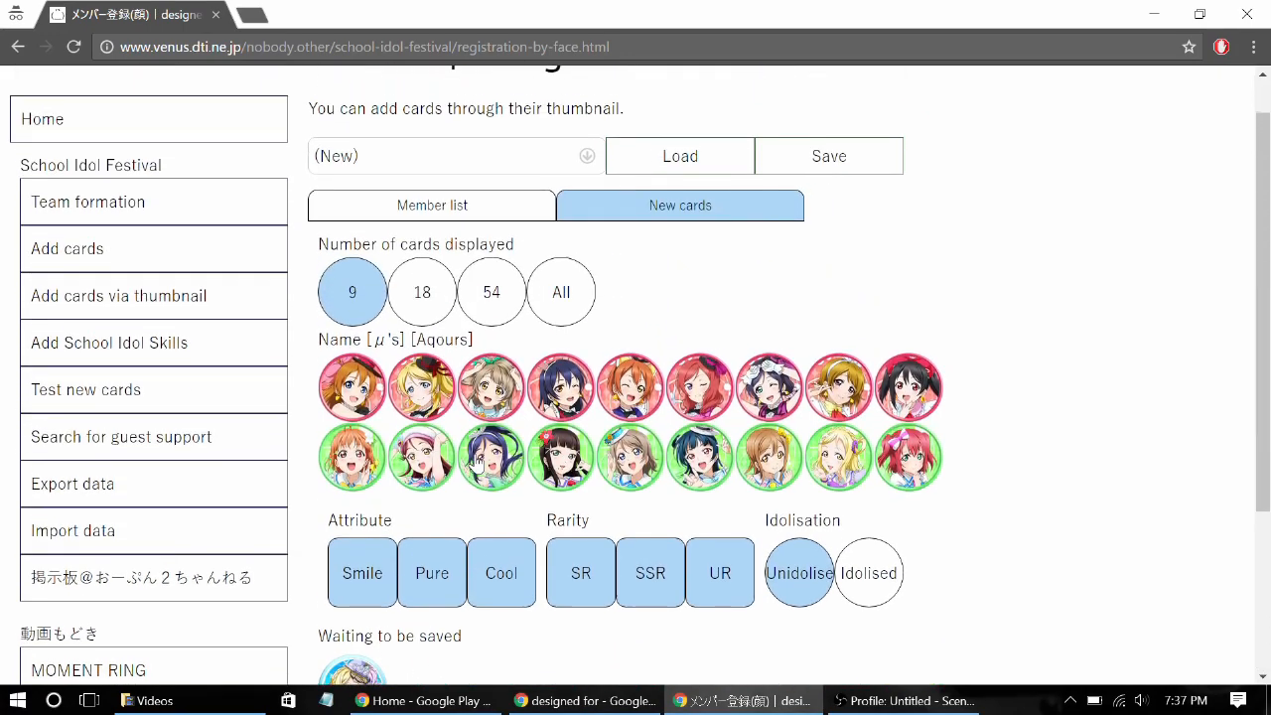
{"action": "scroll", "scroll_direction": "down", "scroll_amount": 3}
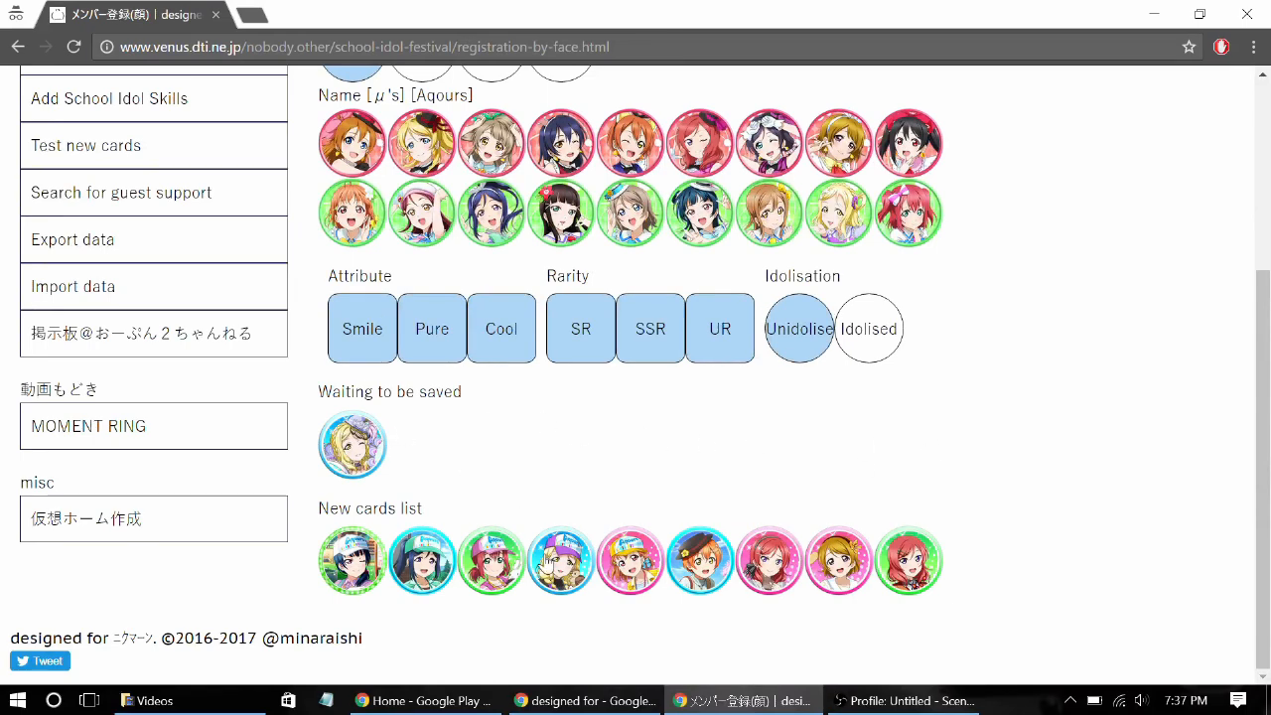
Queue two more new cards with default unidolised, level-1 settings
{"action": "scroll", "scroll_direction": "up", "scroll_amount": 3}
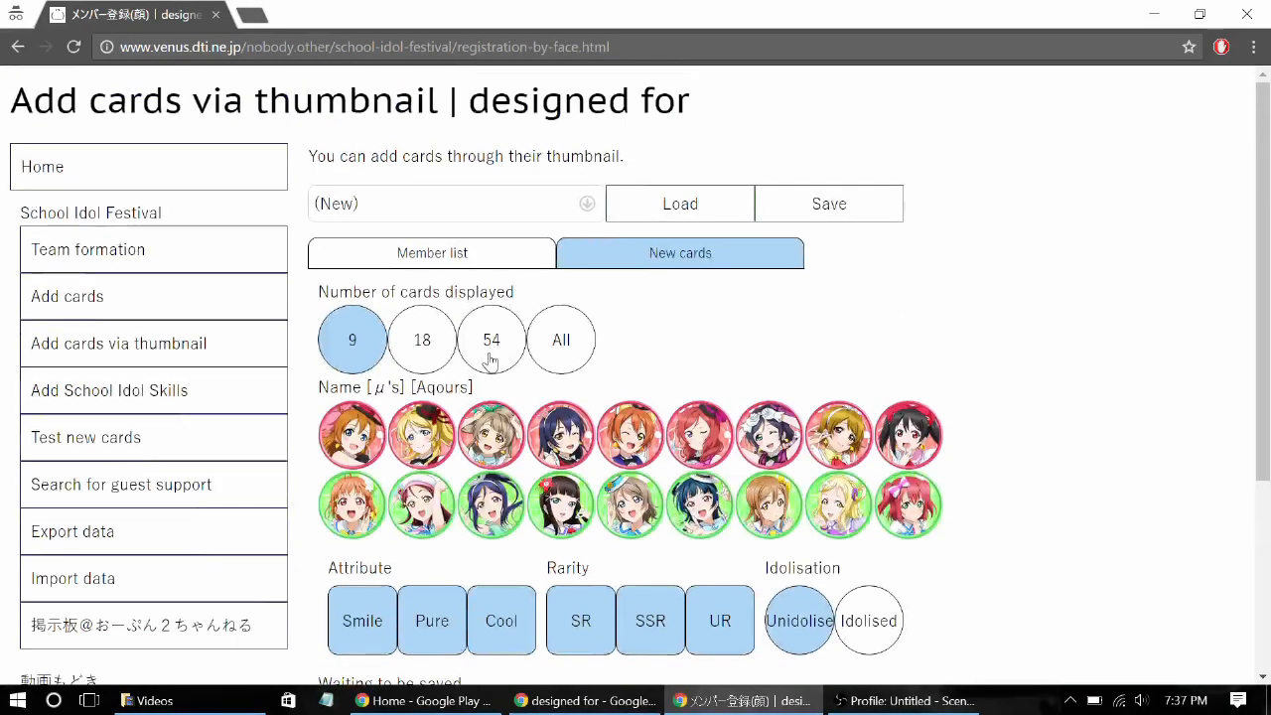
{"action": "scroll", "scroll_direction": "down", "scroll_amount": 3}
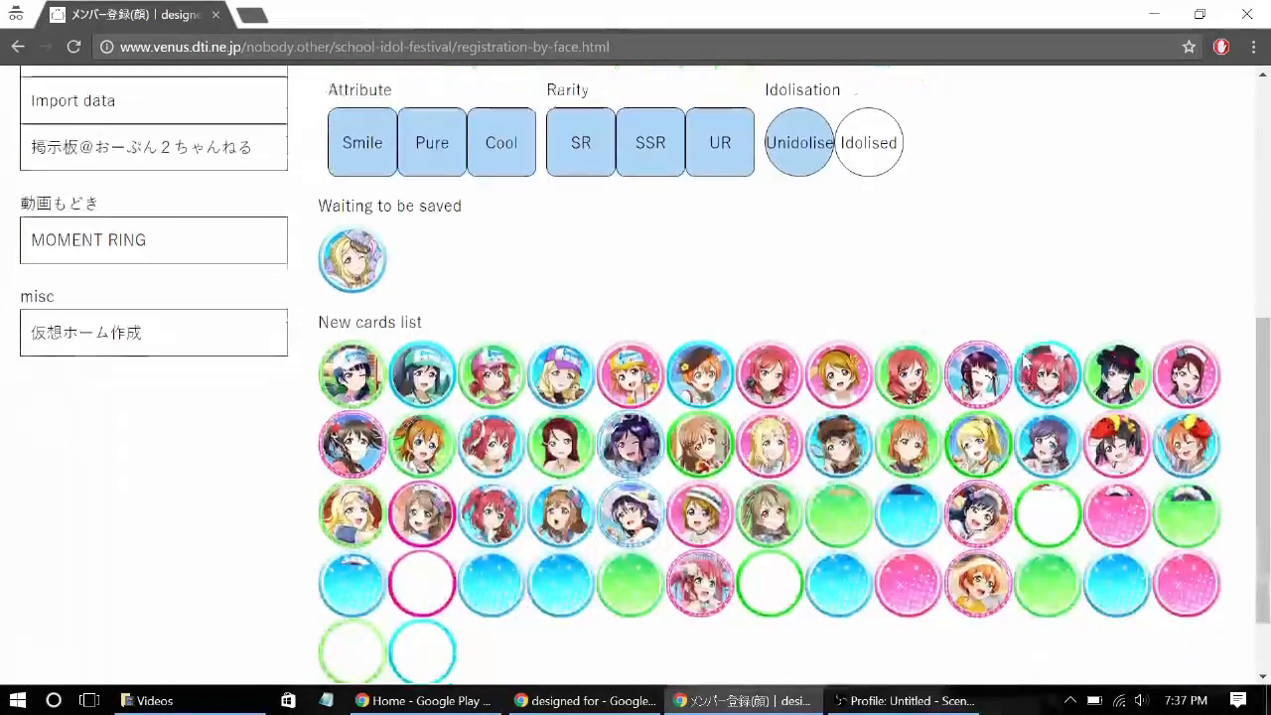
{"action": "scroll", "scroll_direction": "down", "scroll_amount": 3}
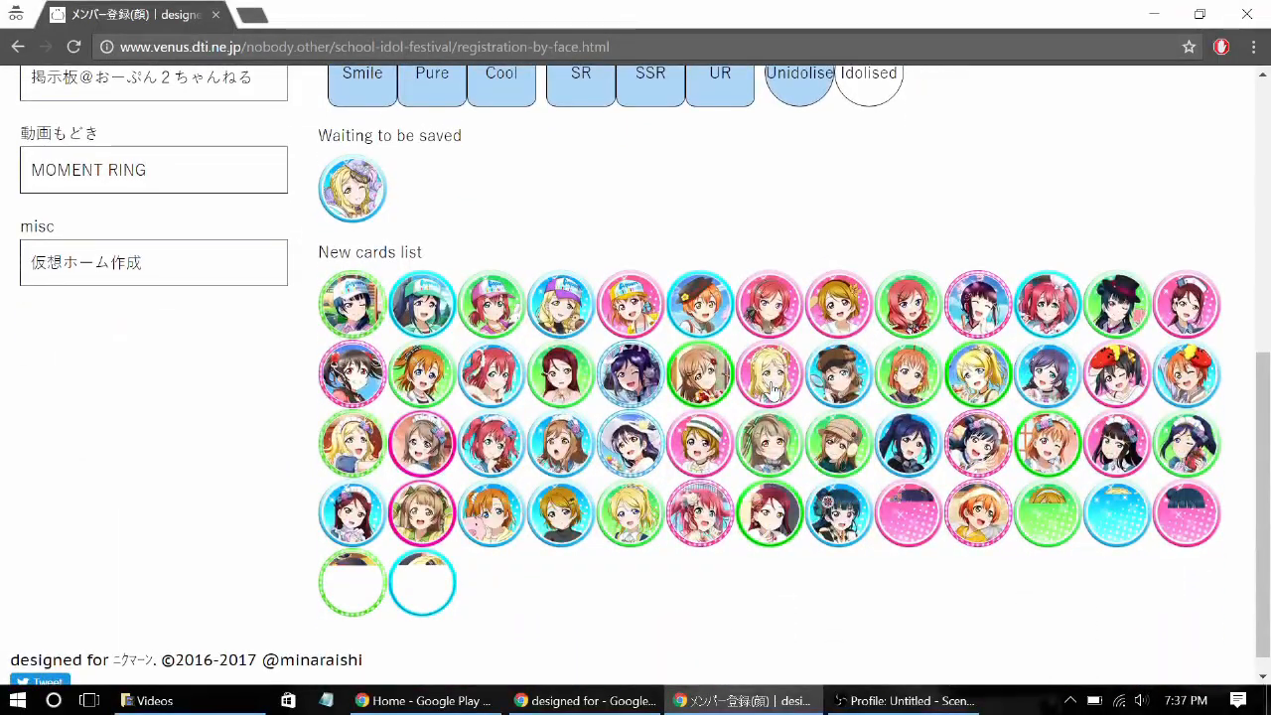
{"action": "left_click", "coordinate": [354, 189]}
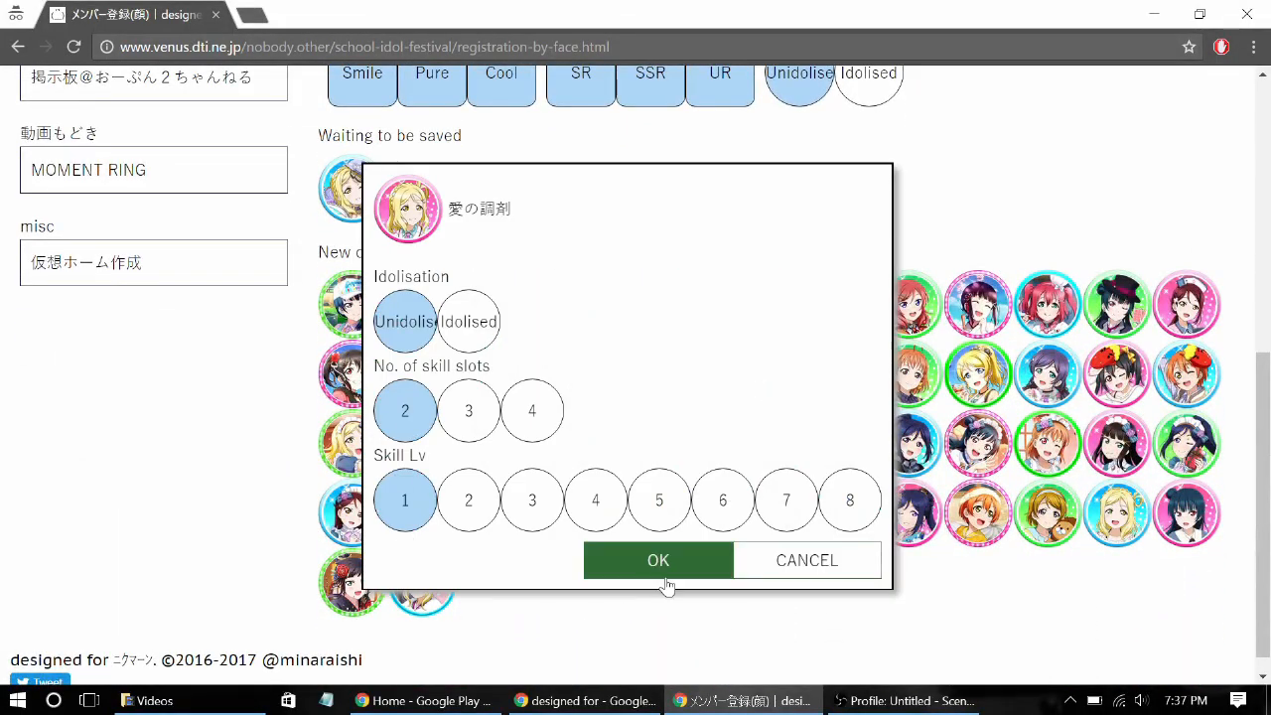
{"action": "left_click", "coordinate": [657, 561]}
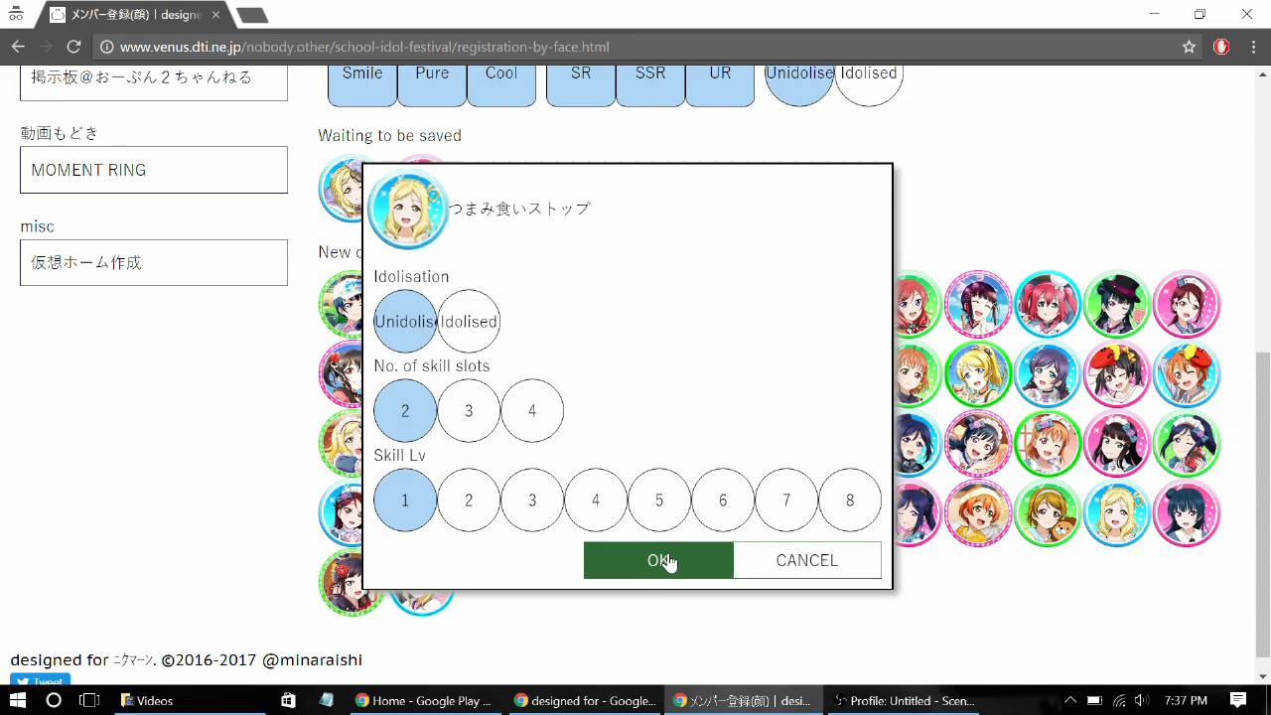
{"action": "left_click", "coordinate": [658, 561]}
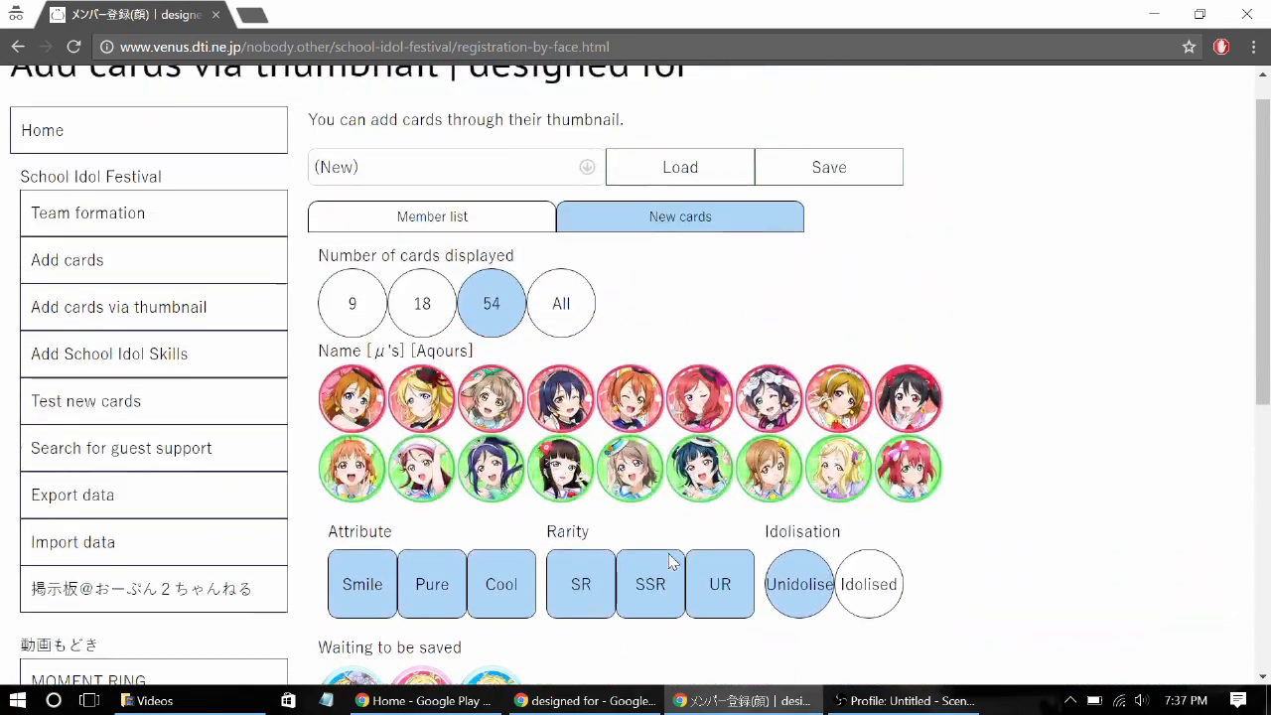
{"action": "scroll", "scroll_direction": "down", "scroll_amount": 3}
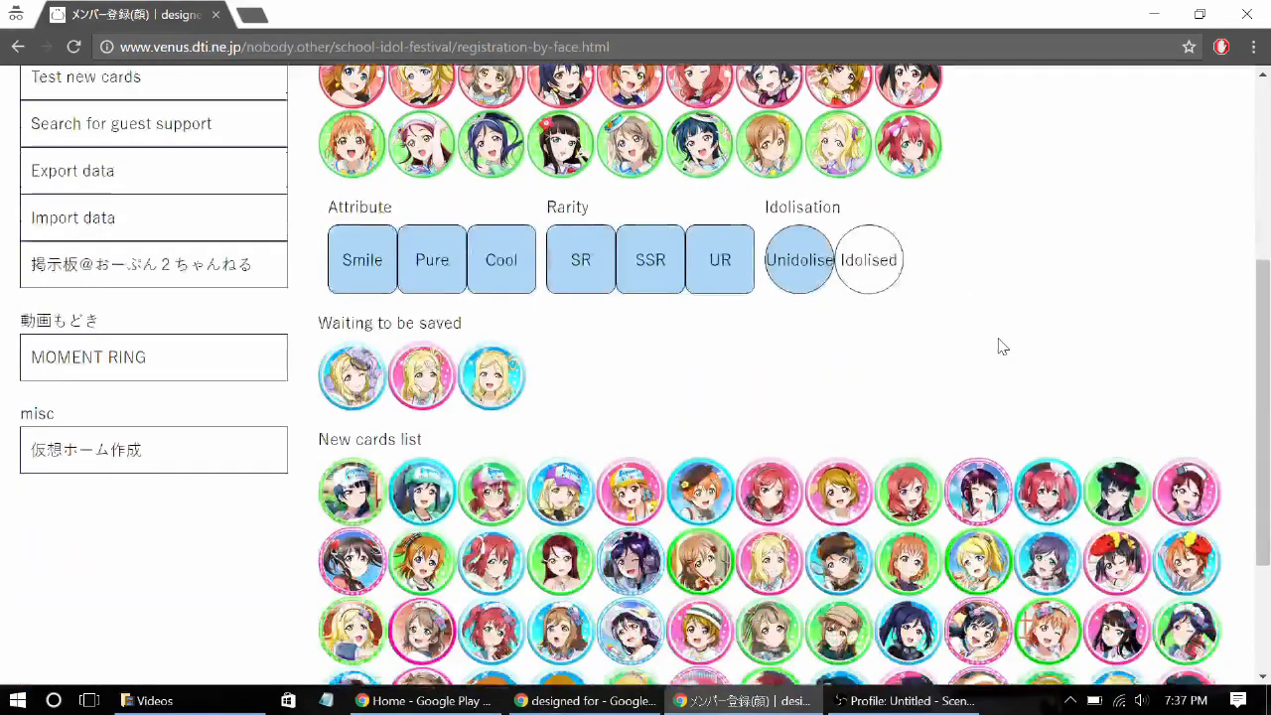
{"action": "scroll", "scroll_direction": "up", "scroll_amount": 3}
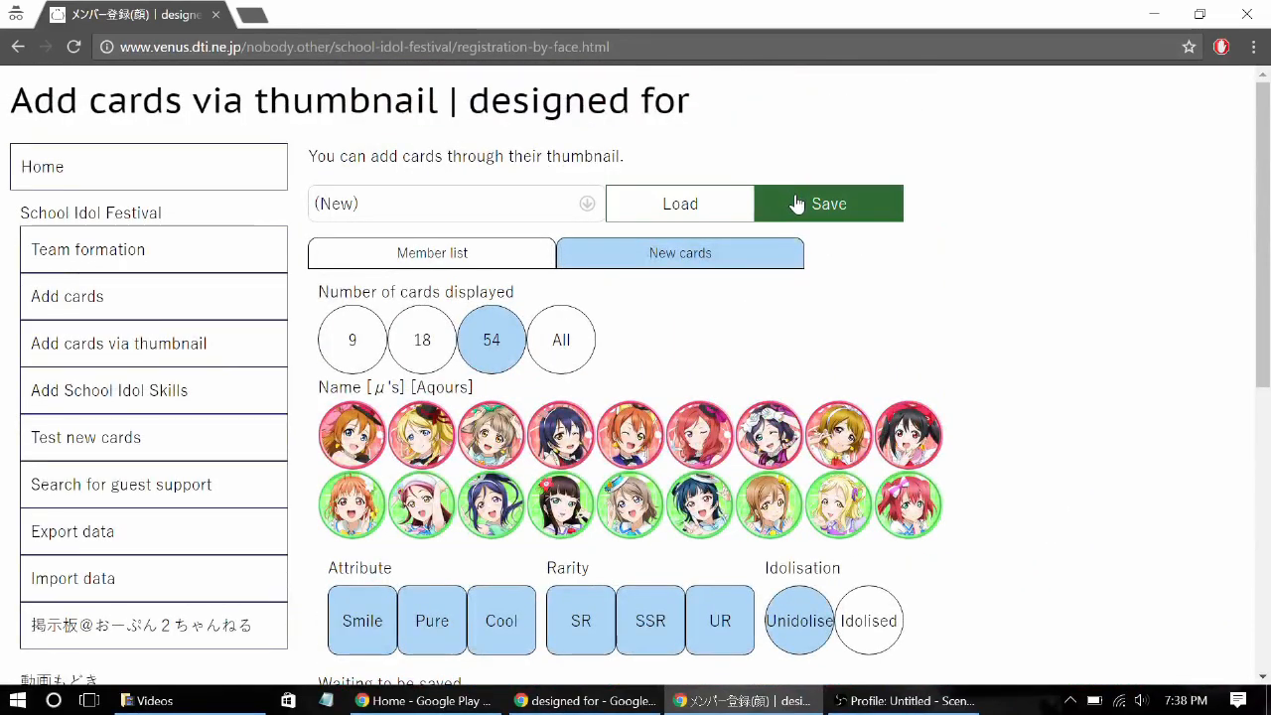
{"action": "left_click", "coordinate": [828, 202]}
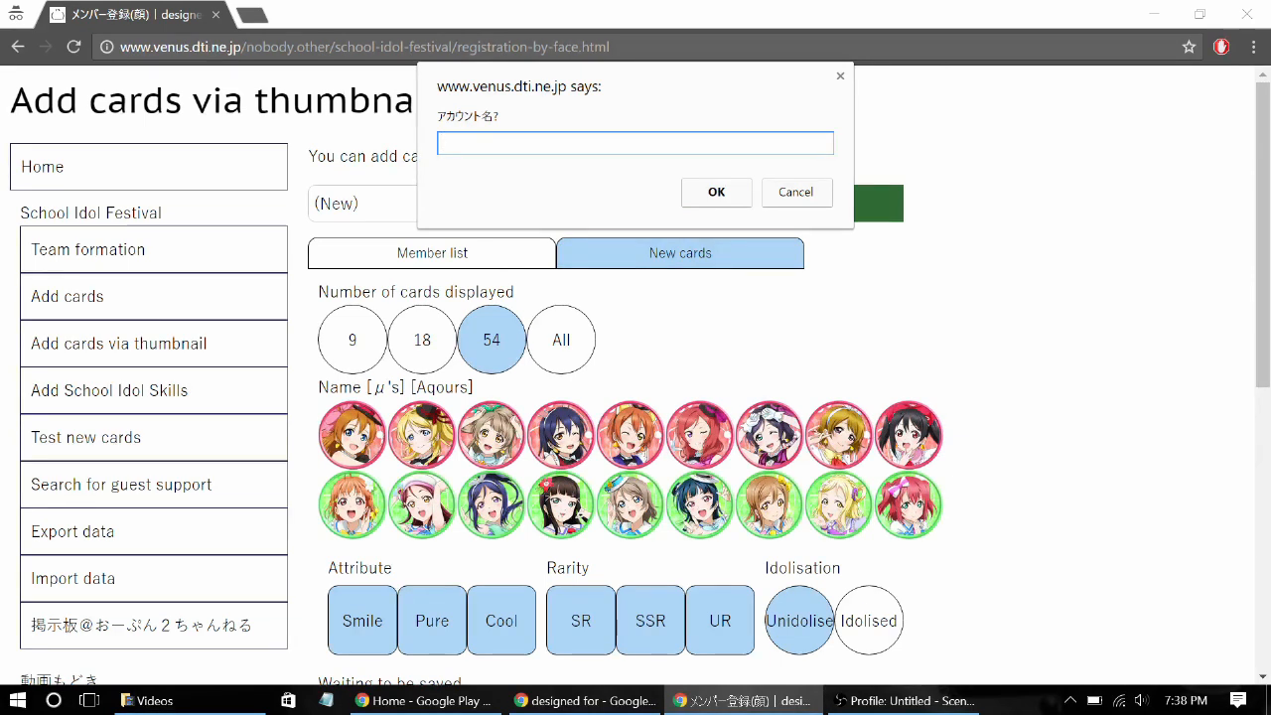
{"action": "left_click", "coordinate": [636, 143]}
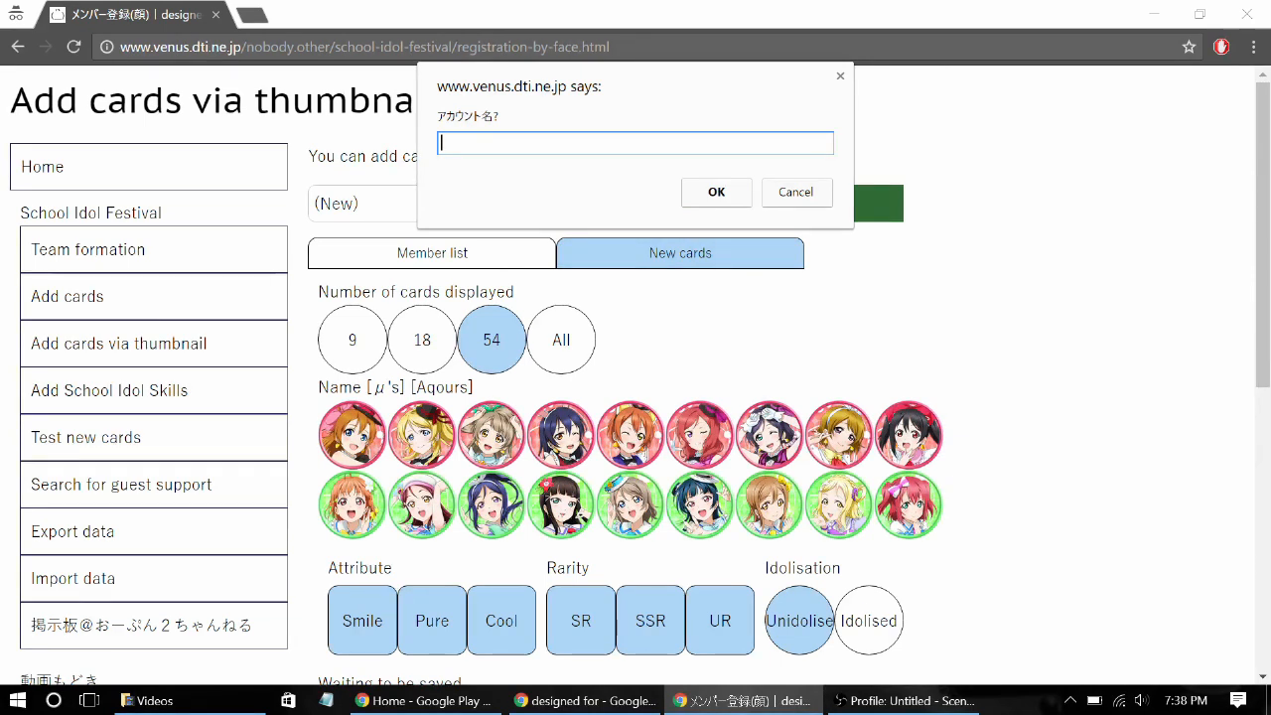
{"action": "type", "text": "JP Oshime"}
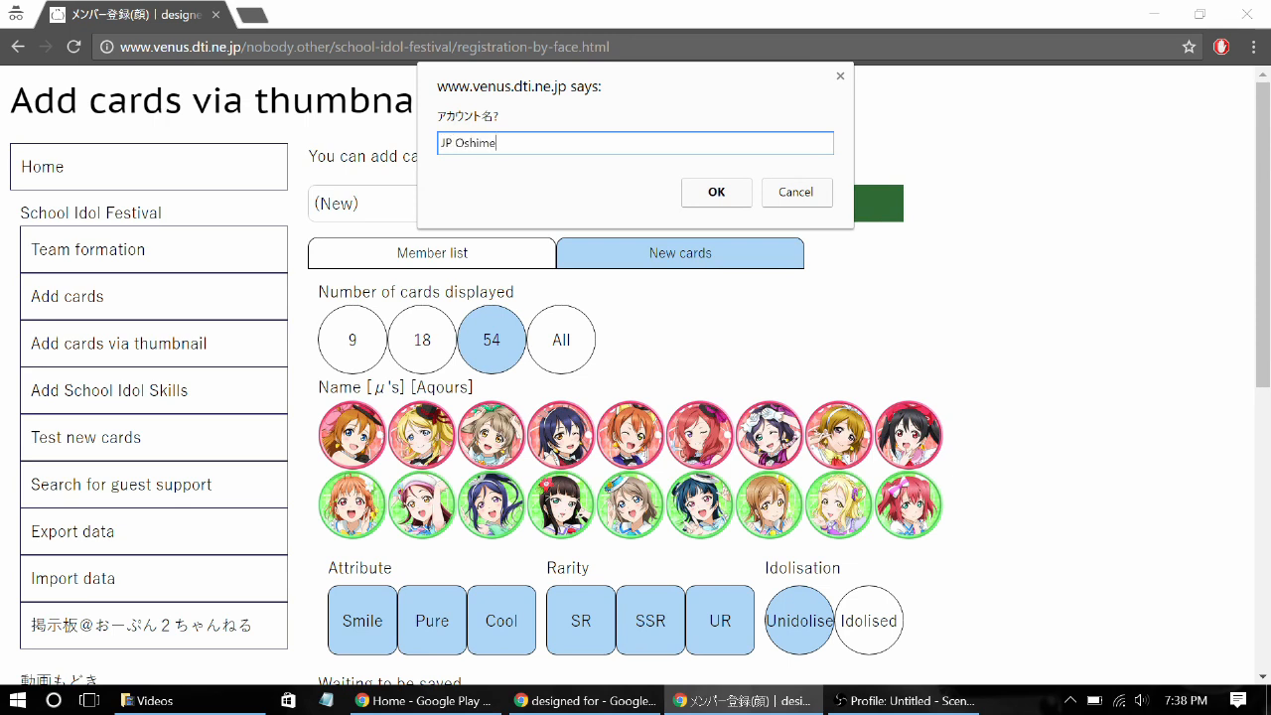
{"action": "type", "text": "n - Mari"}
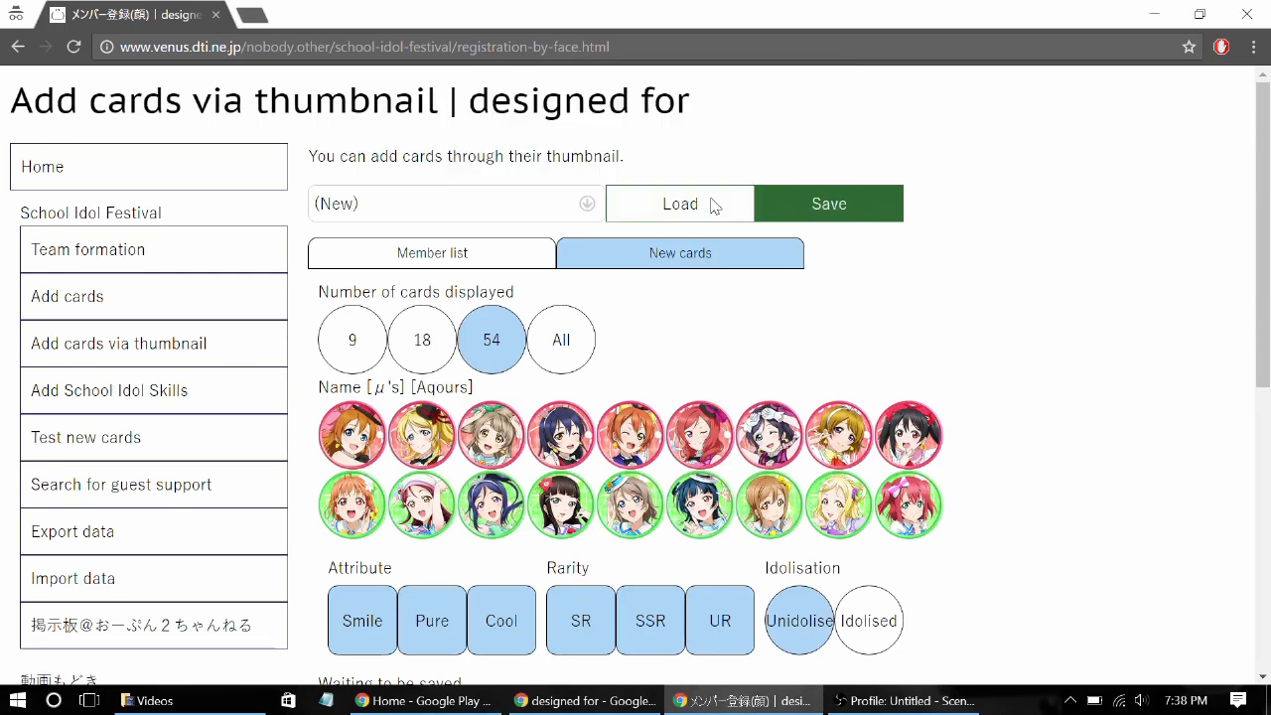
{"action": "left_click", "coordinate": [828, 202]}
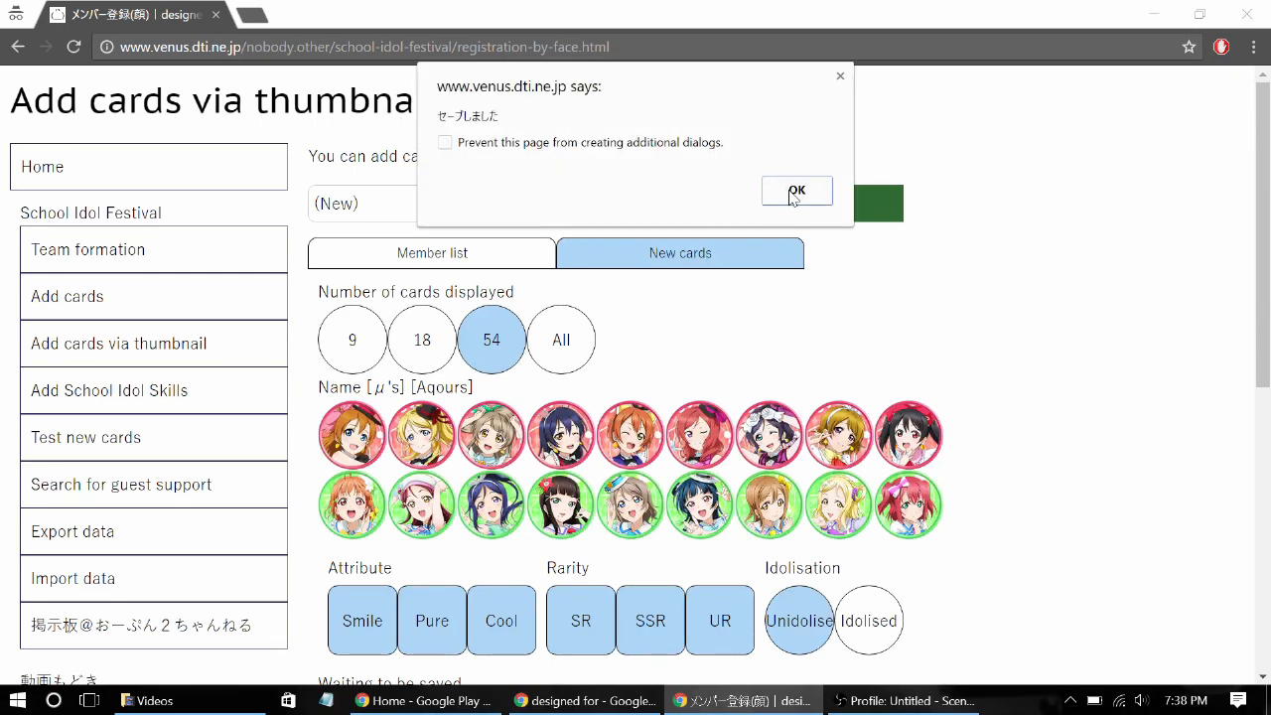
{"action": "left_click", "coordinate": [797, 191]}
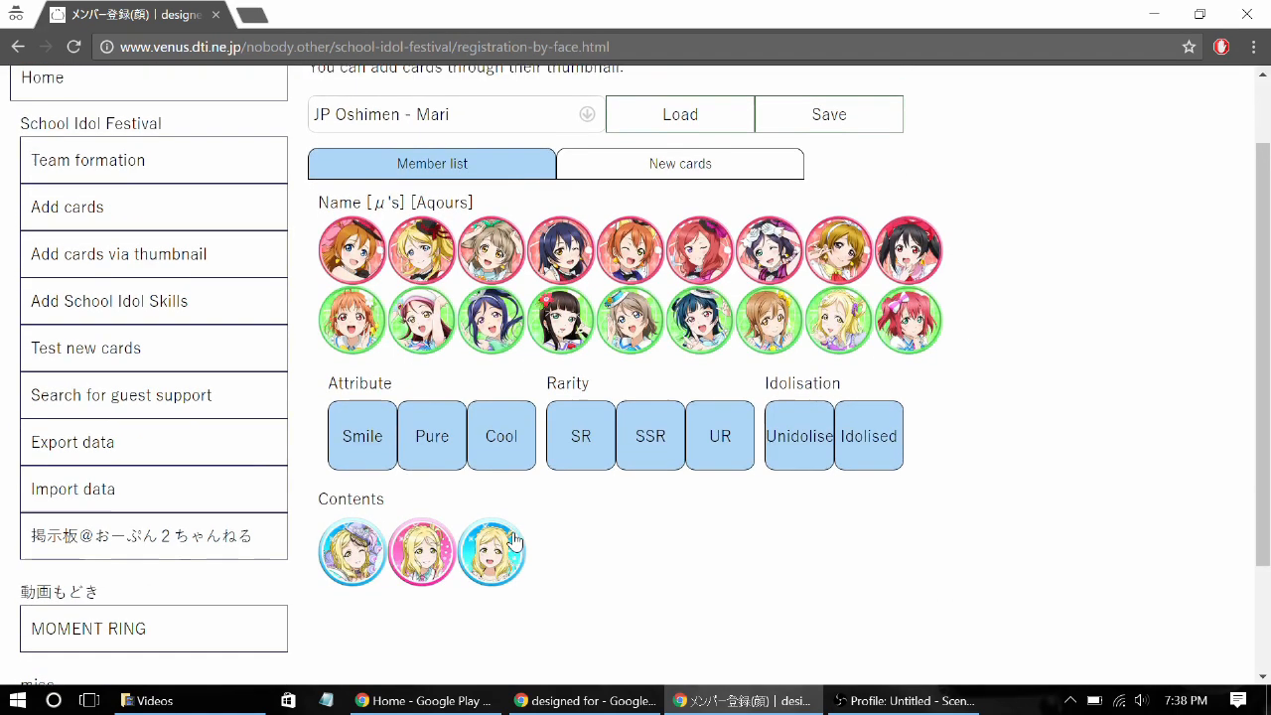
Set one blonde card to Idolised and overwrite the saved JP Oshimen - Mari deck
{"action": "scroll", "scroll_direction": "up", "scroll_amount": 3}
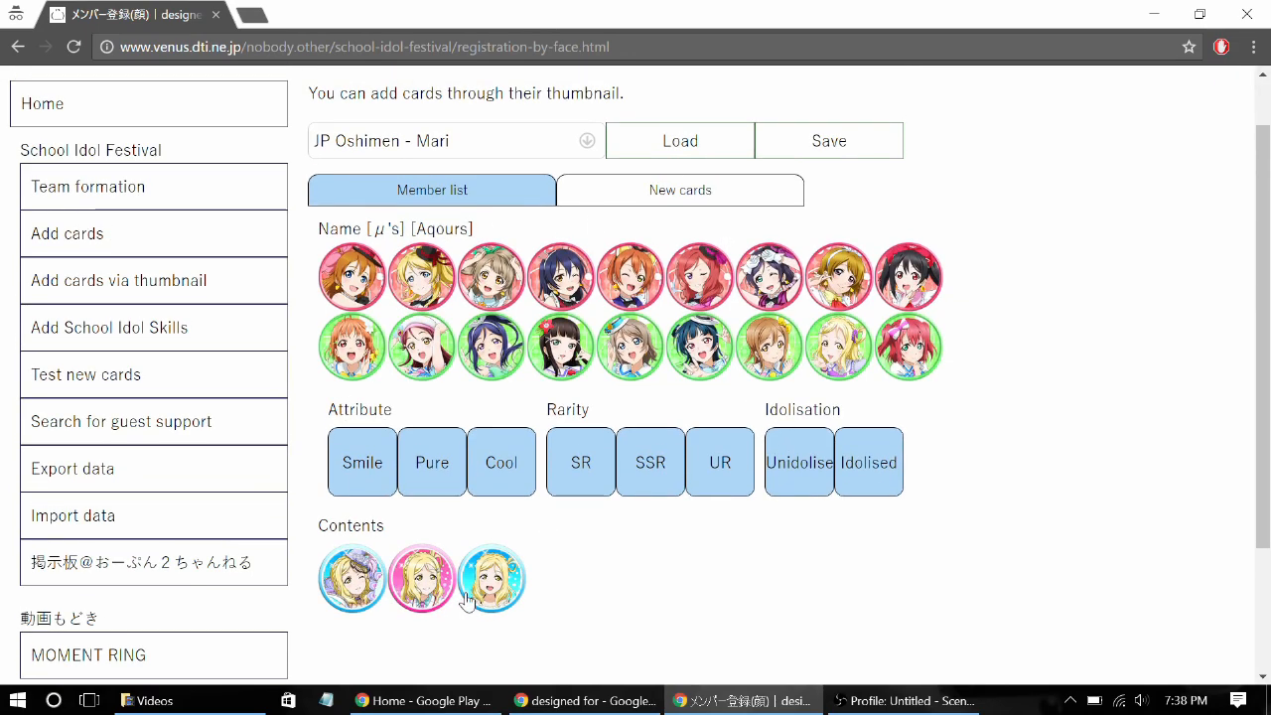
{"action": "scroll", "scroll_direction": "down", "scroll_amount": 3}
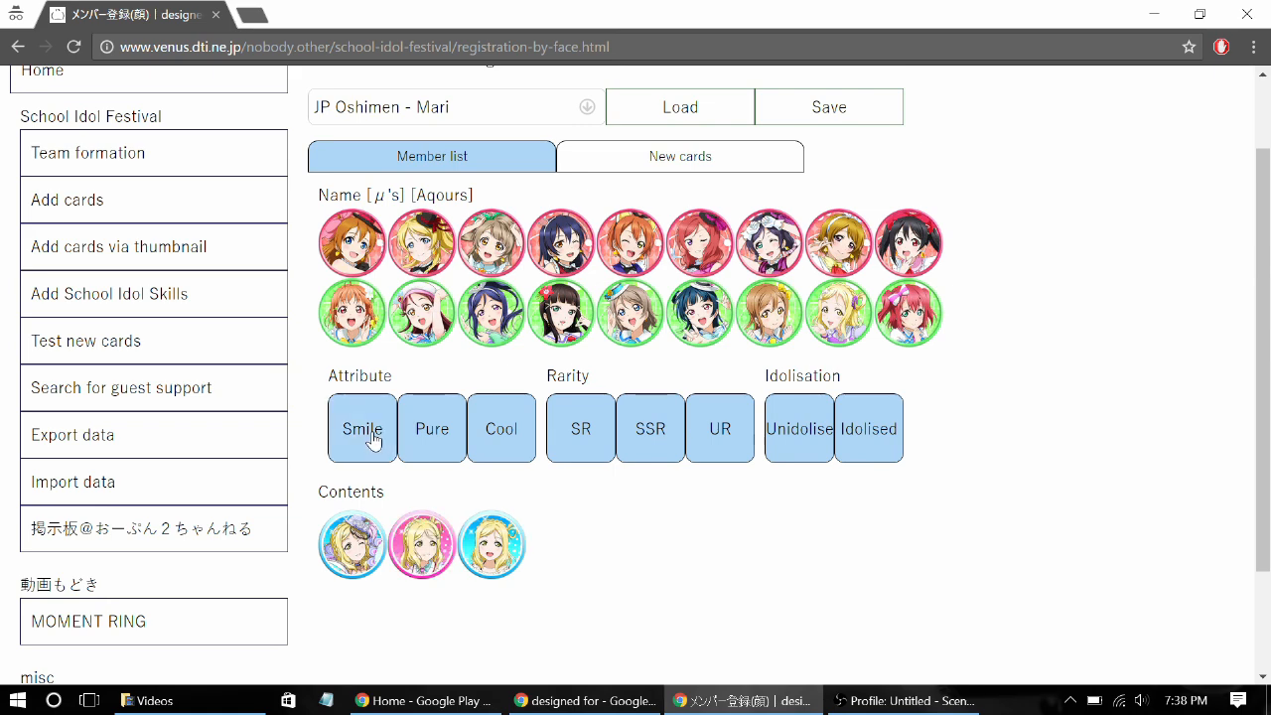
{"action": "scroll", "scroll_direction": "up", "scroll_amount": 3}
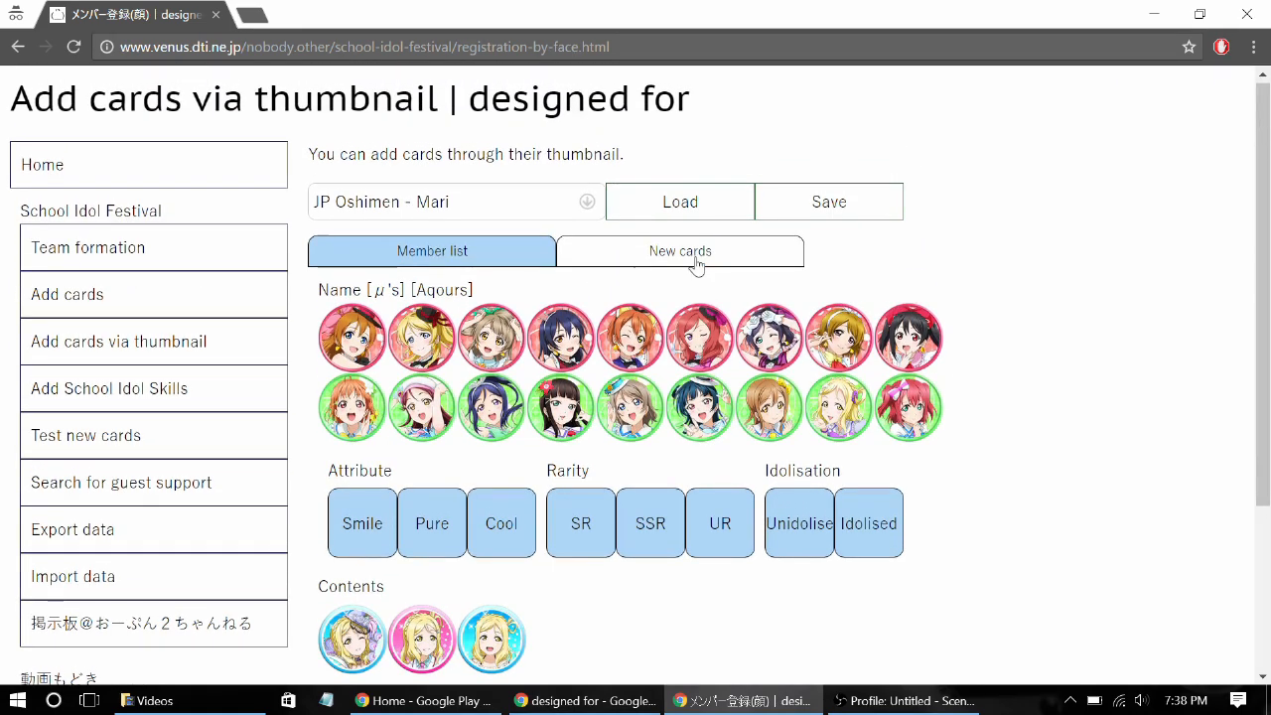
{"action": "scroll", "scroll_direction": "down", "scroll_amount": 3}
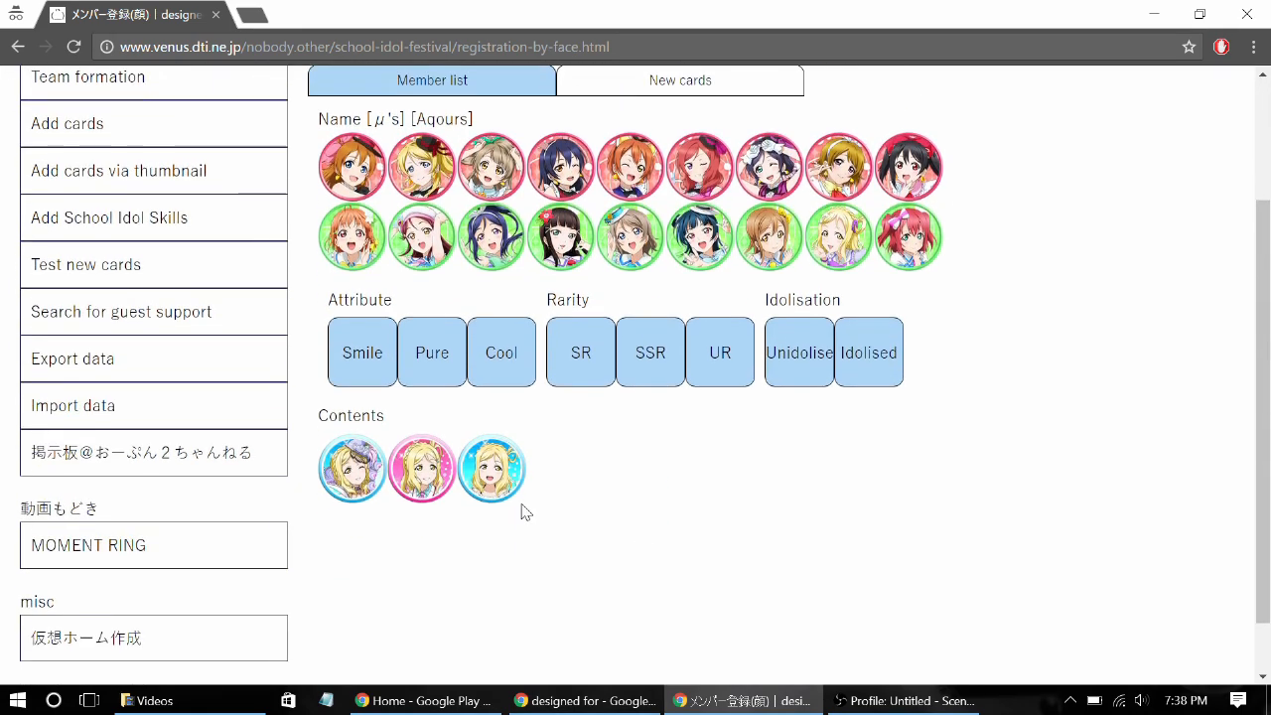
{"action": "left_click", "coordinate": [492, 468]}
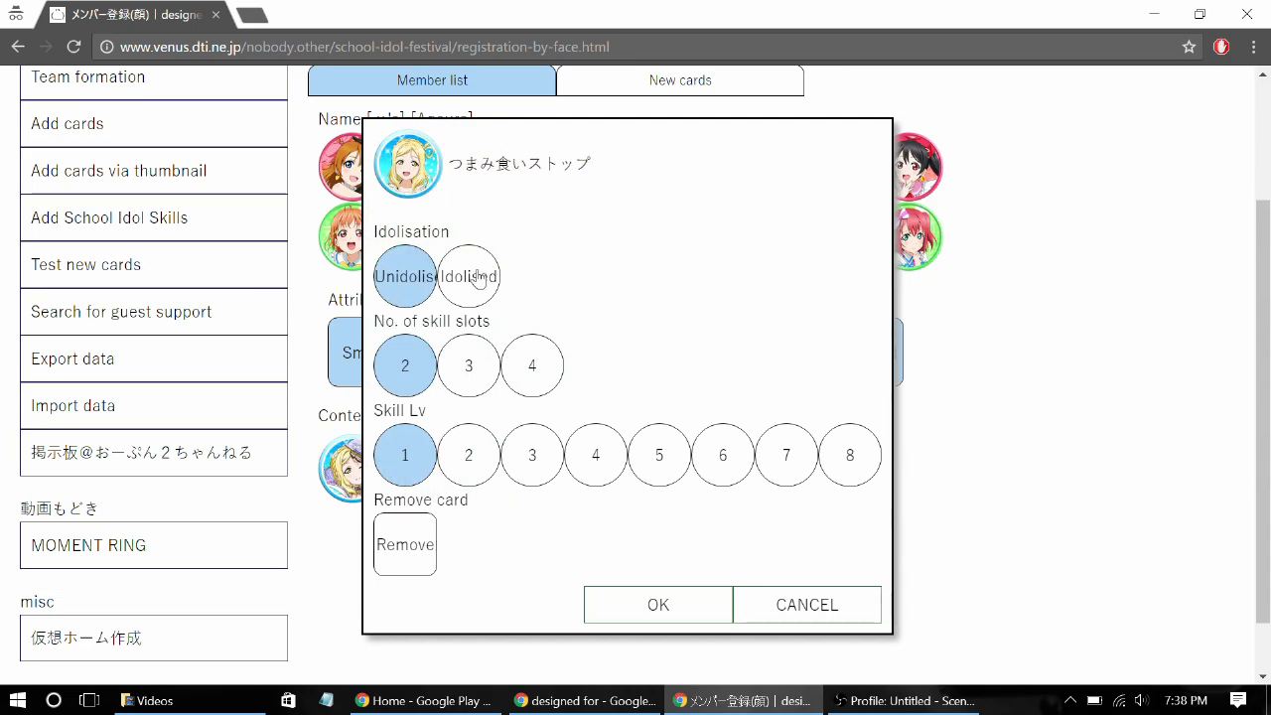
{"action": "left_click", "coordinate": [469, 276]}
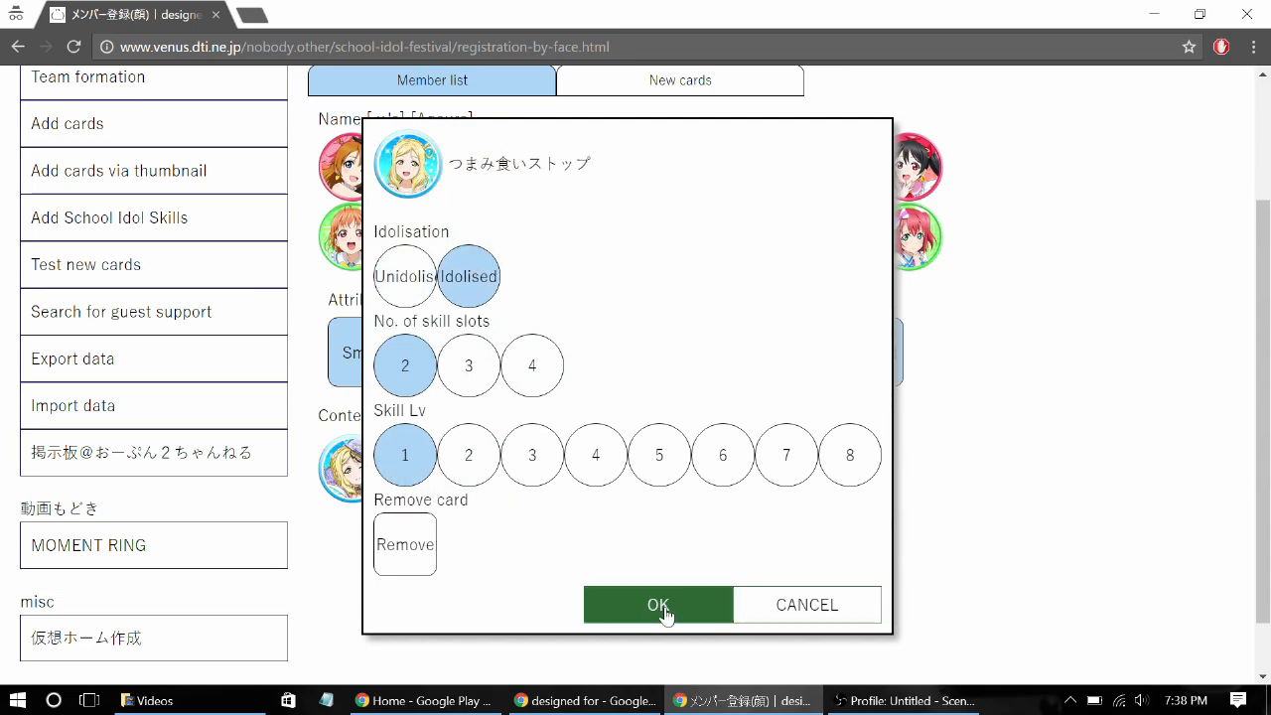
{"action": "left_click", "coordinate": [658, 604]}
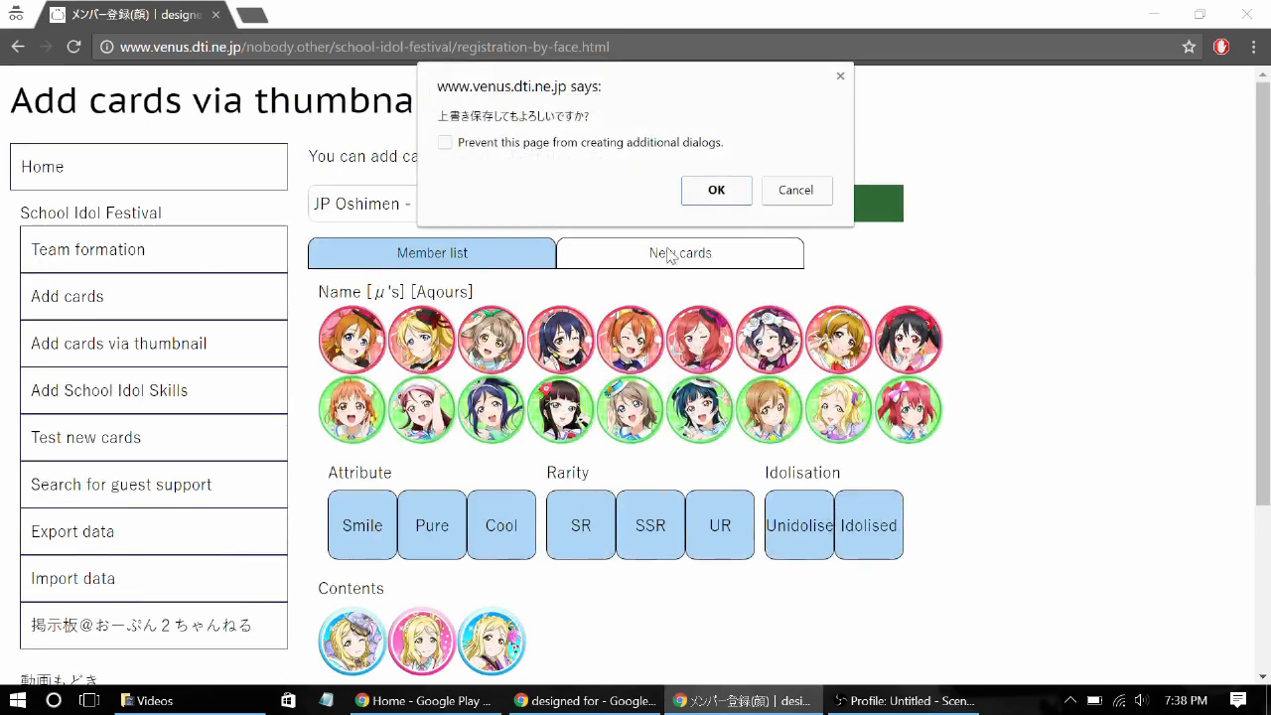
{"action": "left_click", "coordinate": [715, 190]}
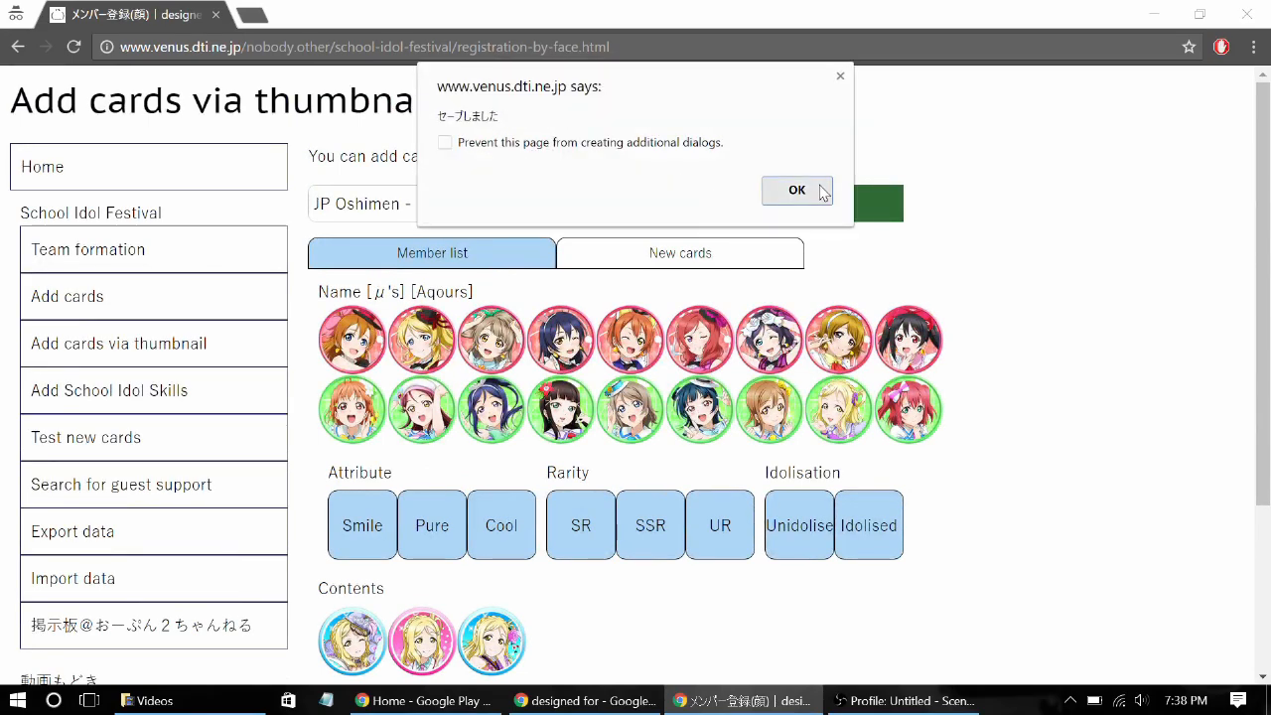
{"action": "left_click", "coordinate": [796, 191]}
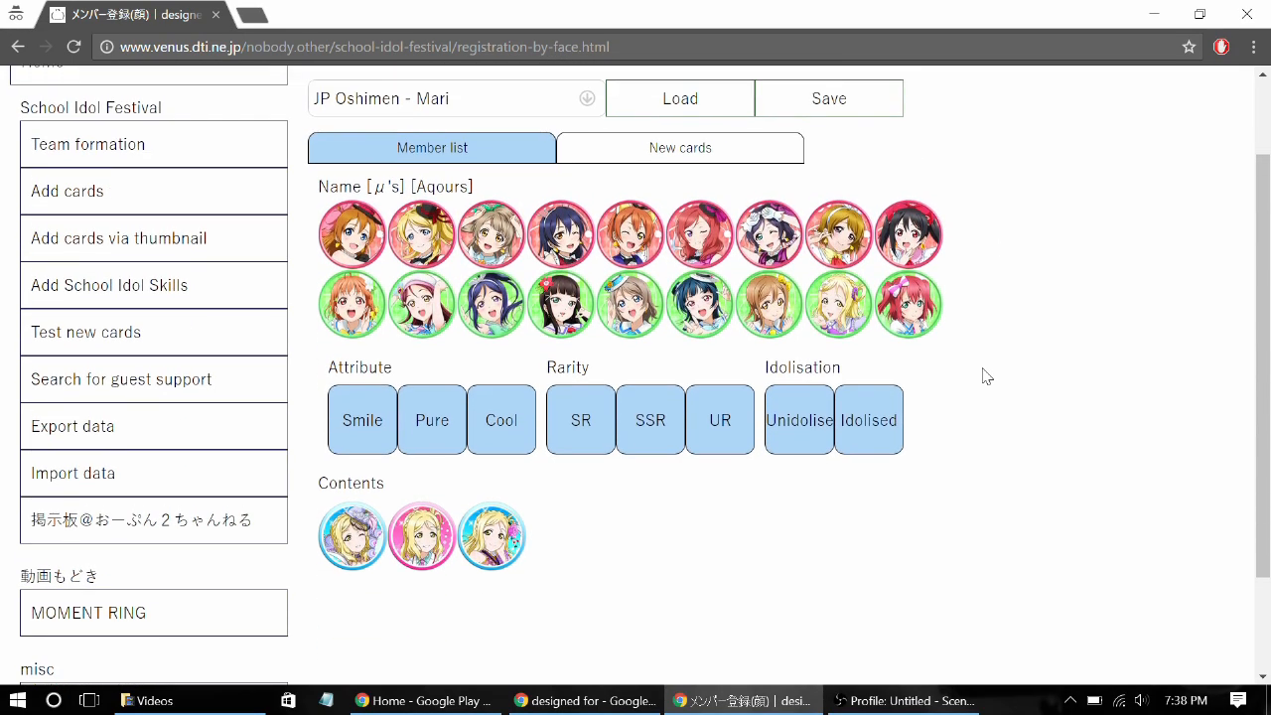
Return to the Add cards via thumbnail page from the home page sidebar
{"action": "scroll", "scroll_direction": "up", "scroll_amount": 3}
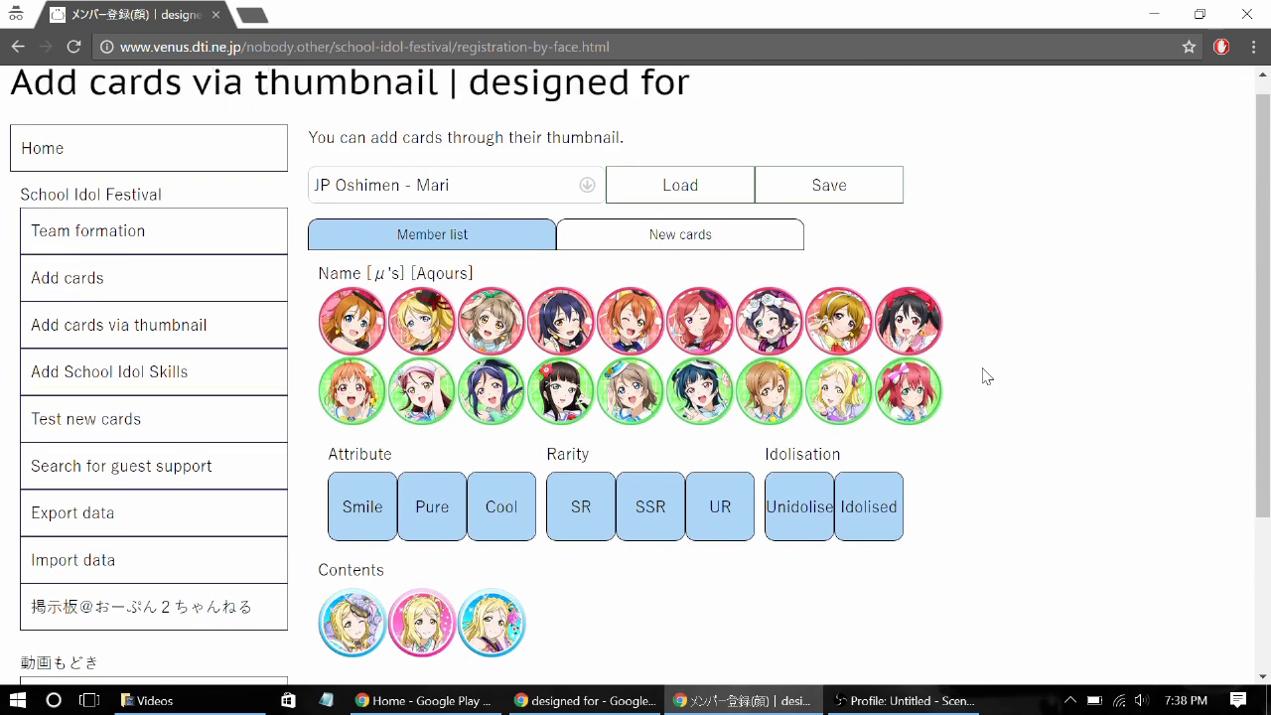
{"action": "scroll", "scroll_direction": "up", "scroll_amount": 3}
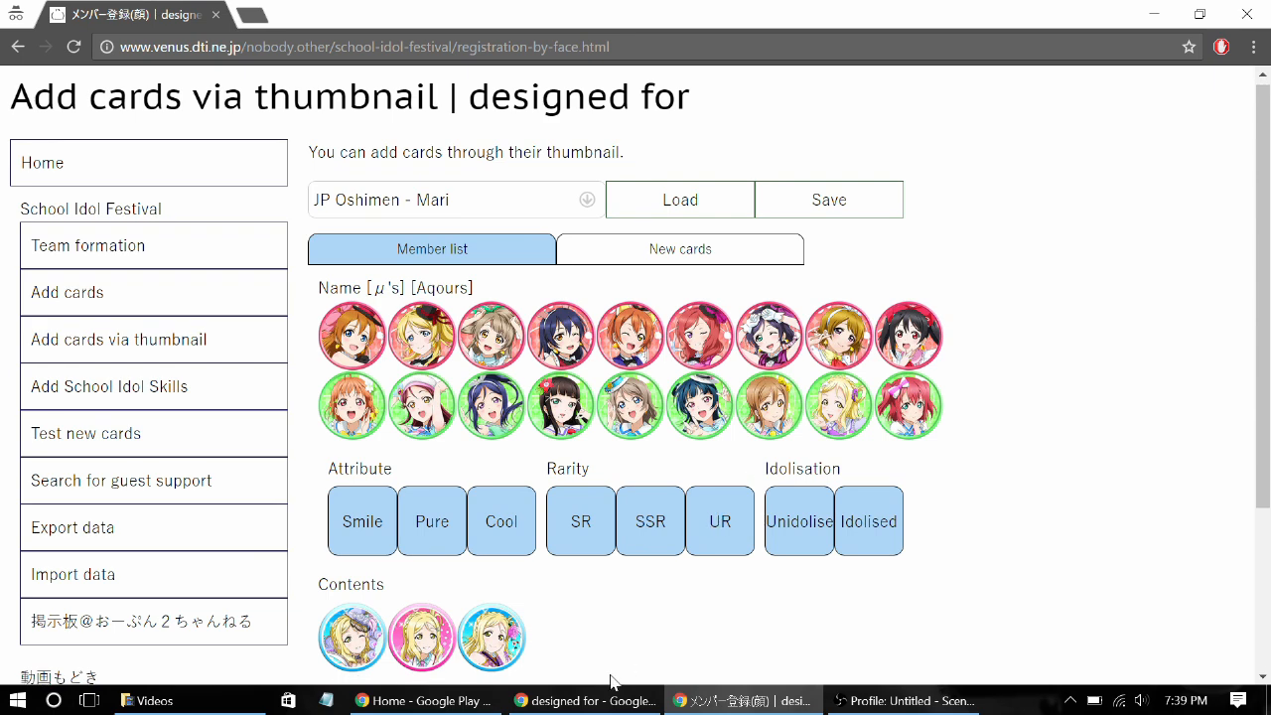
{"action": "mouse_move", "coordinate": [584, 699]}
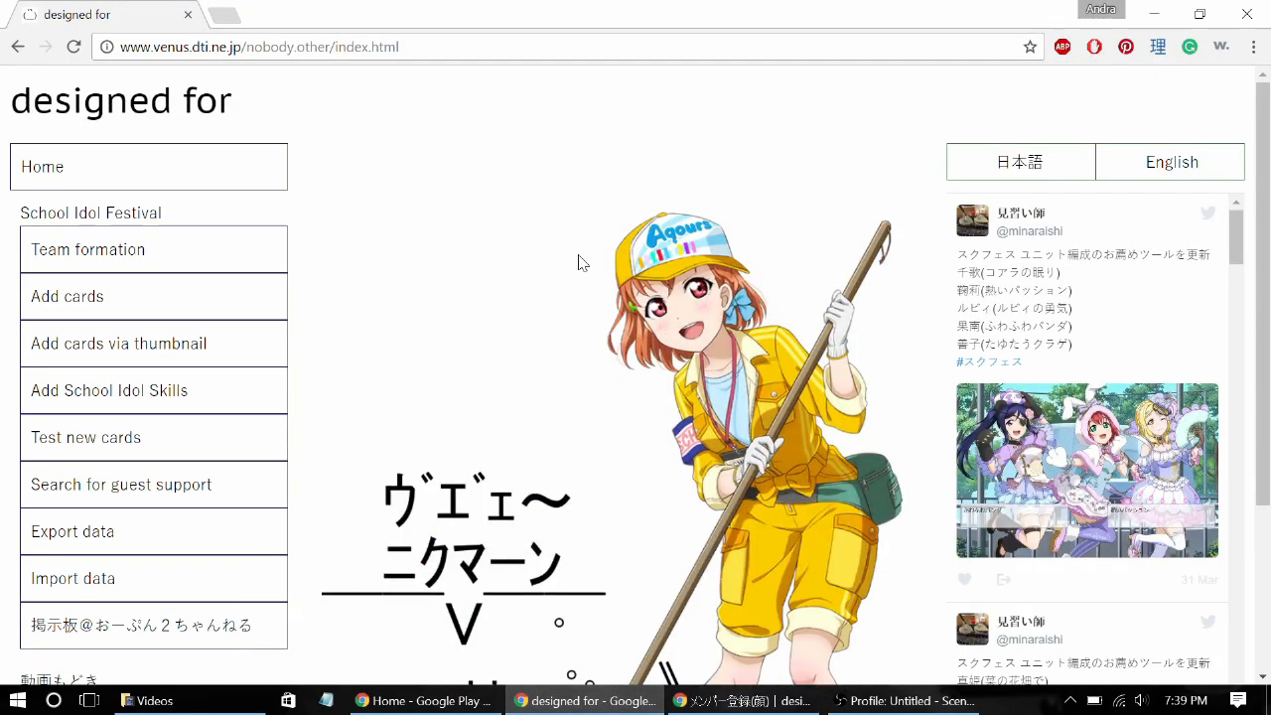
{"action": "mouse_move", "coordinate": [387, 242]}
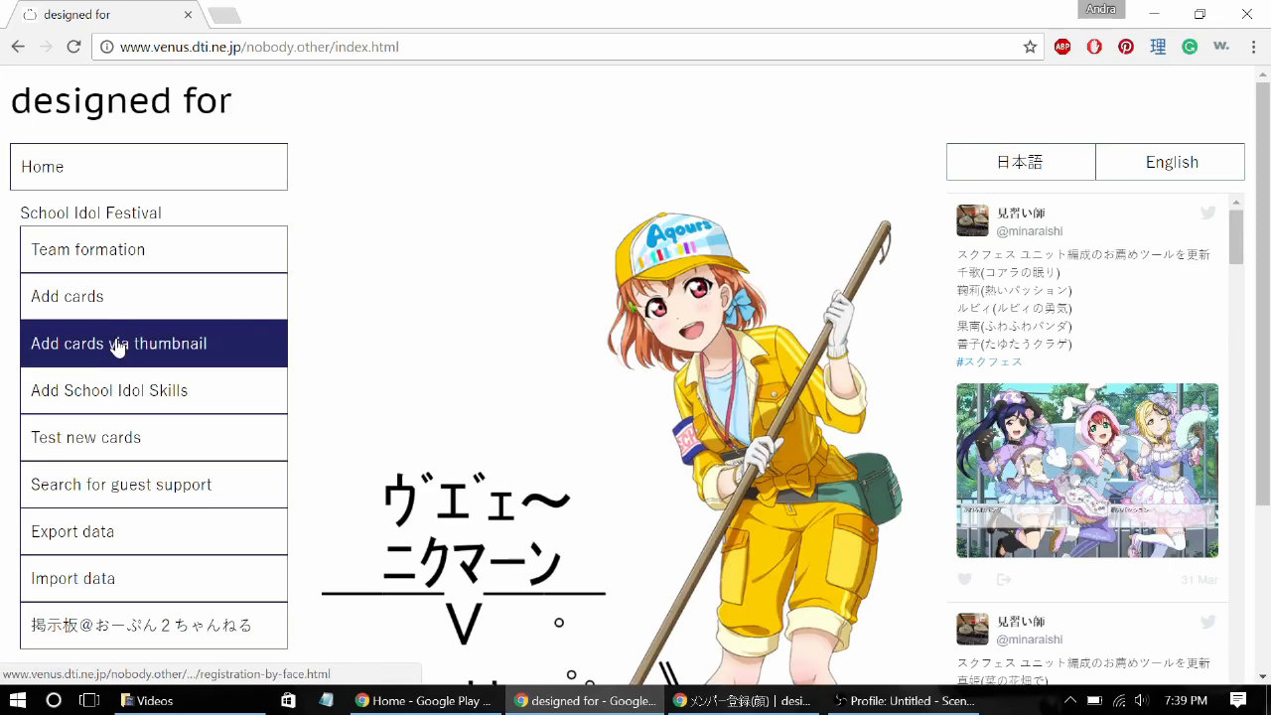
{"action": "left_click", "coordinate": [119, 341]}
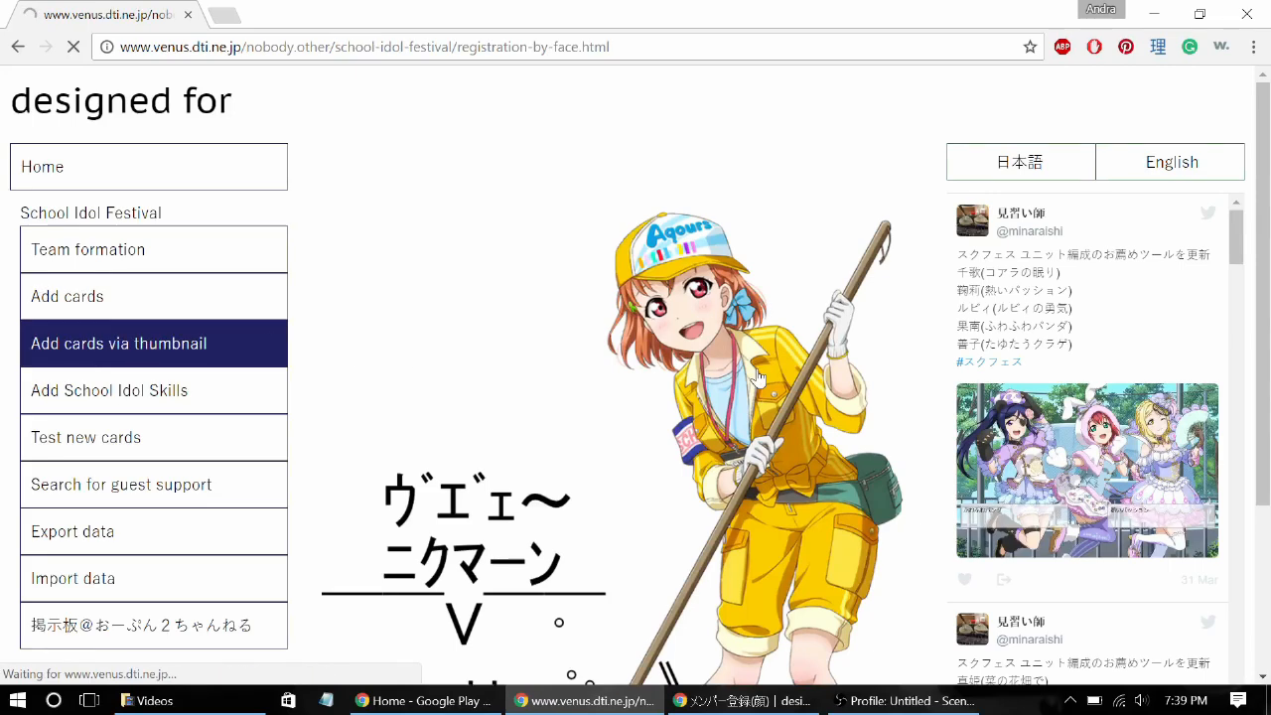
{"action": "left_click", "coordinate": [119, 342]}
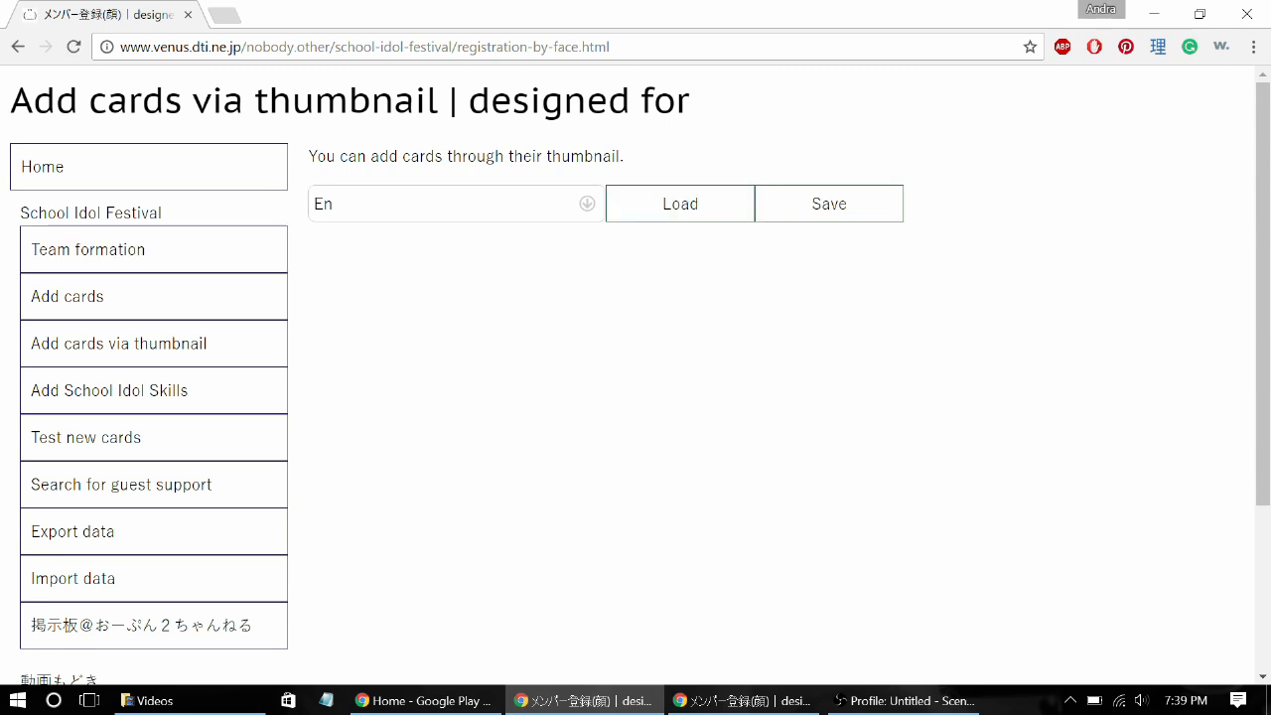
Load the En profile's cards, check the New cards view and return to the Member list
{"action": "left_click", "coordinate": [588, 202]}
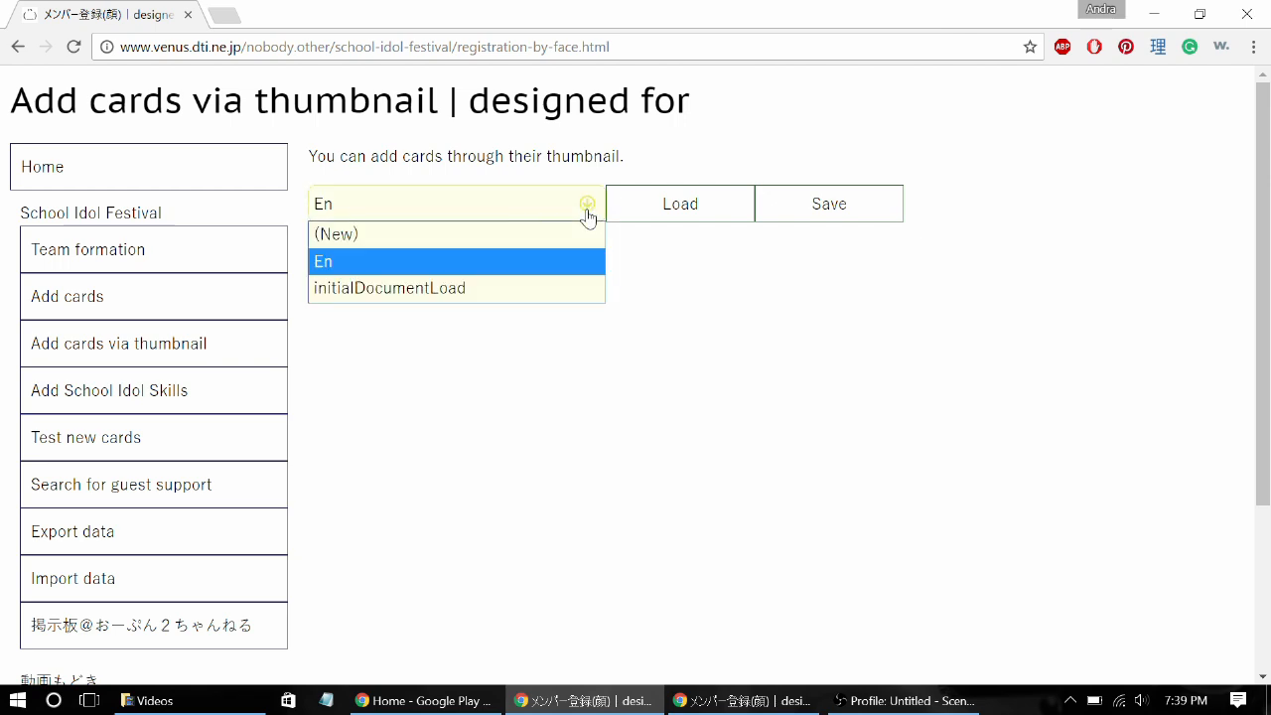
{"action": "mouse_move", "coordinate": [542, 278]}
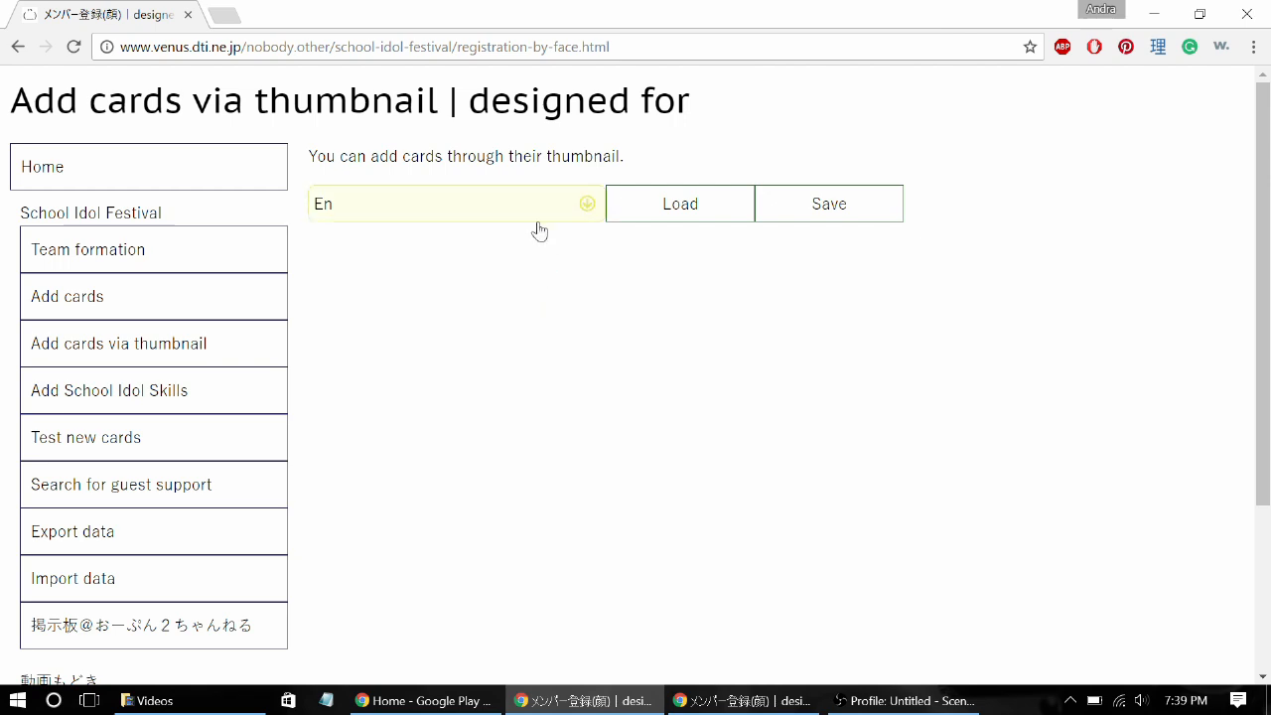
{"action": "left_click", "coordinate": [679, 203]}
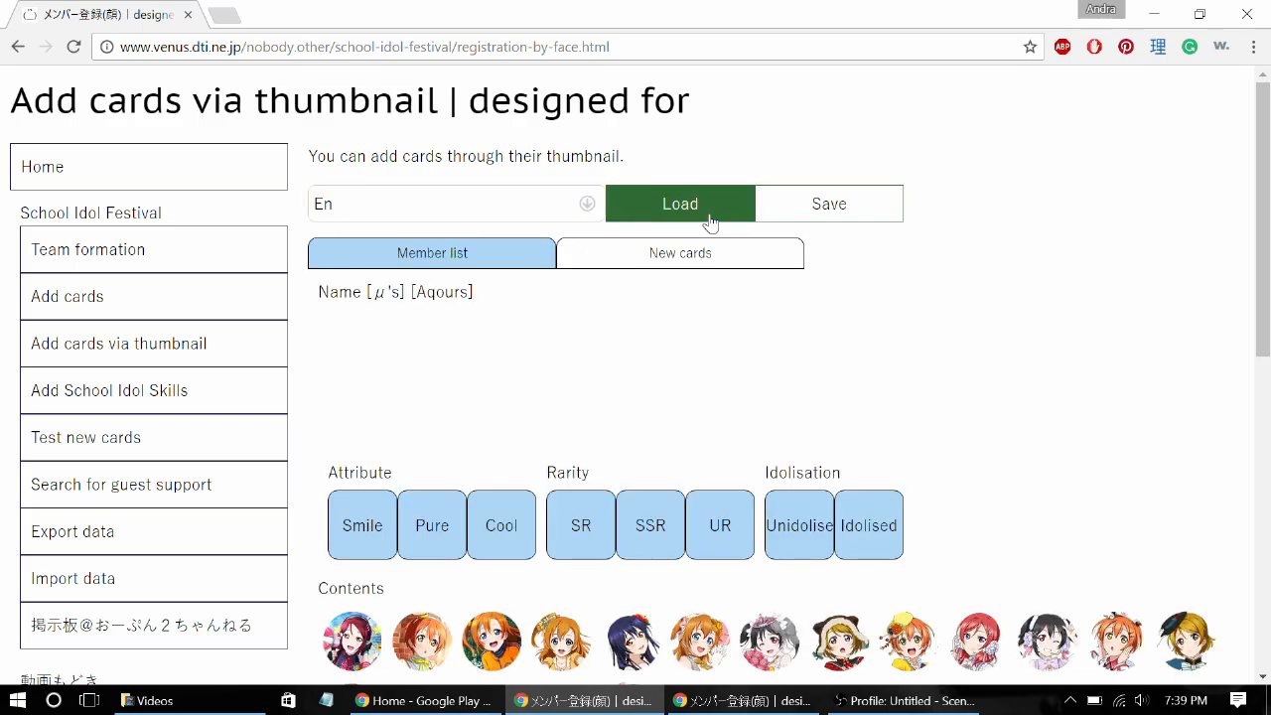
{"action": "scroll", "scroll_direction": "down", "scroll_amount": 3}
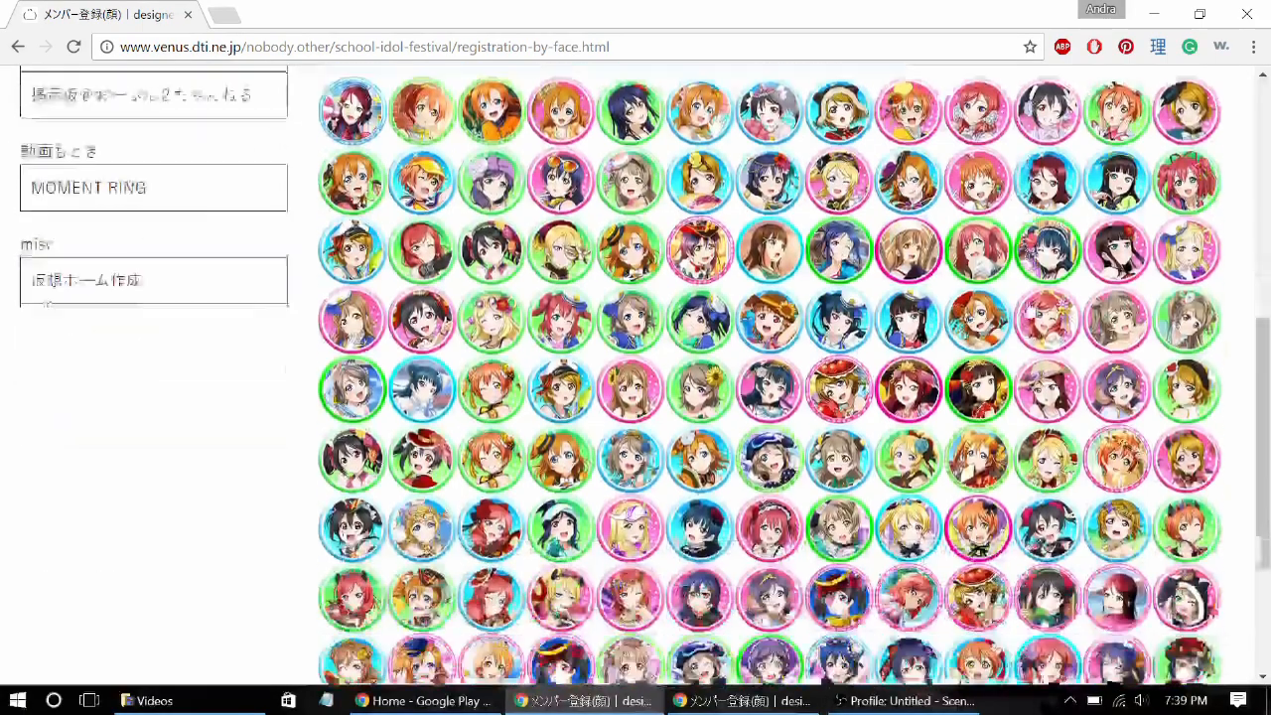
{"action": "scroll", "scroll_direction": "up", "scroll_amount": 3}
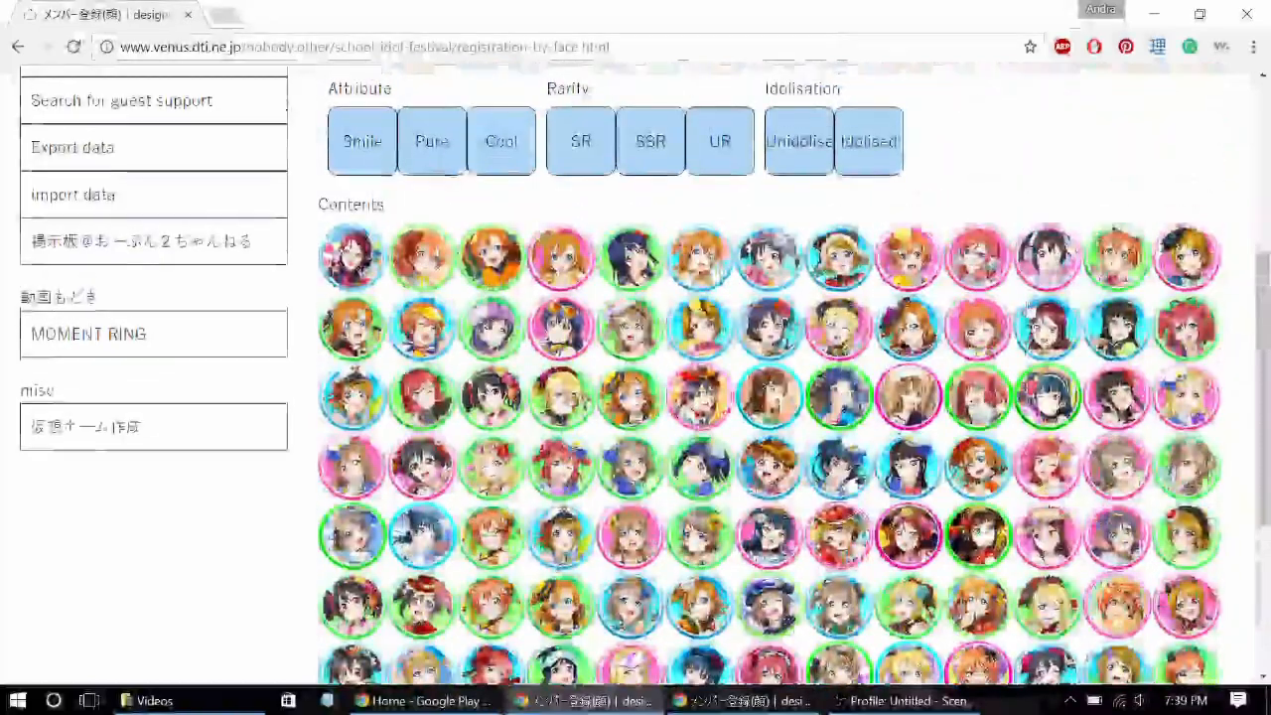
{"action": "scroll", "scroll_direction": "up", "scroll_amount": 3}
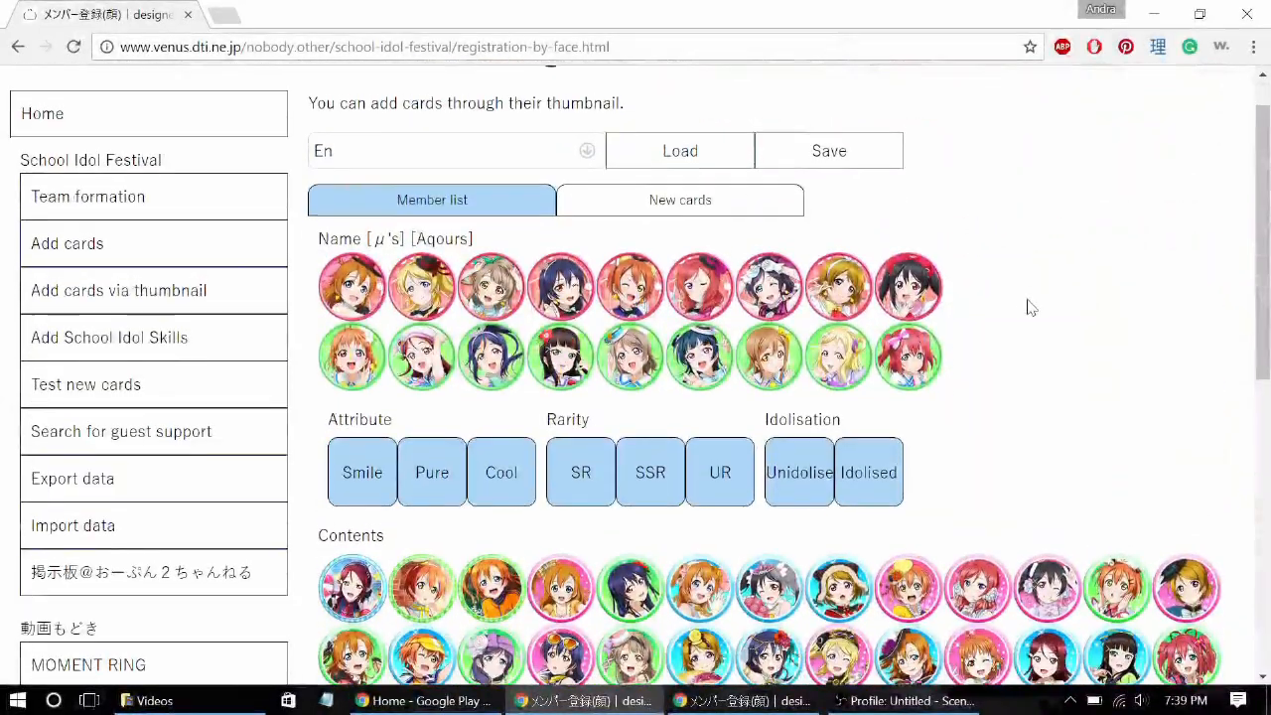
{"action": "left_click", "coordinate": [679, 199]}
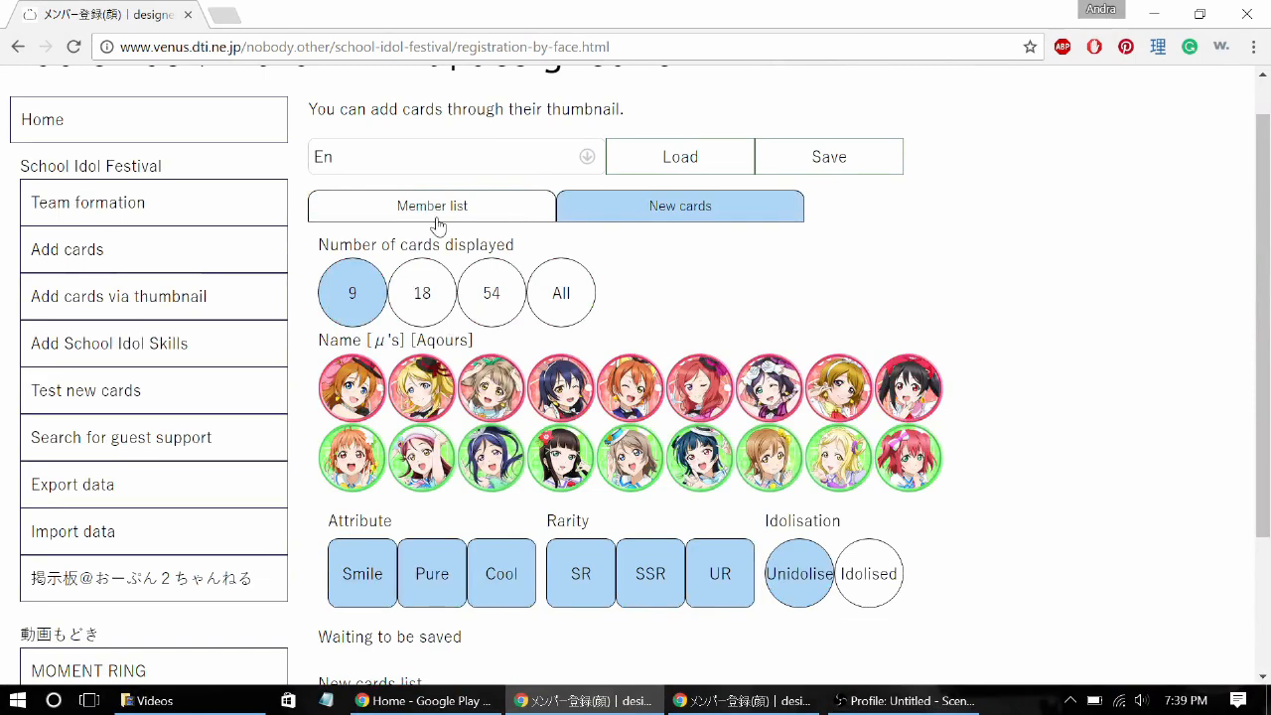
{"action": "left_click", "coordinate": [431, 204]}
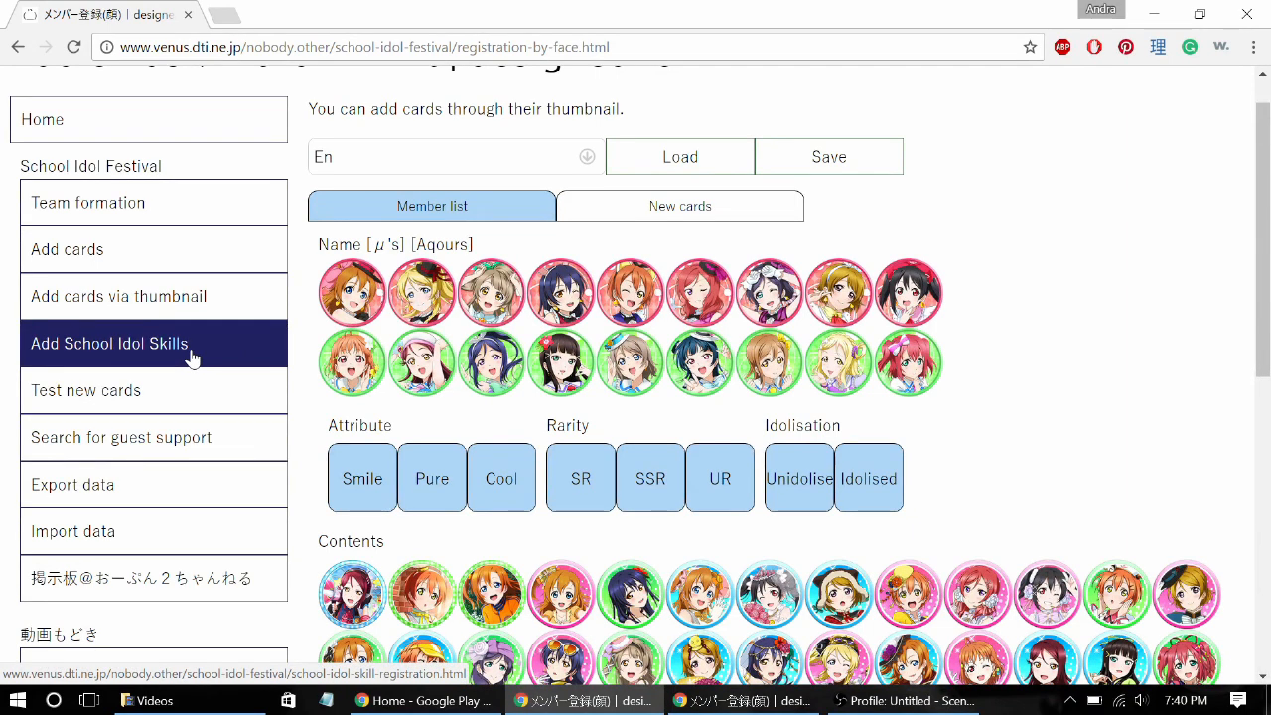
Load the En profile's data on the Add School Idol Skills page
{"action": "left_click", "coordinate": [109, 342]}
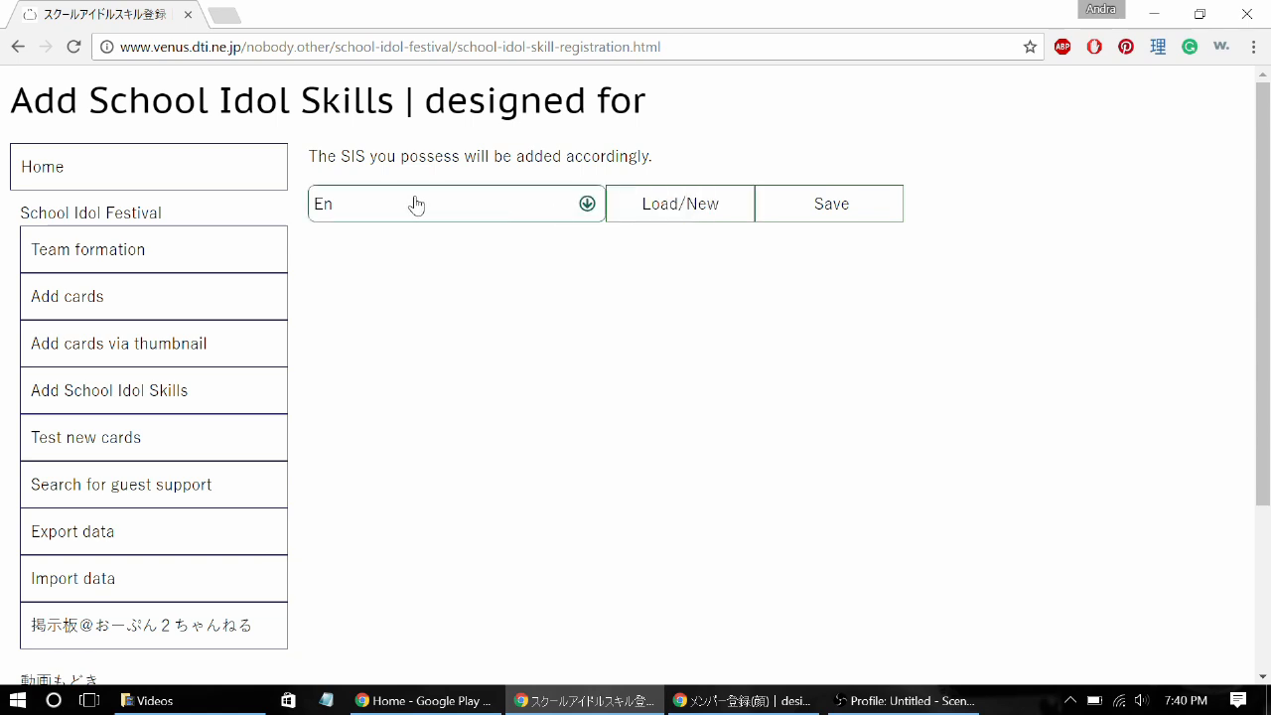
{"action": "left_click", "coordinate": [679, 202]}
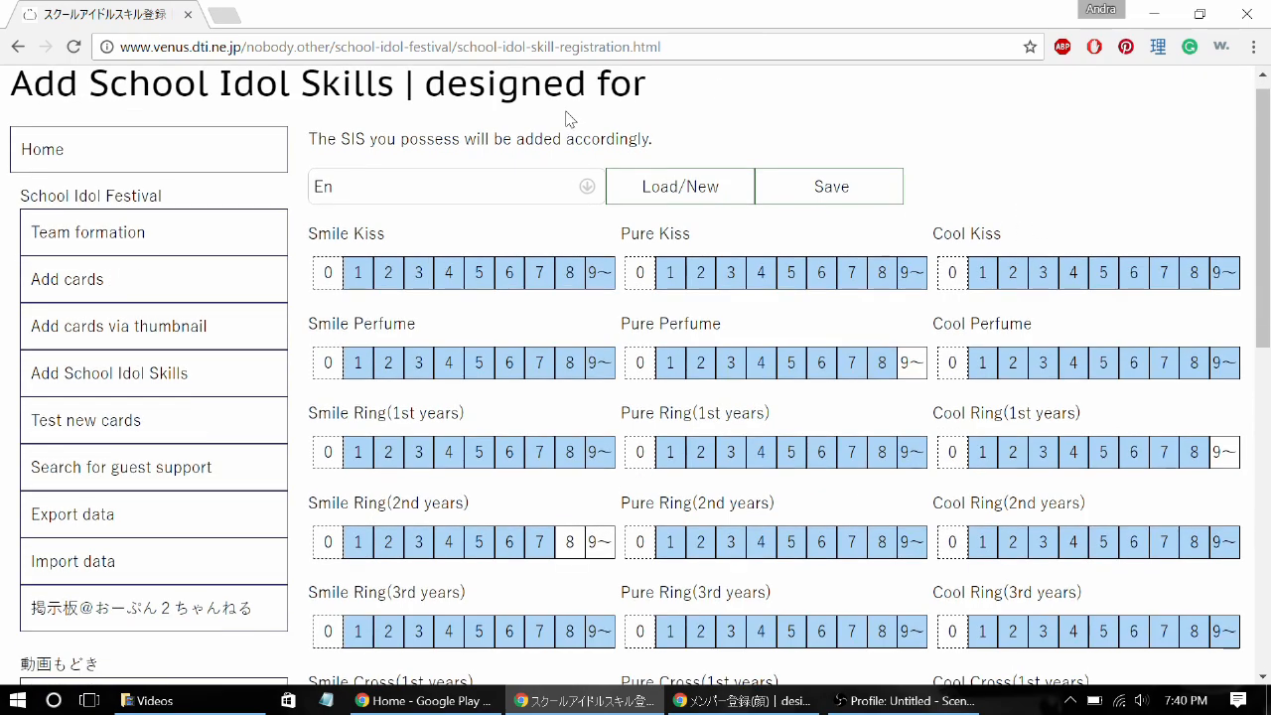
{"action": "scroll", "scroll_direction": "down", "scroll_amount": 3}
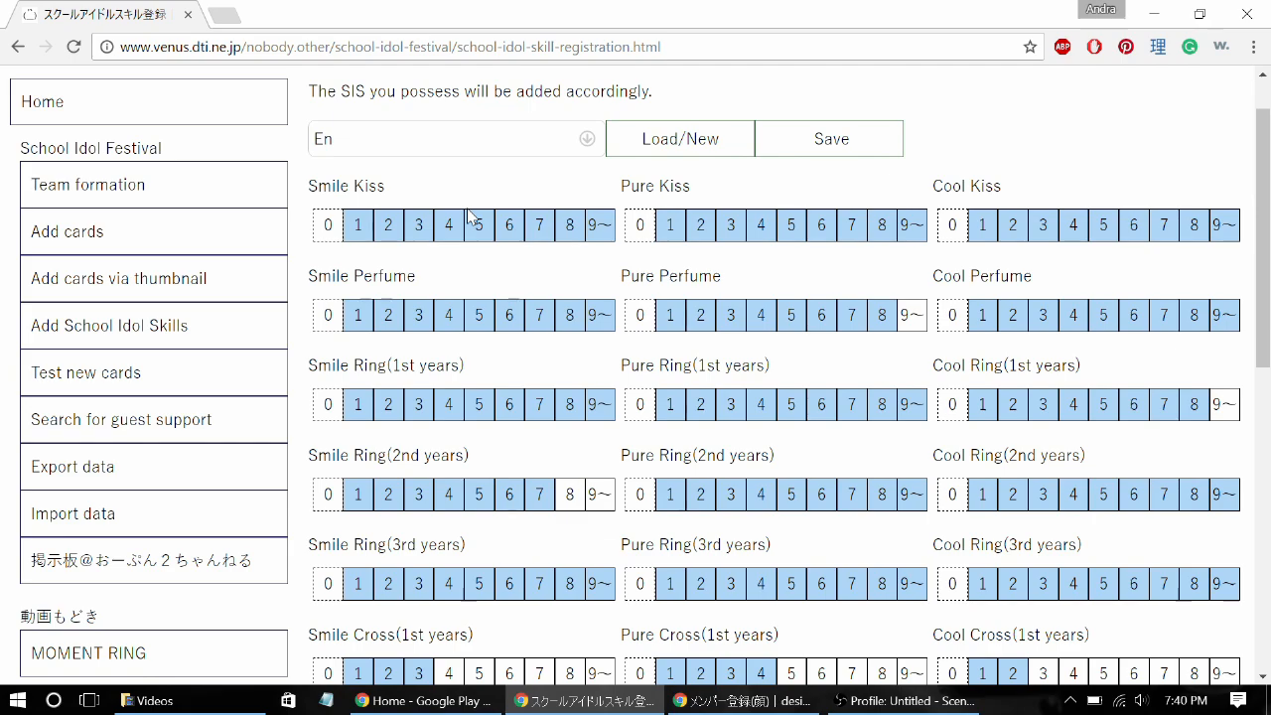
{"action": "scroll", "scroll_direction": "down", "scroll_amount": 3}
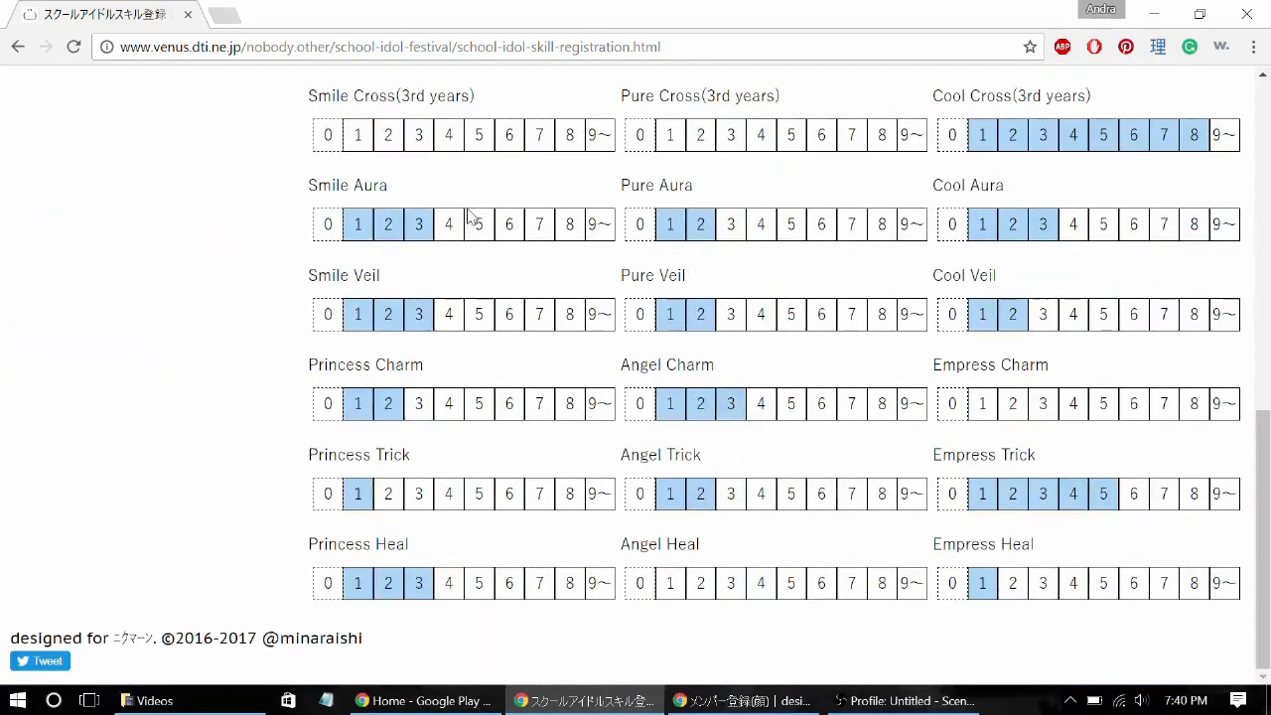
{"action": "scroll", "scroll_direction": "up", "scroll_amount": 3}
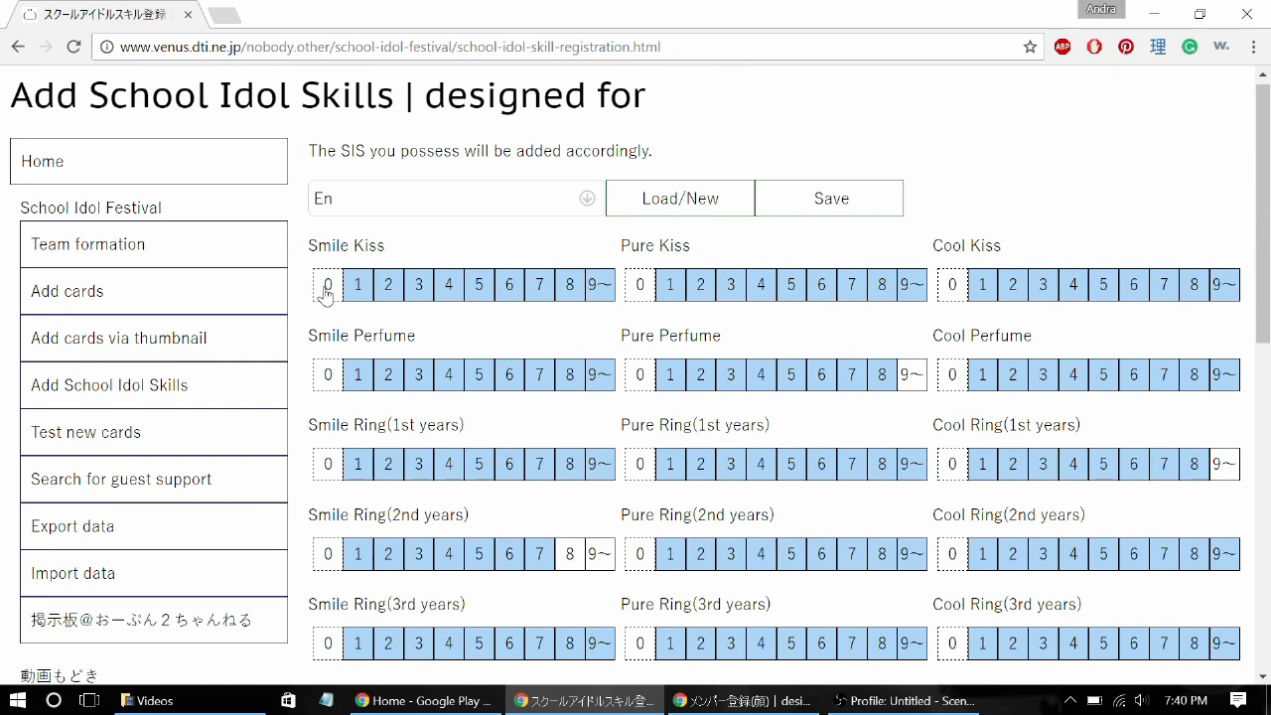
{"action": "mouse_move", "coordinate": [607, 302]}
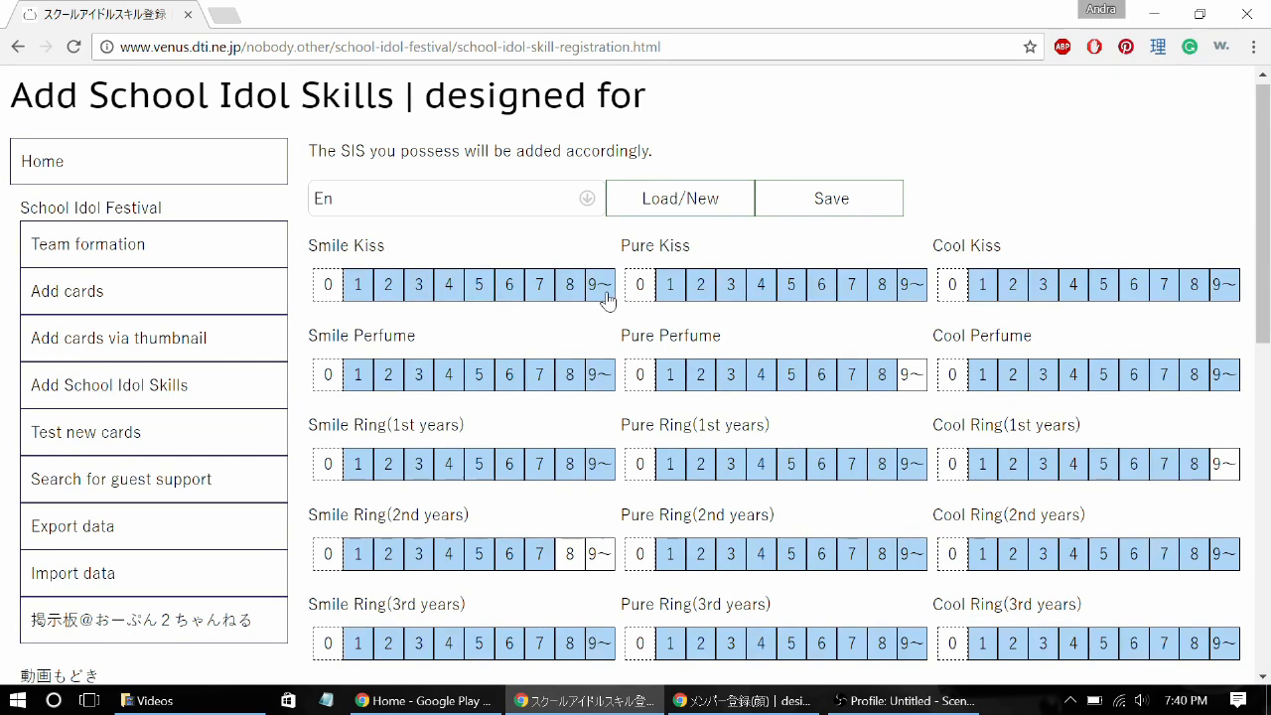
Set the owned count for Smile Kiss and review the remaining skill rows
{"action": "left_click", "coordinate": [540, 284]}
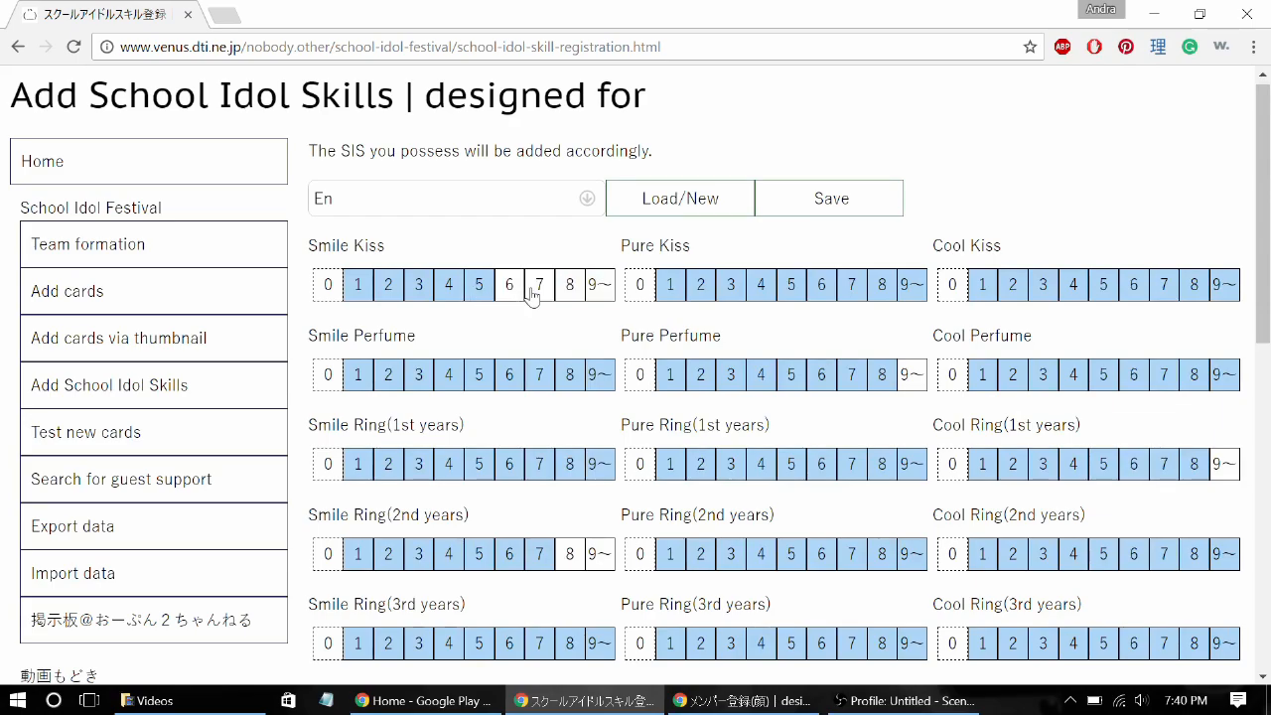
{"action": "scroll", "scroll_direction": "down", "scroll_amount": 3}
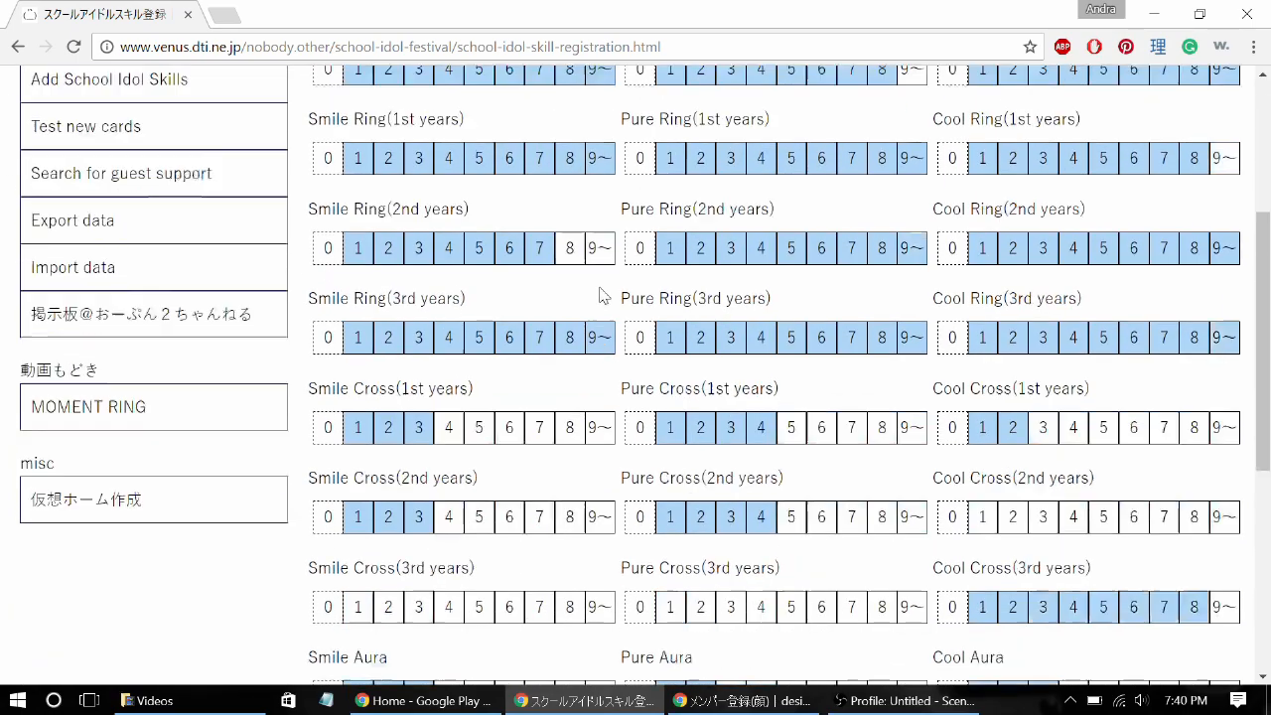
{"action": "scroll", "scroll_direction": "down", "scroll_amount": 3}
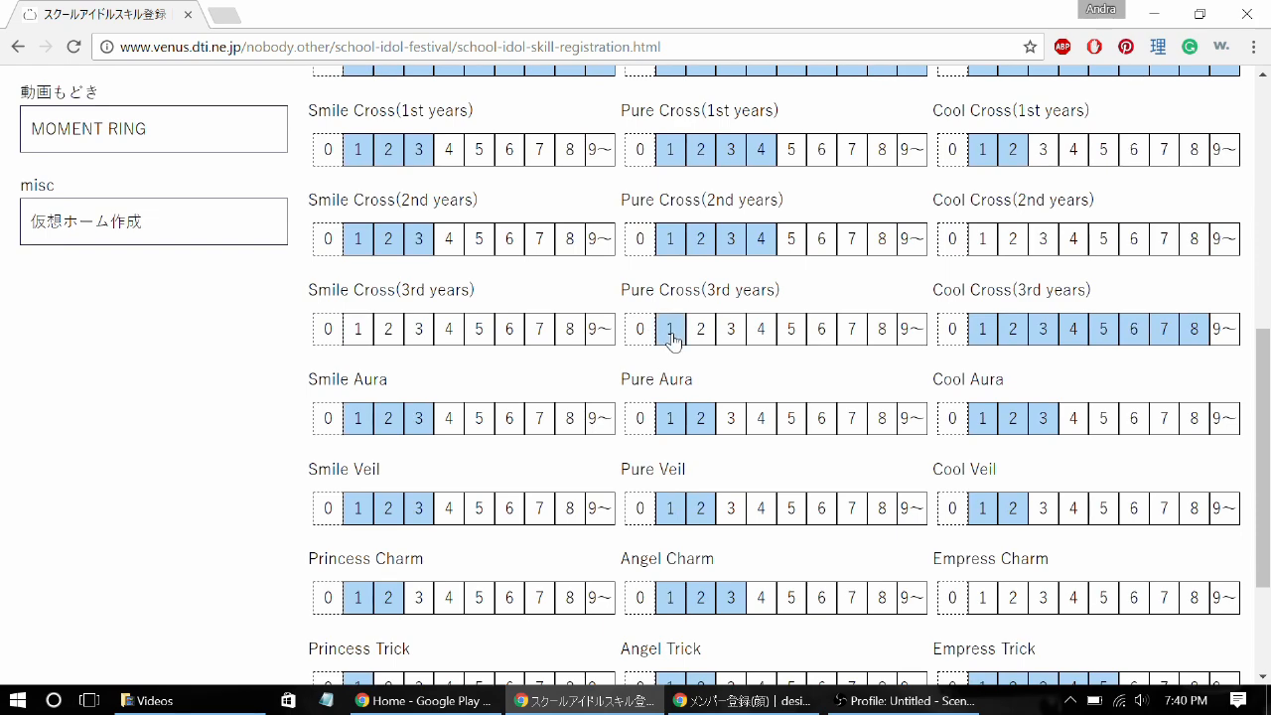
{"action": "scroll", "scroll_direction": "up", "scroll_amount": 3}
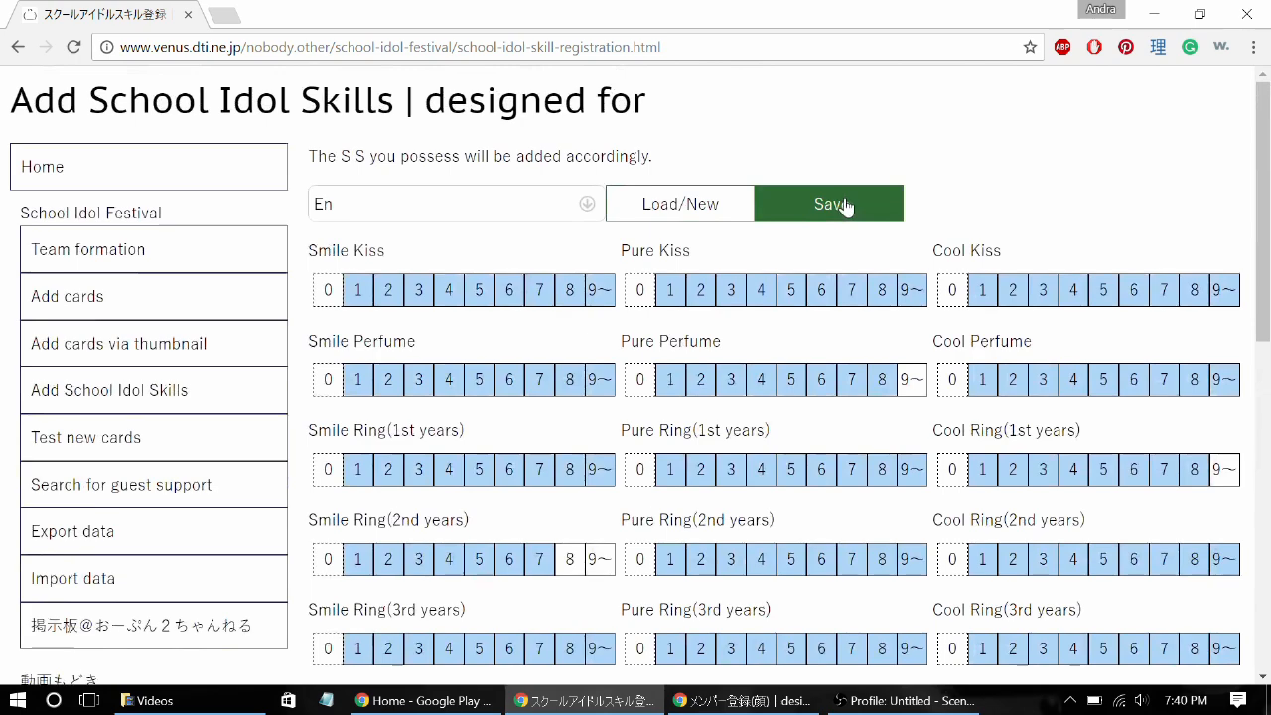
{"action": "mouse_move", "coordinate": [735, 171]}
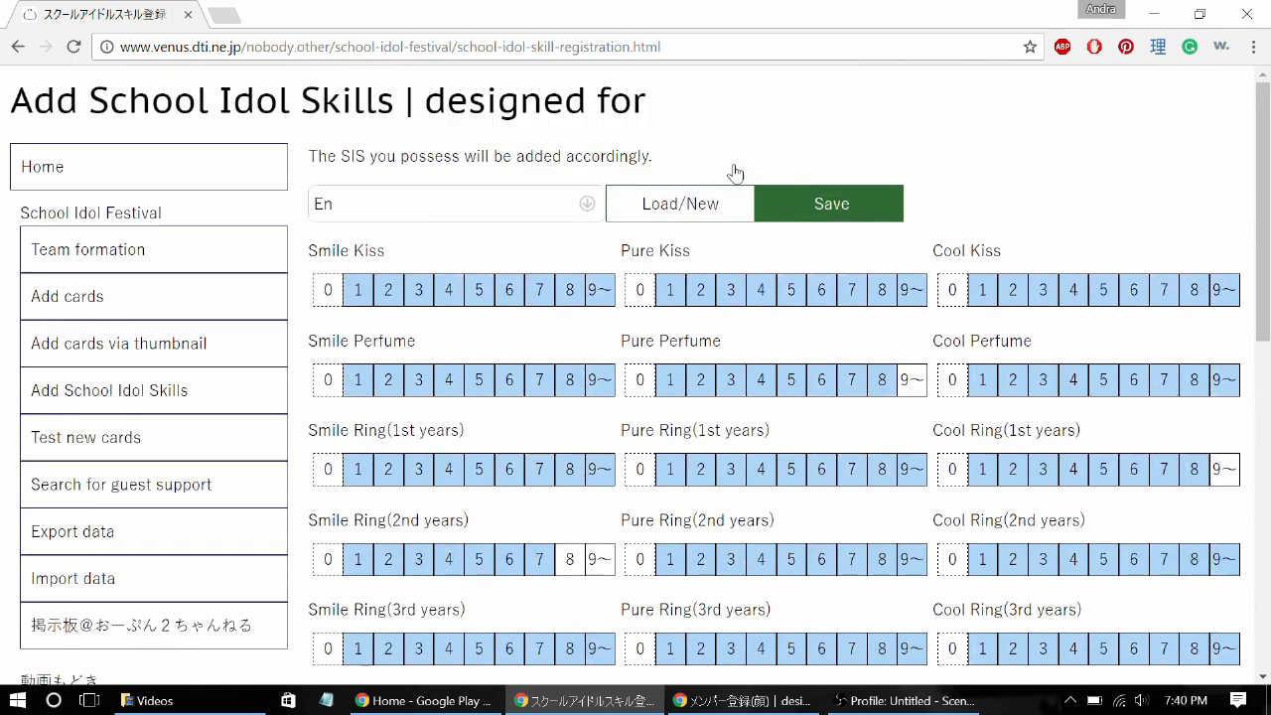
{"action": "scroll", "scroll_direction": "down", "scroll_amount": 3}
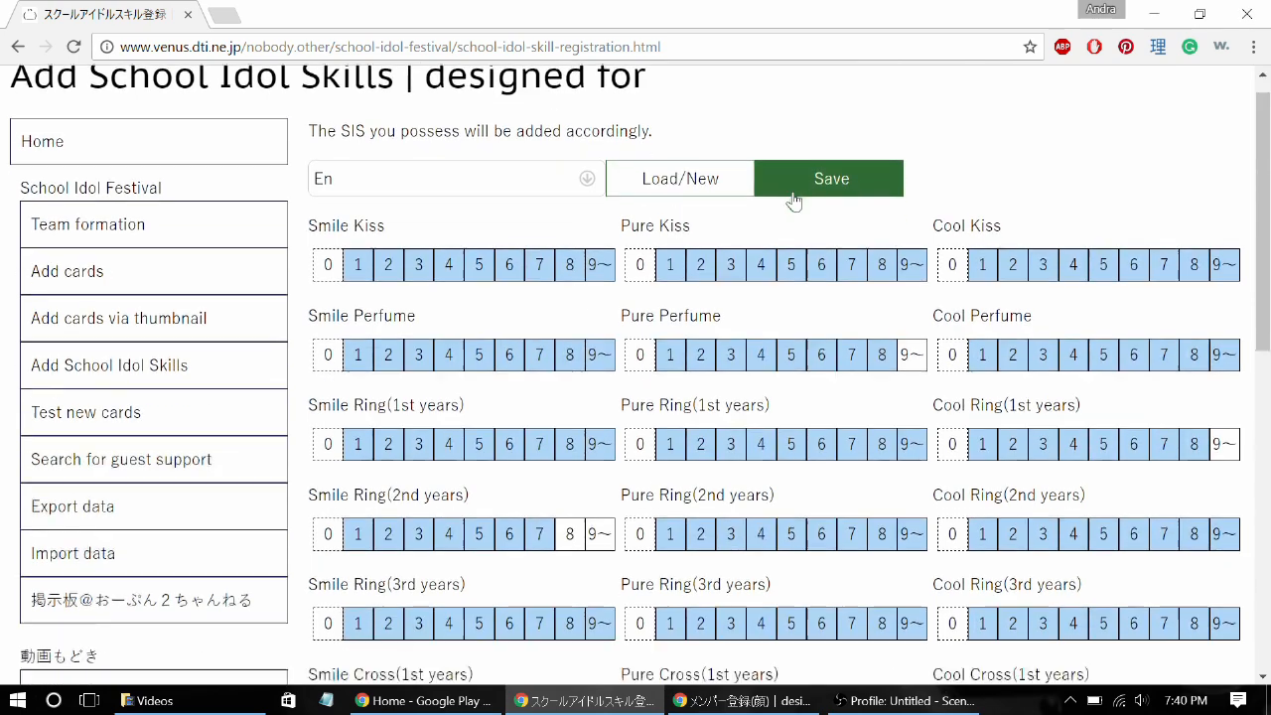
{"action": "scroll", "scroll_direction": "down", "scroll_amount": 3}
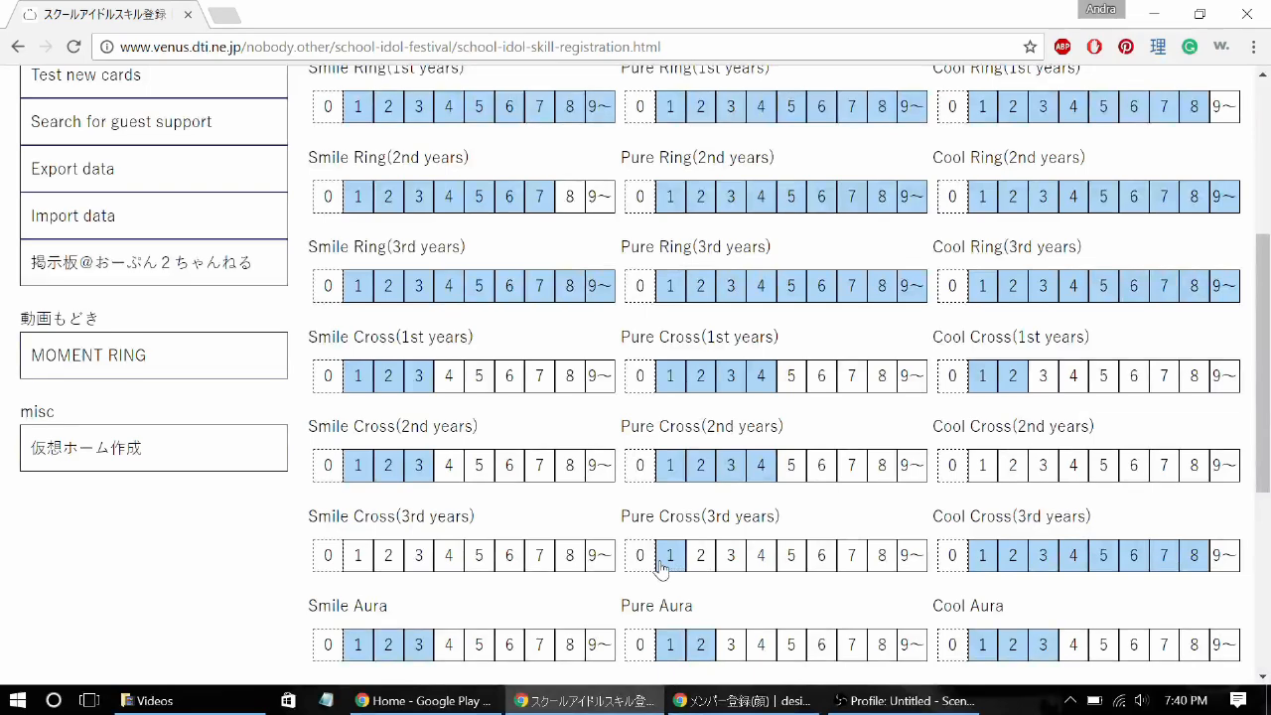
{"action": "scroll", "scroll_direction": "up", "scroll_amount": 3}
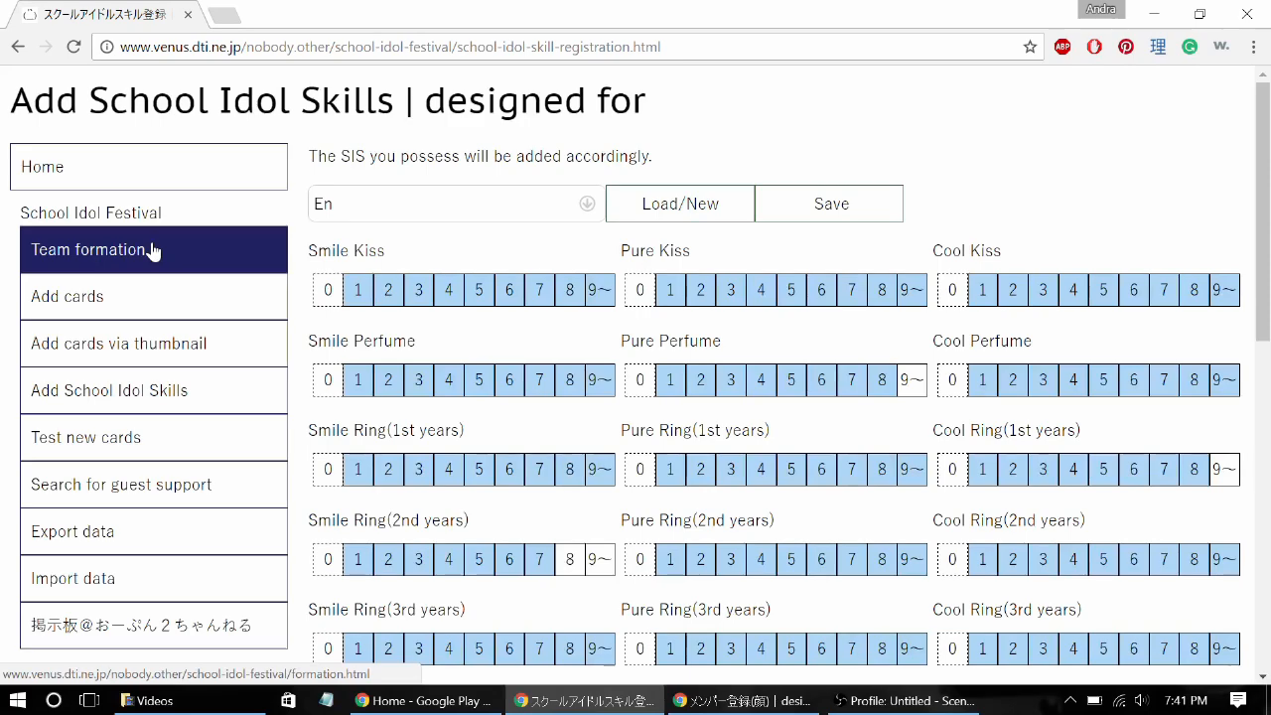
Show the Team formation page for account En in Aqours mode
{"action": "left_click", "coordinate": [92, 250]}
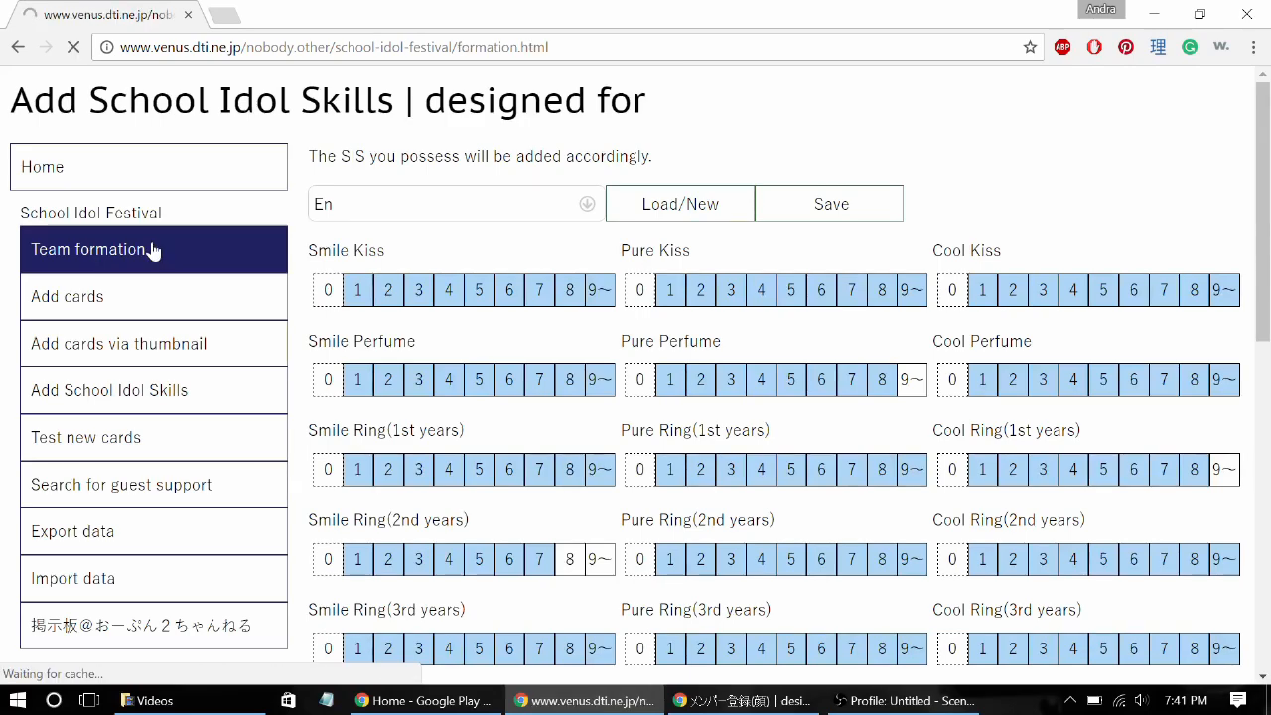
{"action": "left_click", "coordinate": [87, 250]}
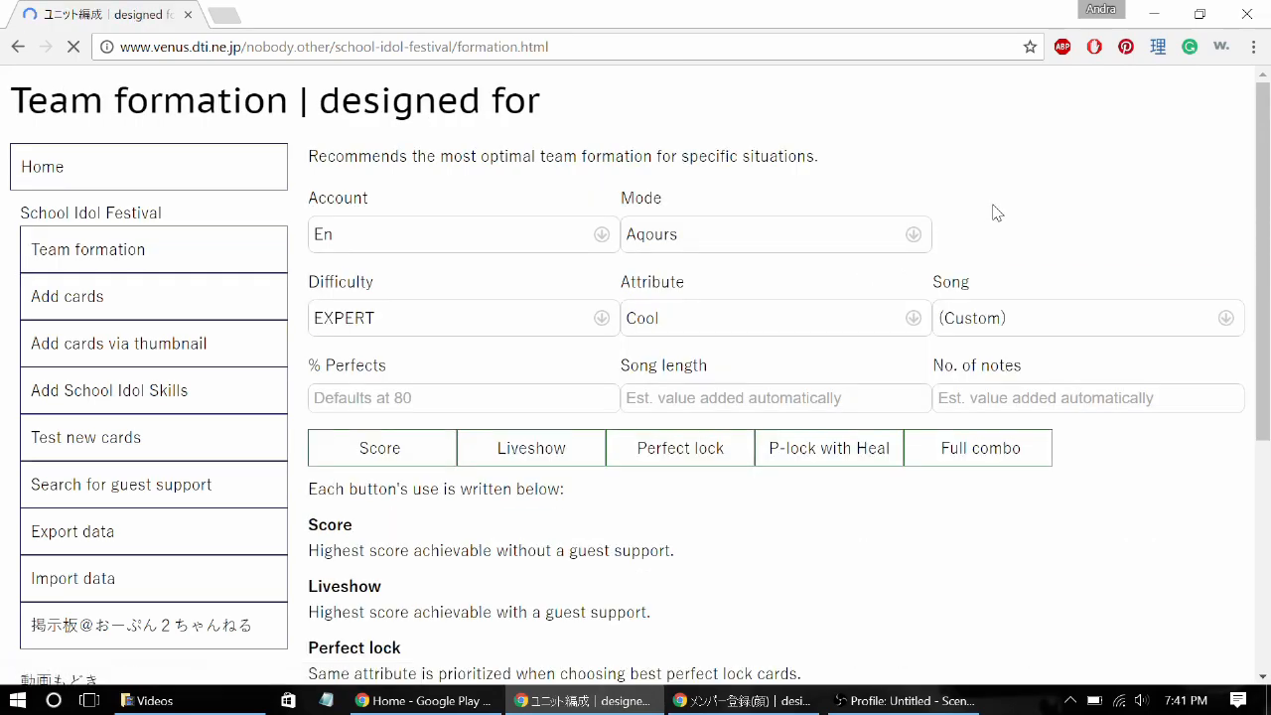
{"action": "scroll", "scroll_direction": "down", "scroll_amount": 3}
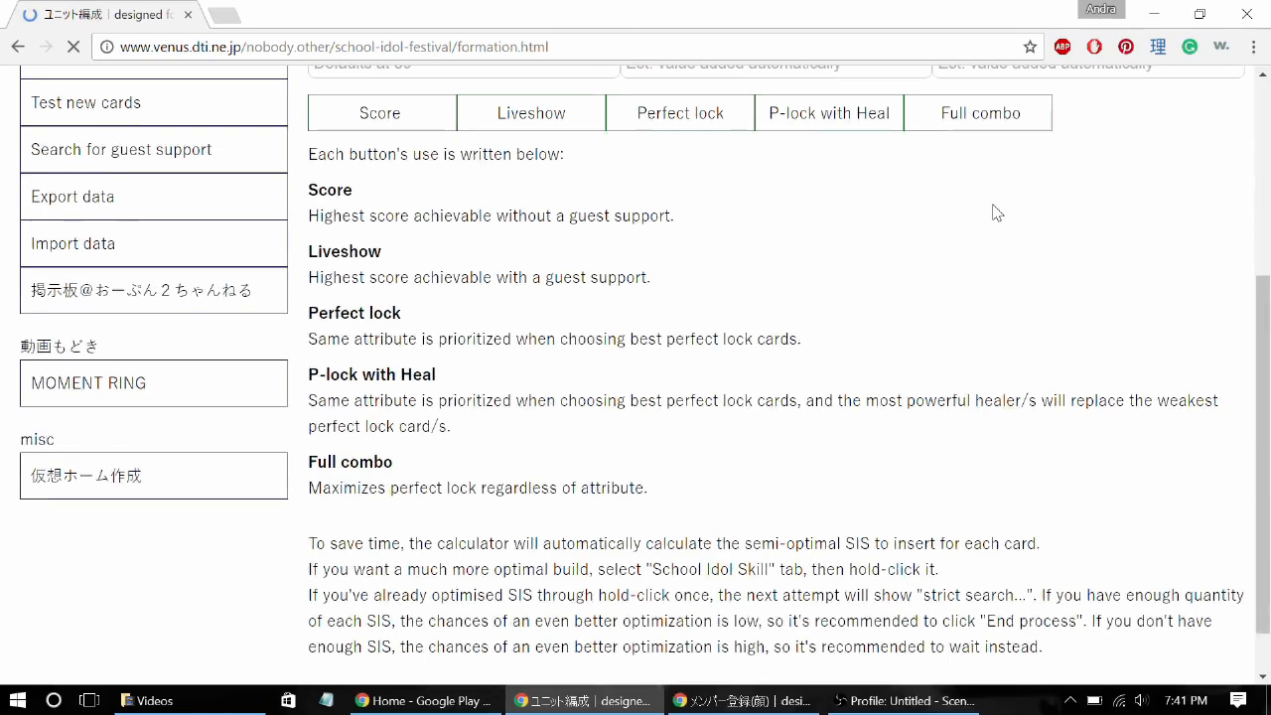
{"action": "scroll", "scroll_direction": "up", "scroll_amount": 3}
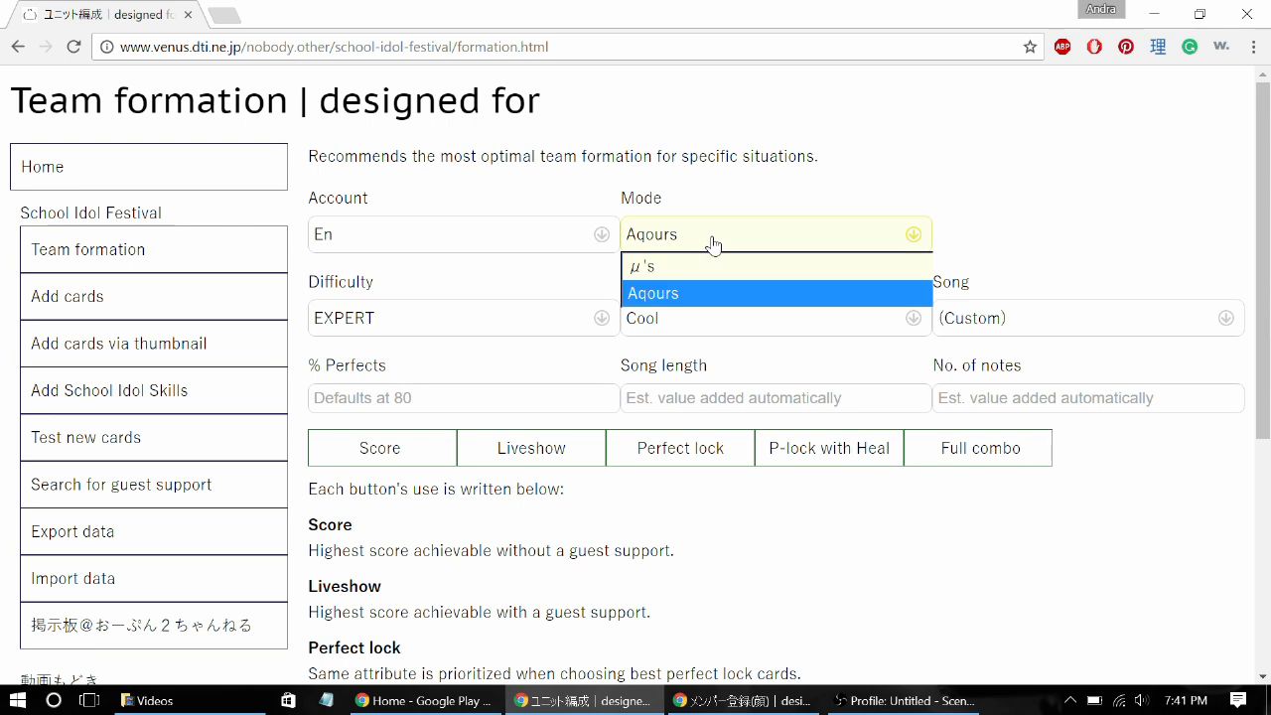
{"action": "mouse_move", "coordinate": [505, 290]}
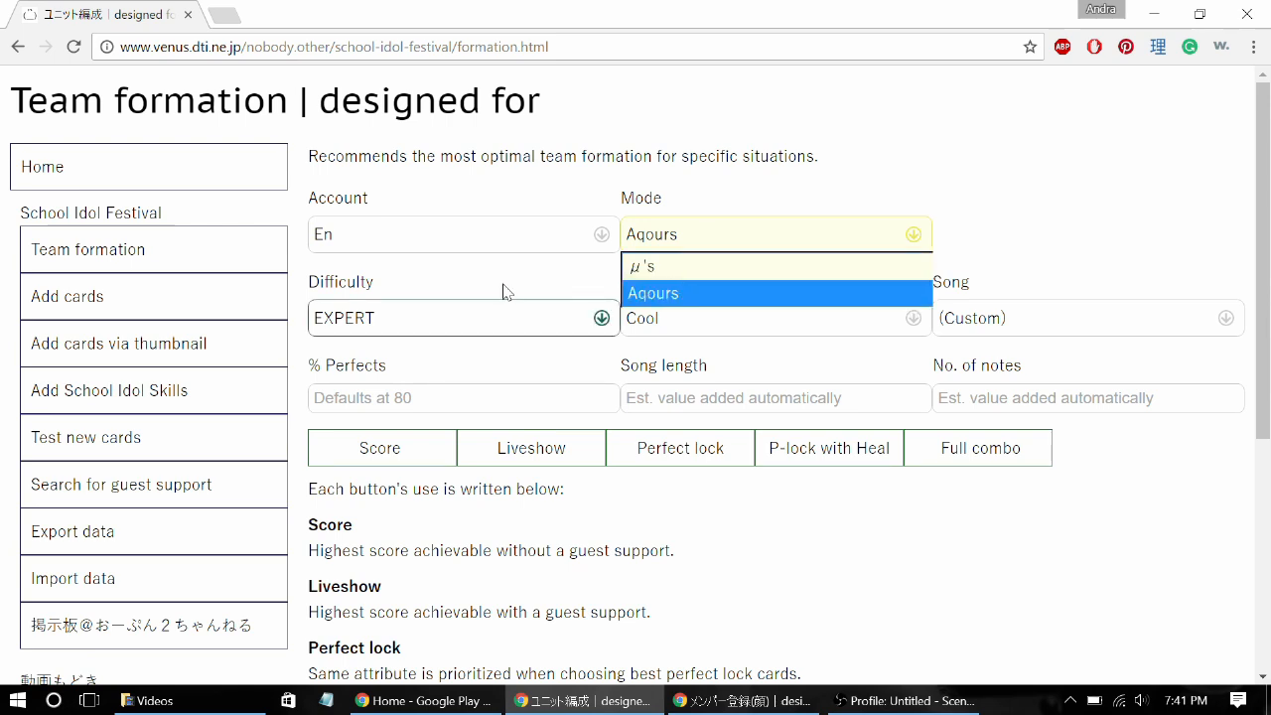
Try MASTER difficulty, then set the difficulty back to EXPERT
{"action": "left_click", "coordinate": [642, 318]}
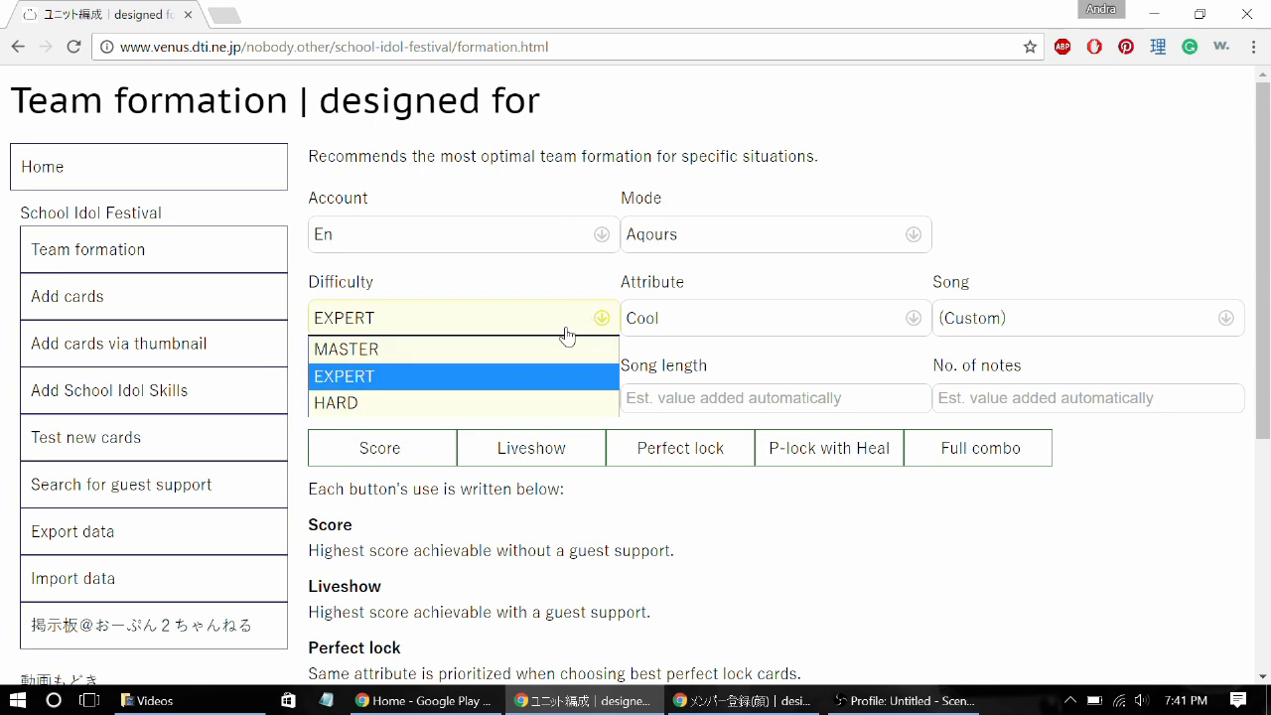
{"action": "mouse_move", "coordinate": [514, 402]}
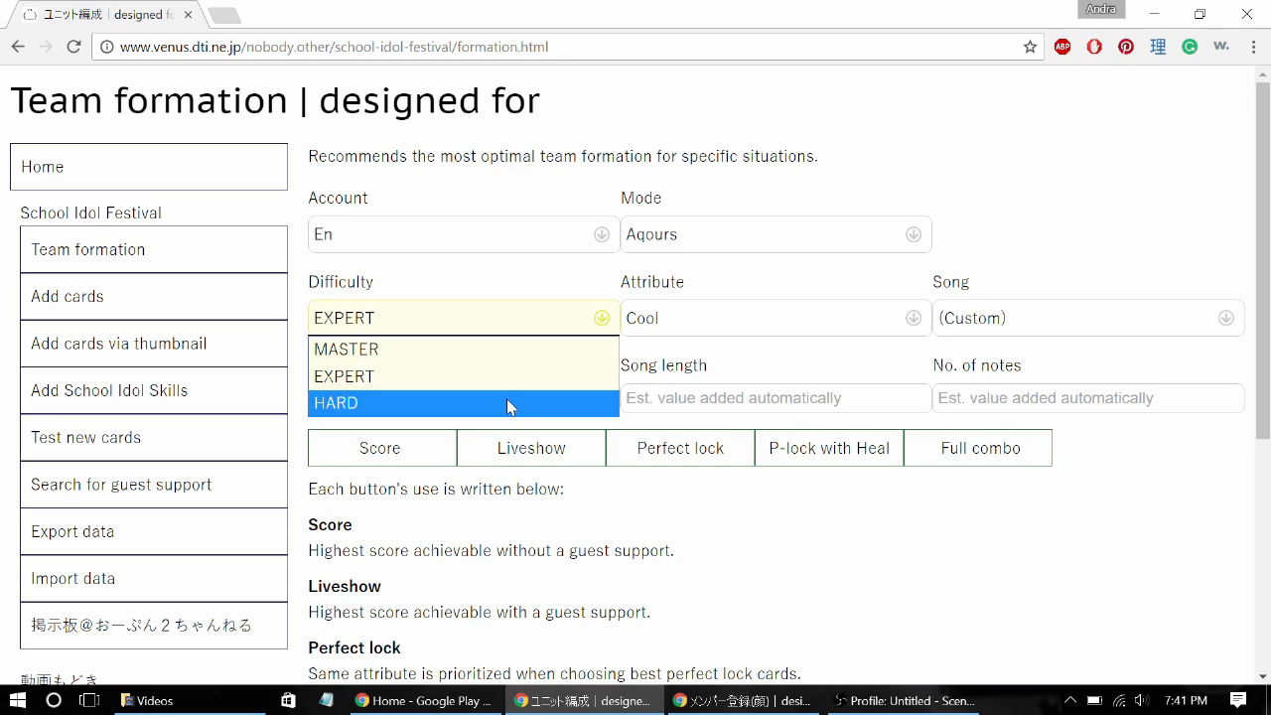
{"action": "mouse_move", "coordinate": [465, 350]}
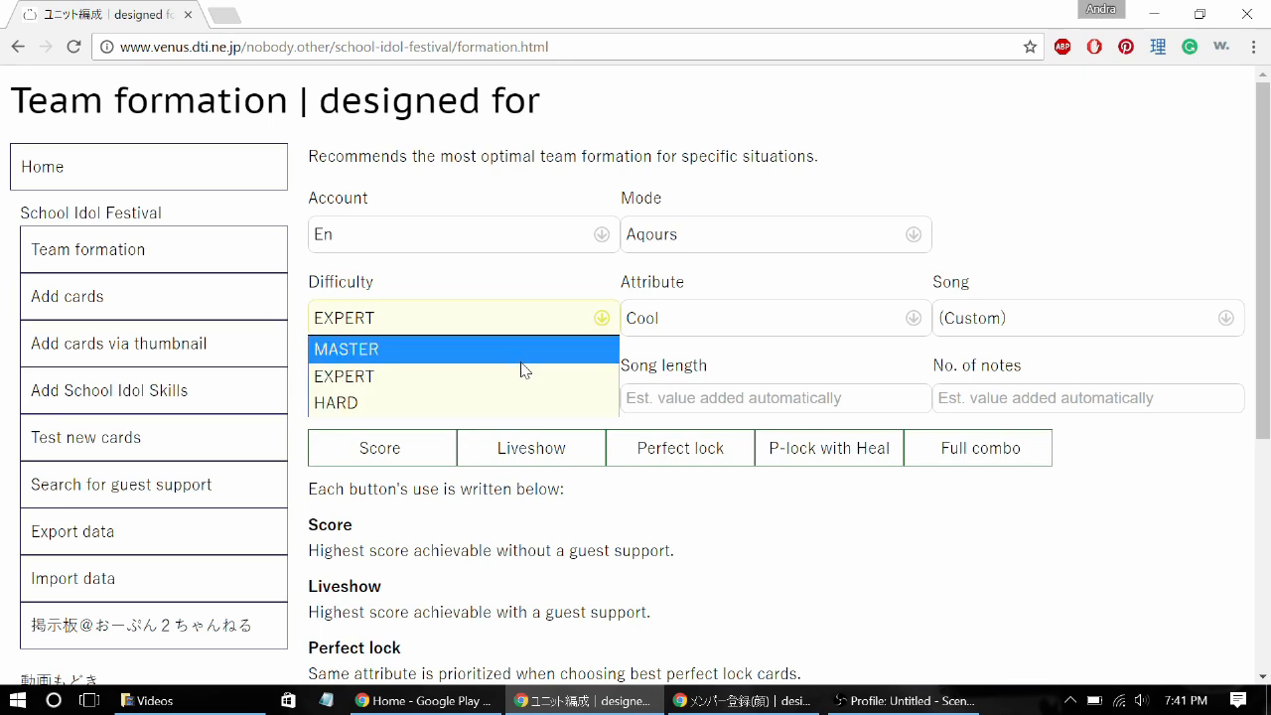
{"action": "mouse_move", "coordinate": [516, 378]}
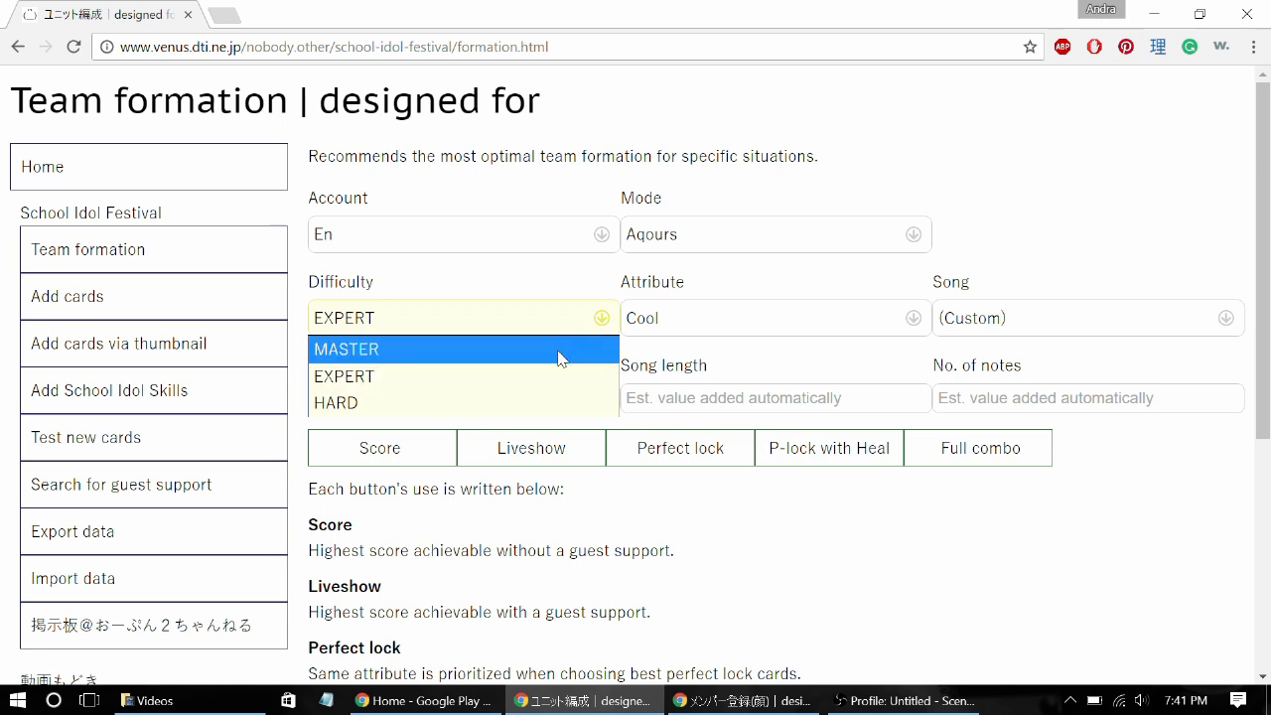
{"action": "left_click", "coordinate": [346, 349]}
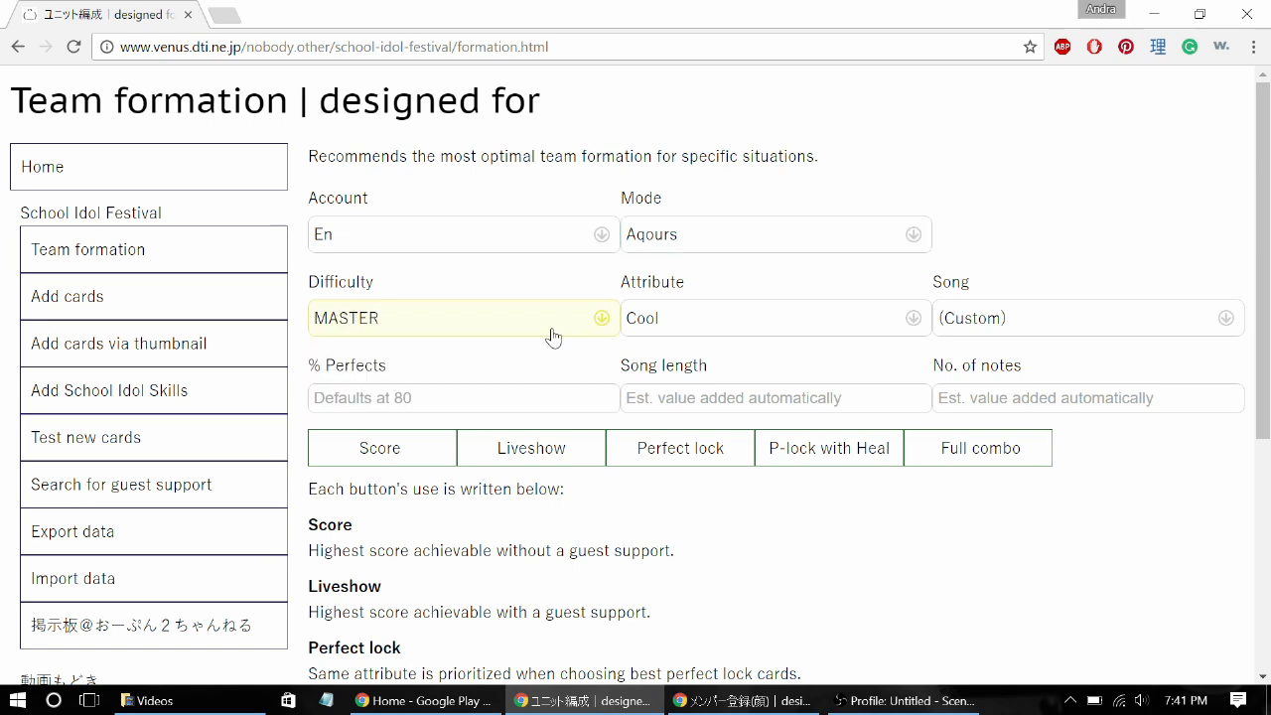
{"action": "left_click", "coordinate": [463, 317]}
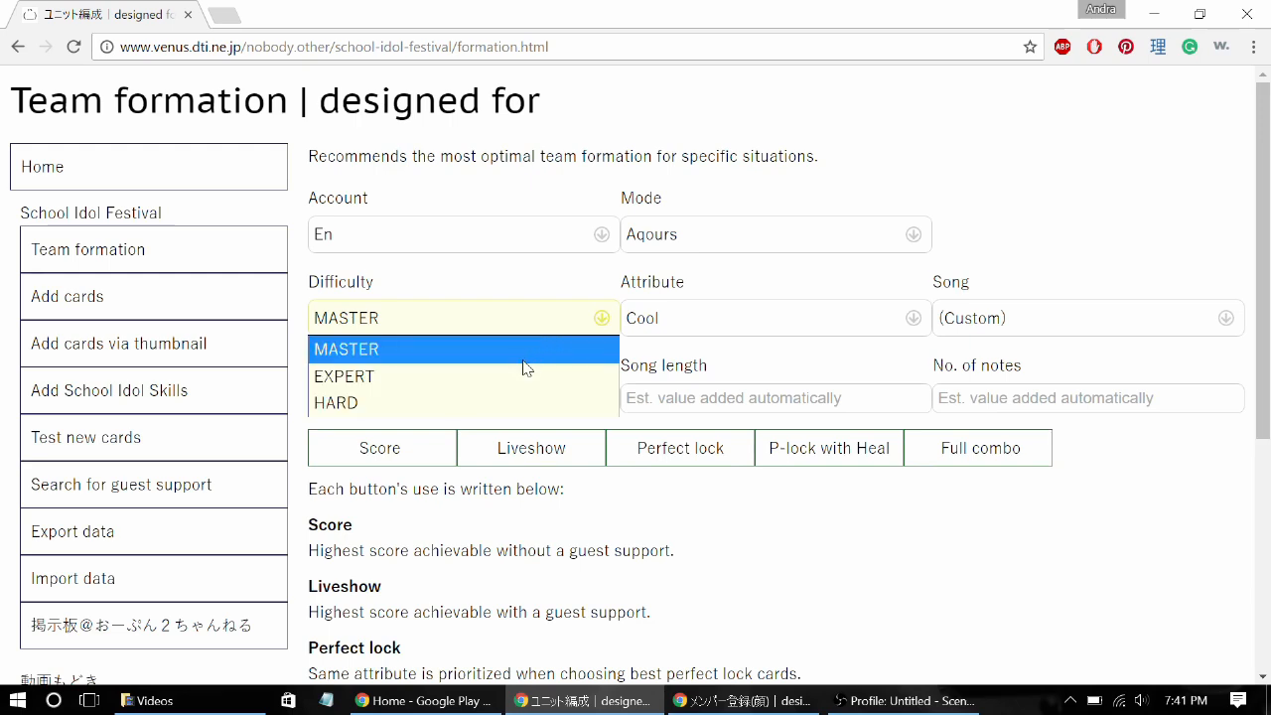
{"action": "left_click", "coordinate": [344, 376]}
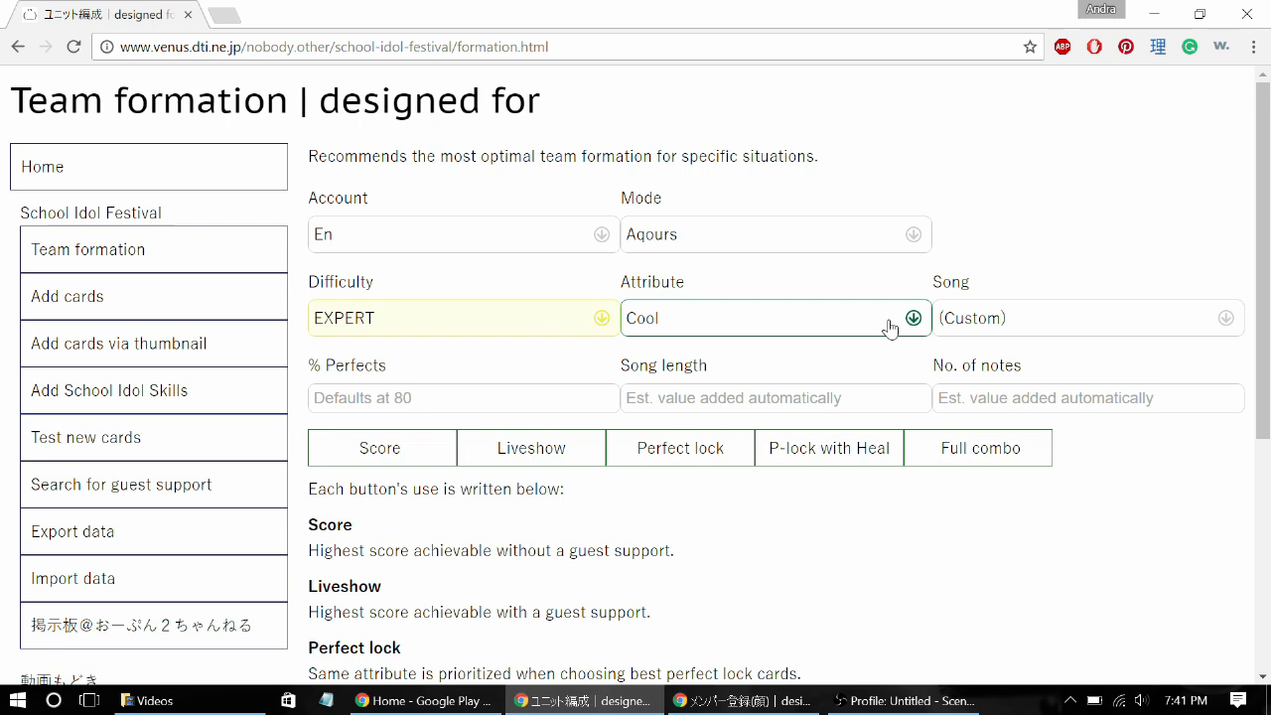
Switch the formation attribute from Cool to Smile
{"action": "left_click", "coordinate": [912, 318]}
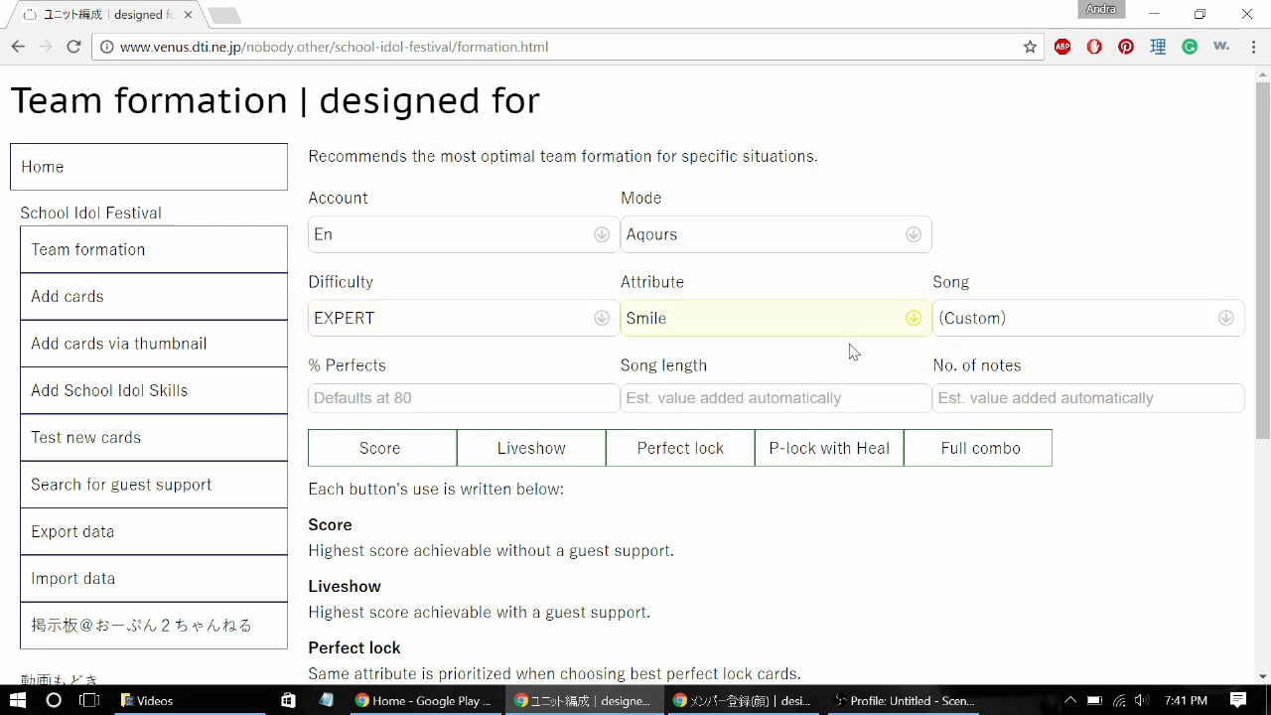
{"action": "mouse_move", "coordinate": [813, 337]}
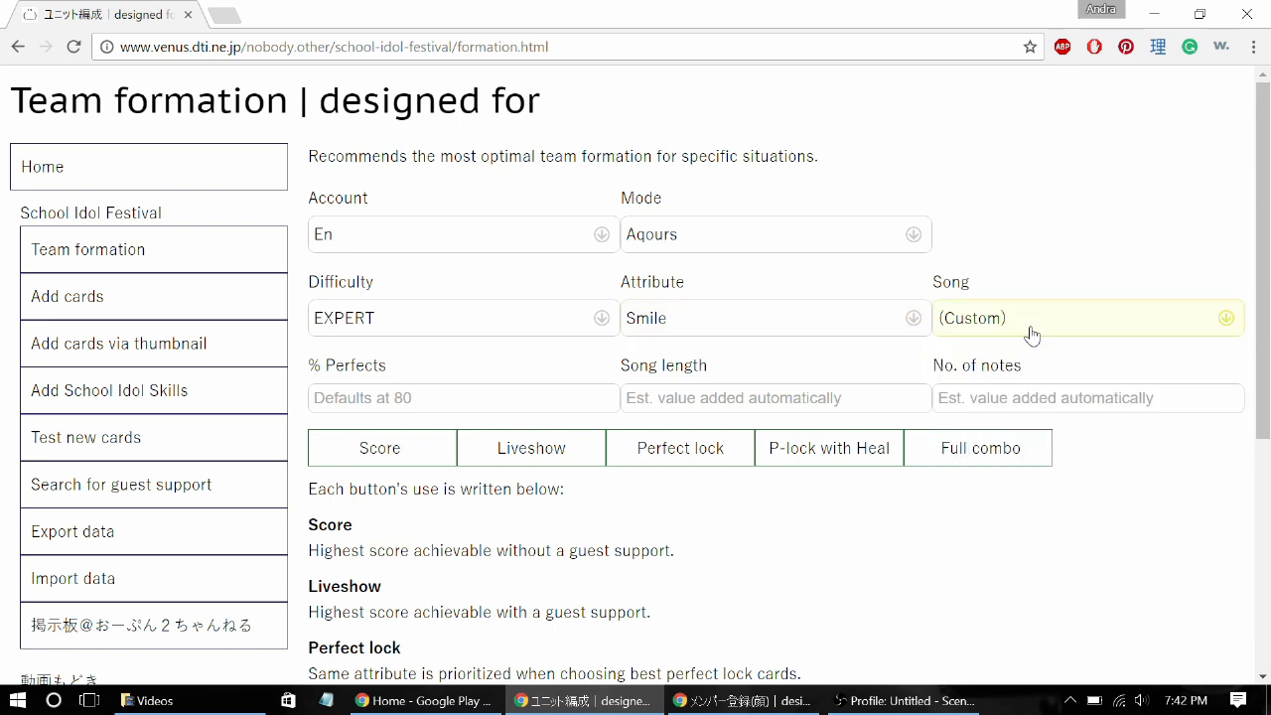
{"action": "scroll", "scroll_direction": "down", "scroll_amount": 3}
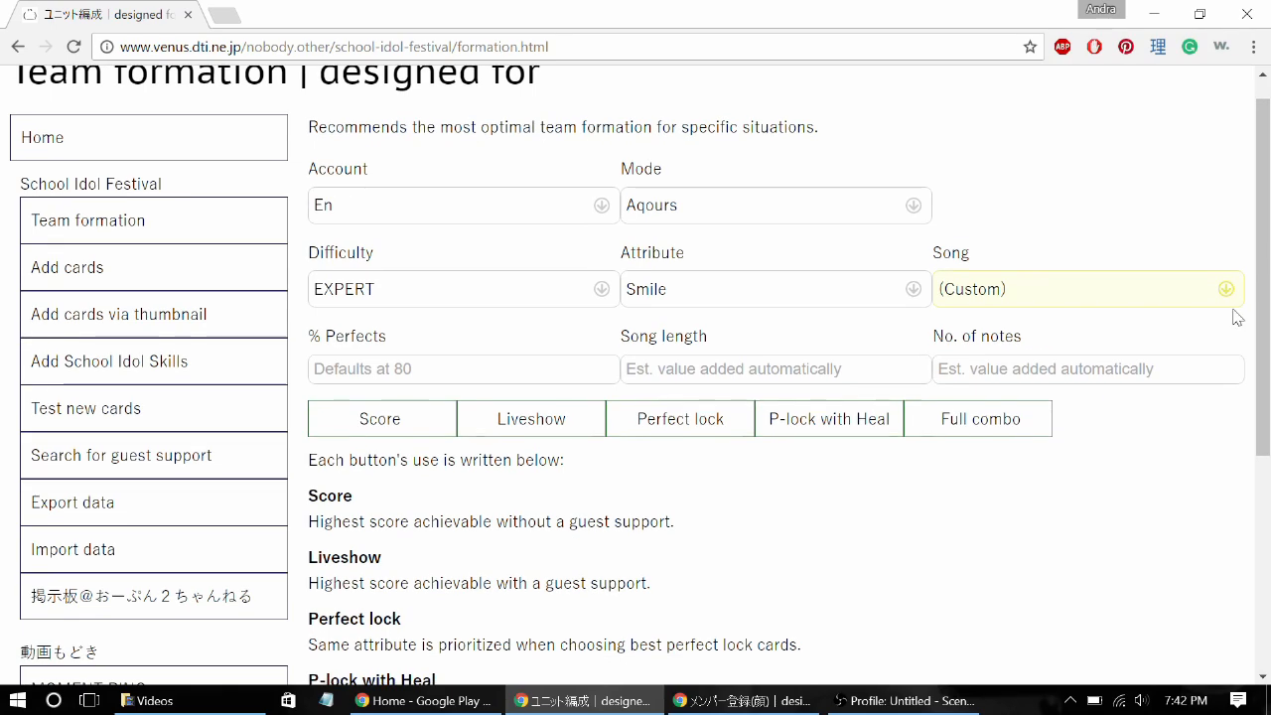
{"action": "left_click", "coordinate": [447, 368]}
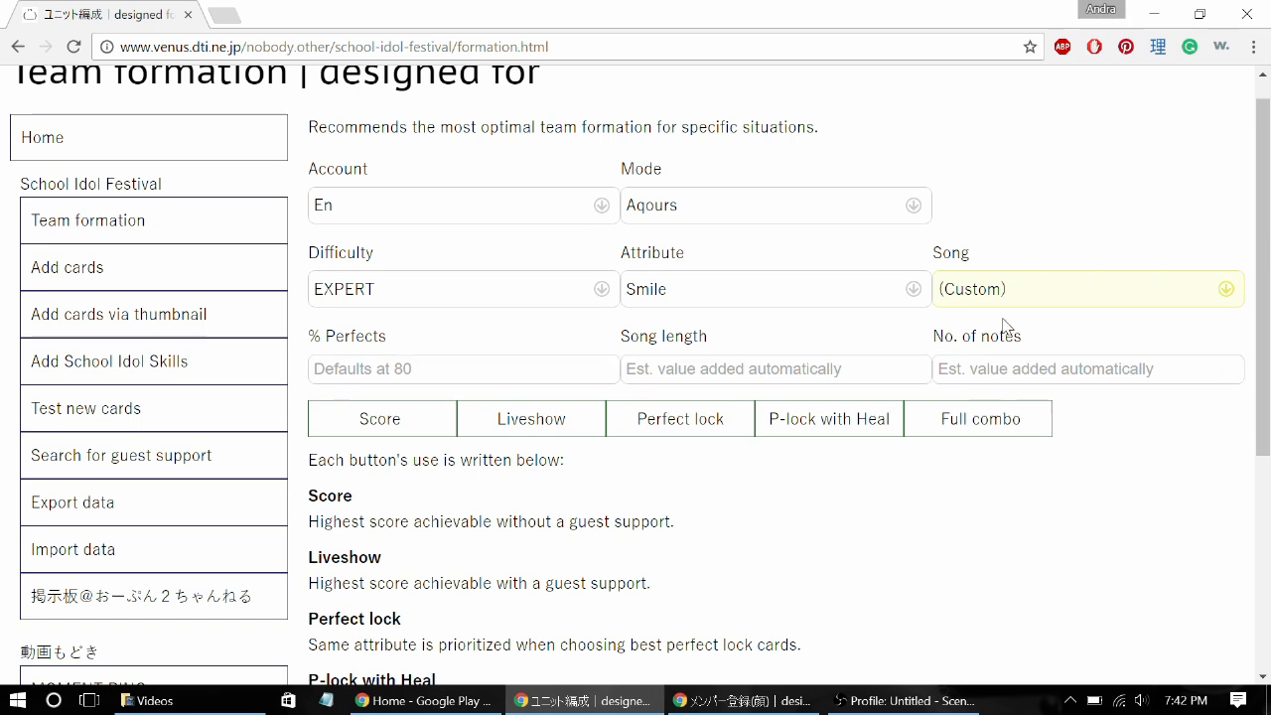
{"action": "mouse_move", "coordinate": [981, 306]}
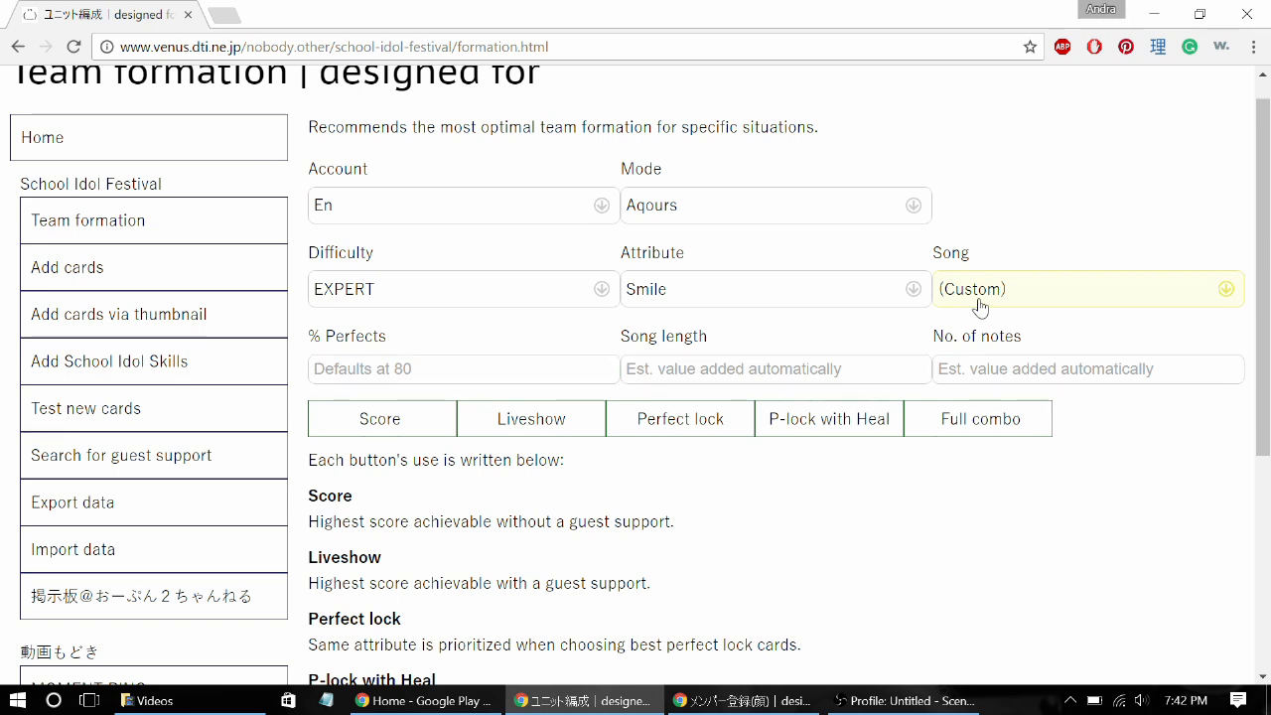
Adjust the % Perfects field, leaving default perfects, length and notes
{"action": "left_click", "coordinate": [461, 368]}
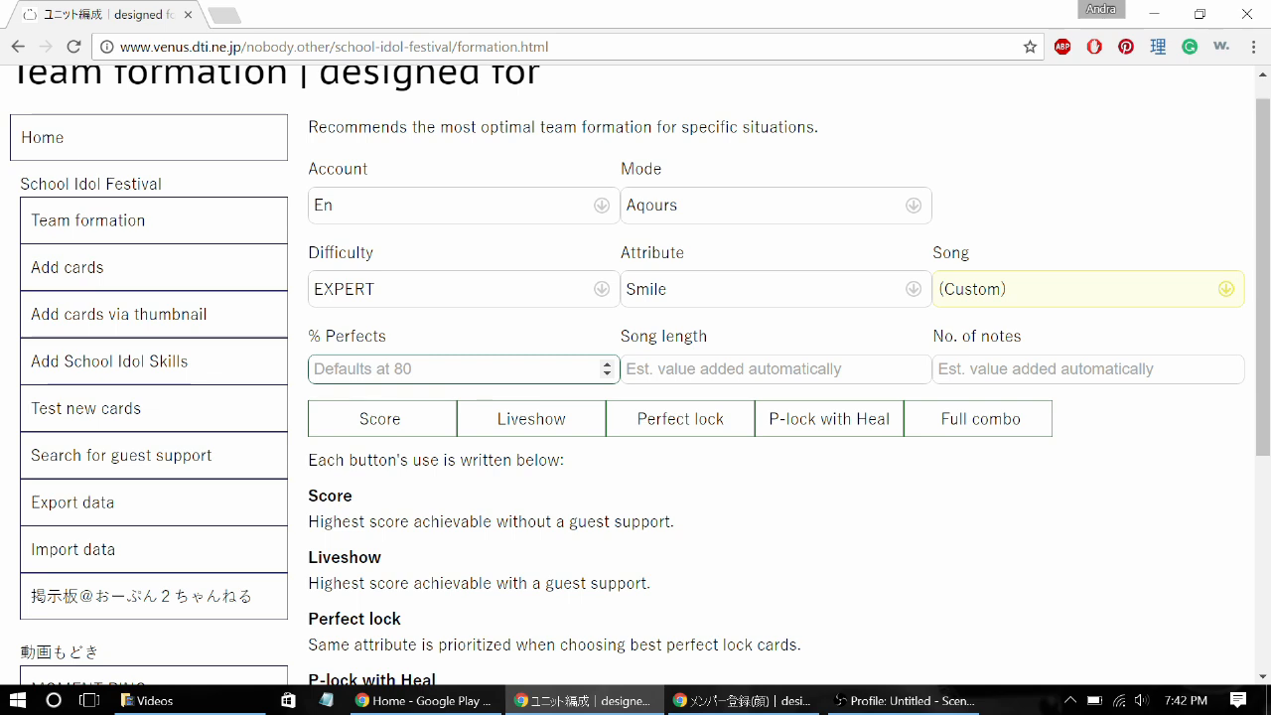
{"action": "left_click", "coordinate": [461, 368]}
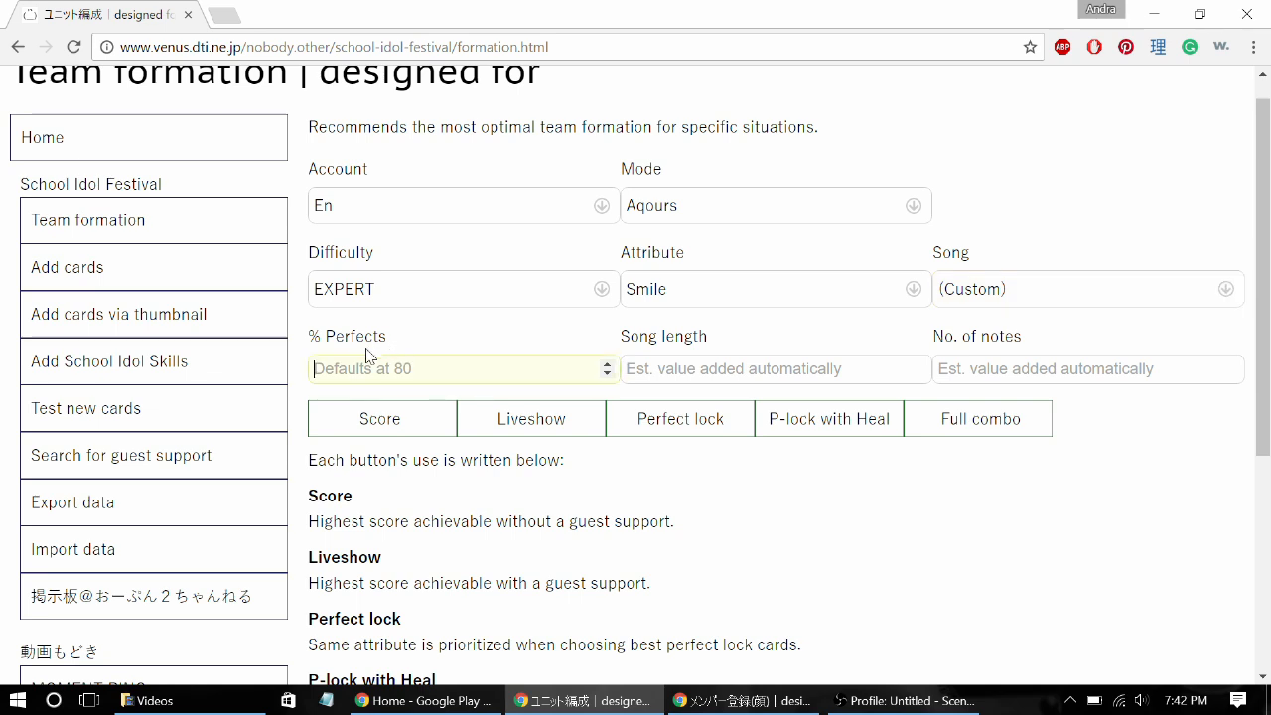
{"action": "left_click", "coordinate": [775, 367]}
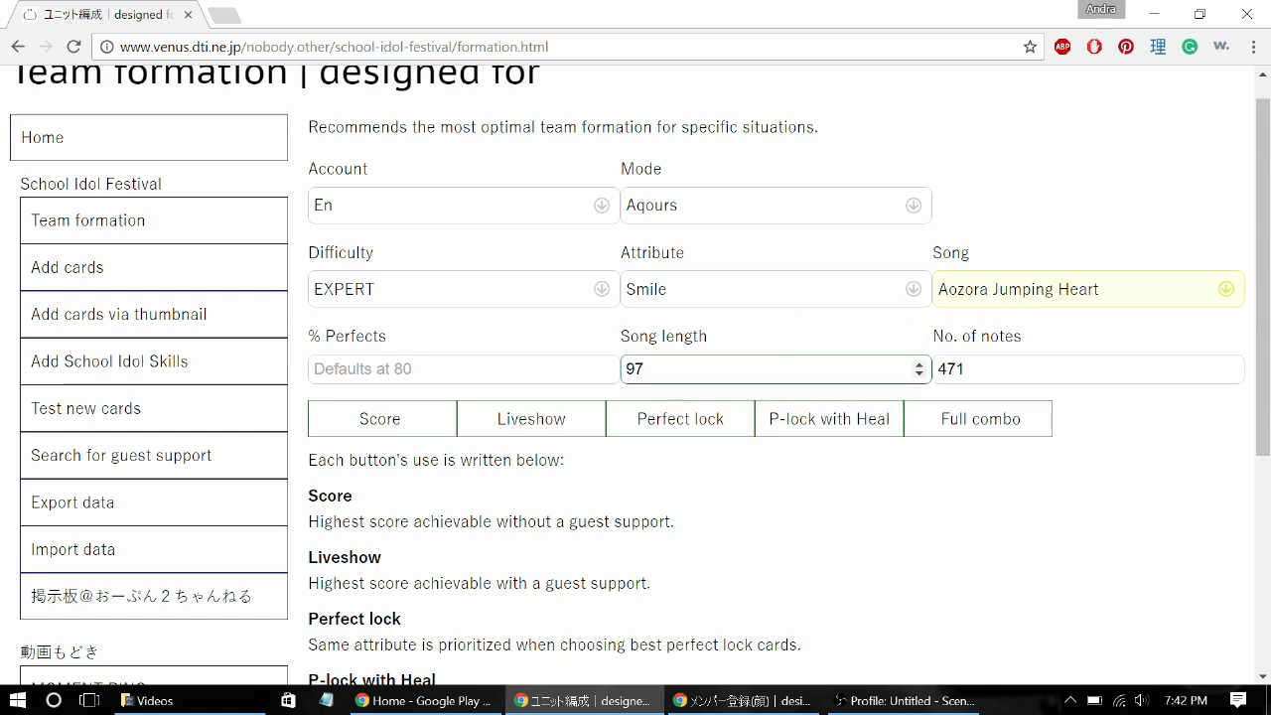
{"action": "left_click", "coordinate": [382, 417]}
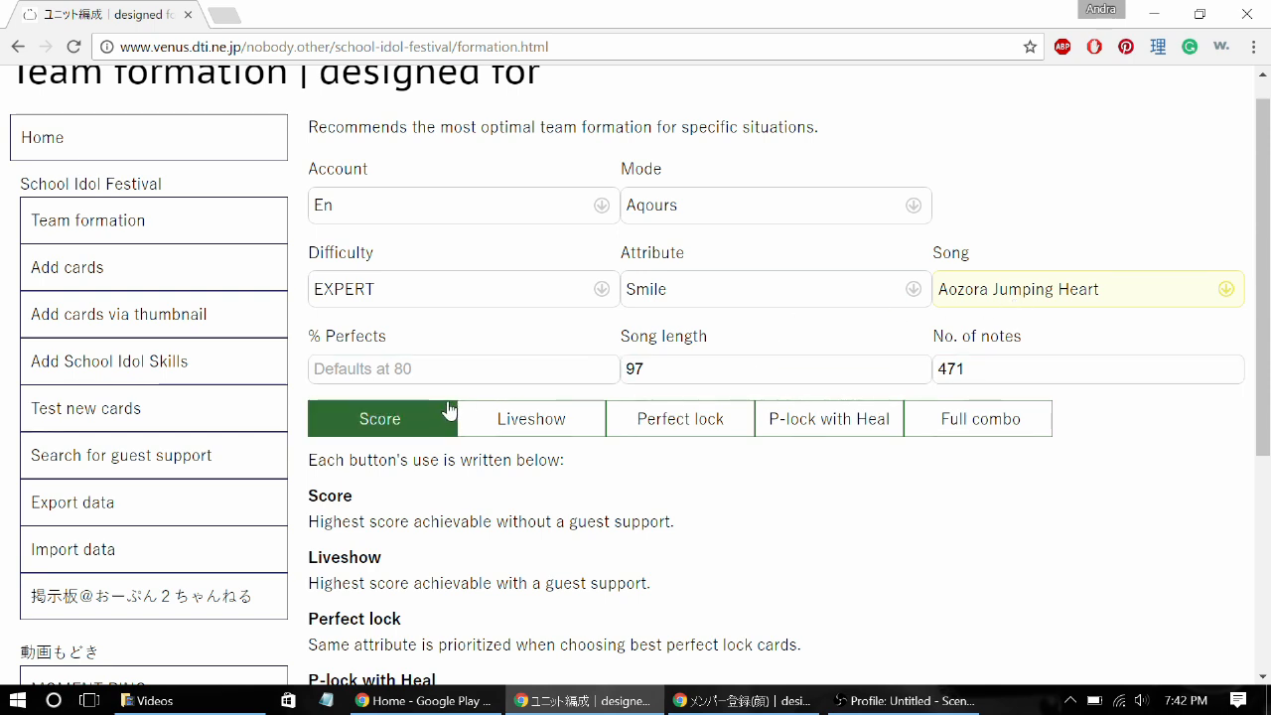
{"action": "left_click", "coordinate": [461, 368]}
{"action": "type", "text": "90"}
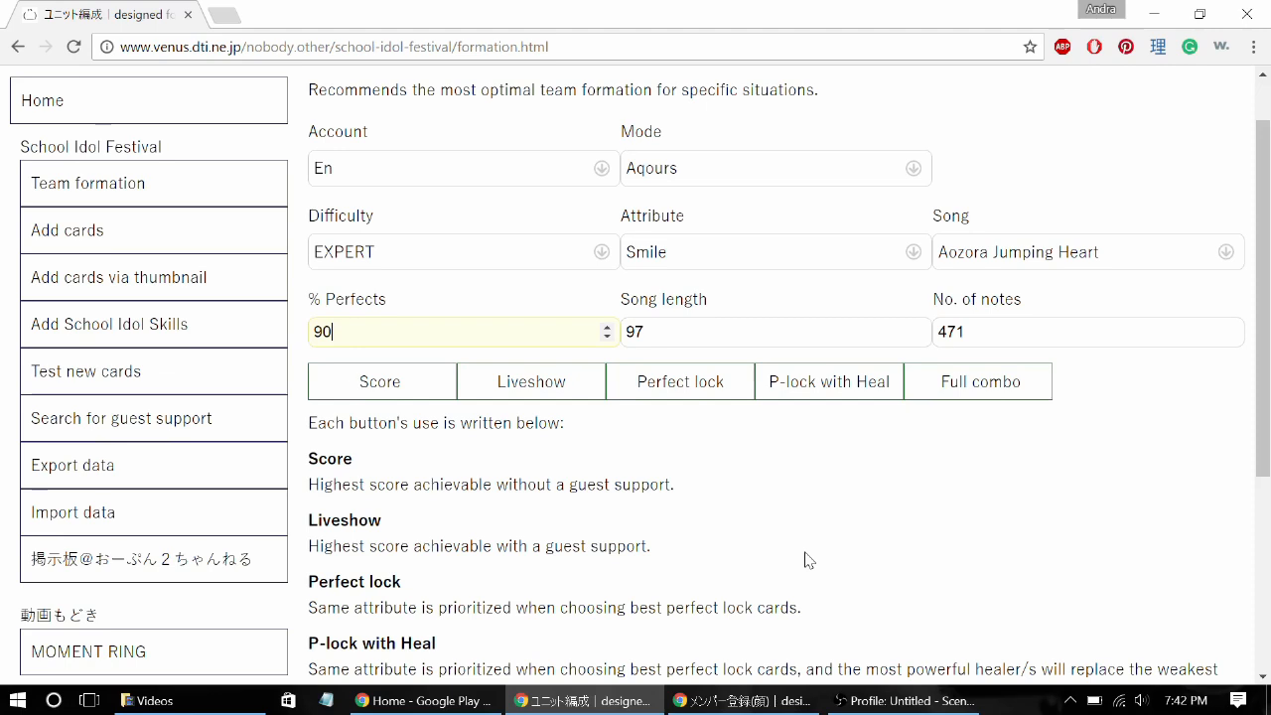
Choose (Custom) as the song instead of Aozora Jumping Heart
{"action": "left_click", "coordinate": [1226, 251]}
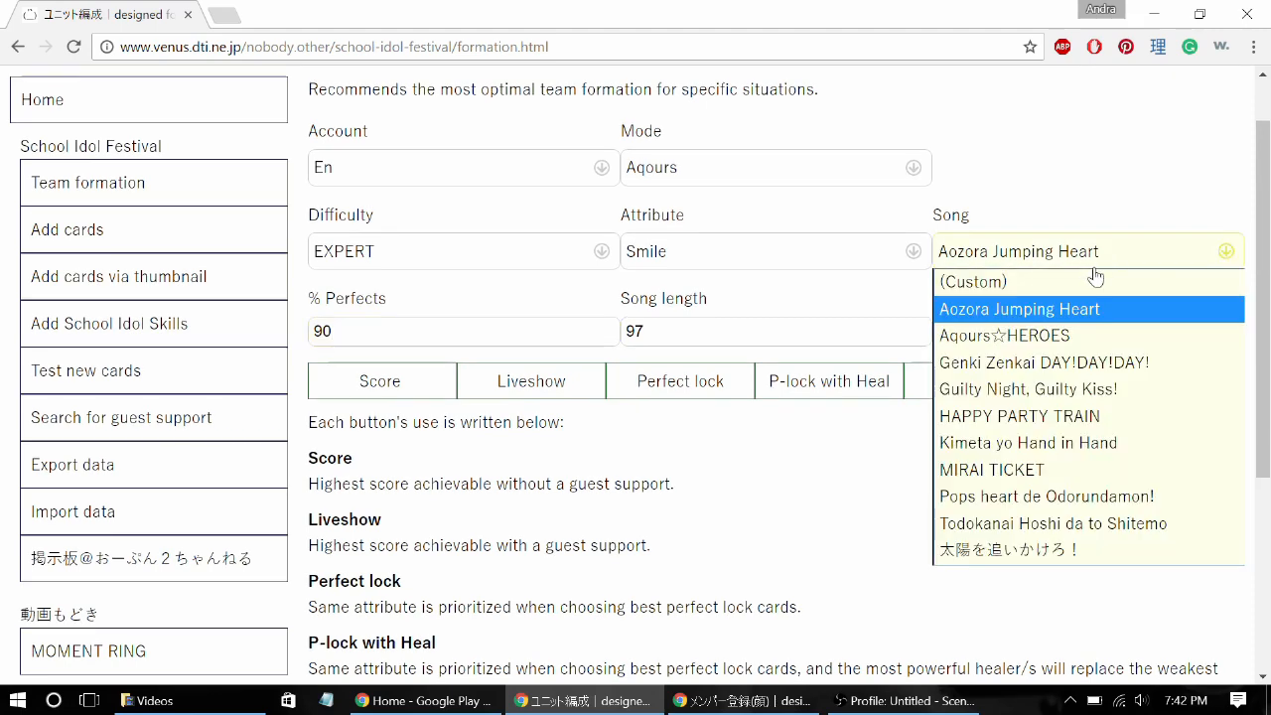
{"action": "left_click", "coordinate": [973, 282]}
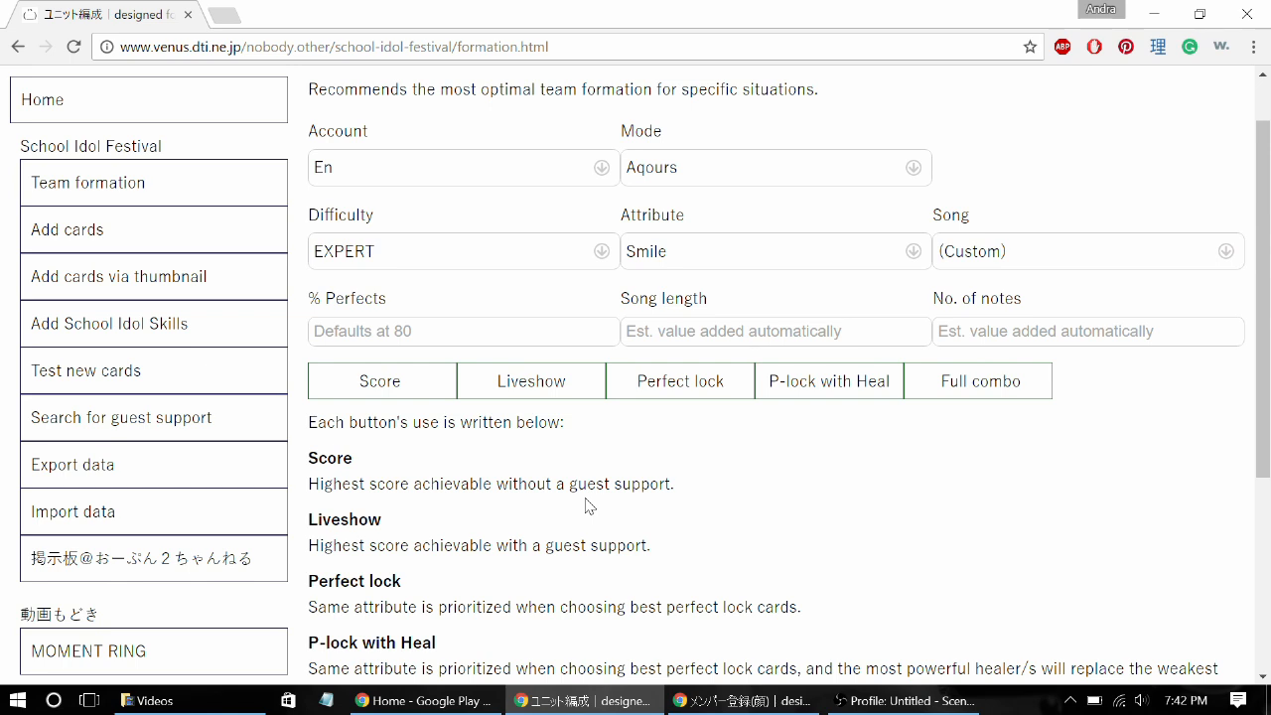
{"action": "left_click", "coordinate": [381, 382]}
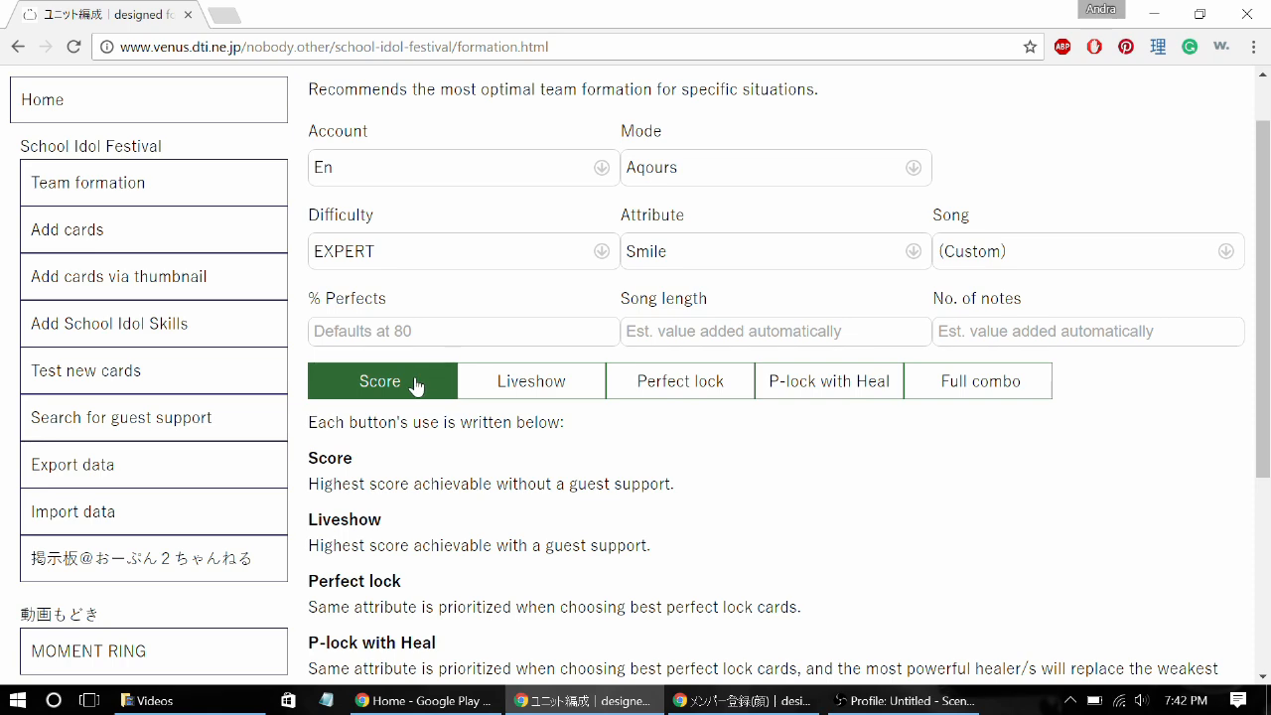
Calculate the highest-score Smile formation, totalling 616,966 expected score
{"action": "left_click", "coordinate": [382, 381]}
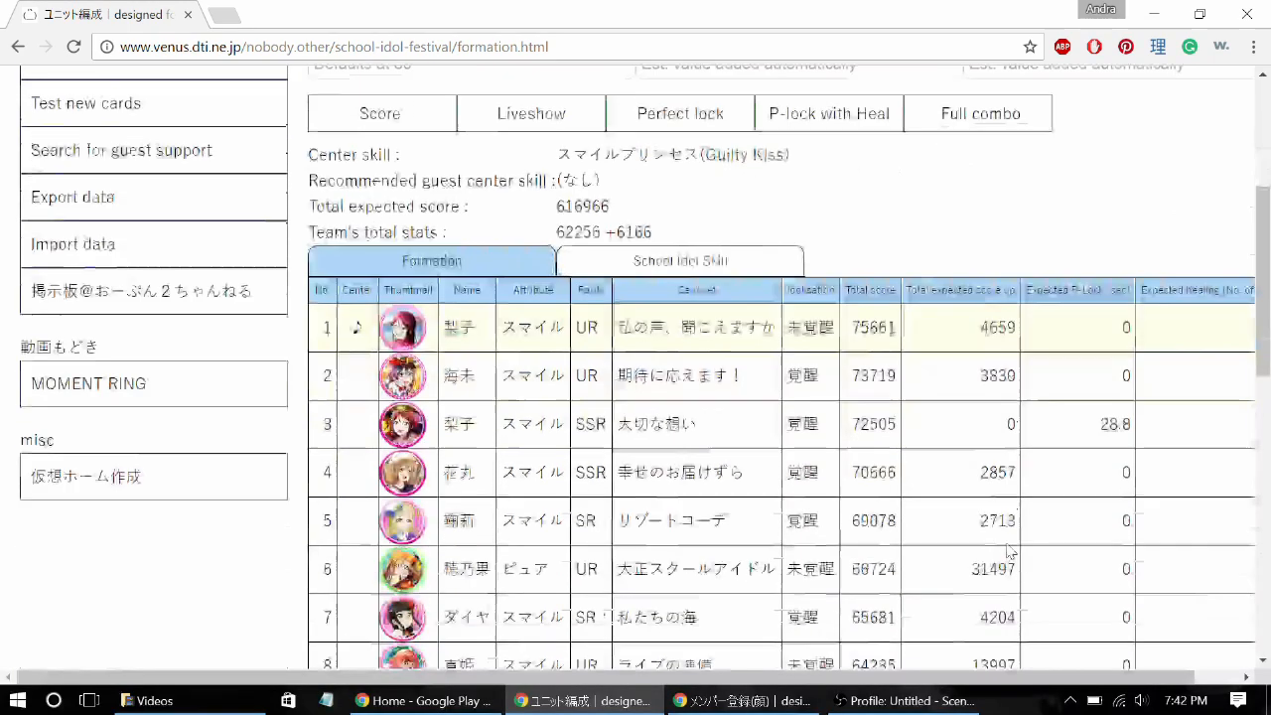
{"action": "scroll", "scroll_direction": "down", "scroll_amount": 3}
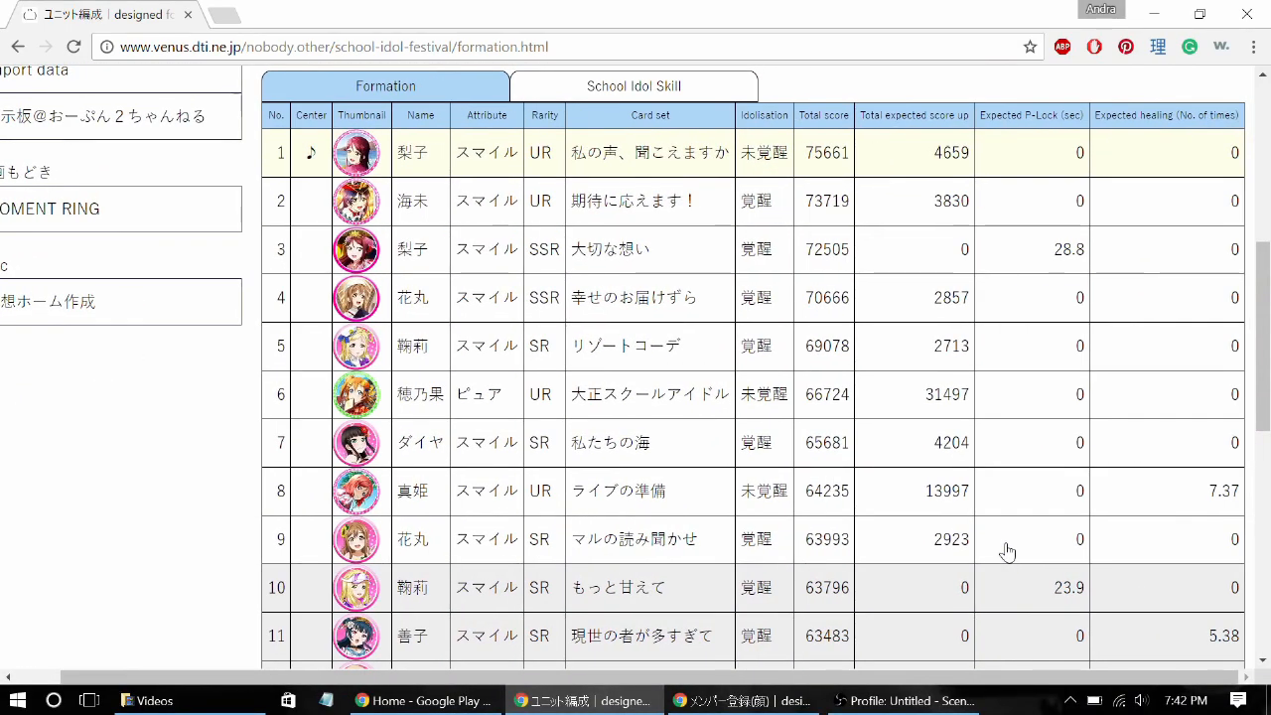
{"action": "mouse_move", "coordinate": [628, 250]}
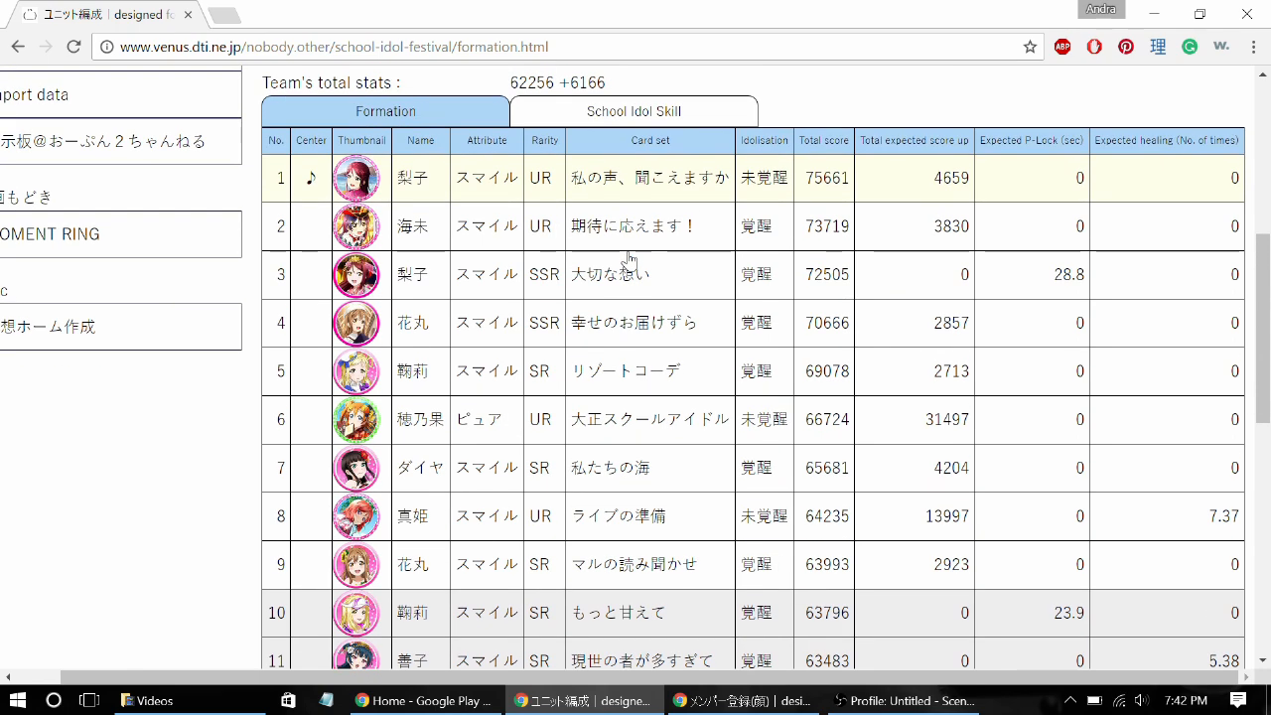
{"action": "scroll", "scroll_direction": "up", "scroll_amount": 3}
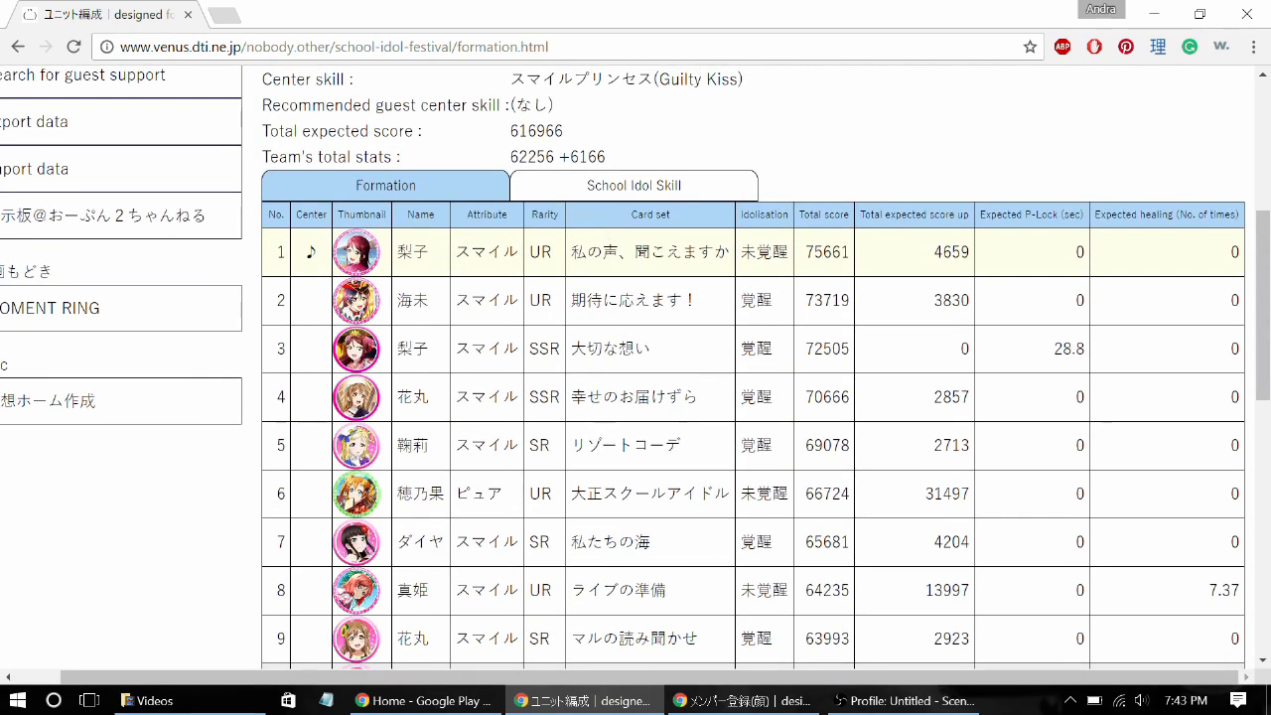
{"action": "scroll", "scroll_direction": "up", "scroll_amount": 3}
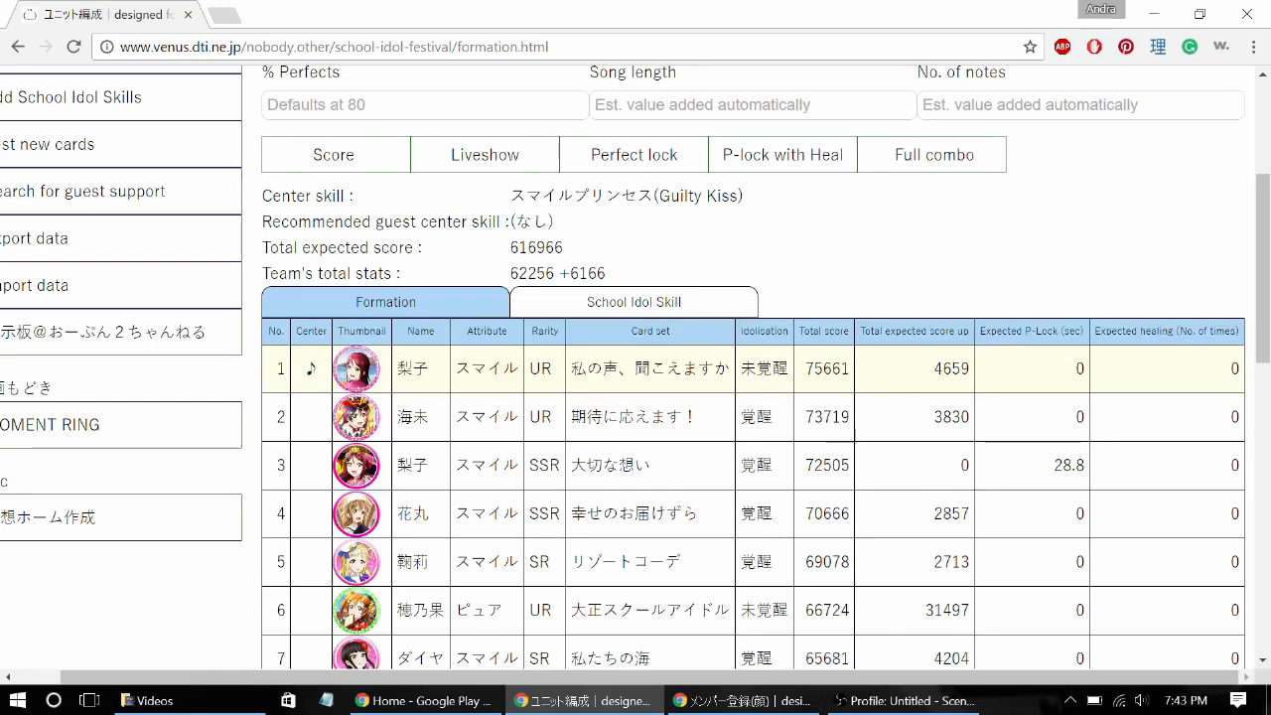
{"action": "mouse_move", "coordinate": [592, 266]}
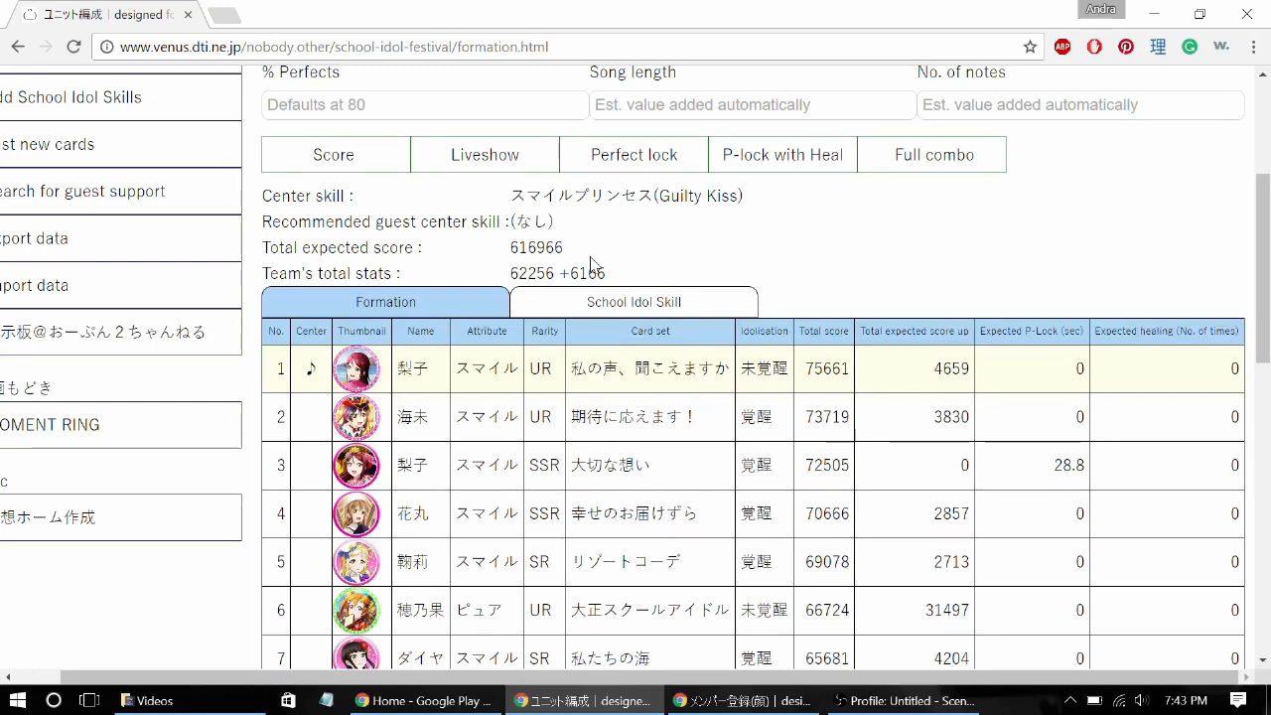
{"action": "mouse_move", "coordinate": [632, 274]}
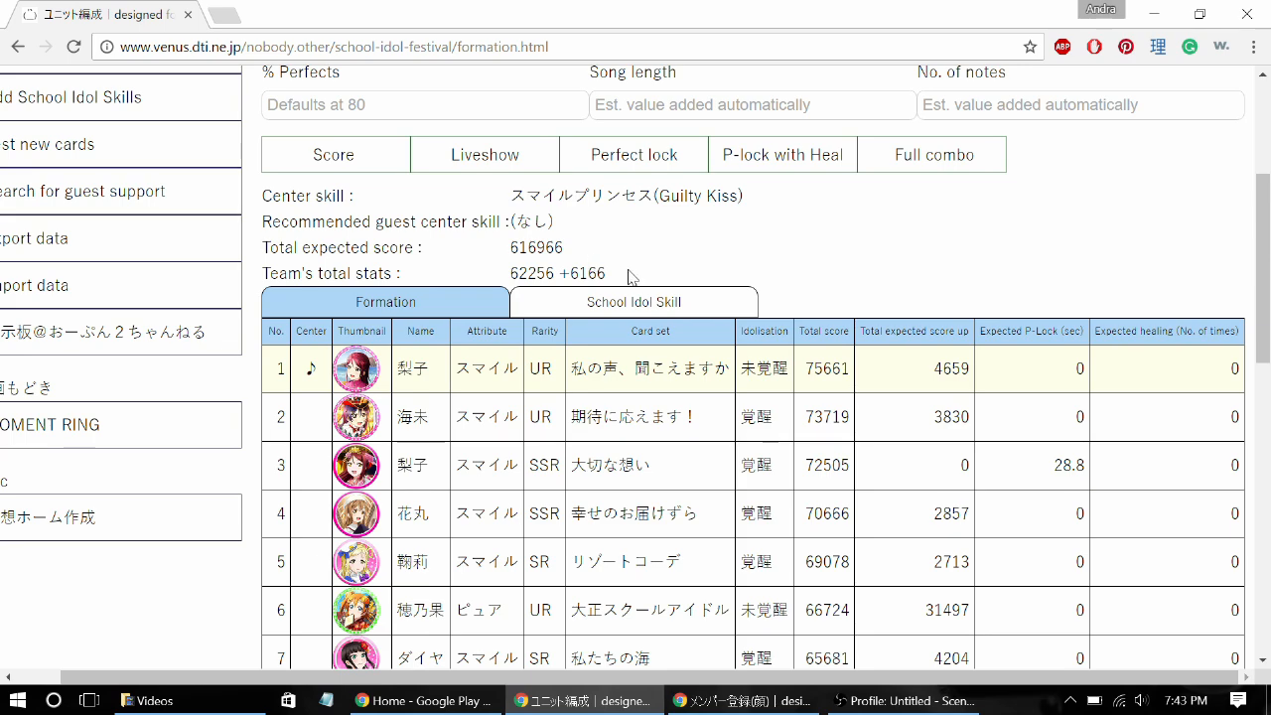
{"action": "scroll", "scroll_direction": "down", "scroll_amount": 3}
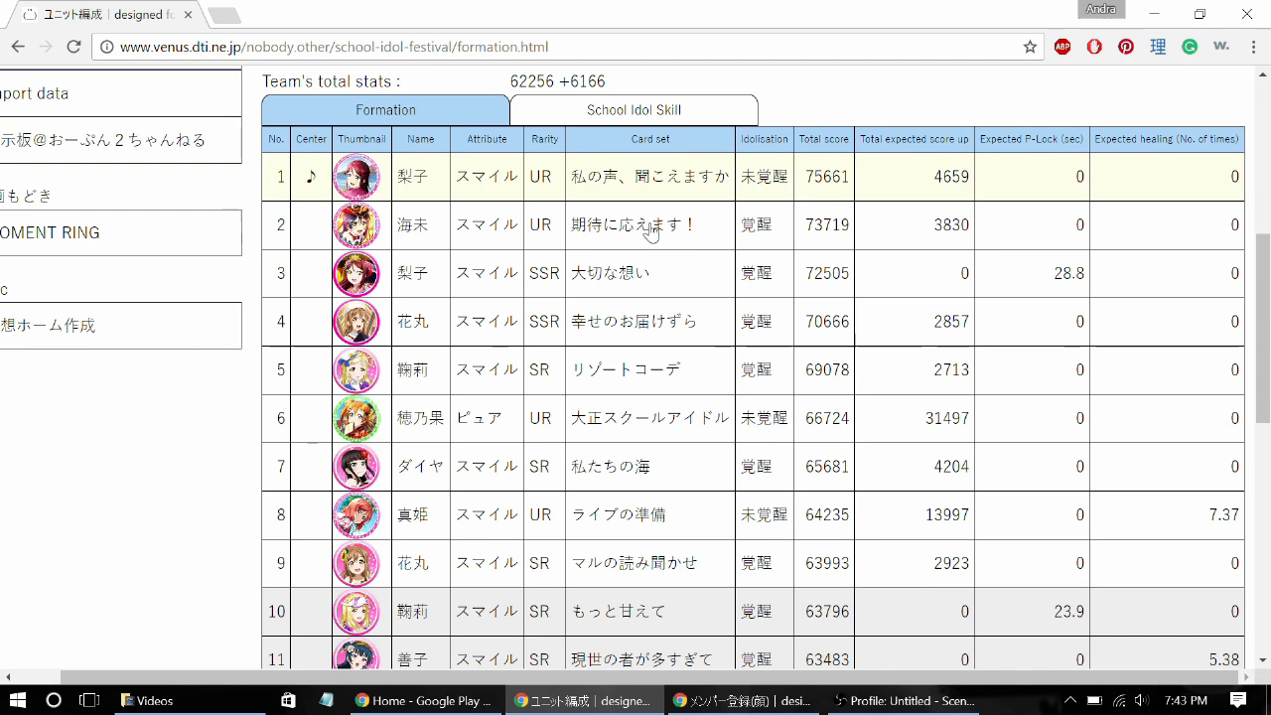
{"action": "mouse_move", "coordinate": [389, 187]}
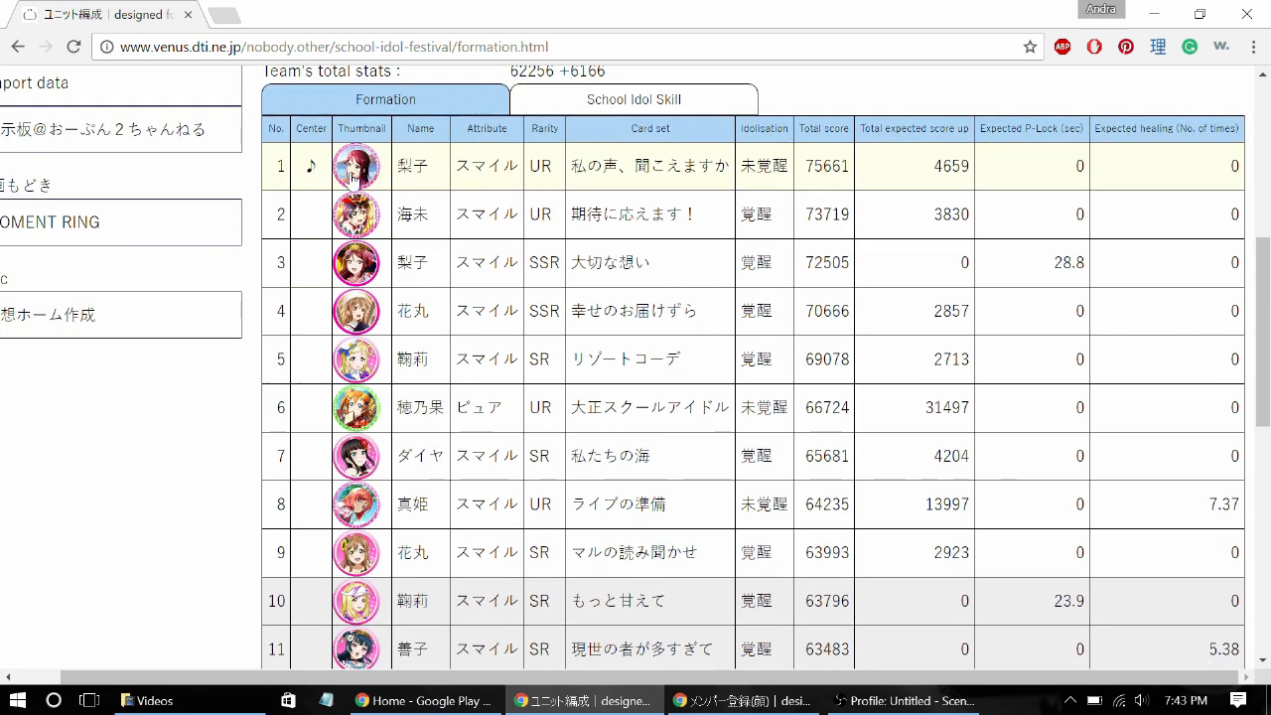
{"action": "mouse_move", "coordinate": [357, 407]}
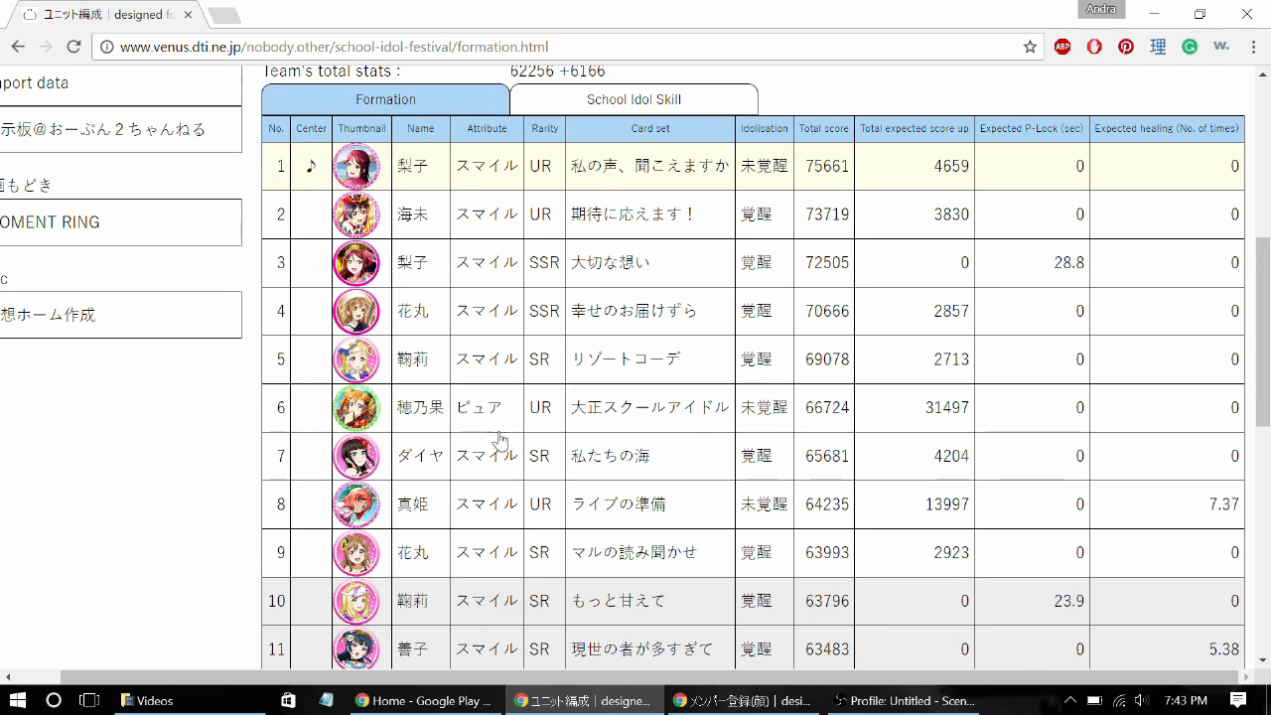
Scroll through the recommended formation's cards and score contributions, total 616,942
{"action": "scroll", "scroll_direction": "down", "scroll_amount": 3}
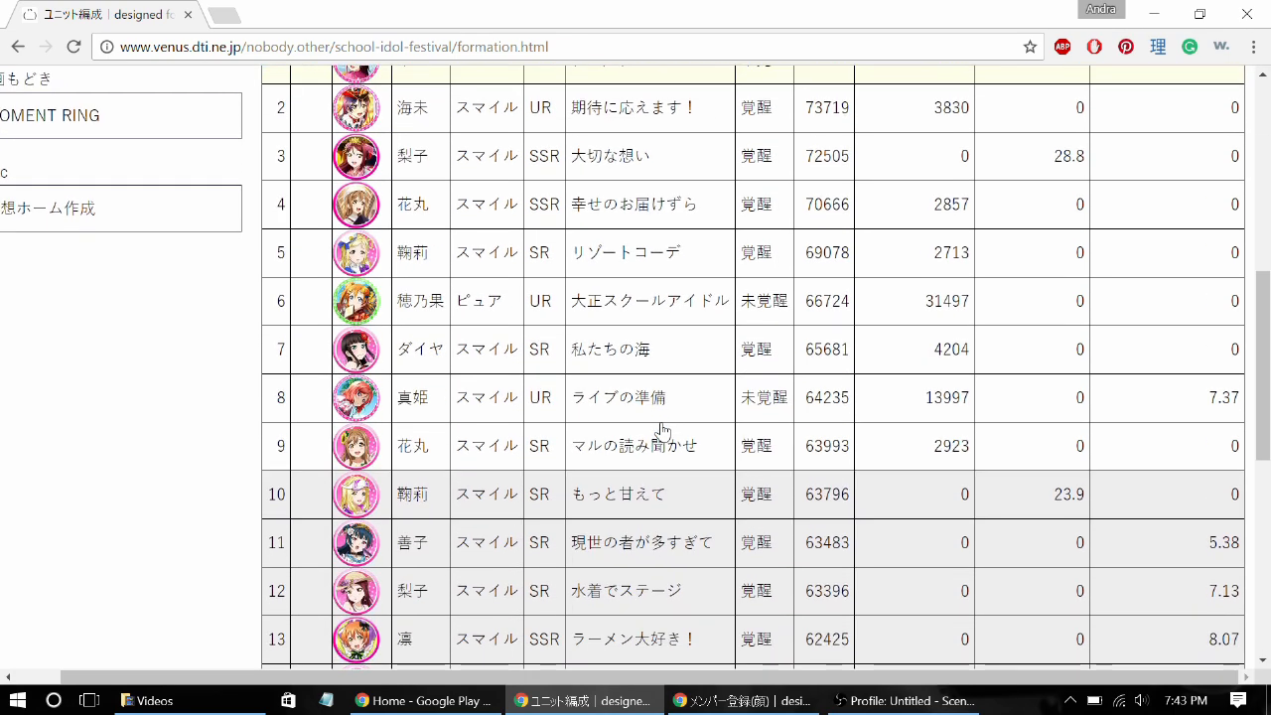
{"action": "mouse_move", "coordinate": [386, 314]}
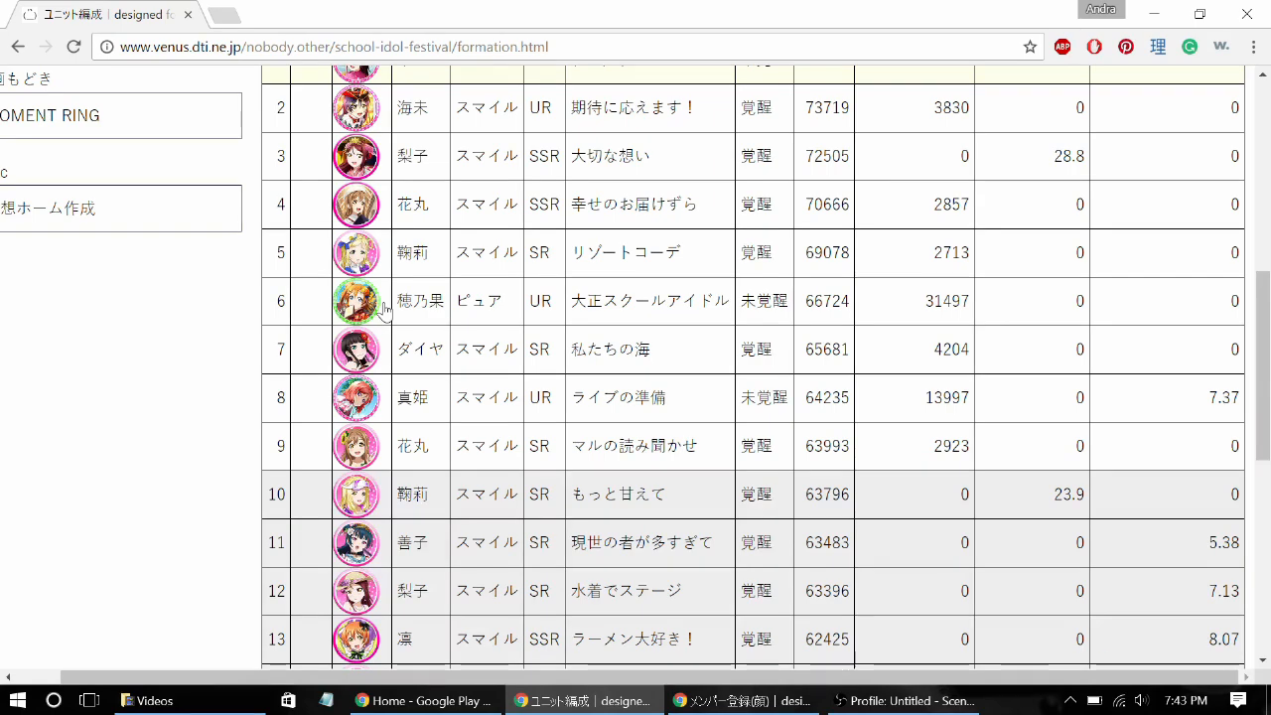
{"action": "scroll", "scroll_direction": "down", "scroll_amount": 3}
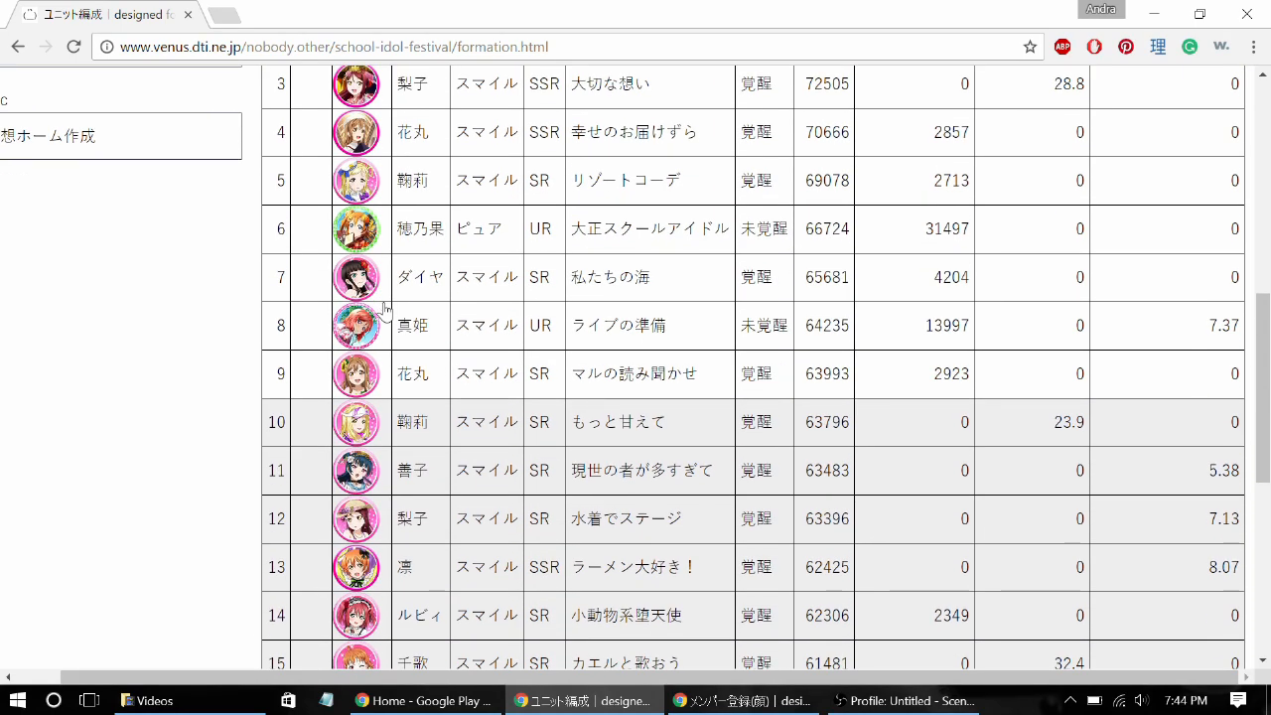
{"action": "scroll", "scroll_direction": "up", "scroll_amount": 3}
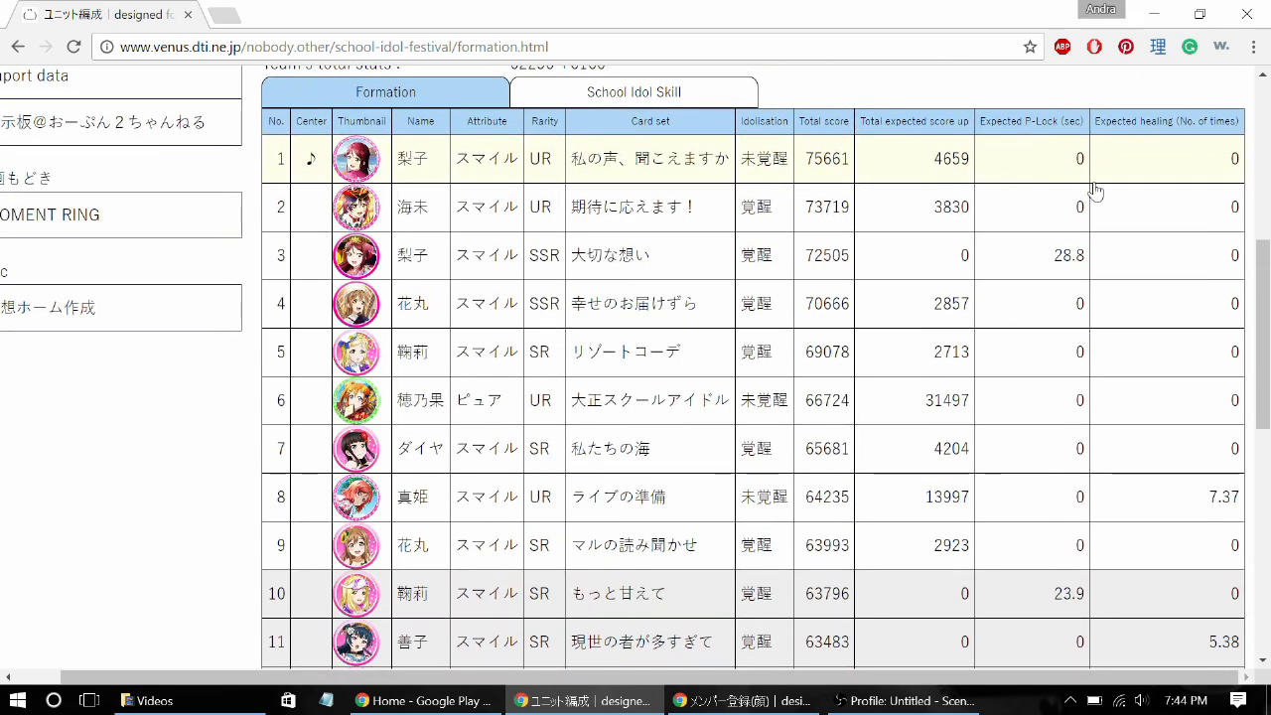
{"action": "mouse_move", "coordinate": [475, 440]}
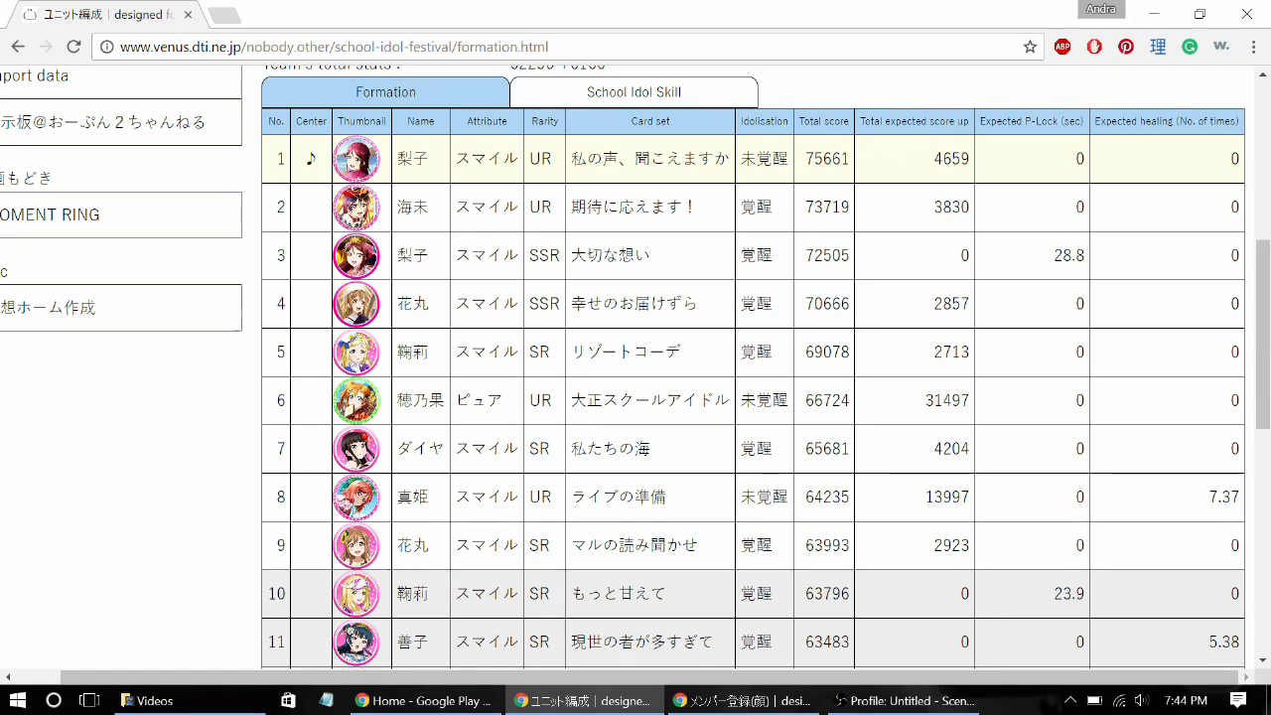
{"action": "mouse_move", "coordinate": [890, 139]}
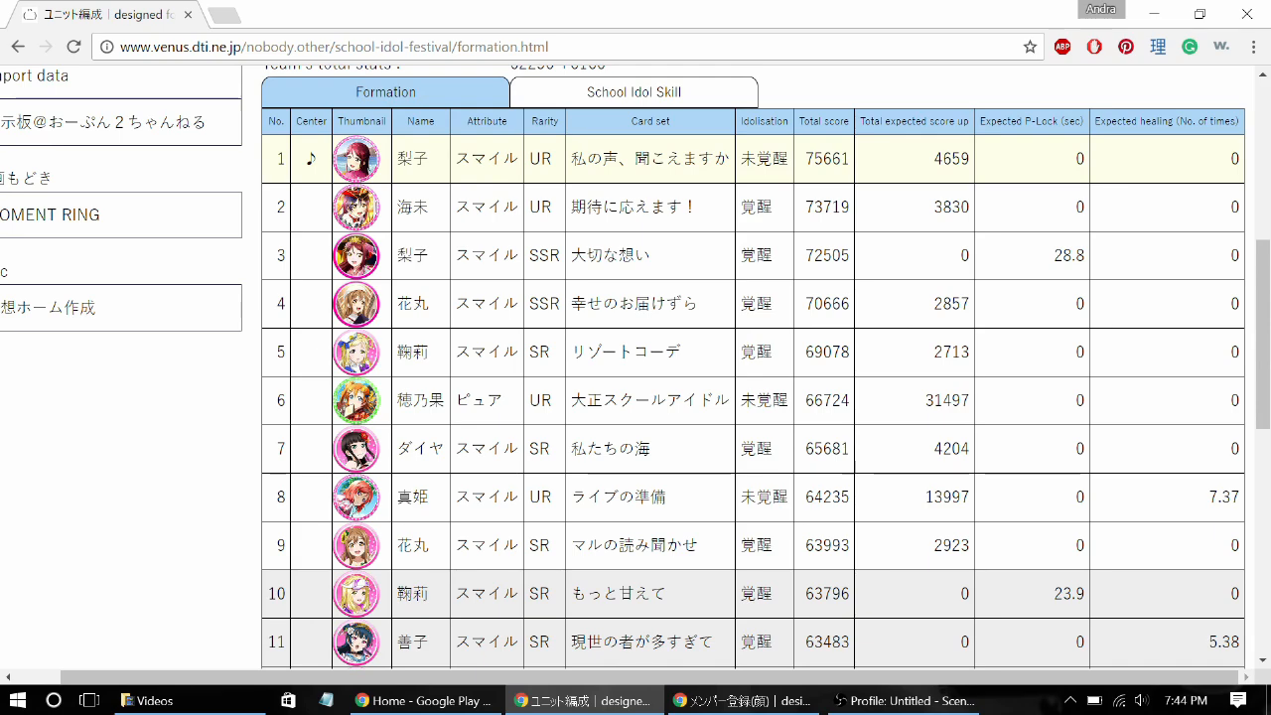
{"action": "mouse_move", "coordinate": [1138, 223]}
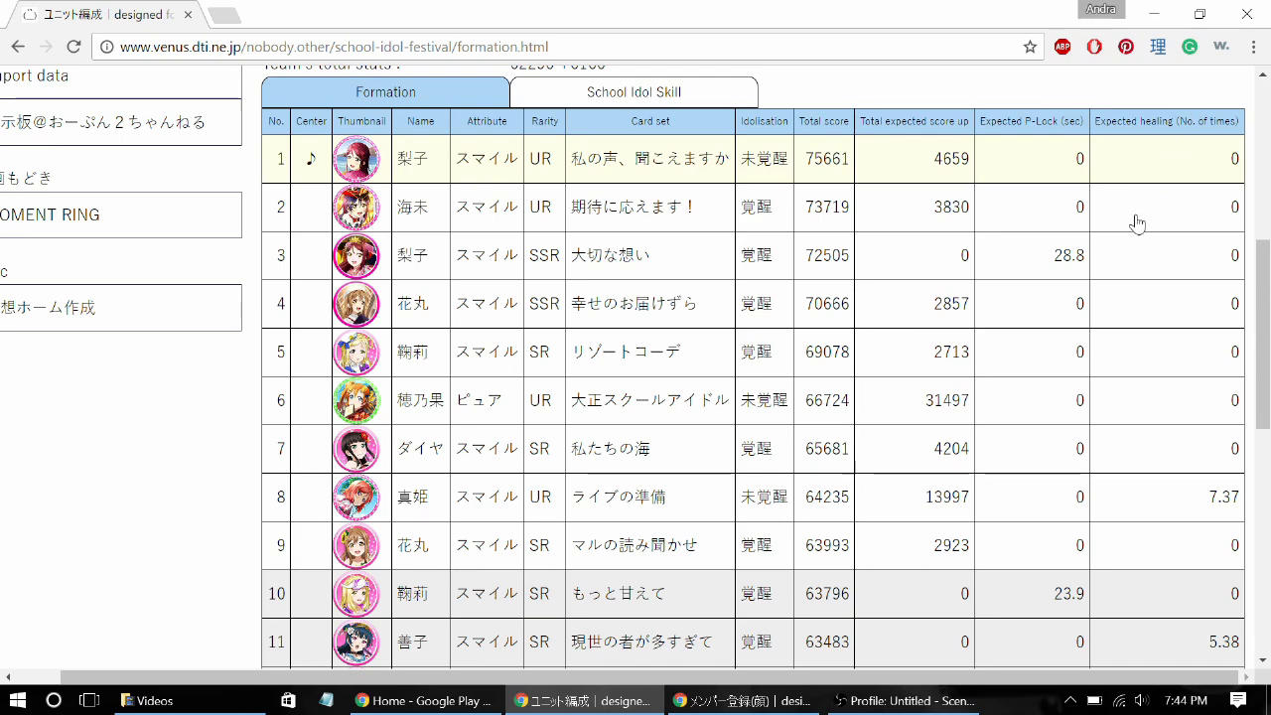
{"action": "scroll", "scroll_direction": "down", "scroll_amount": 3}
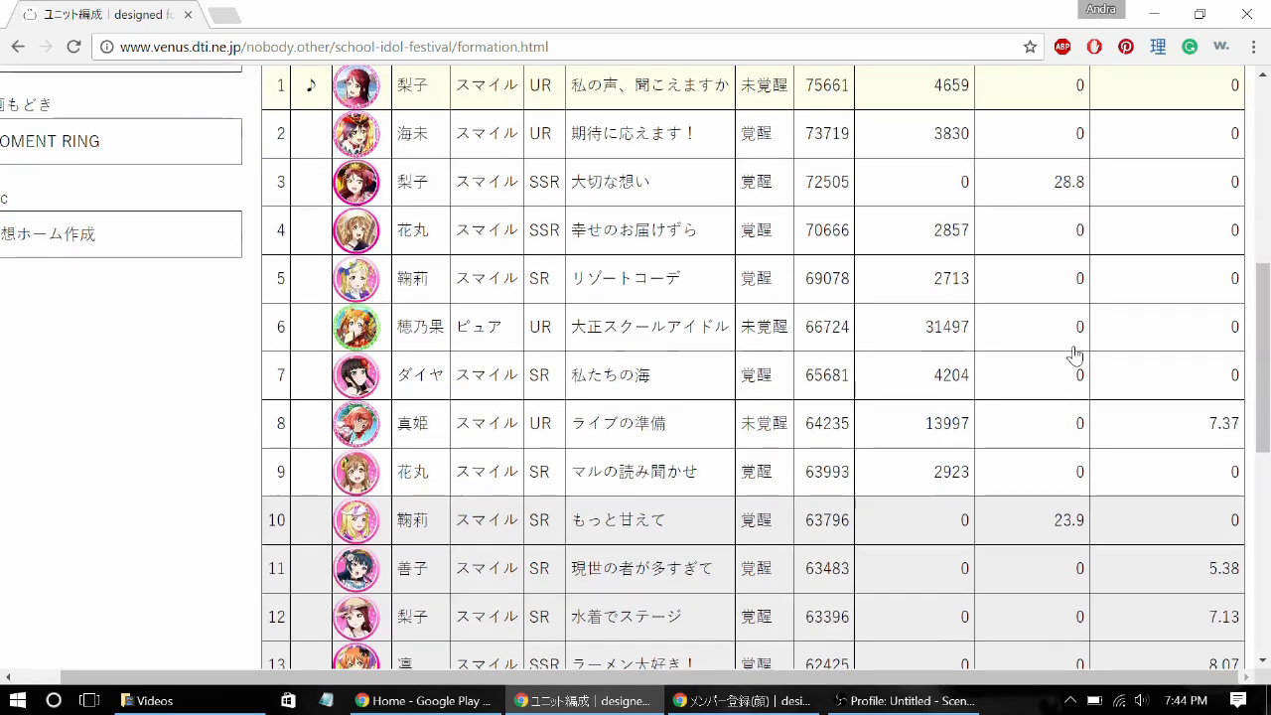
{"action": "scroll", "scroll_direction": "down", "scroll_amount": 3}
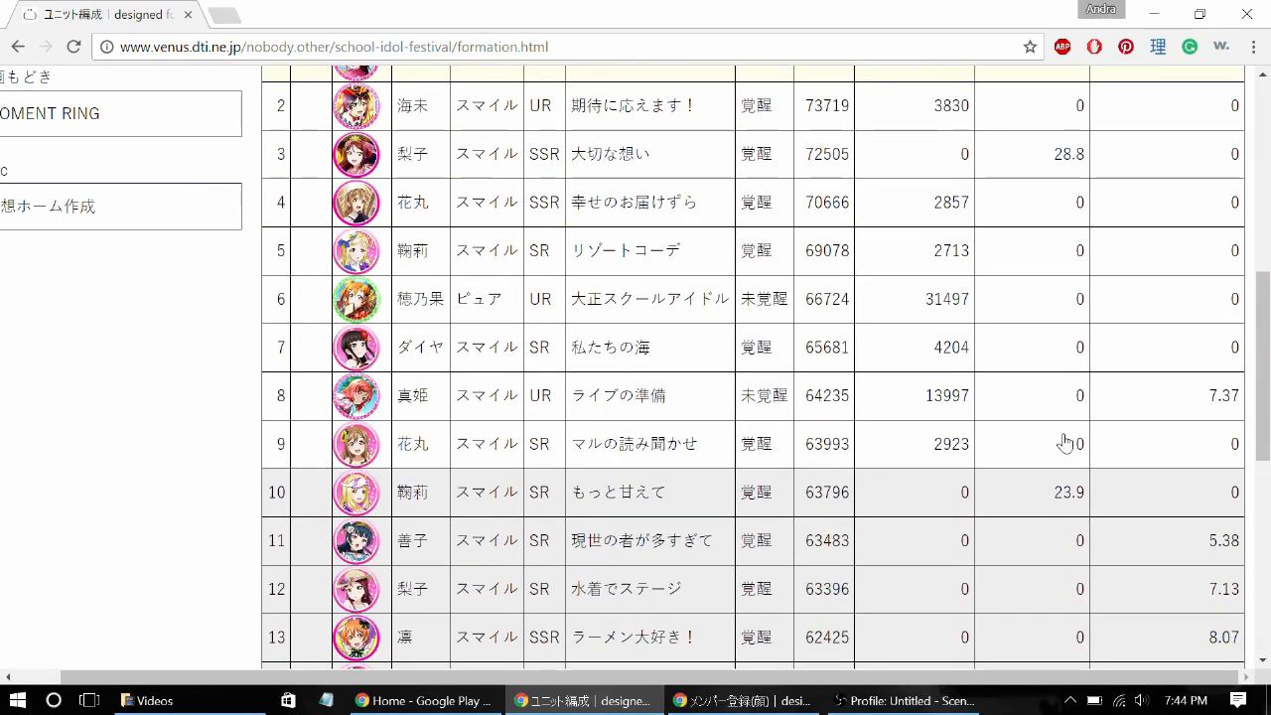
{"action": "mouse_move", "coordinate": [612, 447]}
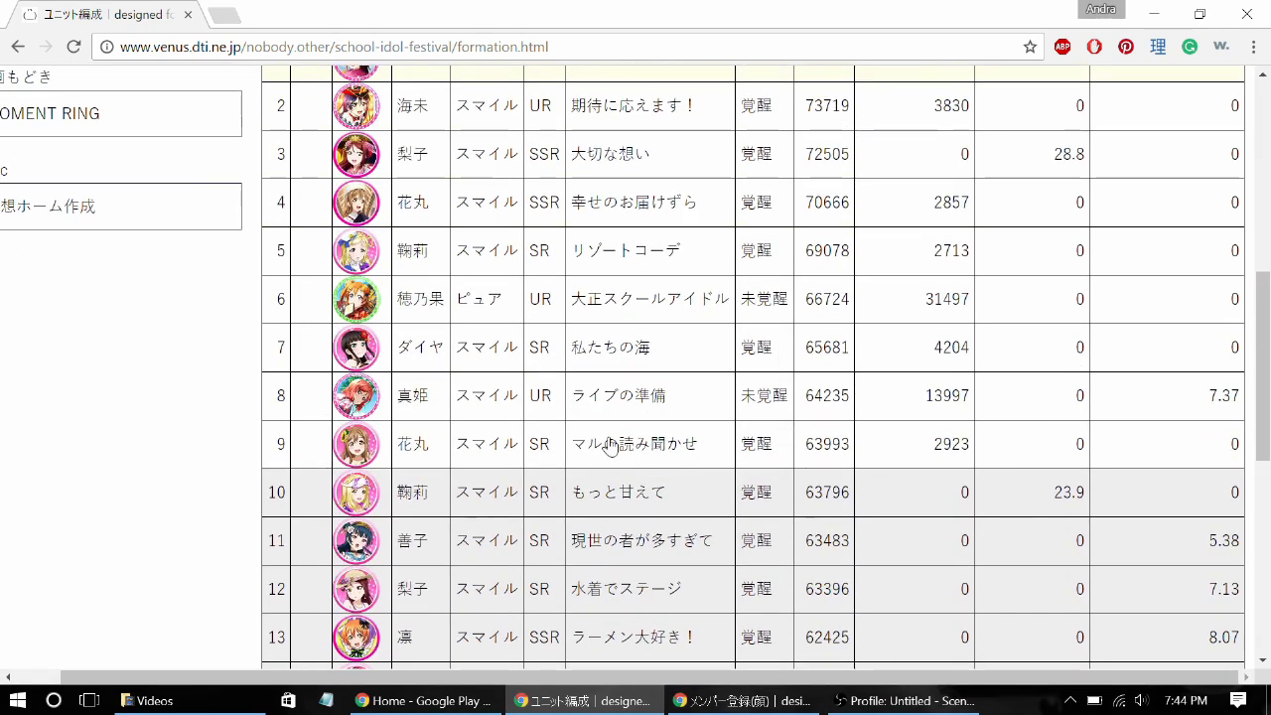
{"action": "mouse_move", "coordinate": [461, 449]}
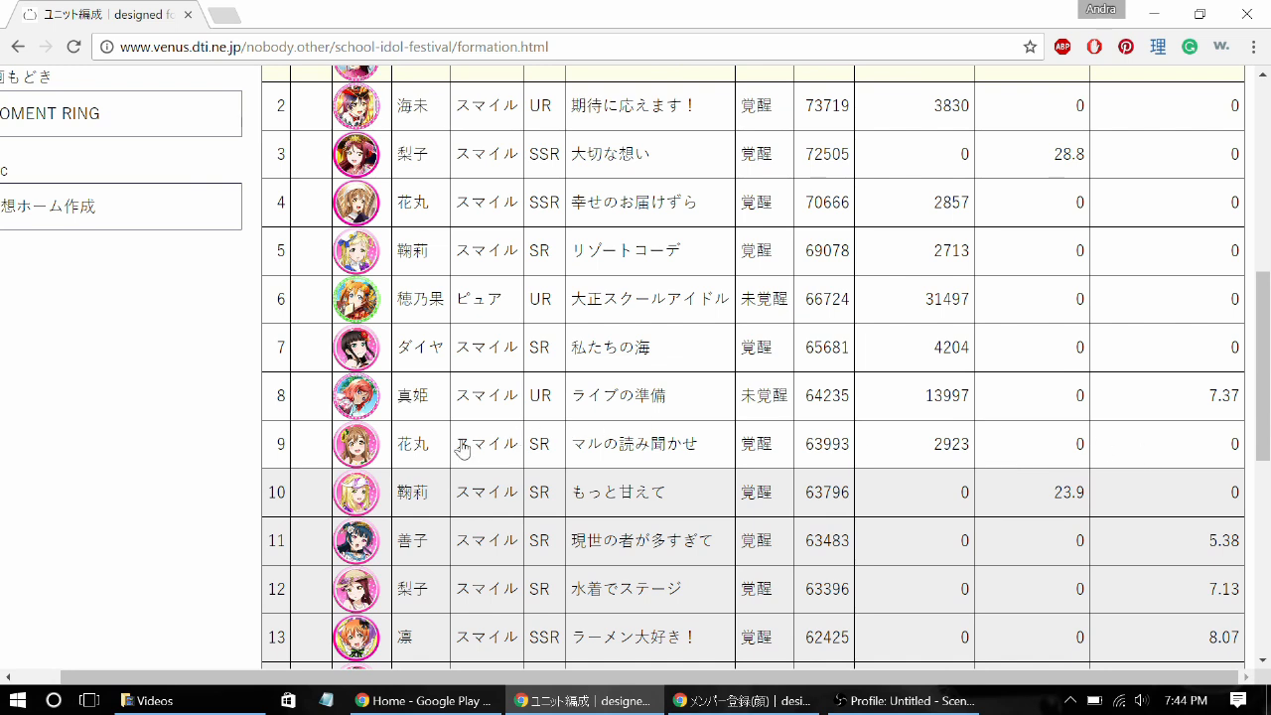
{"action": "mouse_move", "coordinate": [608, 453]}
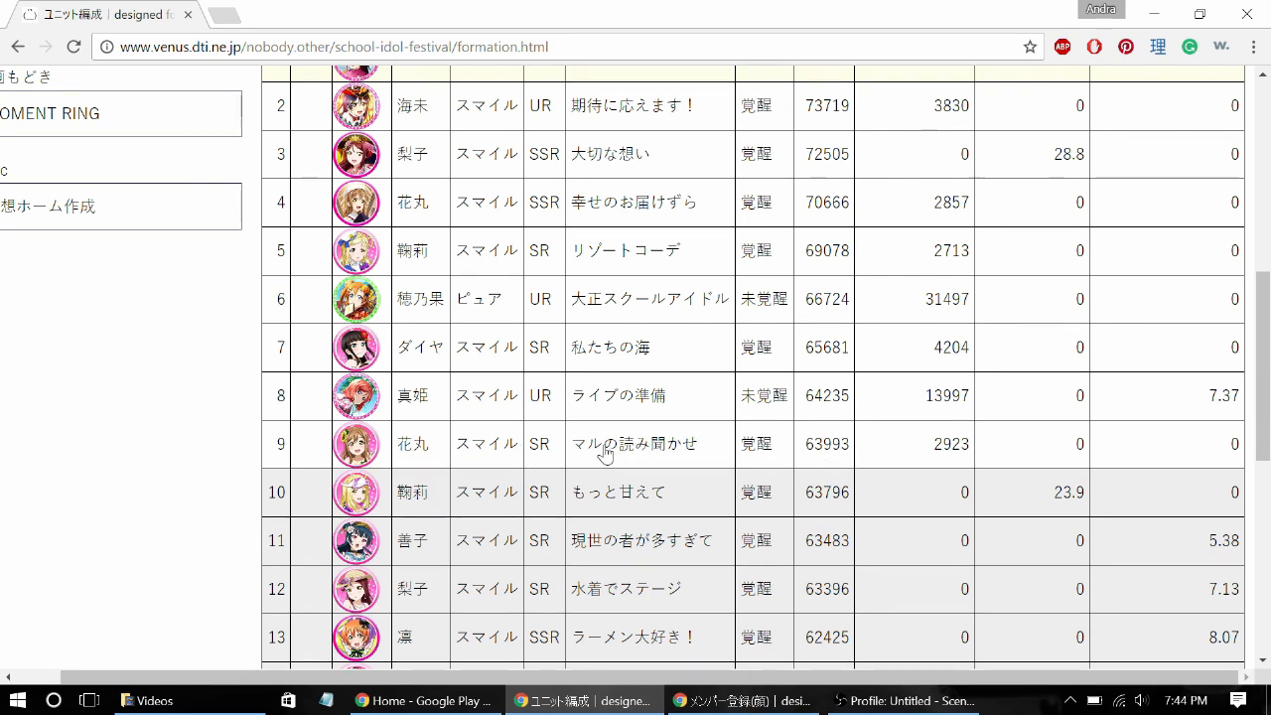
{"action": "mouse_move", "coordinate": [614, 515]}
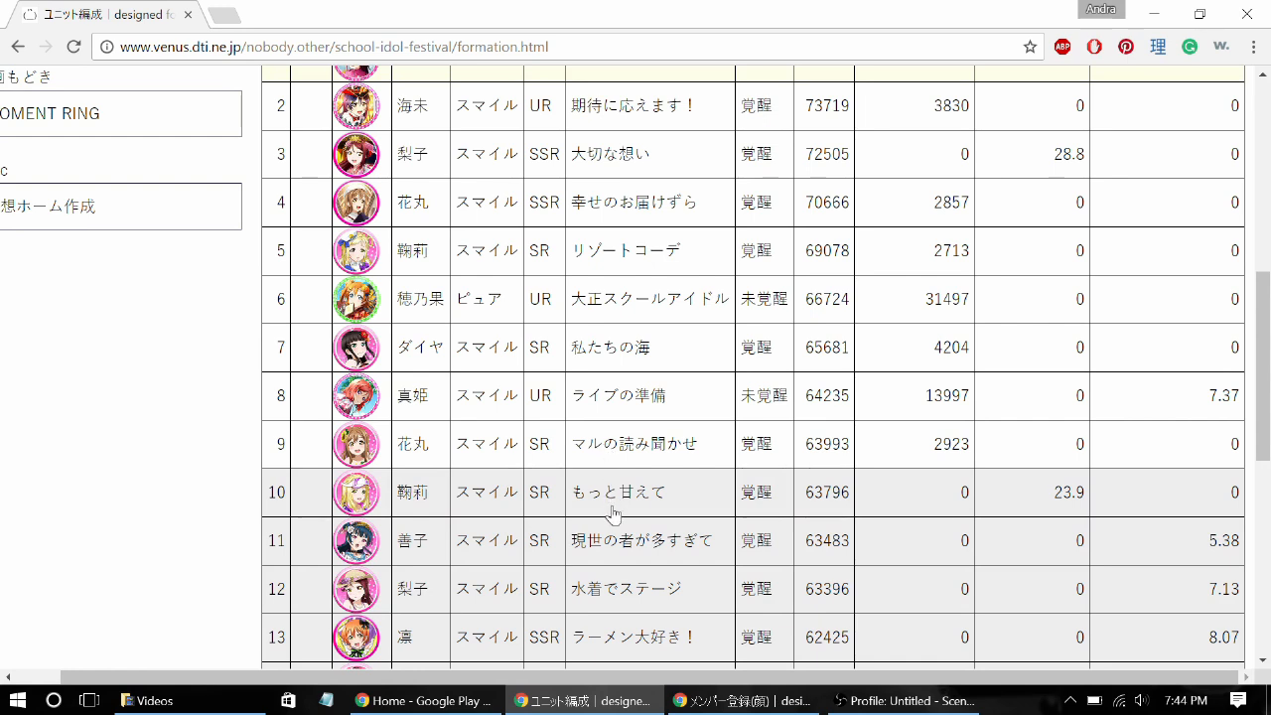
{"action": "mouse_move", "coordinate": [604, 461]}
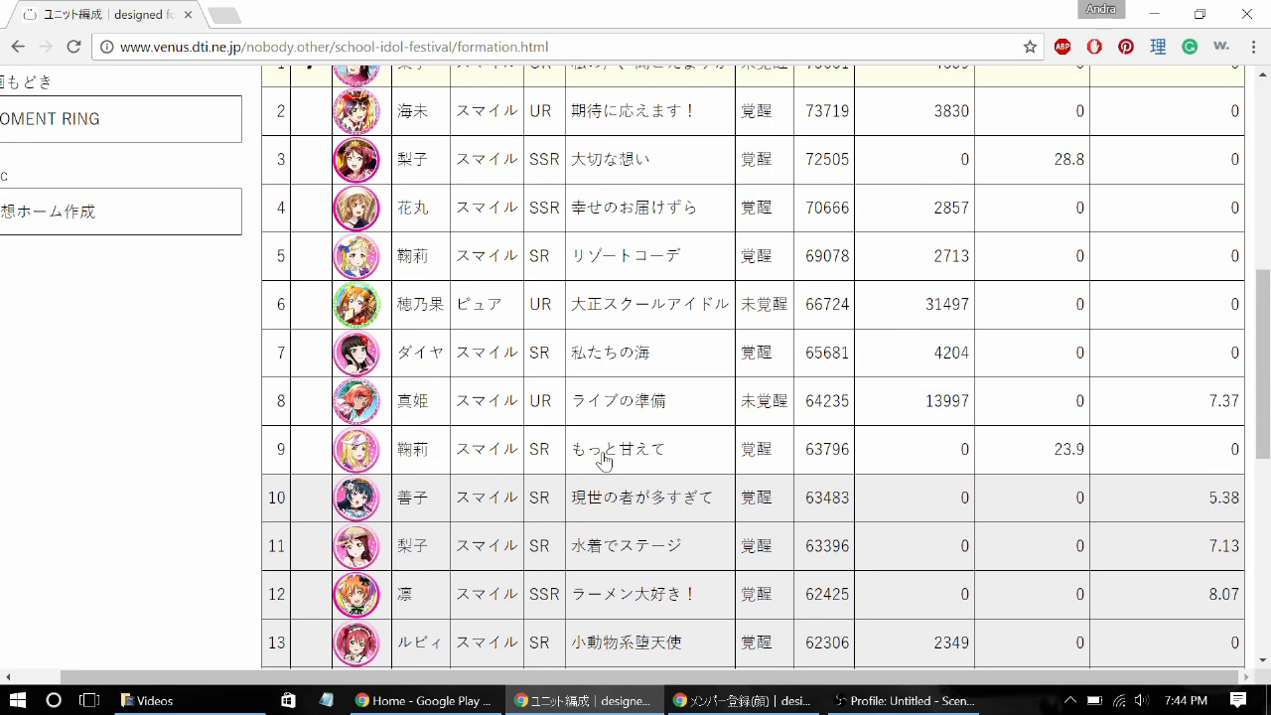
{"action": "scroll", "scroll_direction": "down", "scroll_amount": 3}
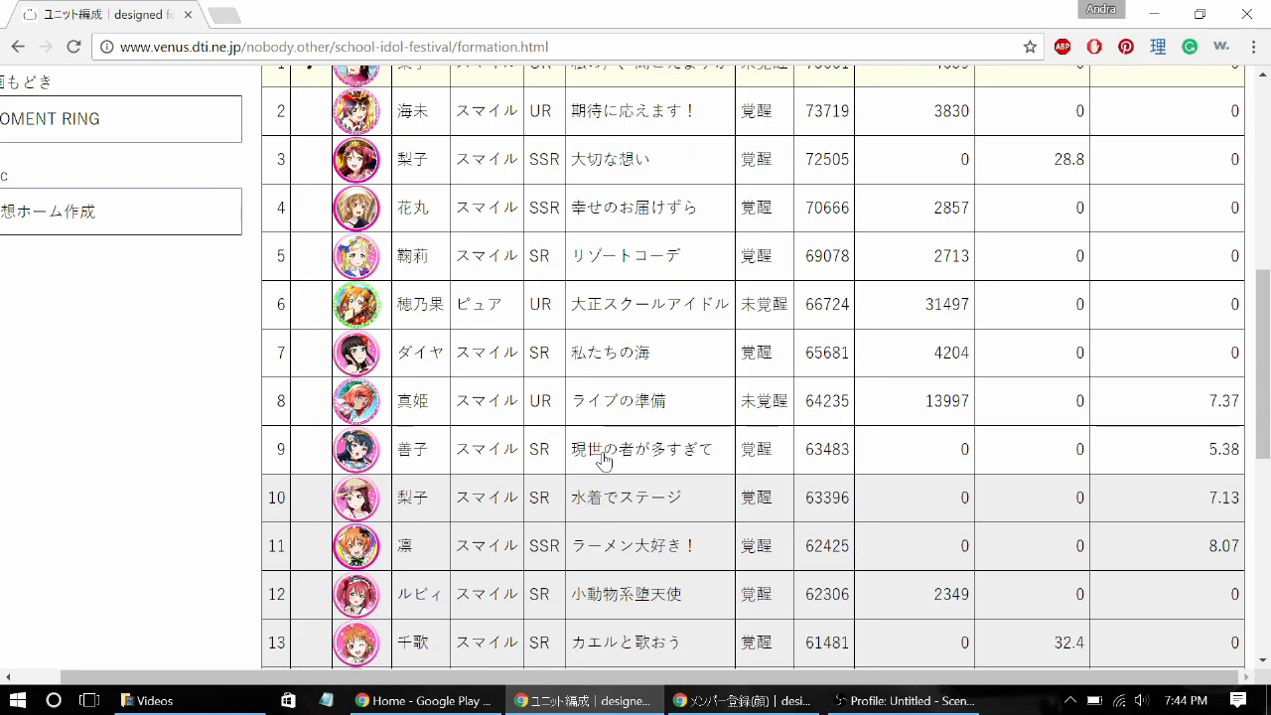
{"action": "mouse_move", "coordinate": [441, 463]}
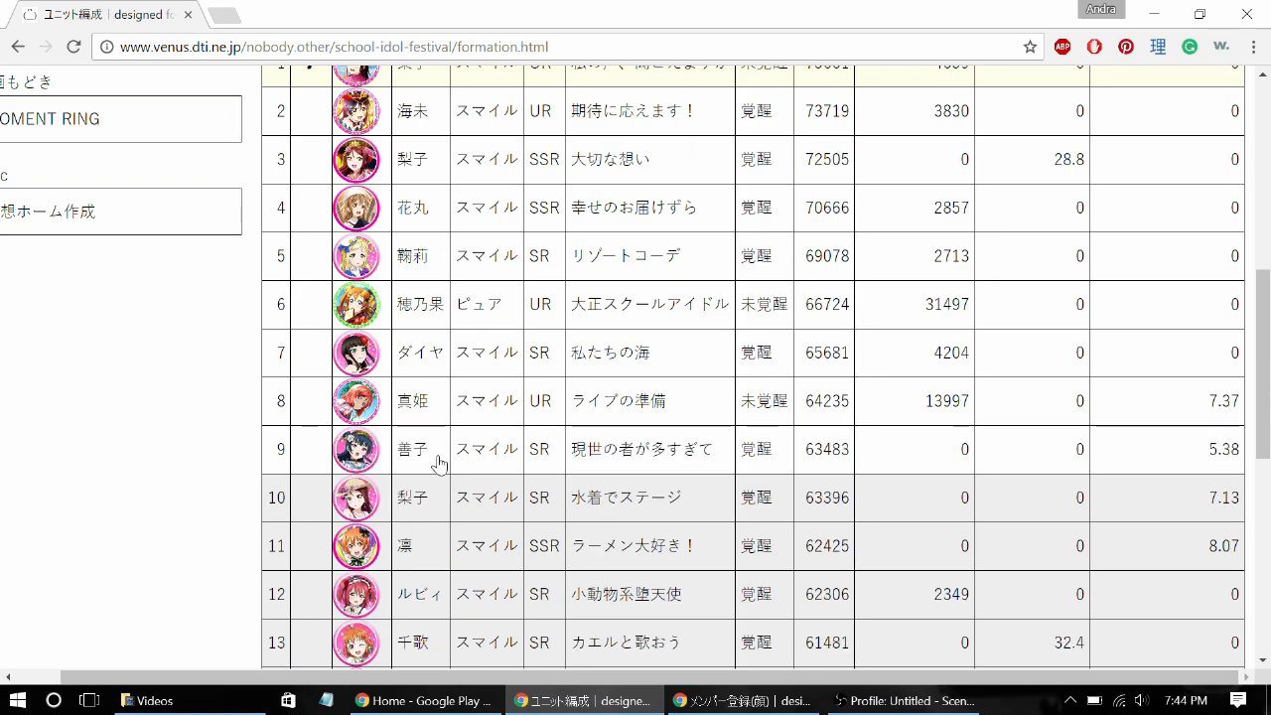
{"action": "scroll", "scroll_direction": "up", "scroll_amount": 3}
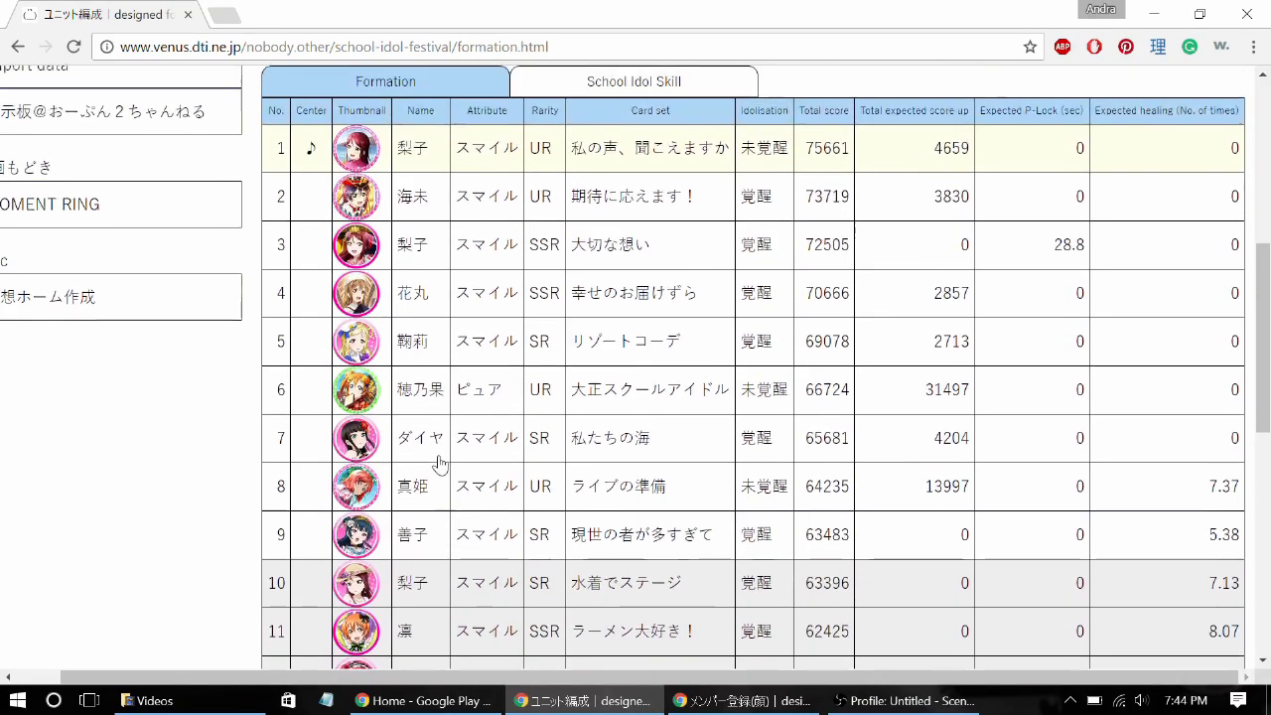
{"action": "scroll", "scroll_direction": "up", "scroll_amount": 3}
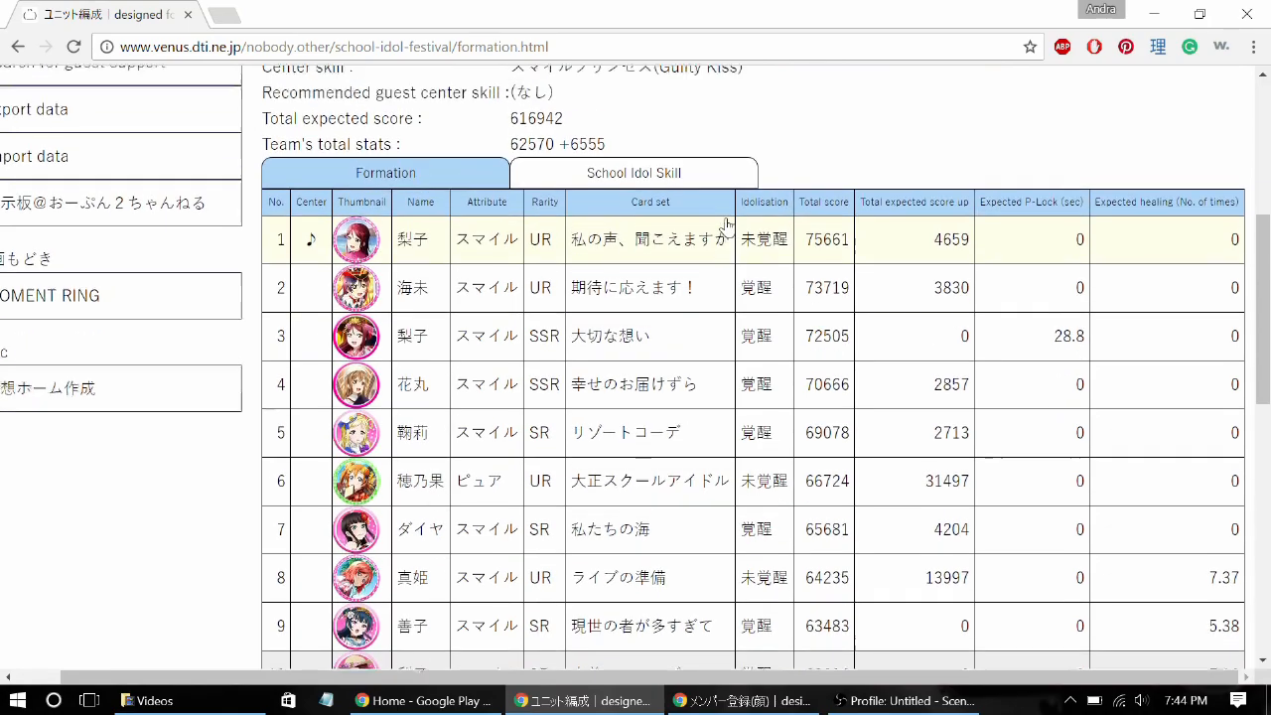
{"action": "scroll", "scroll_direction": "down", "scroll_amount": 3}
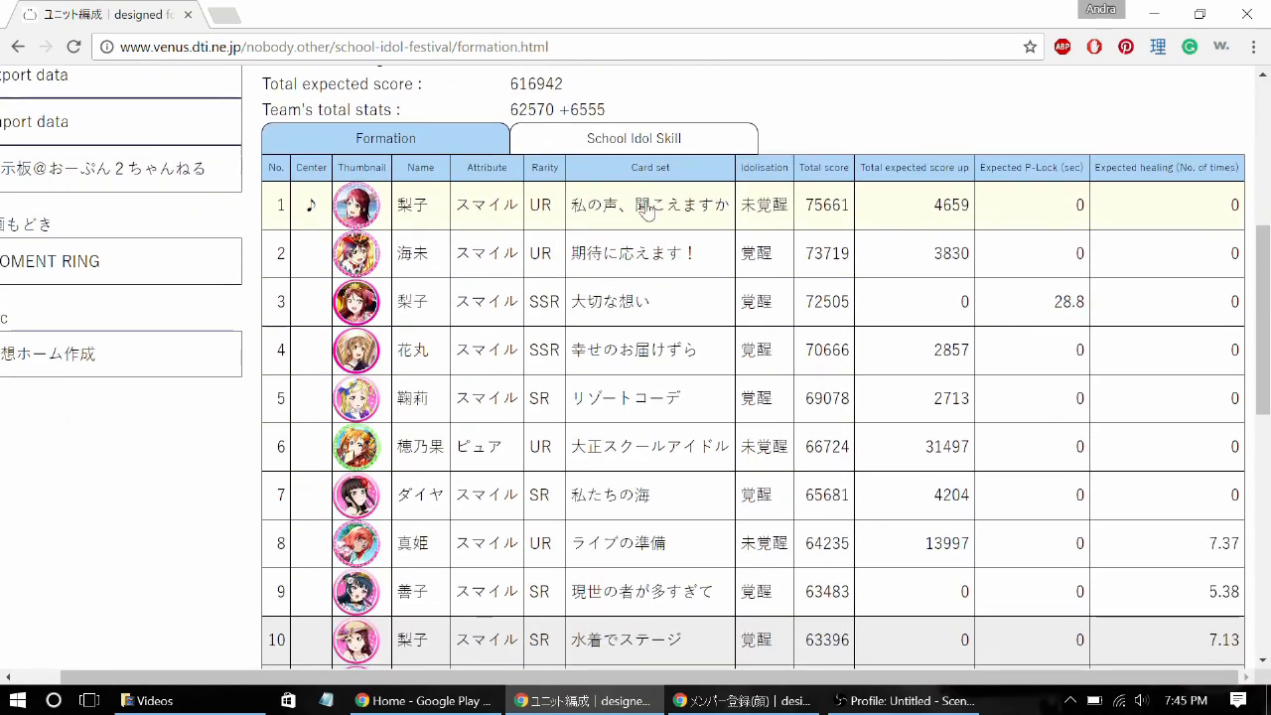
{"action": "mouse_move", "coordinate": [394, 251]}
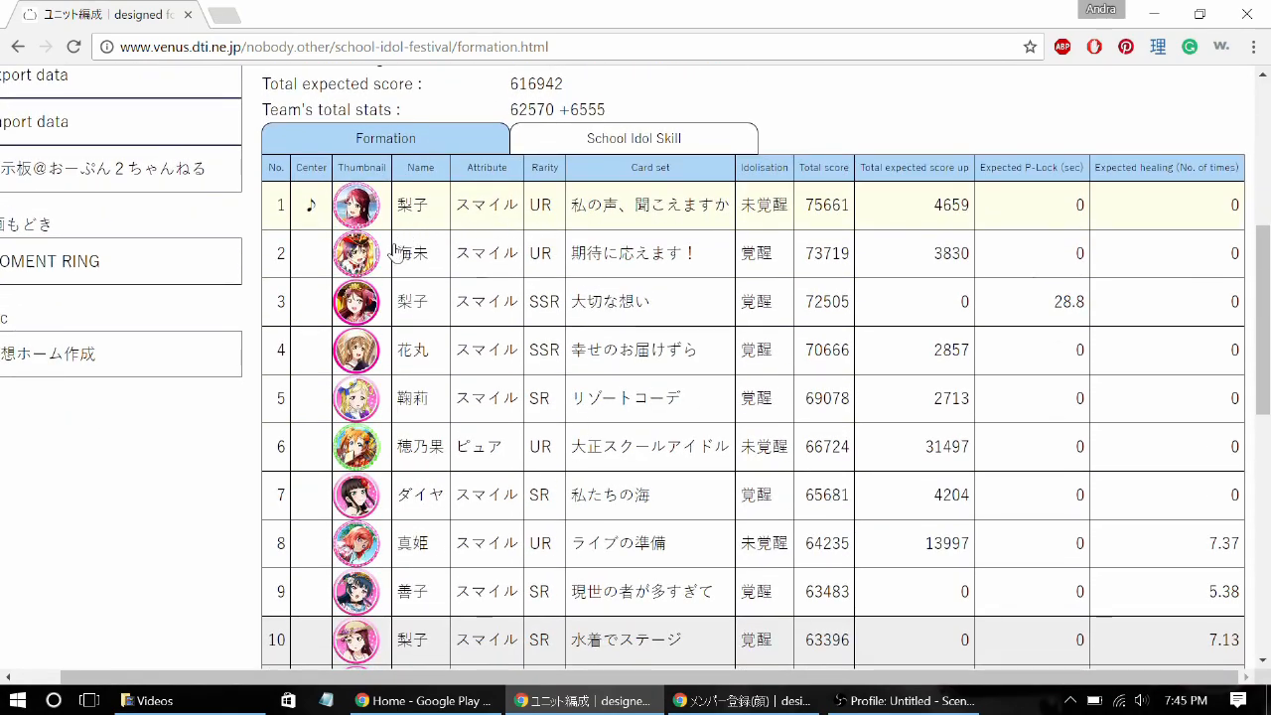
{"action": "scroll", "scroll_direction": "up", "scroll_amount": 3}
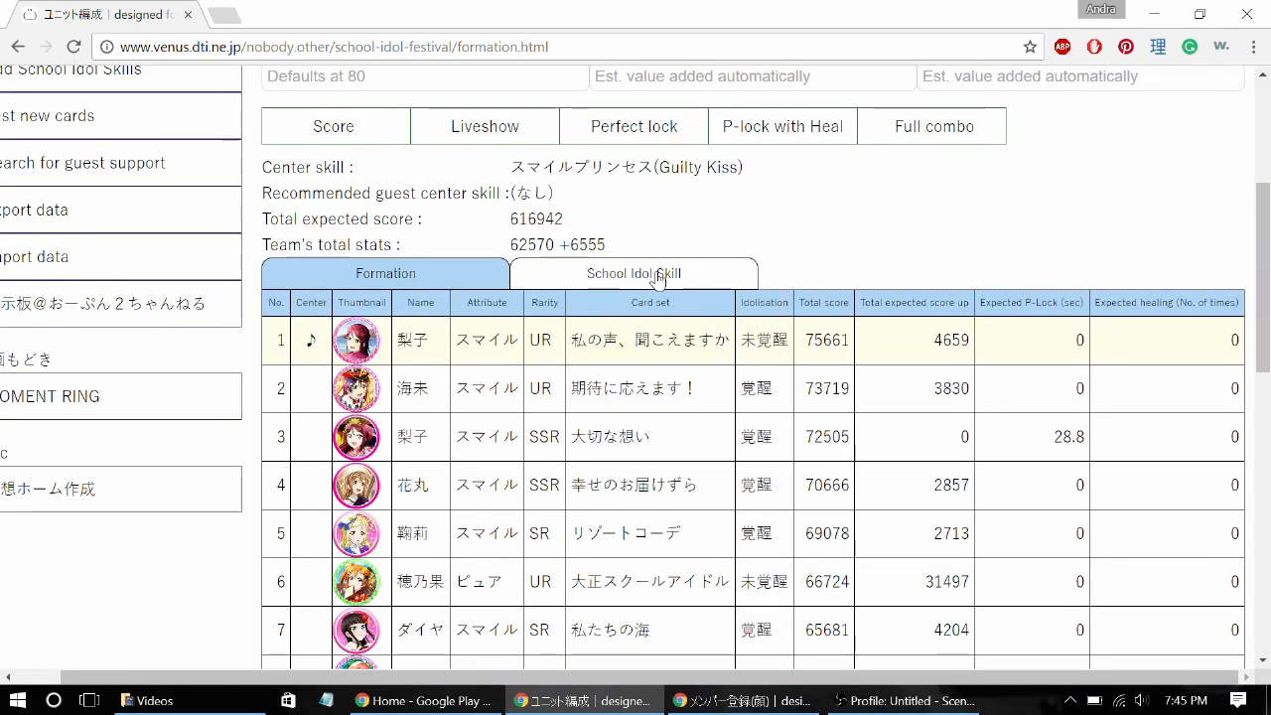
View each card's school idol skill assignments
{"action": "left_click", "coordinate": [632, 274]}
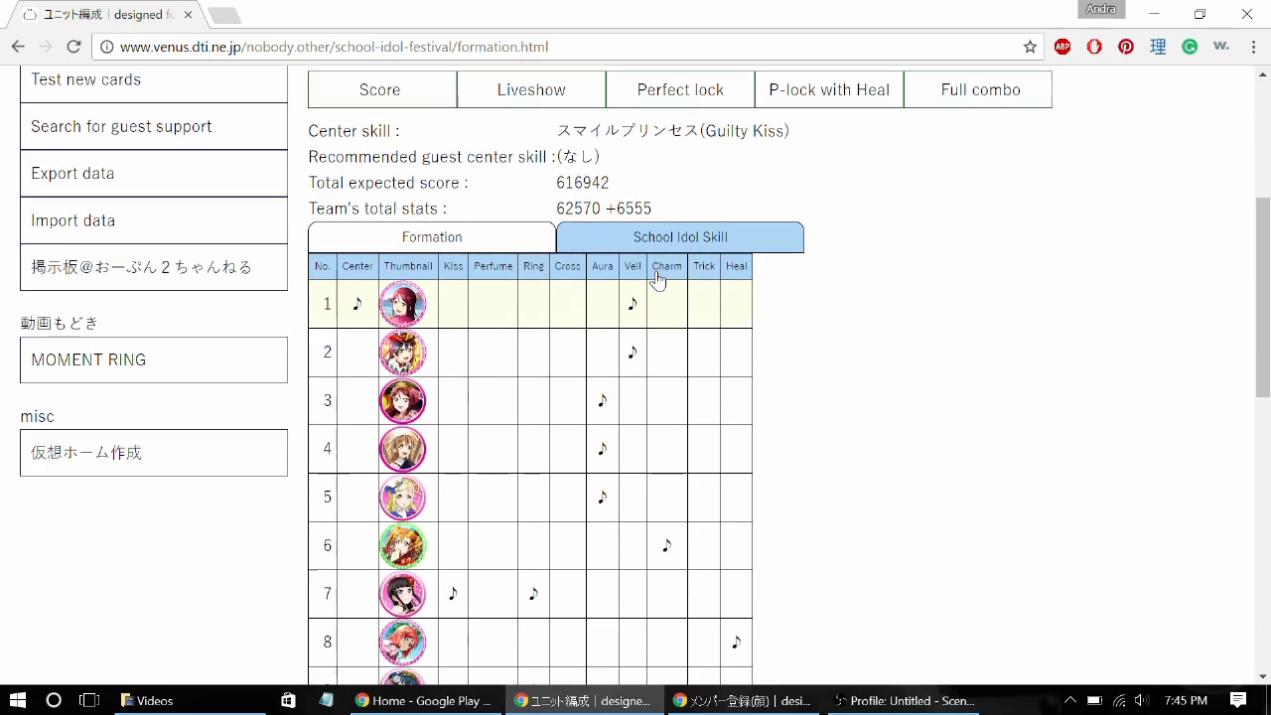
{"action": "scroll", "scroll_direction": "down", "scroll_amount": 3}
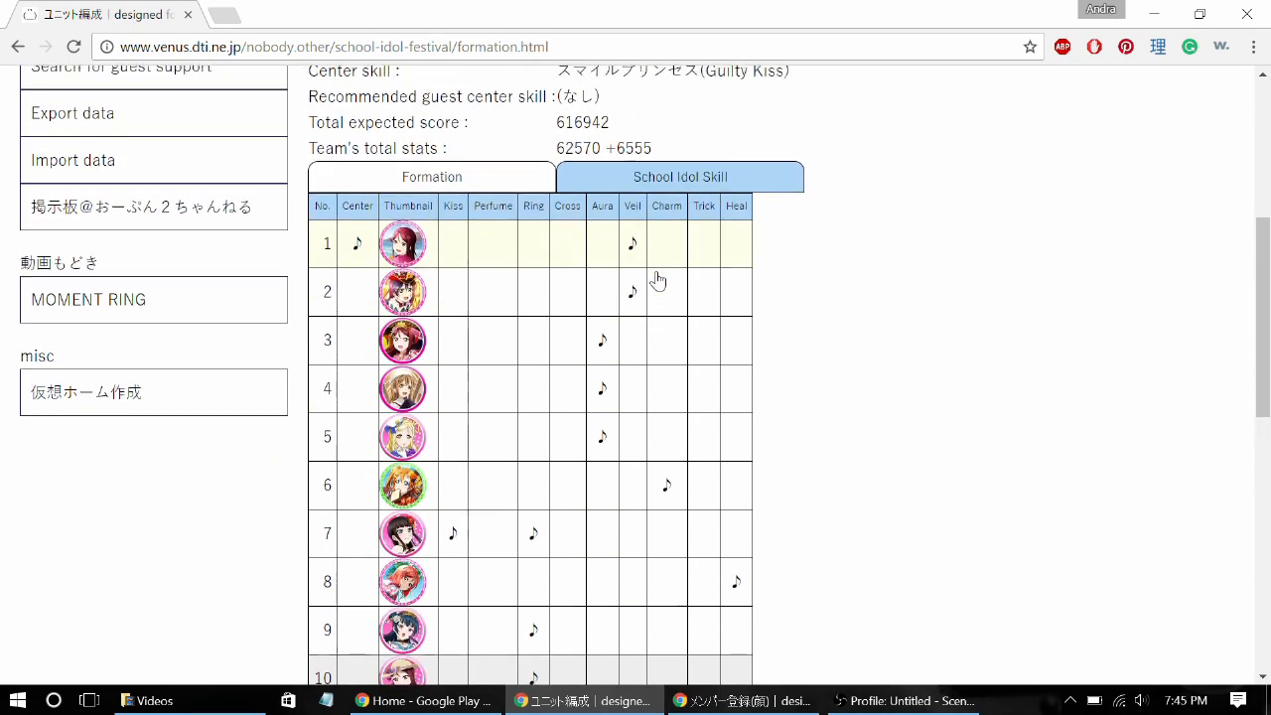
{"action": "scroll", "scroll_direction": "up", "scroll_amount": 3}
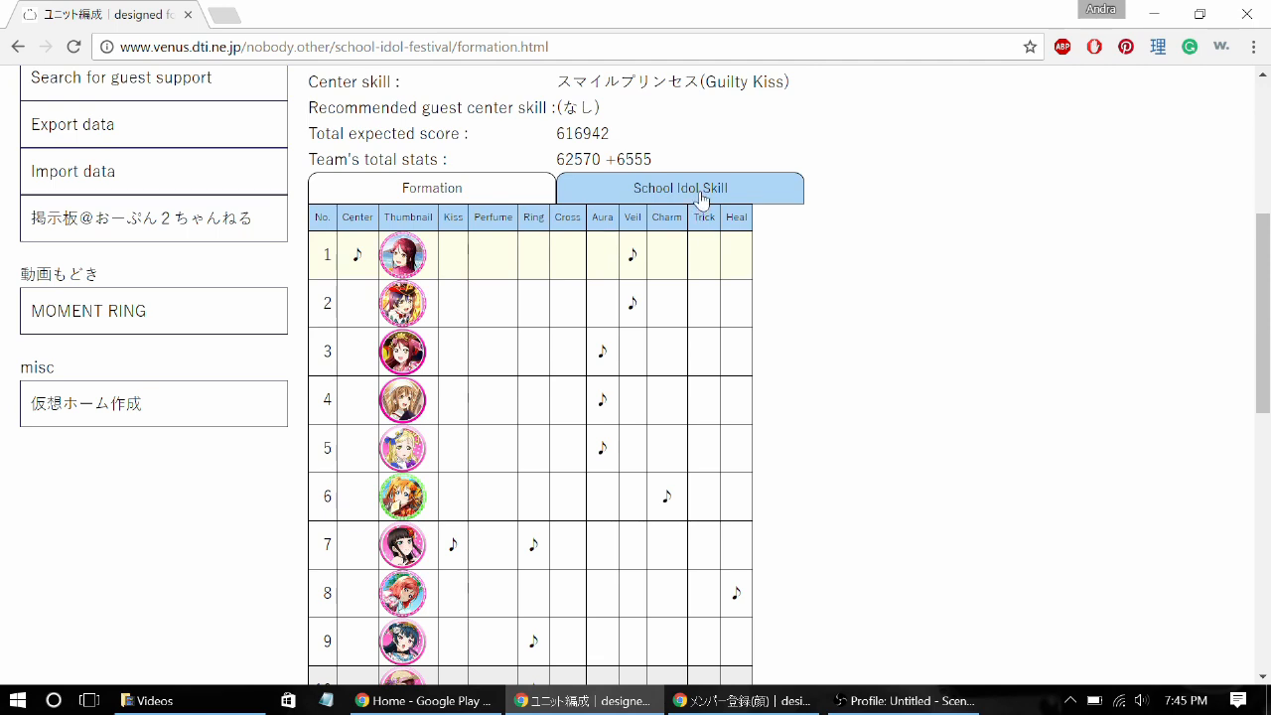
Run the ideal SIS arrangement and apply it, raising the expected score to 617,678
{"action": "left_click", "coordinate": [680, 186]}
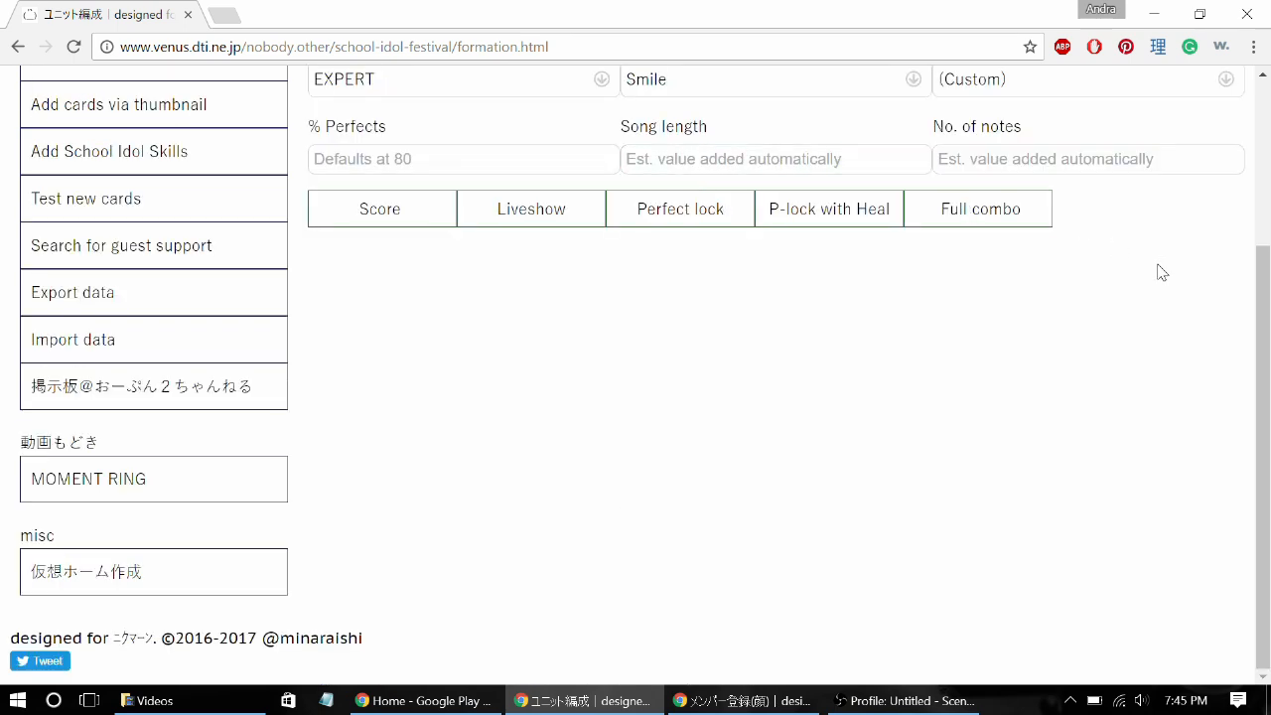
{"action": "left_click", "coordinate": [379, 208]}
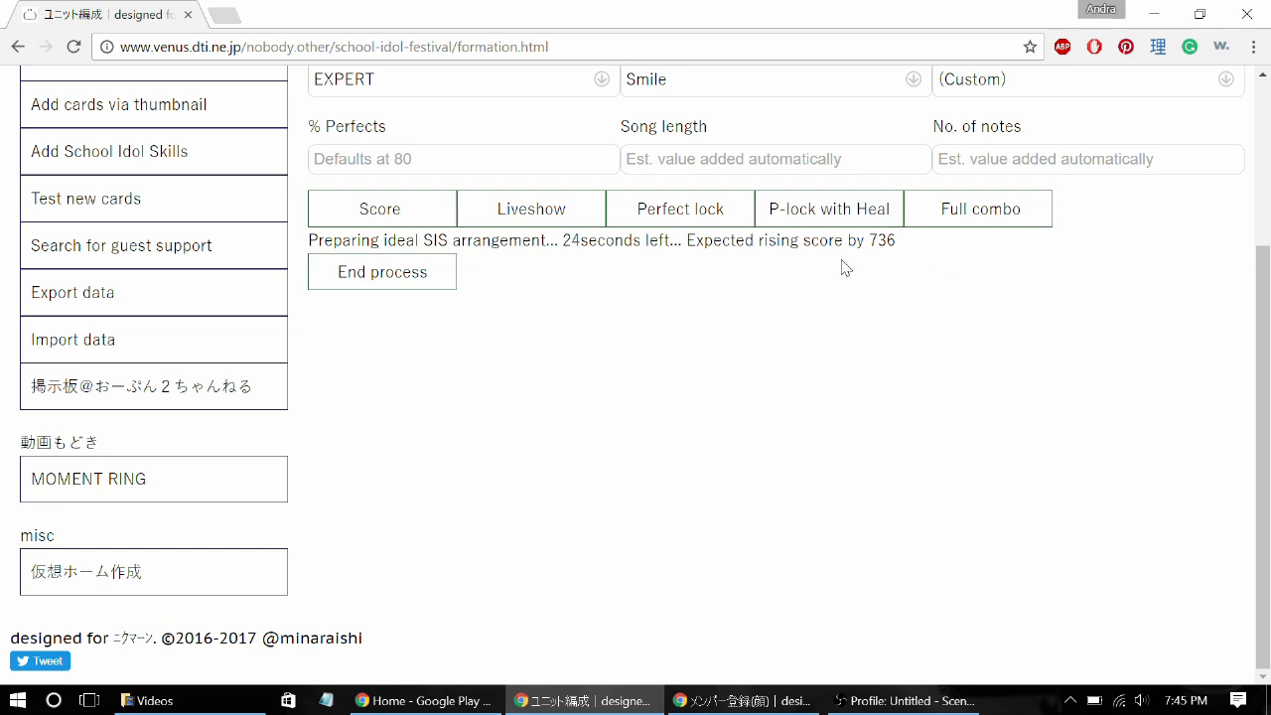
{"action": "mouse_move", "coordinate": [884, 266]}
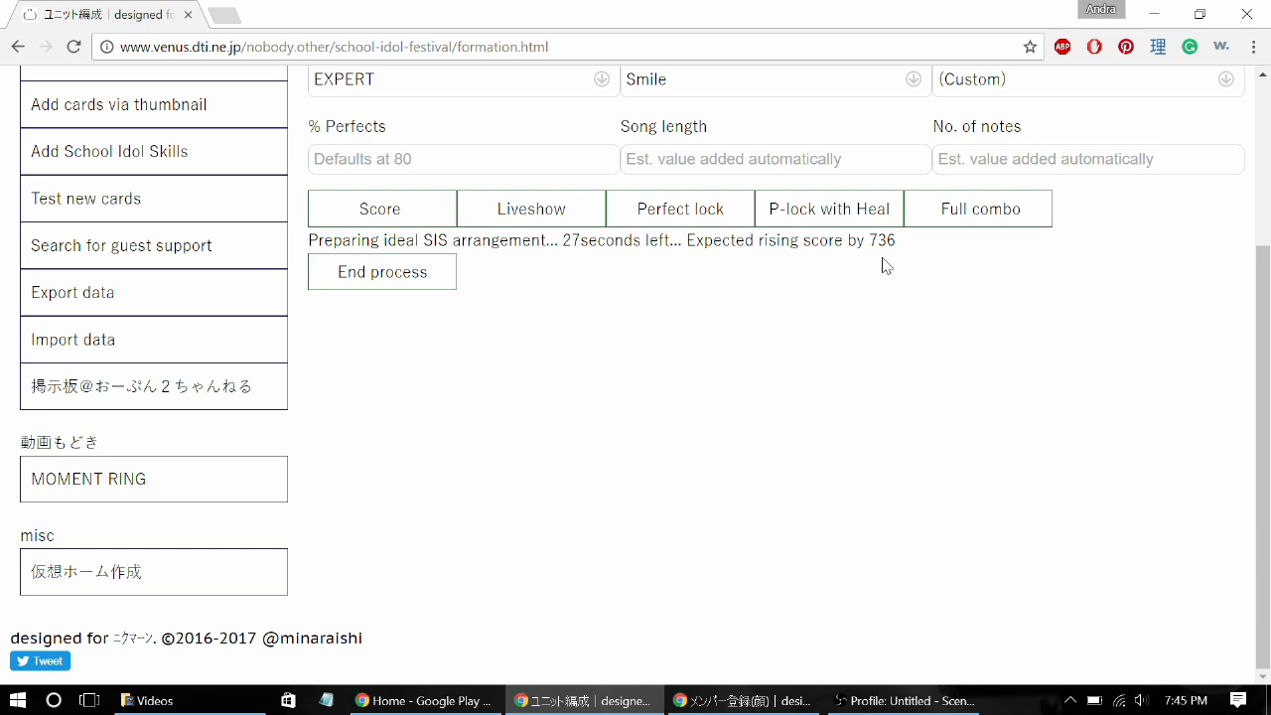
{"action": "mouse_move", "coordinate": [548, 294]}
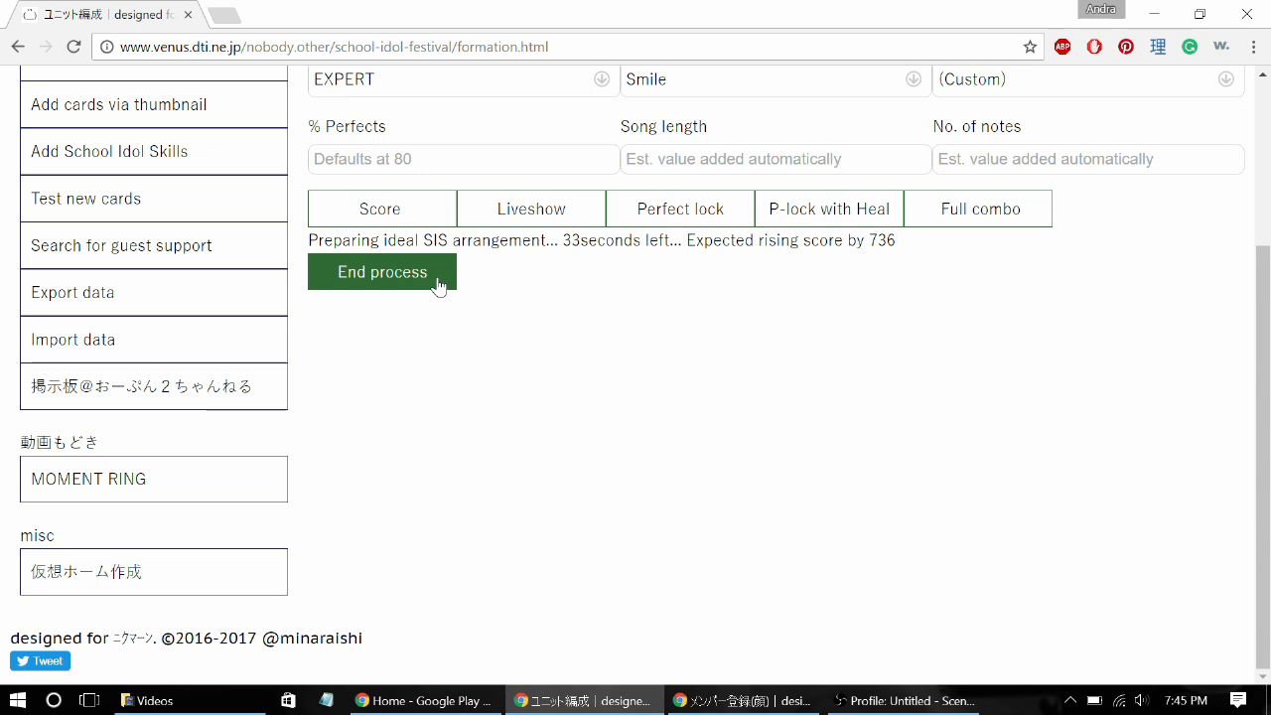
{"action": "left_click", "coordinate": [381, 270]}
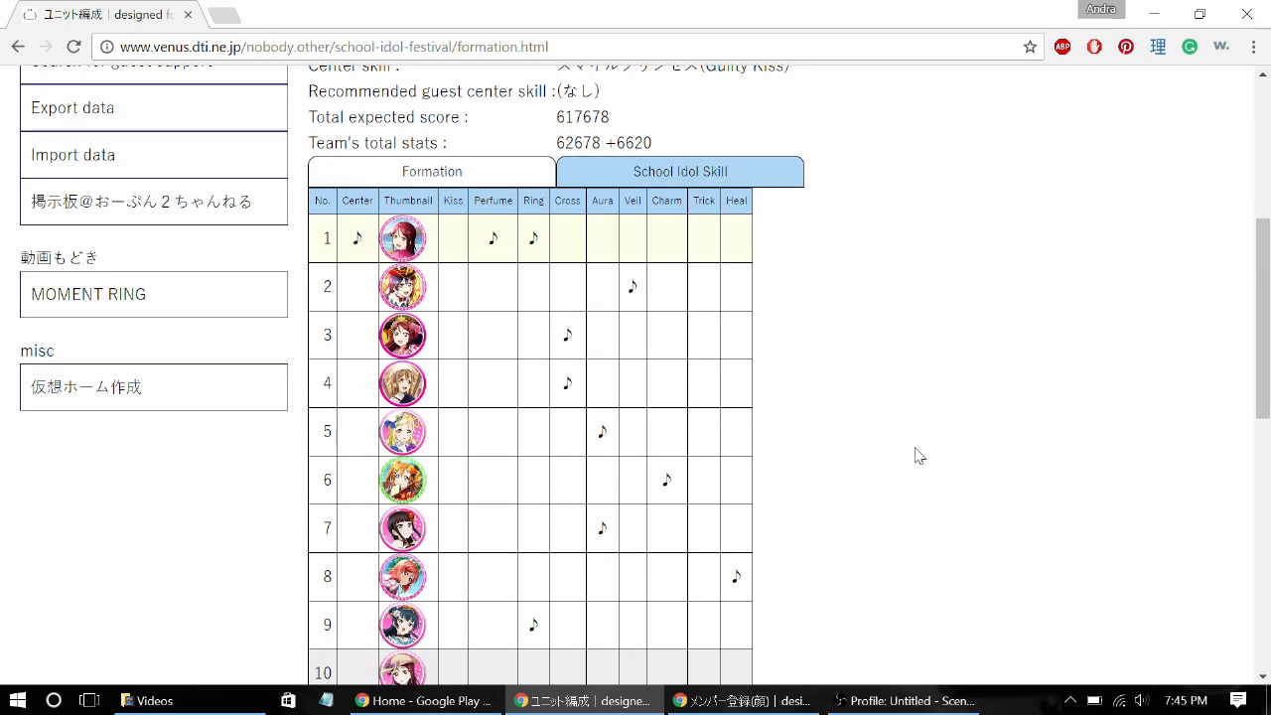
{"action": "scroll", "scroll_direction": "down", "scroll_amount": 3}
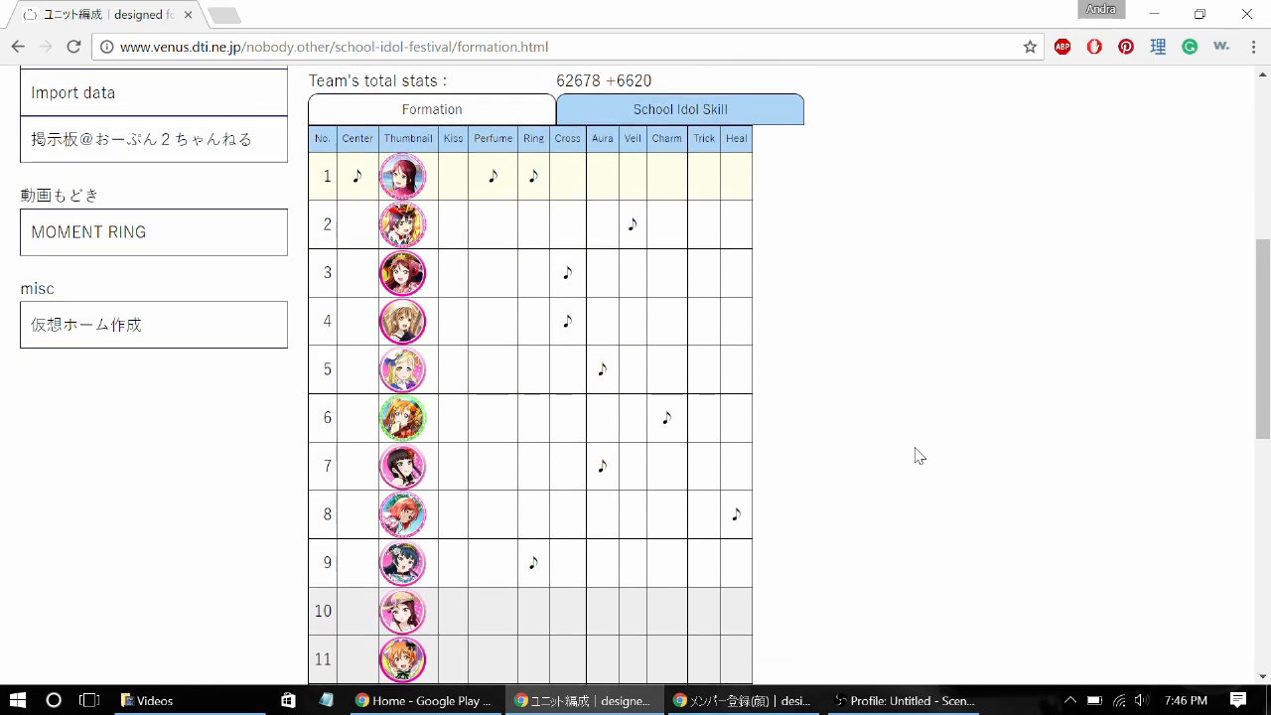
{"action": "scroll", "scroll_direction": "up", "scroll_amount": 3}
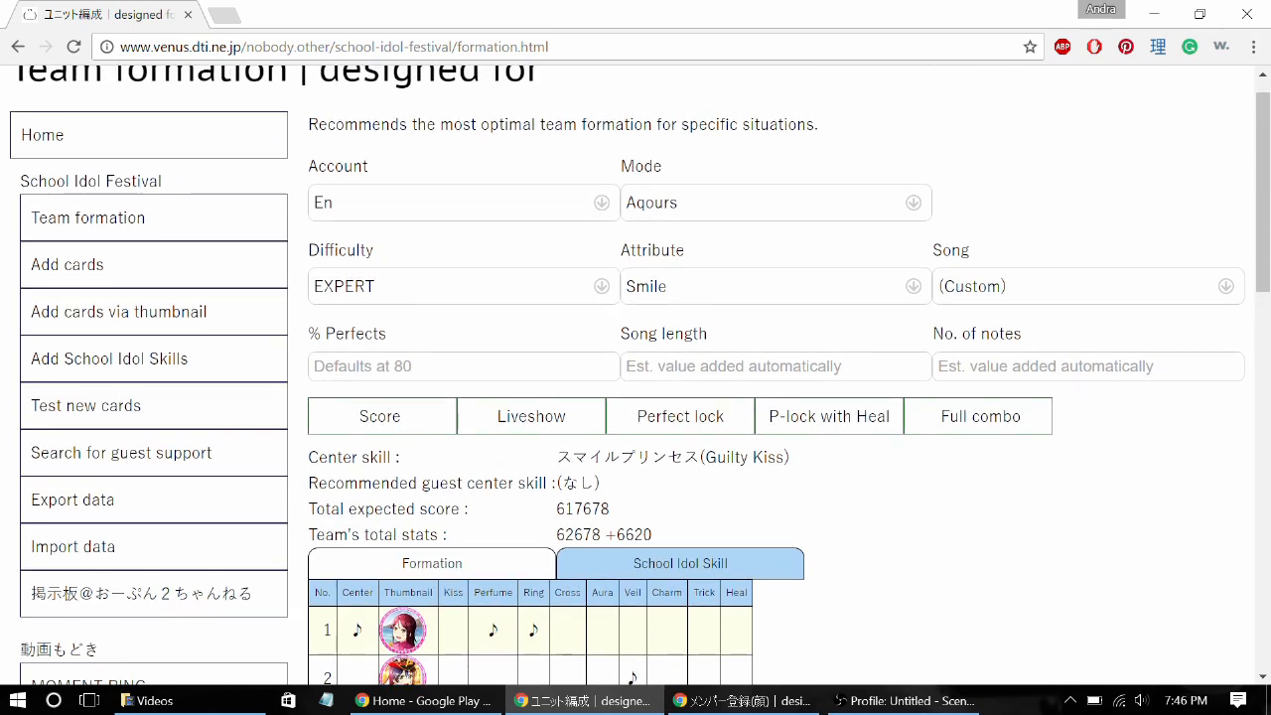
Calculate the best live-show clearing team
{"action": "left_click", "coordinate": [530, 417]}
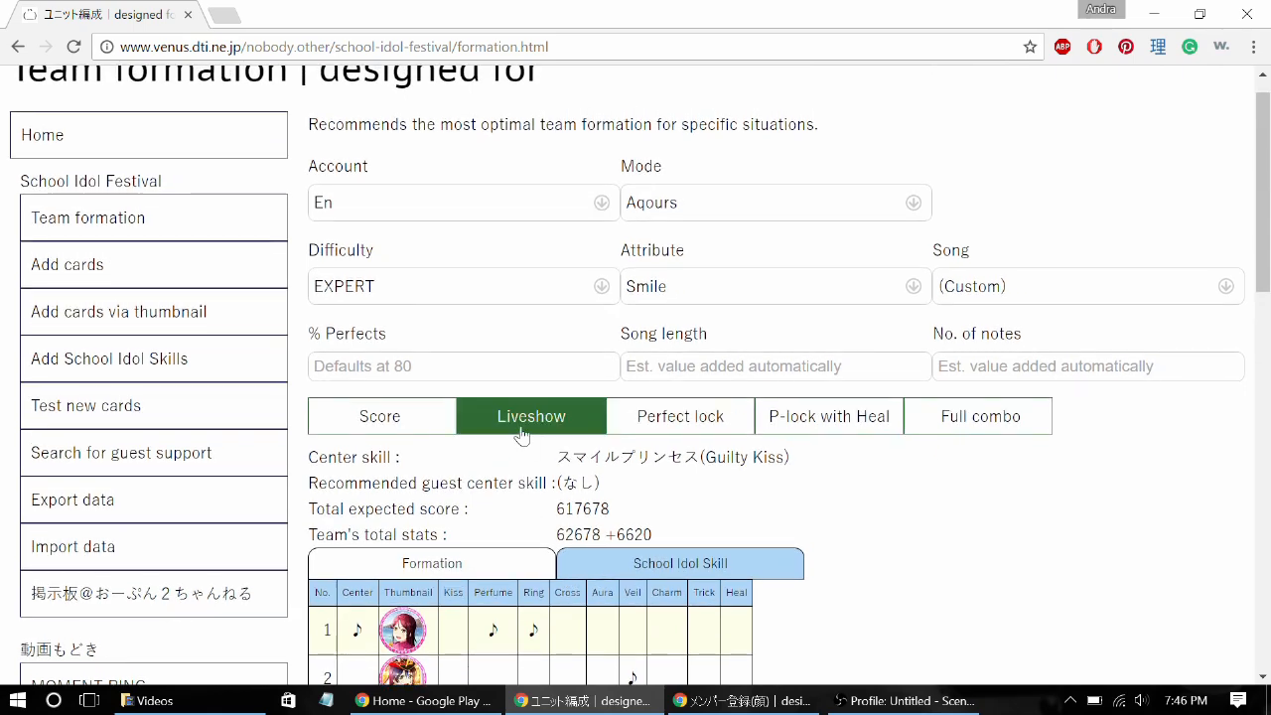
{"action": "left_click", "coordinate": [530, 417]}
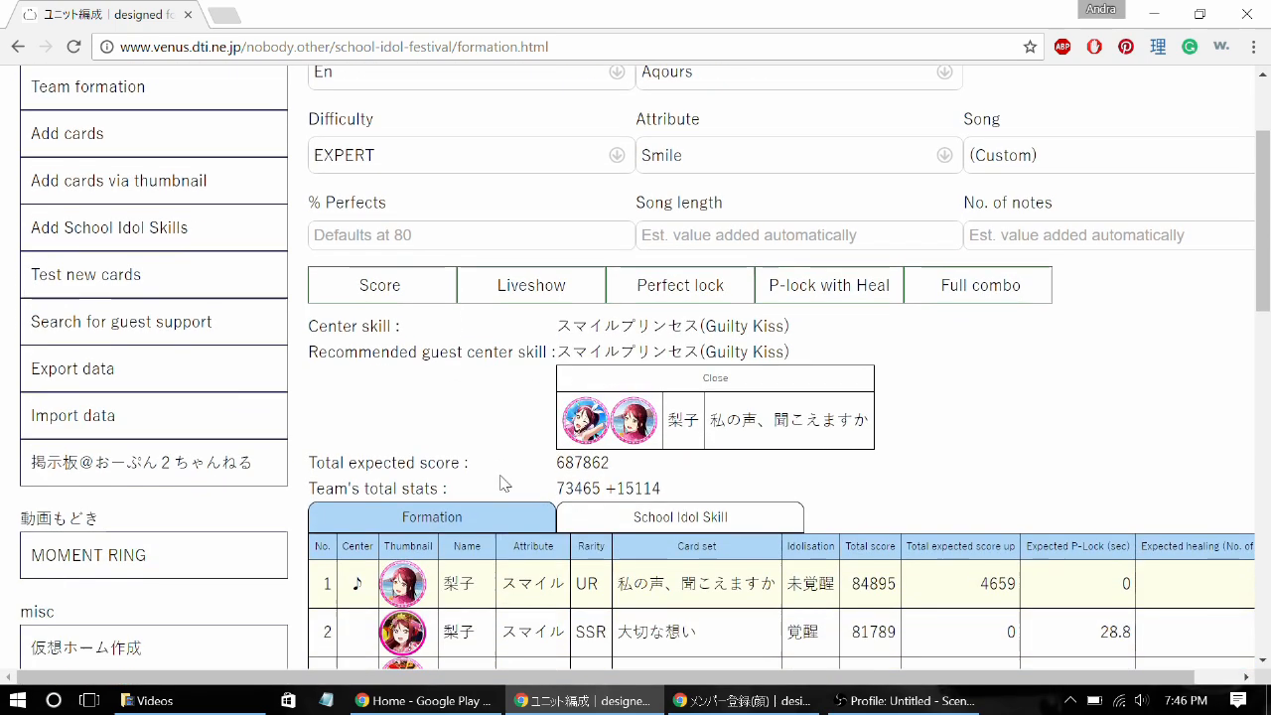
{"action": "scroll", "scroll_direction": "down", "scroll_amount": 3}
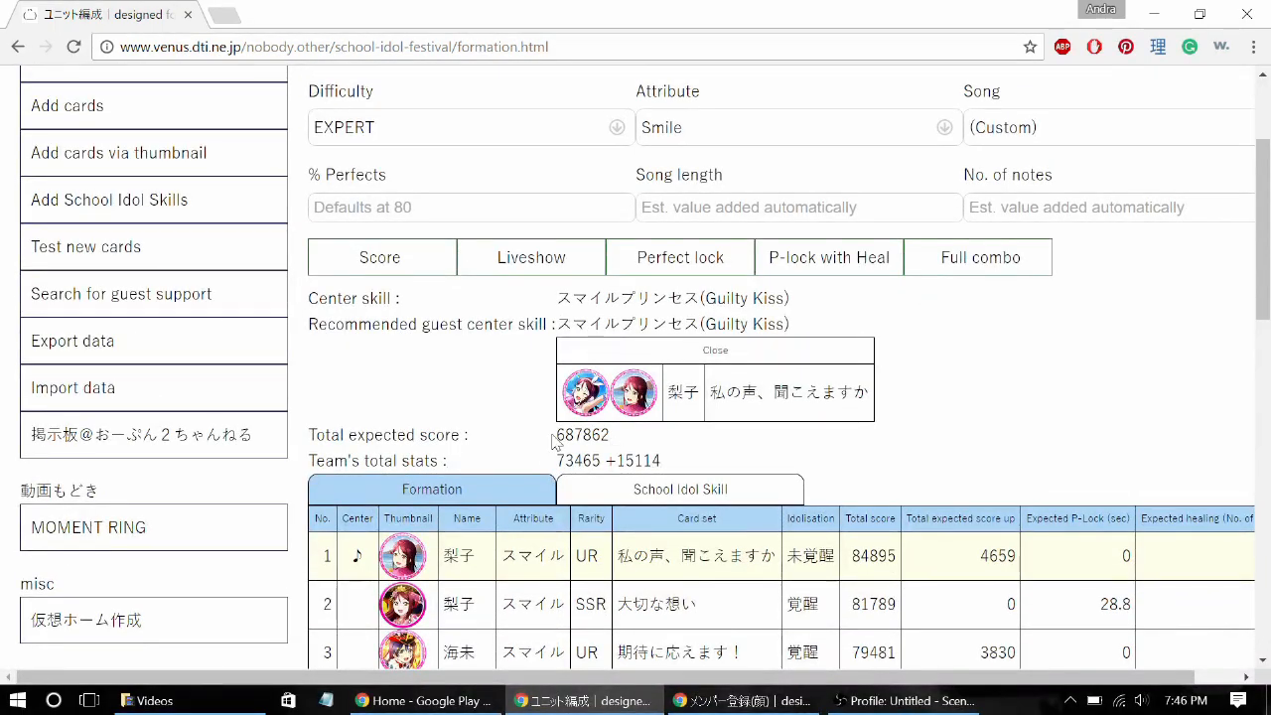
{"action": "scroll", "scroll_direction": "up", "scroll_amount": 3}
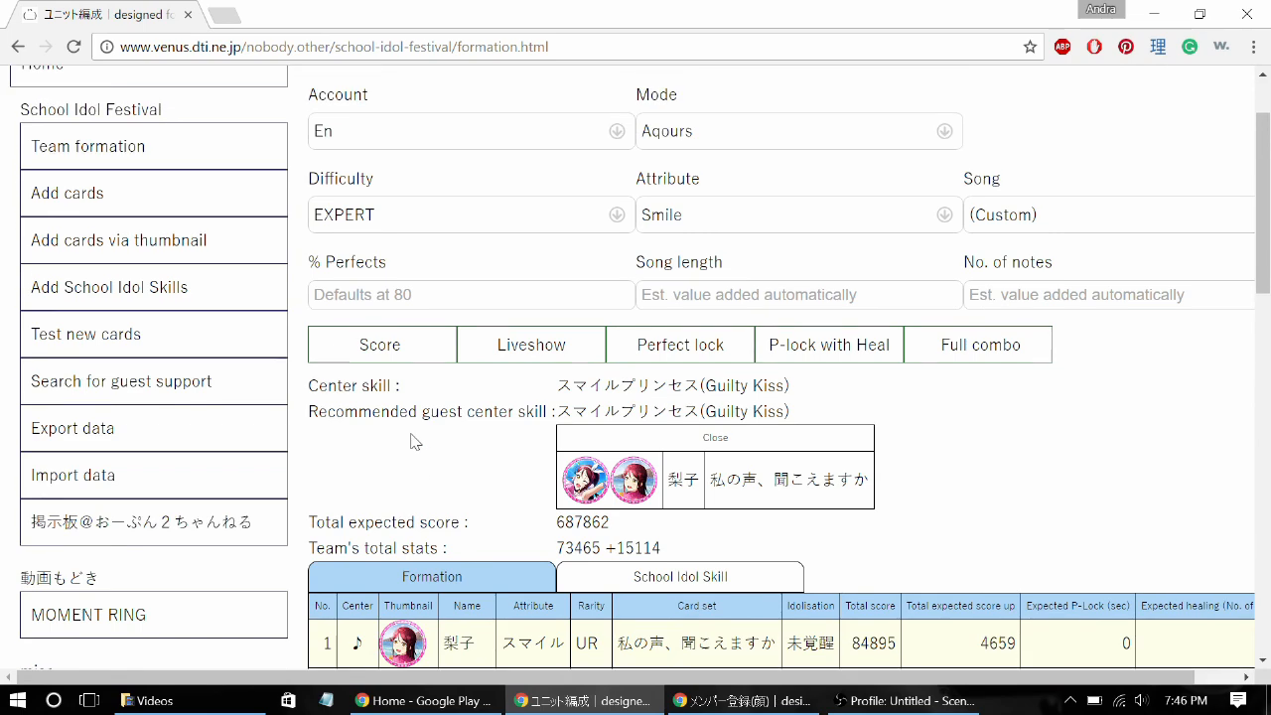
Calculate the perfect-lock formation led by the lily white center skill, score 473,456
{"action": "left_click", "coordinate": [679, 345]}
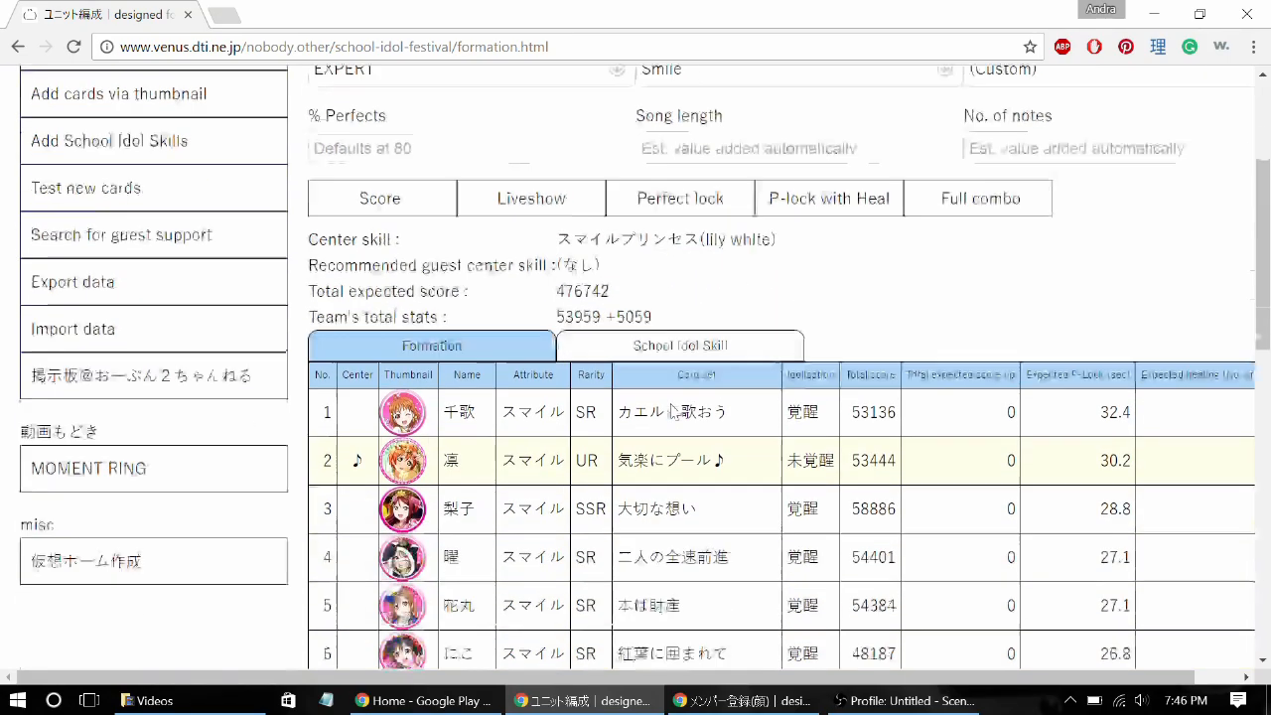
{"action": "scroll", "scroll_direction": "down", "scroll_amount": 3}
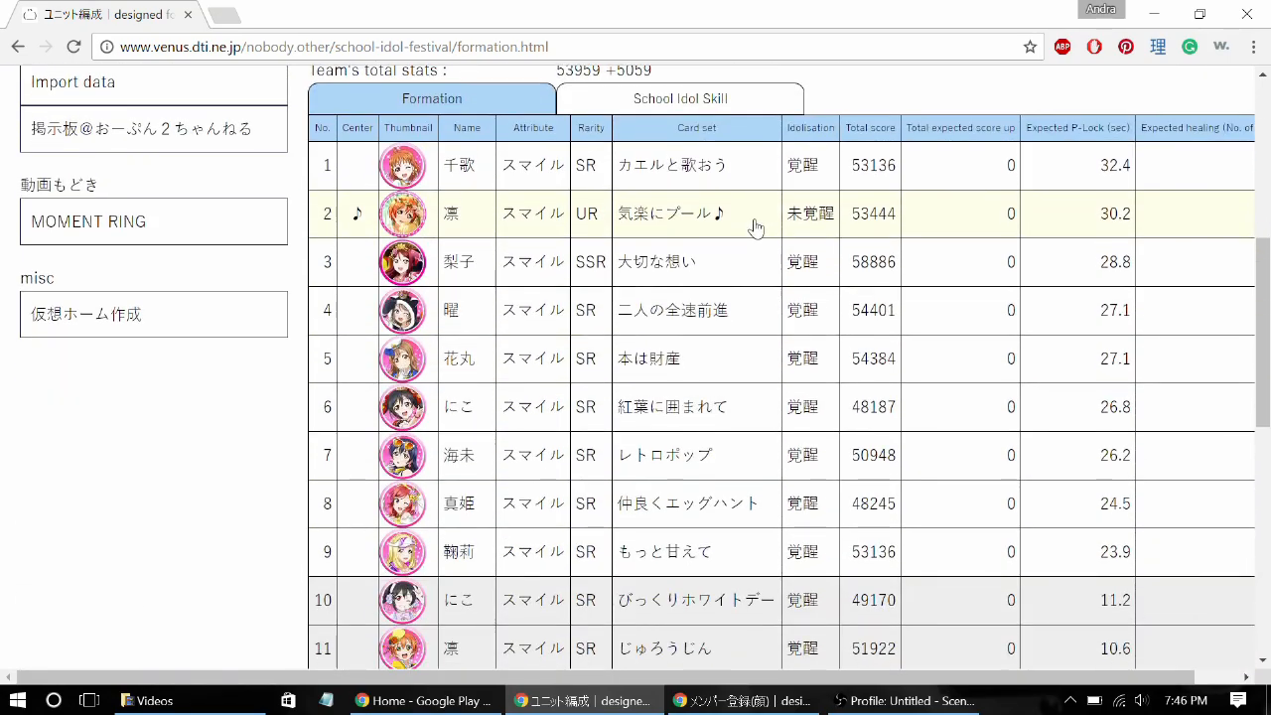
{"action": "mouse_move", "coordinate": [1006, 183]}
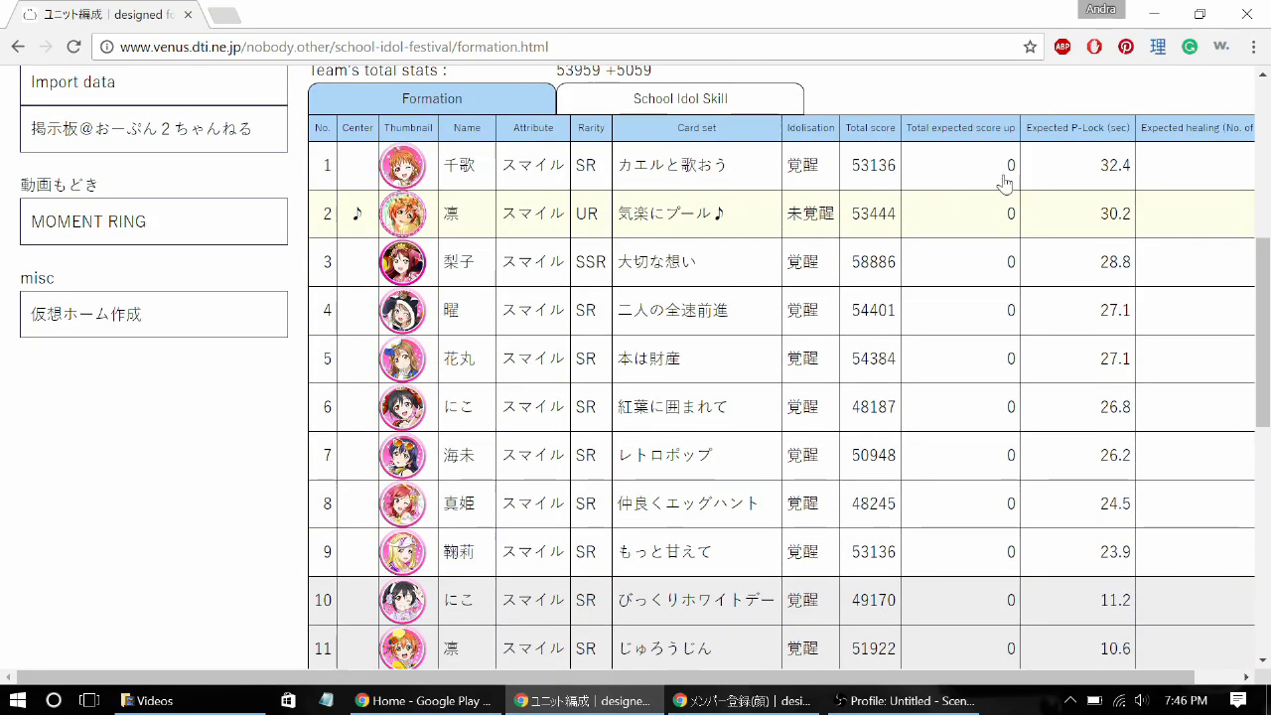
{"action": "mouse_move", "coordinate": [1076, 203]}
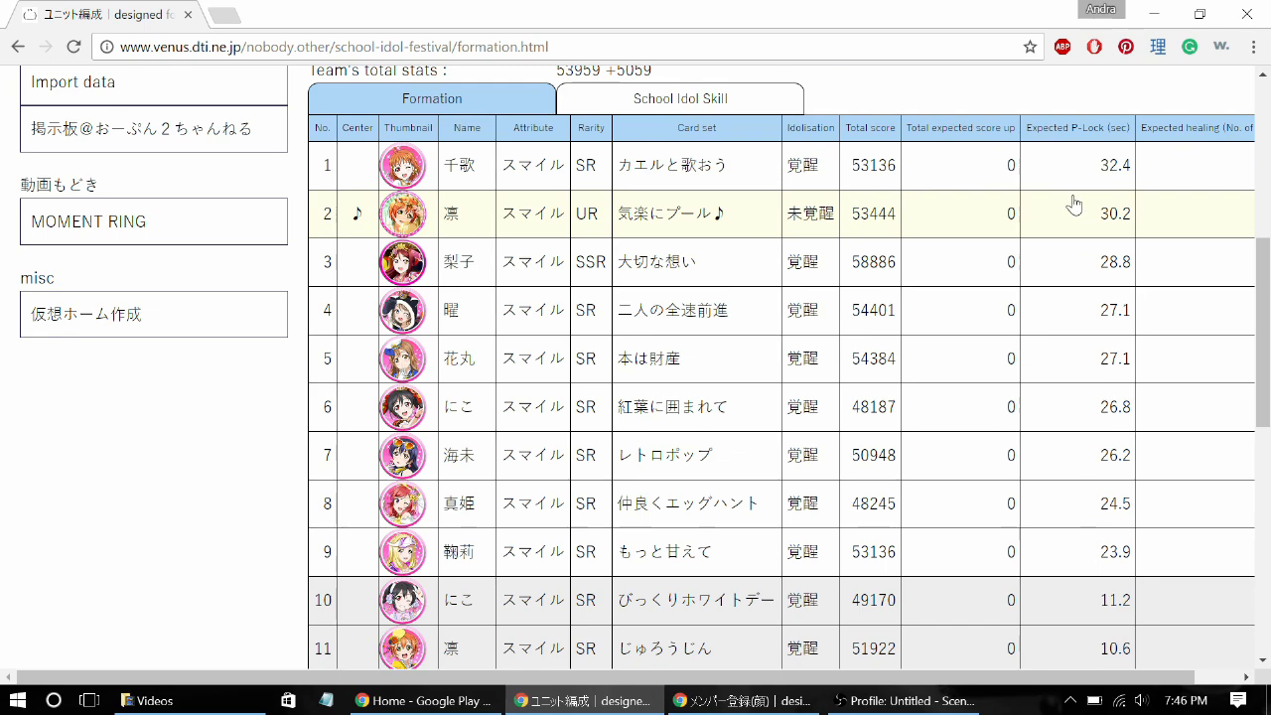
{"action": "scroll", "scroll_direction": "up", "scroll_amount": 3}
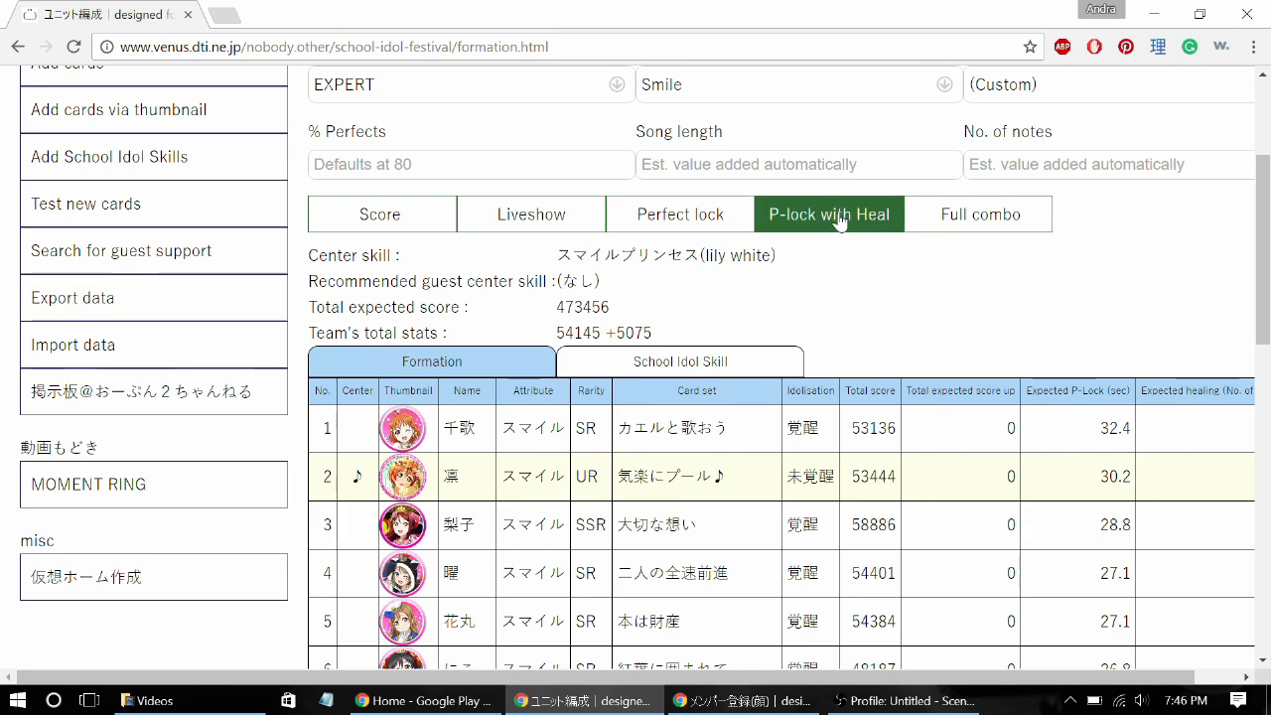
{"action": "scroll", "scroll_direction": "down", "scroll_amount": 3}
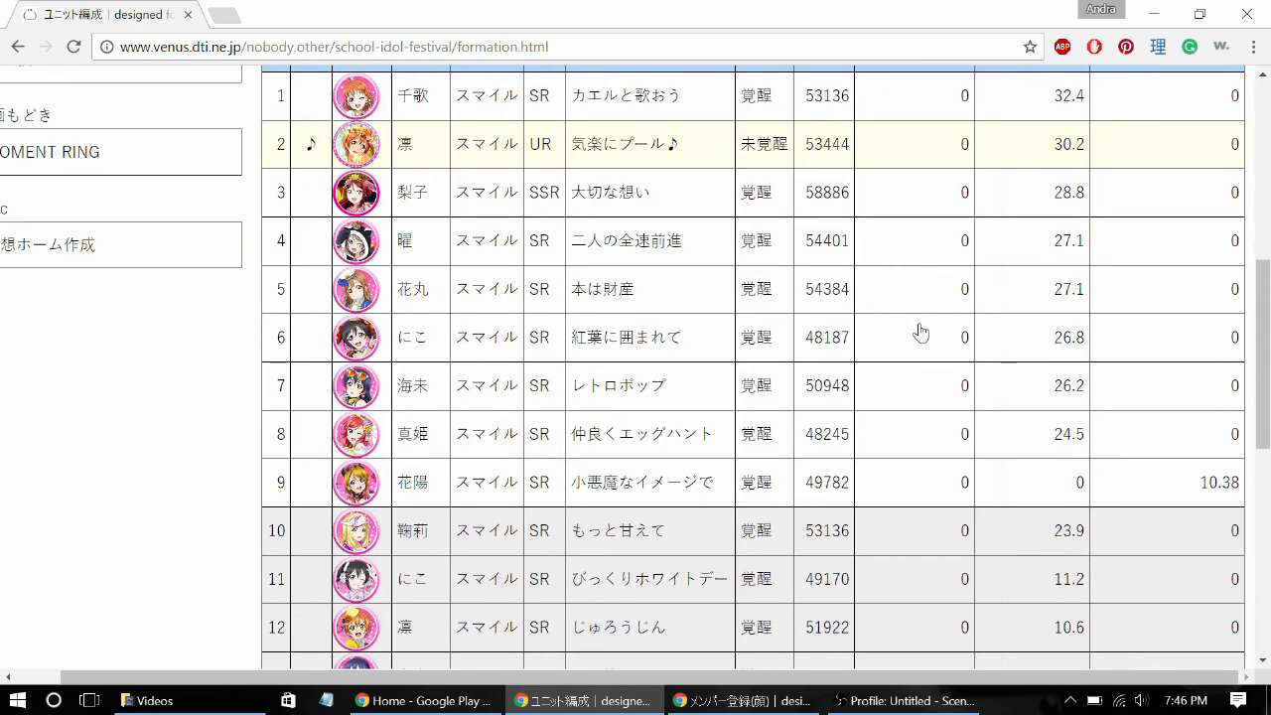
{"action": "mouse_move", "coordinate": [1215, 495]}
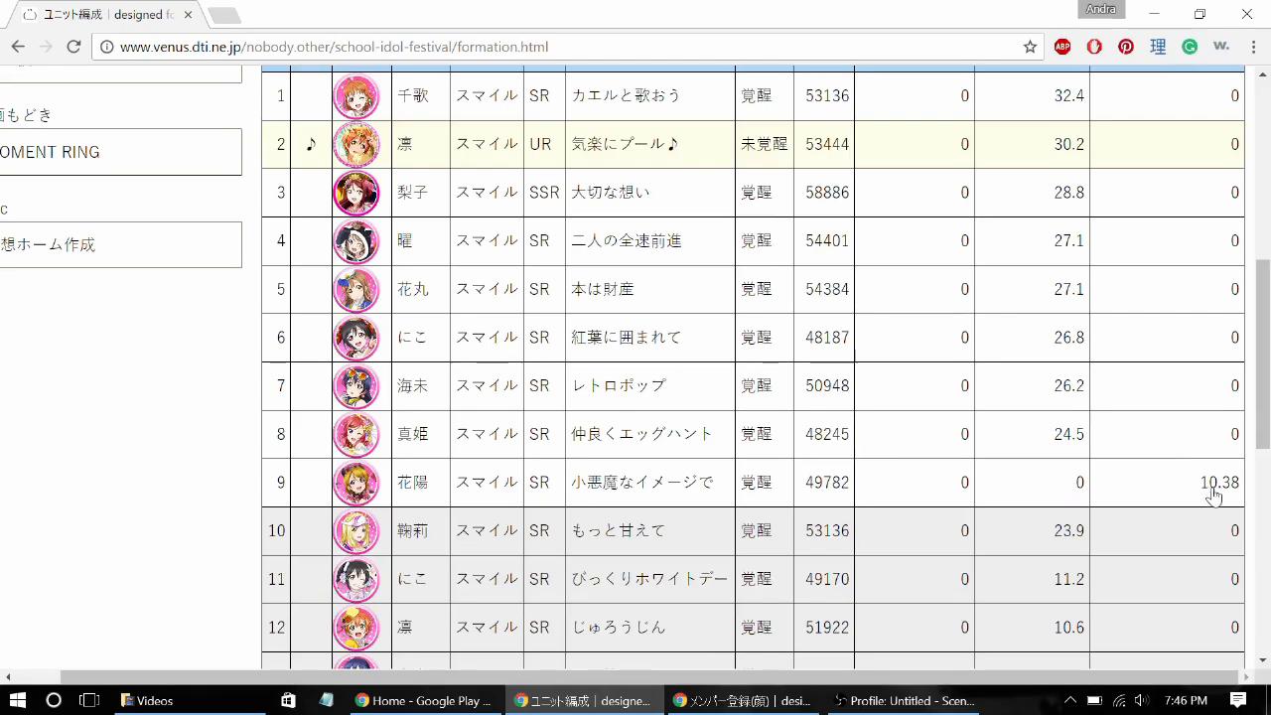
{"action": "scroll", "scroll_direction": "up", "scroll_amount": 3}
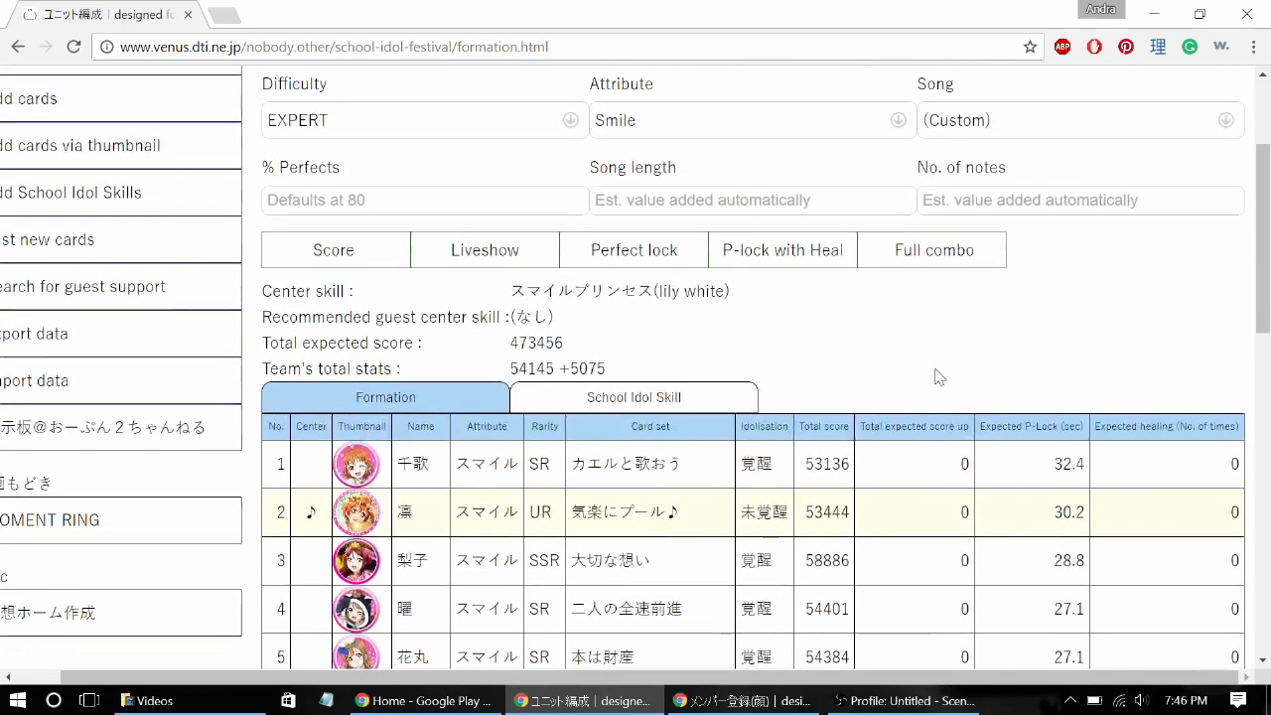
{"action": "scroll", "scroll_direction": "up", "scroll_amount": 3}
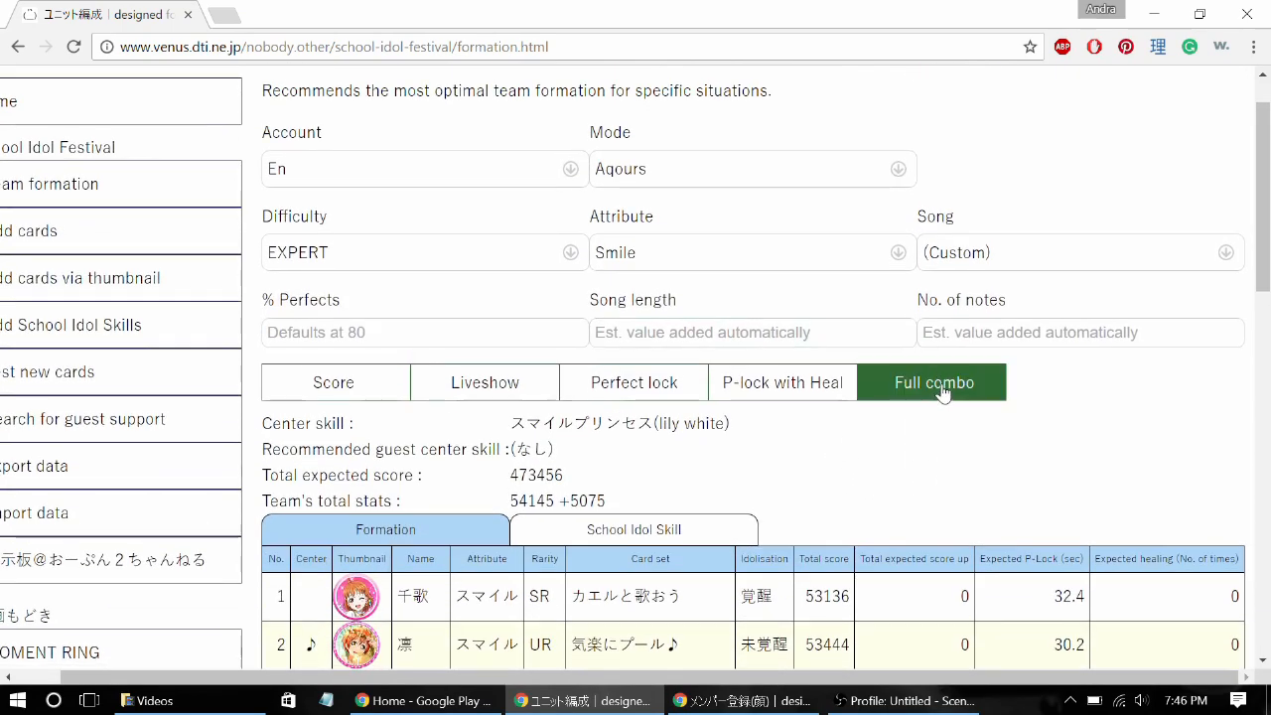
{"action": "left_click", "coordinate": [933, 382]}
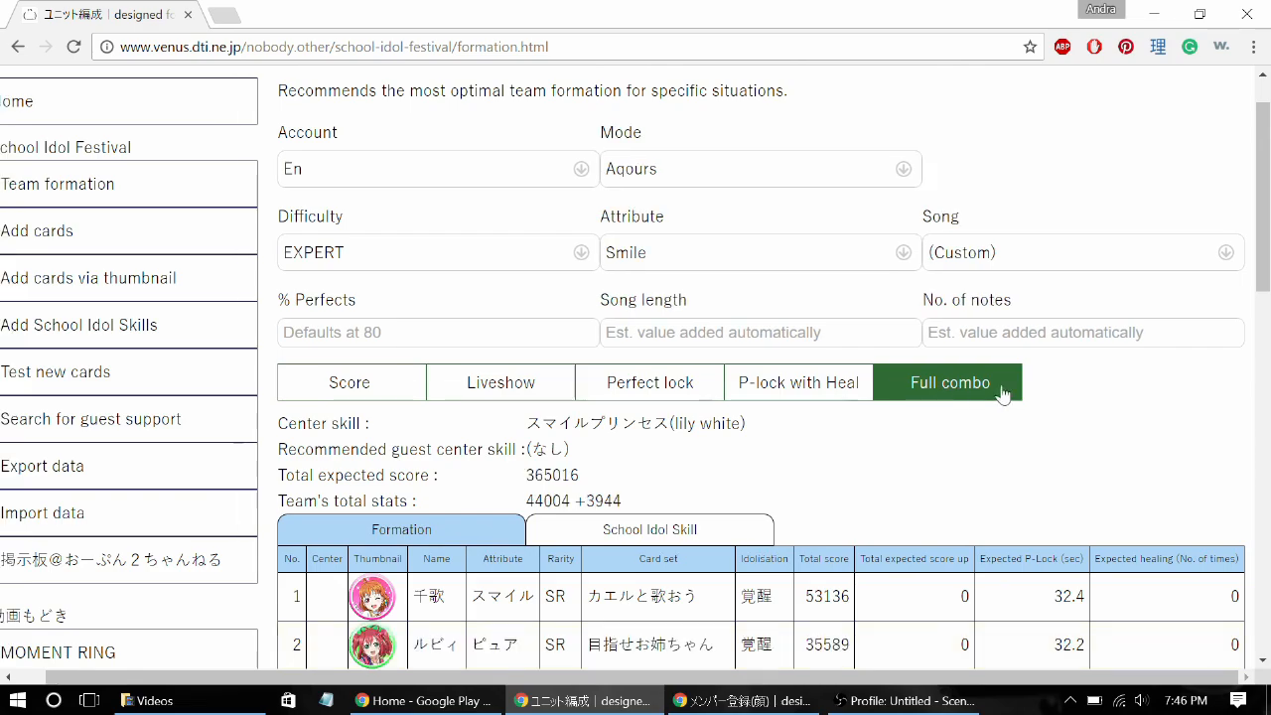
{"action": "scroll", "scroll_direction": "down", "scroll_amount": 3}
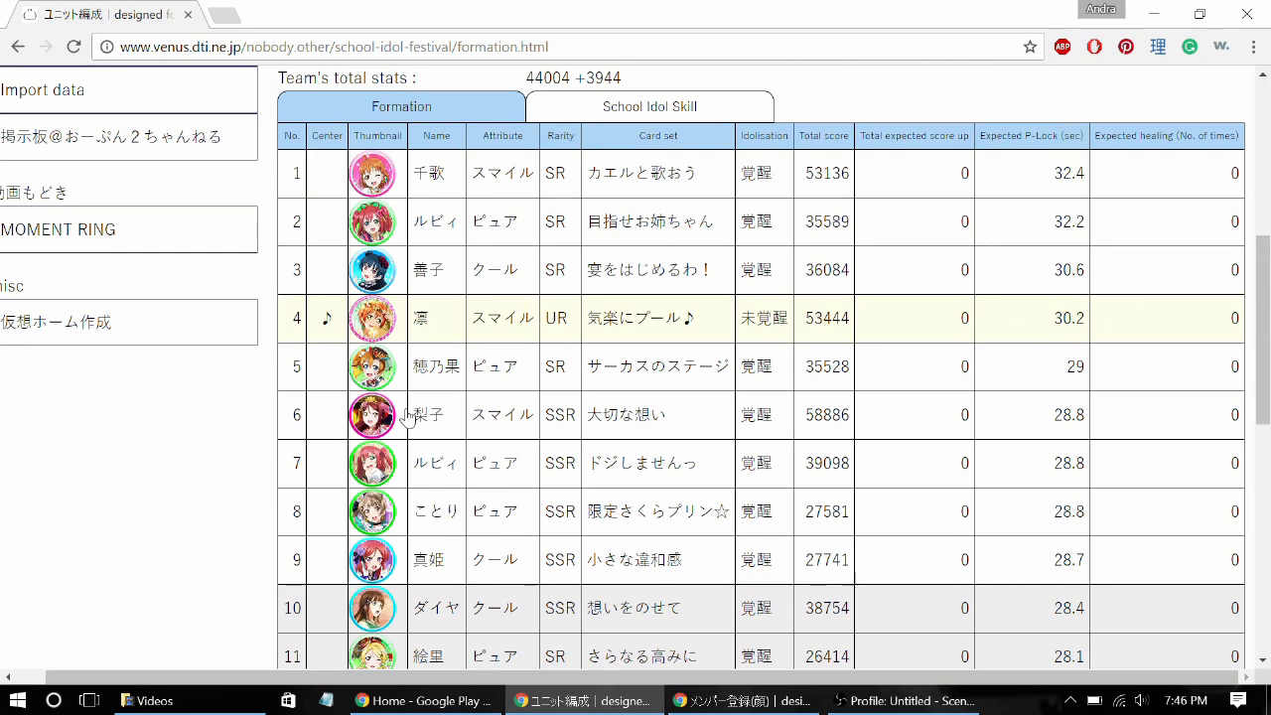
{"action": "scroll", "scroll_direction": "up", "scroll_amount": 3}
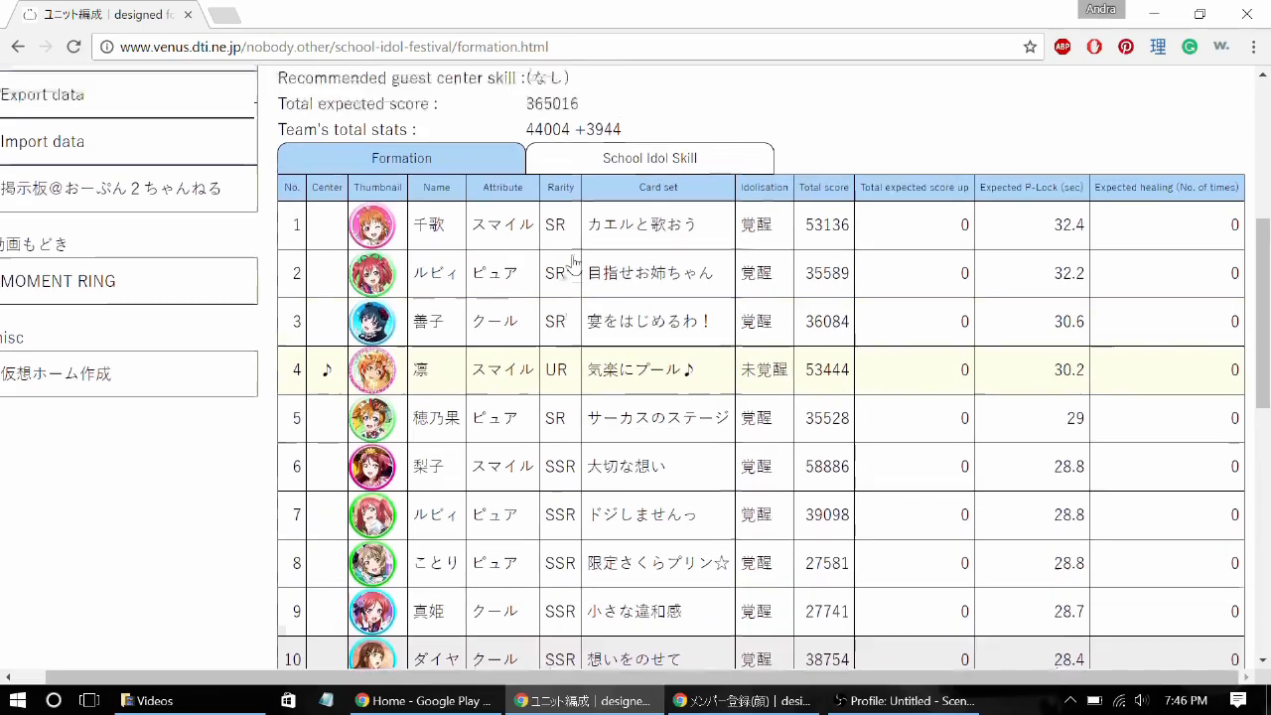
{"action": "scroll", "scroll_direction": "up", "scroll_amount": 3}
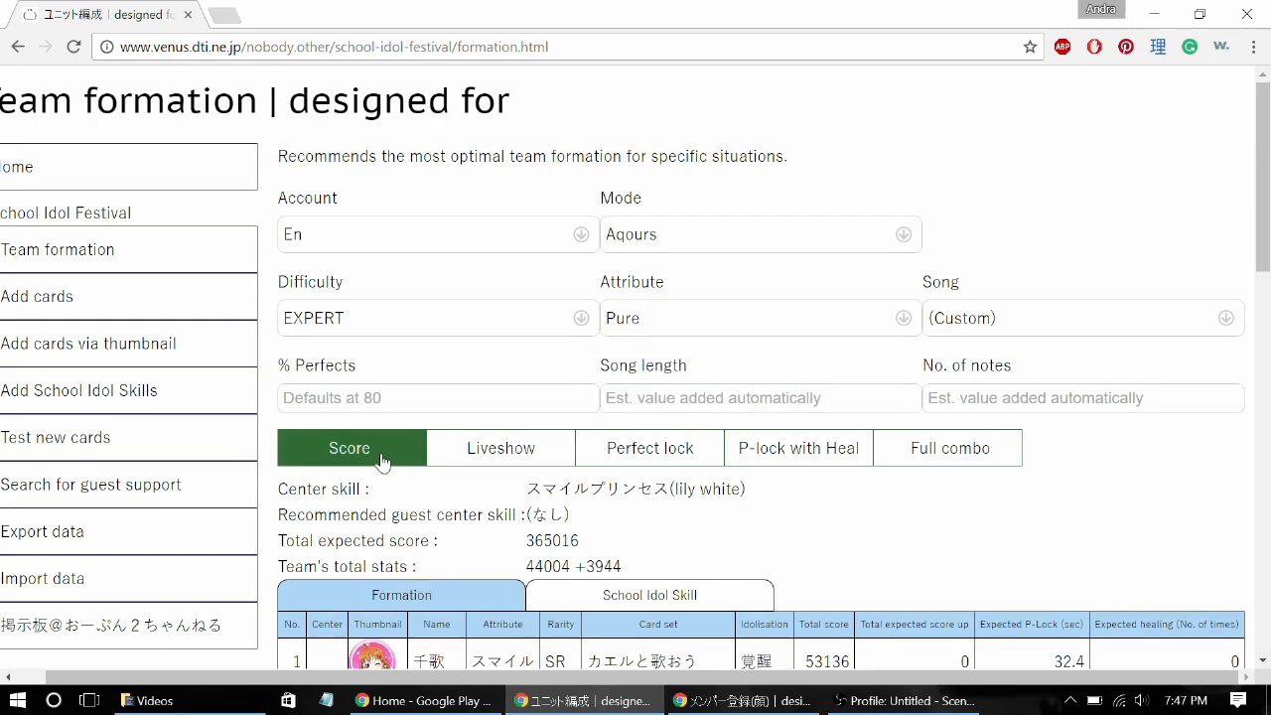
Rebuild the Pure score formation, ending the SIS search early, for 528,202 expected score
{"action": "scroll", "scroll_direction": "down", "scroll_amount": 3}
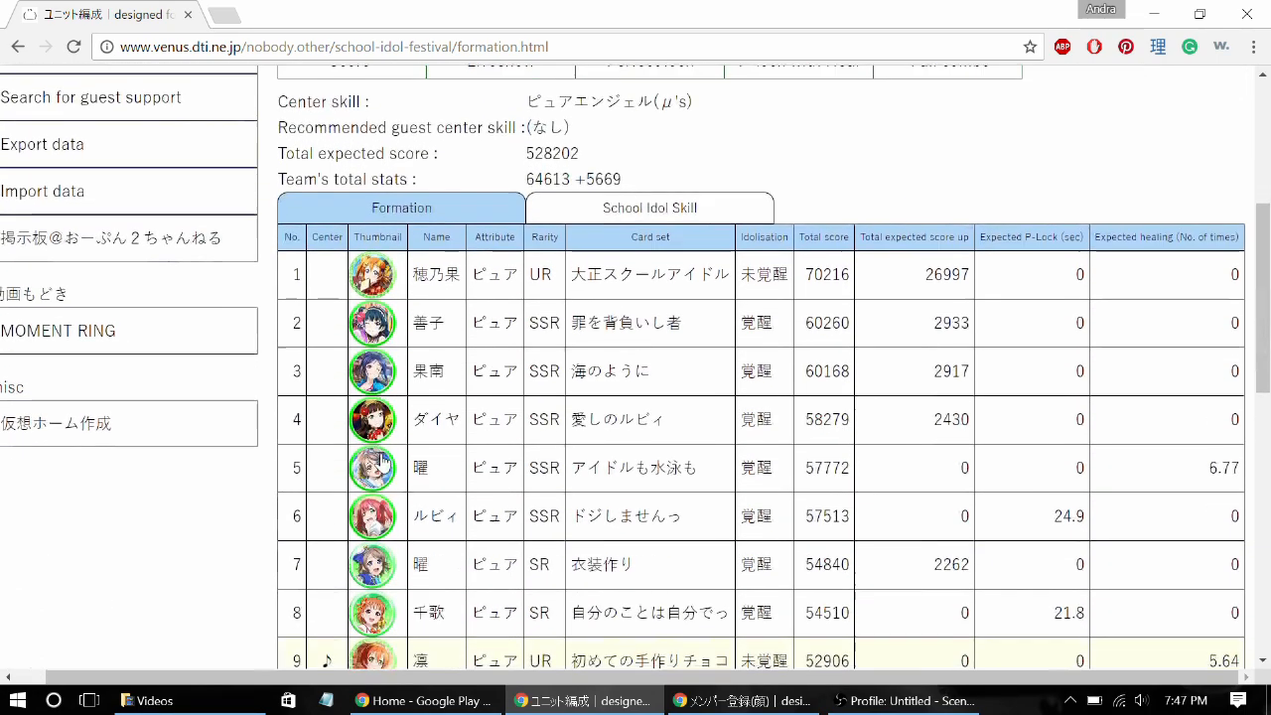
{"action": "left_click", "coordinate": [651, 209]}
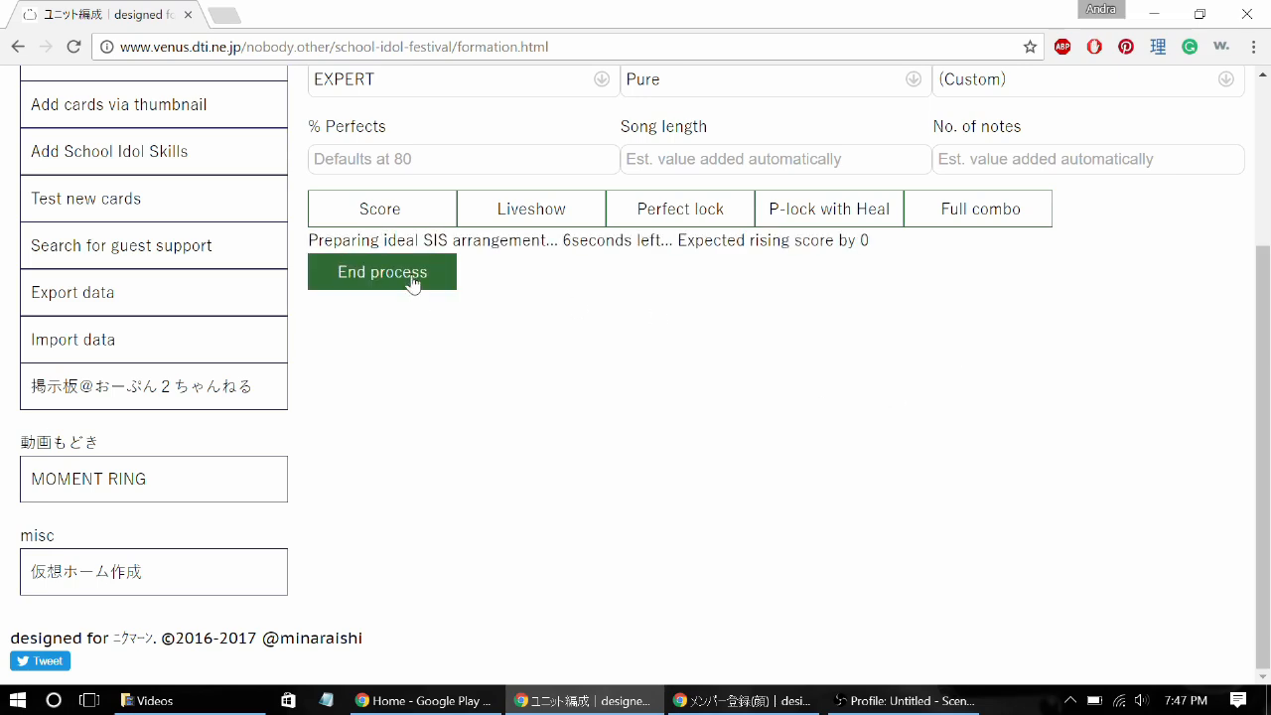
{"action": "left_click", "coordinate": [382, 270]}
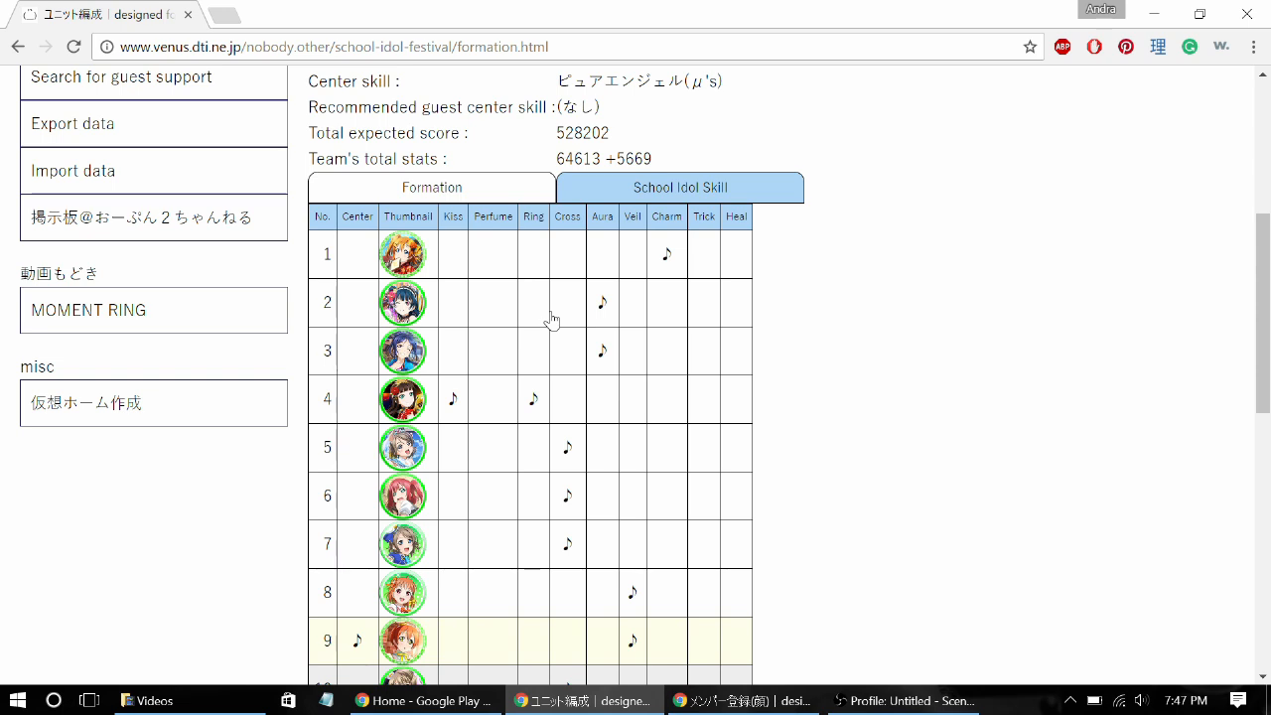
{"action": "scroll", "scroll_direction": "up", "scroll_amount": 3}
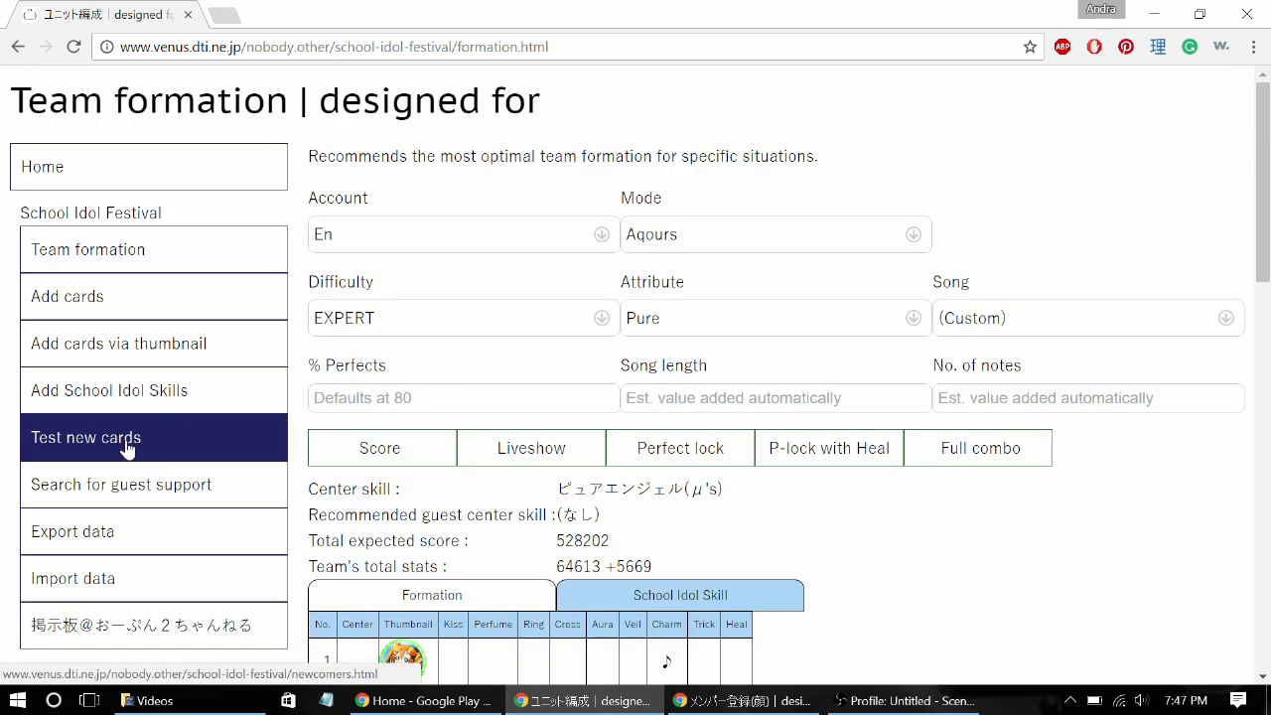
Show the Test new cards page and browse the new-card list
{"action": "left_click", "coordinate": [86, 437]}
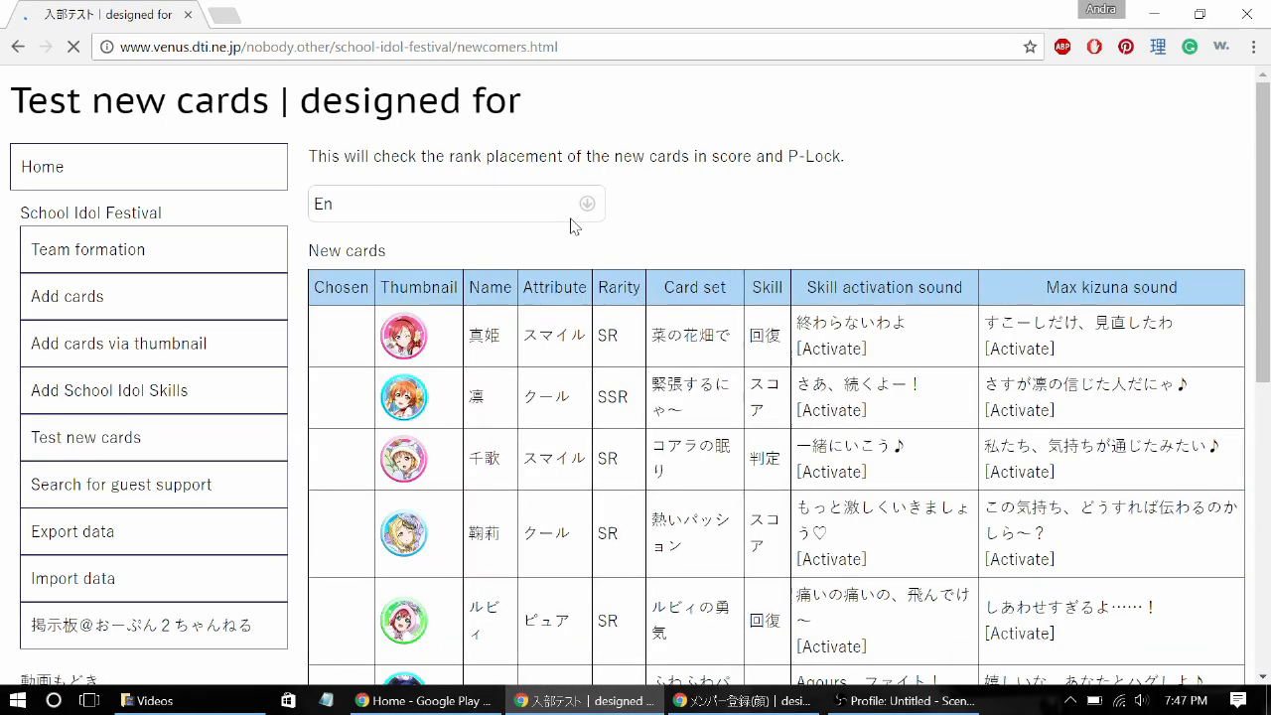
{"action": "scroll", "scroll_direction": "down", "scroll_amount": 3}
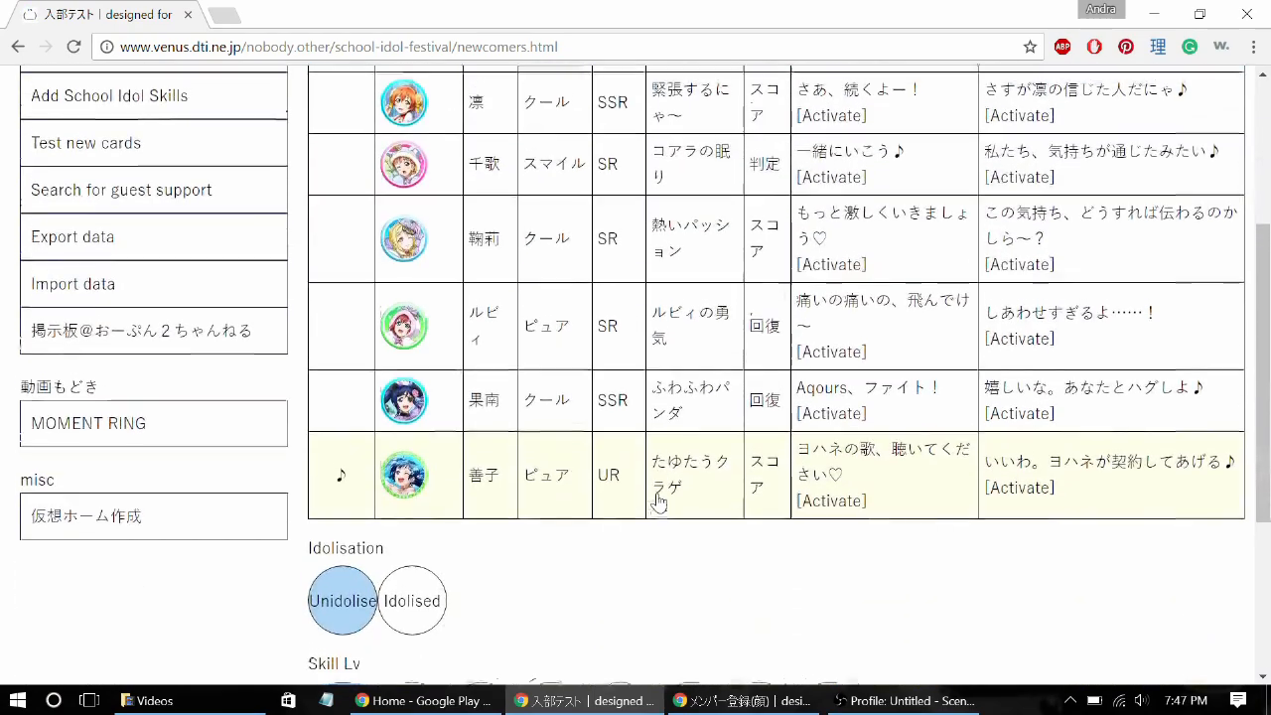
{"action": "scroll", "scroll_direction": "up", "scroll_amount": 3}
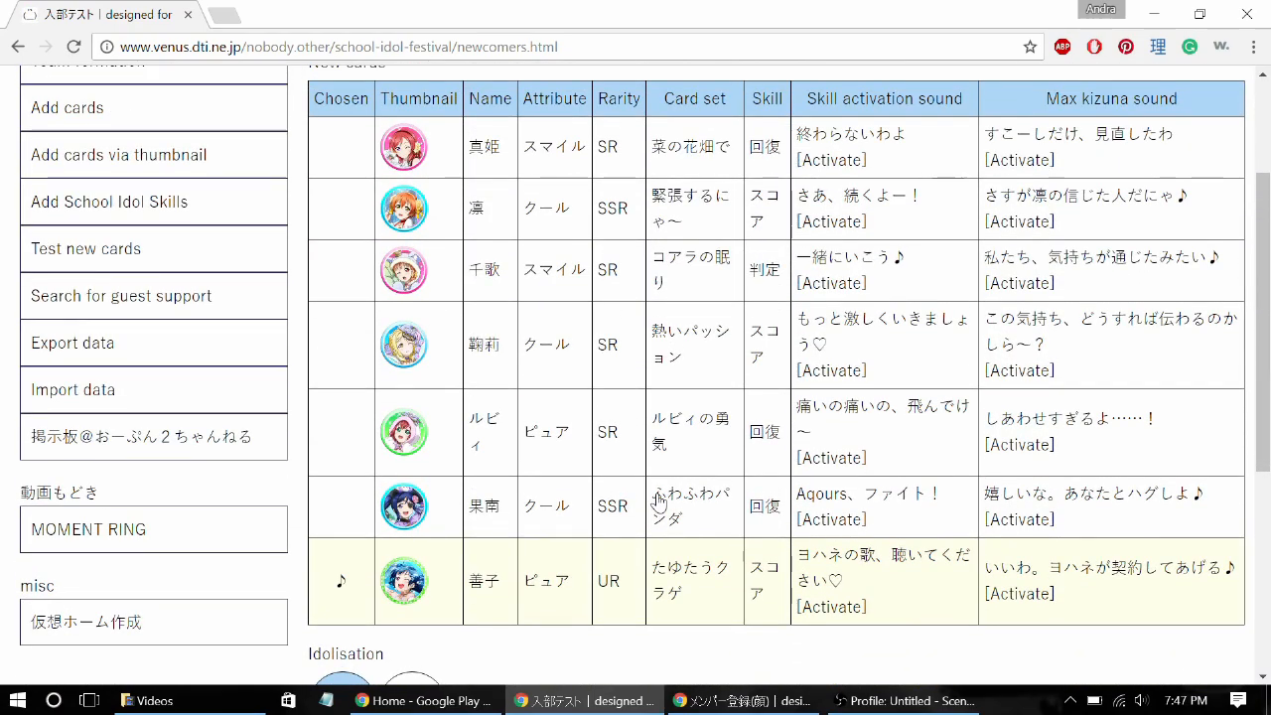
{"action": "scroll", "scroll_direction": "up", "scroll_amount": 3}
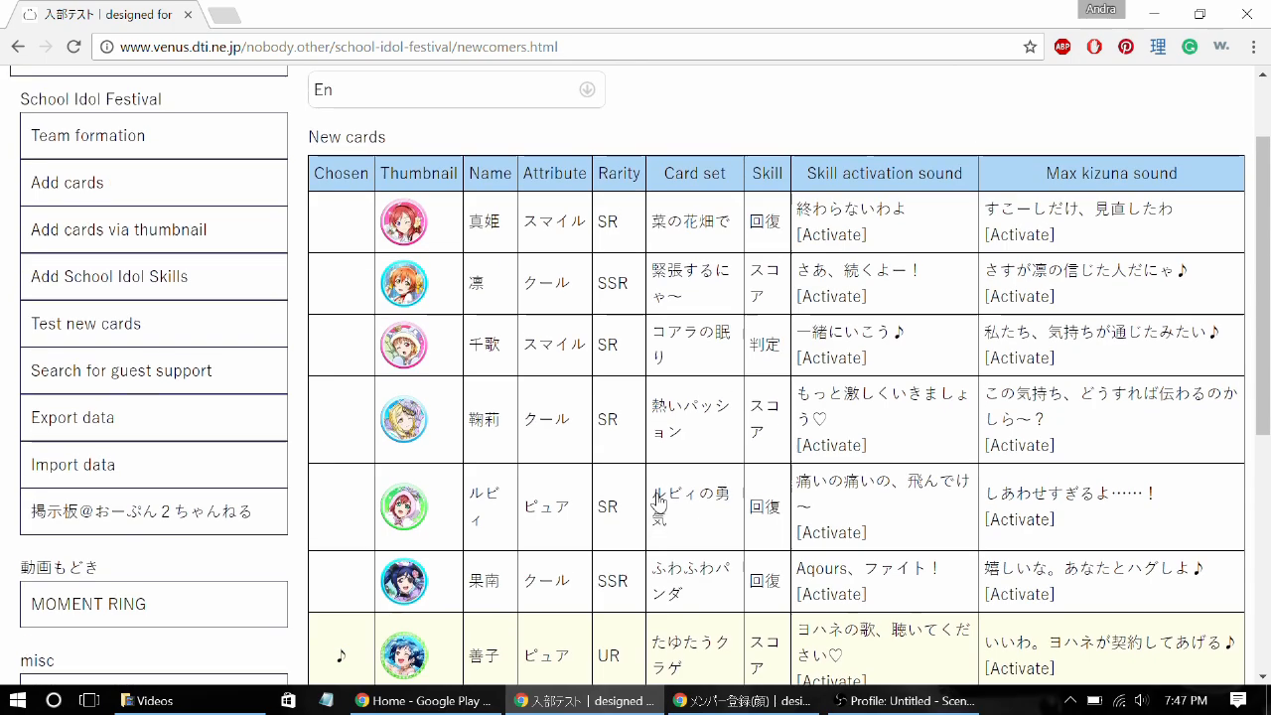
{"action": "scroll", "scroll_direction": "down", "scroll_amount": 3}
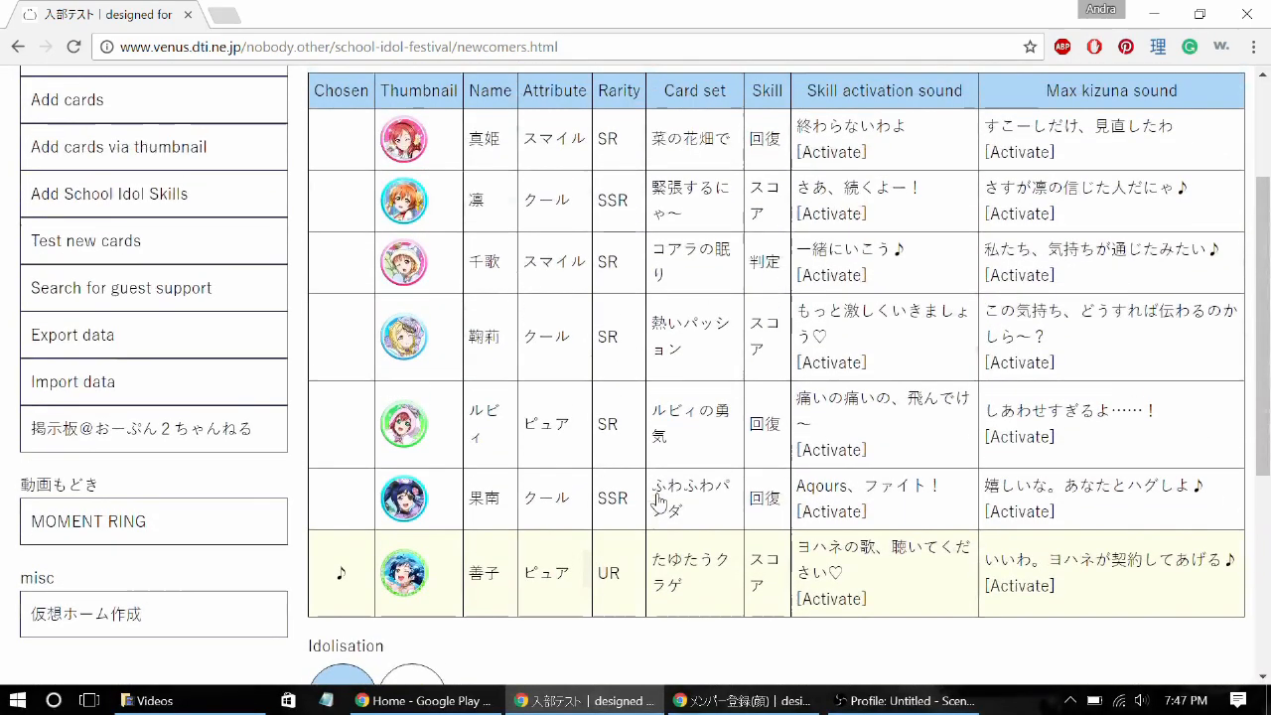
{"action": "scroll", "scroll_direction": "up", "scroll_amount": 3}
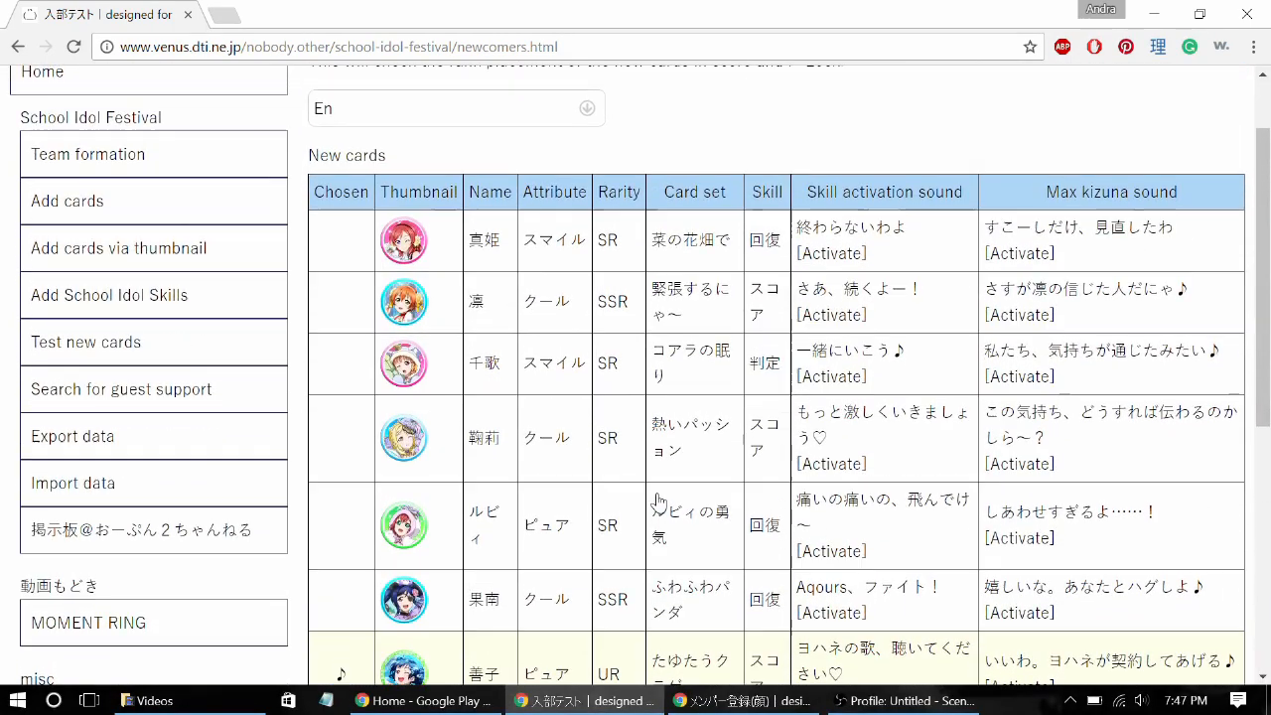
{"action": "scroll", "scroll_direction": "down", "scroll_amount": 3}
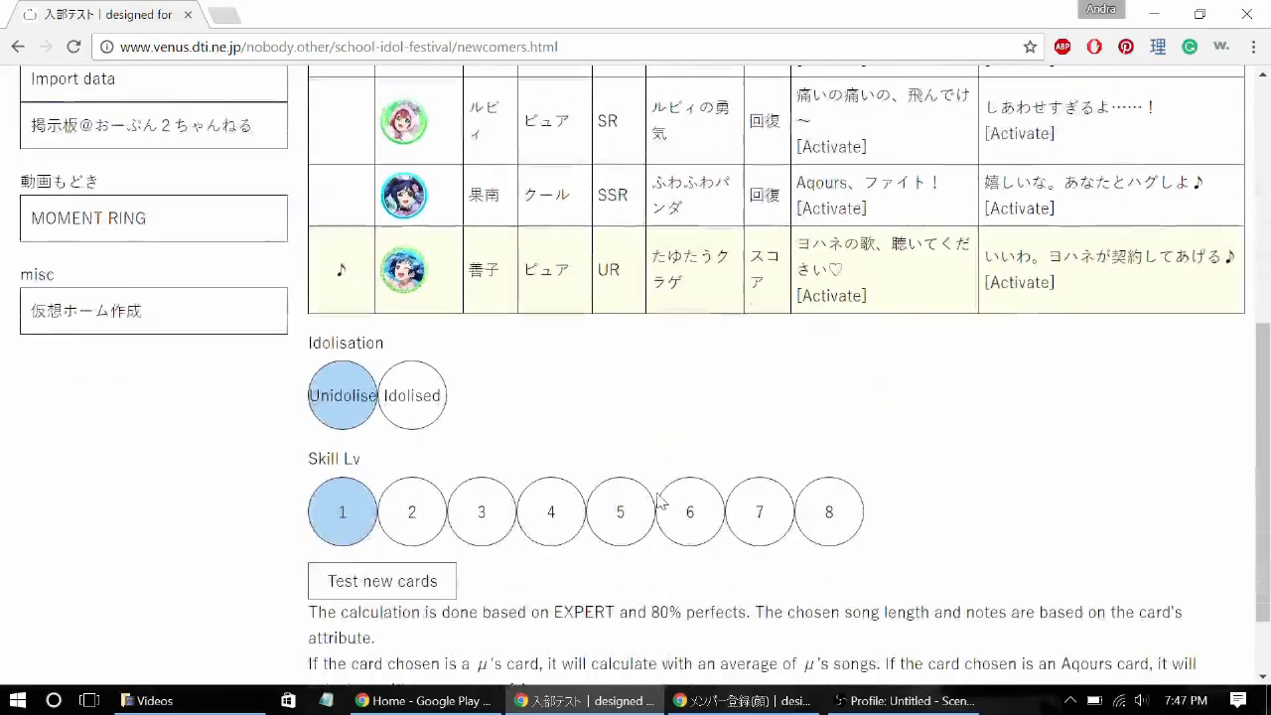
{"action": "scroll", "scroll_direction": "up", "scroll_amount": 3}
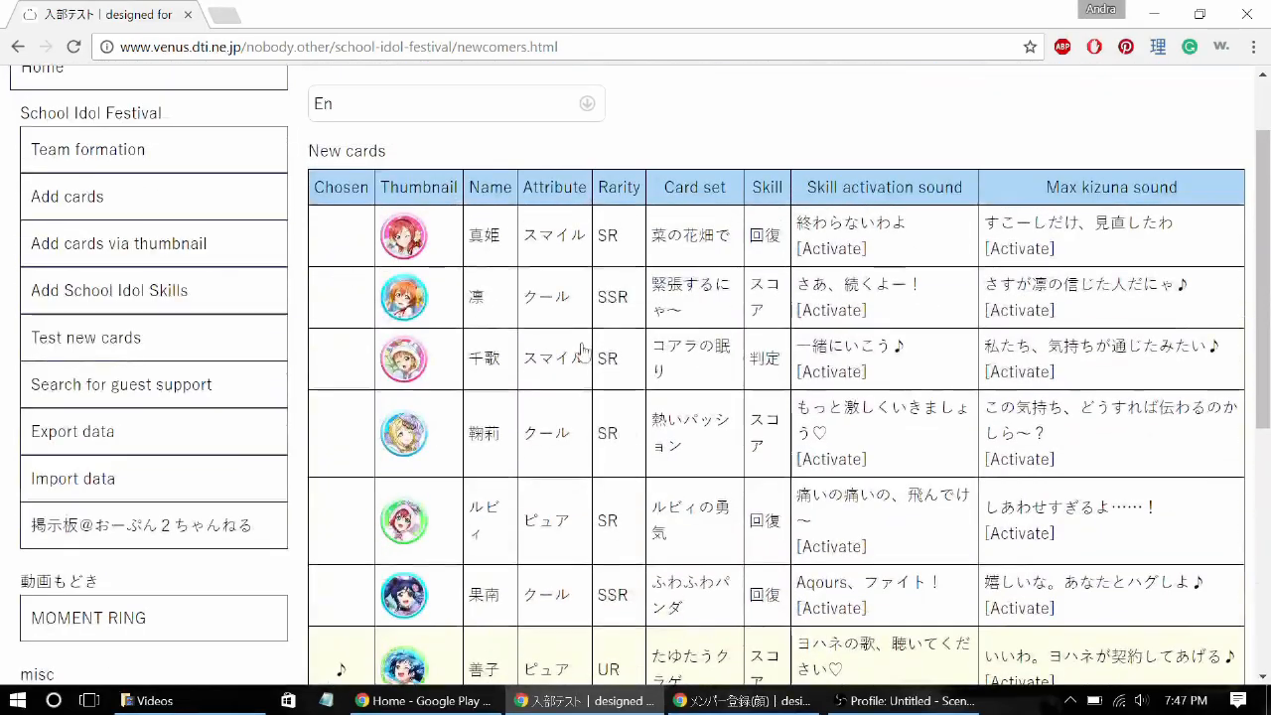
{"action": "scroll", "scroll_direction": "down", "scroll_amount": 3}
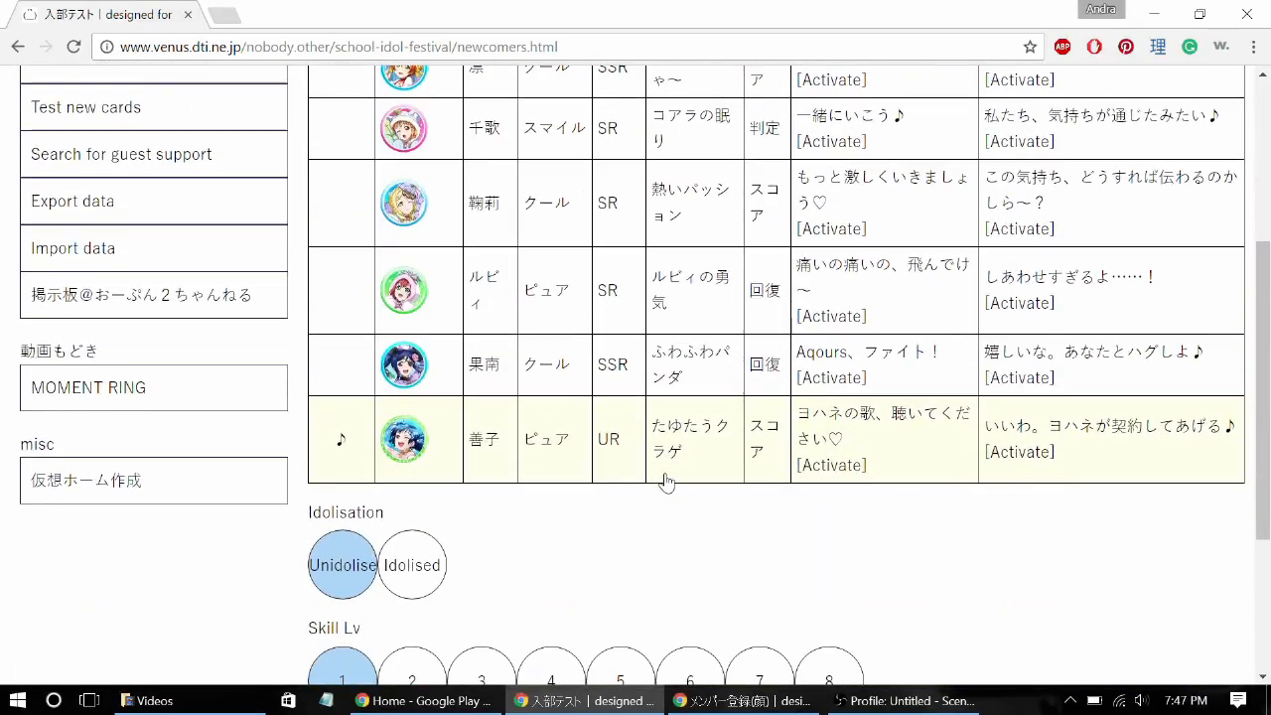
{"action": "scroll", "scroll_direction": "down", "scroll_amount": 3}
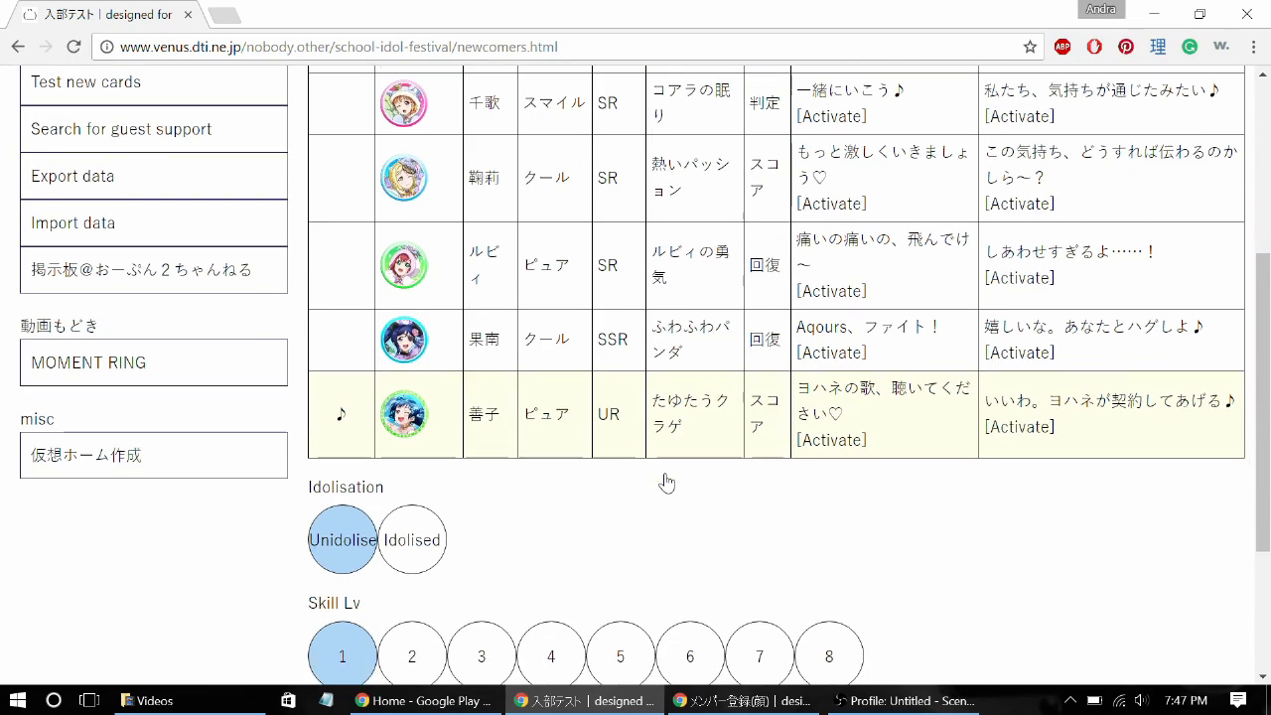
{"action": "scroll", "scroll_direction": "up", "scroll_amount": 3}
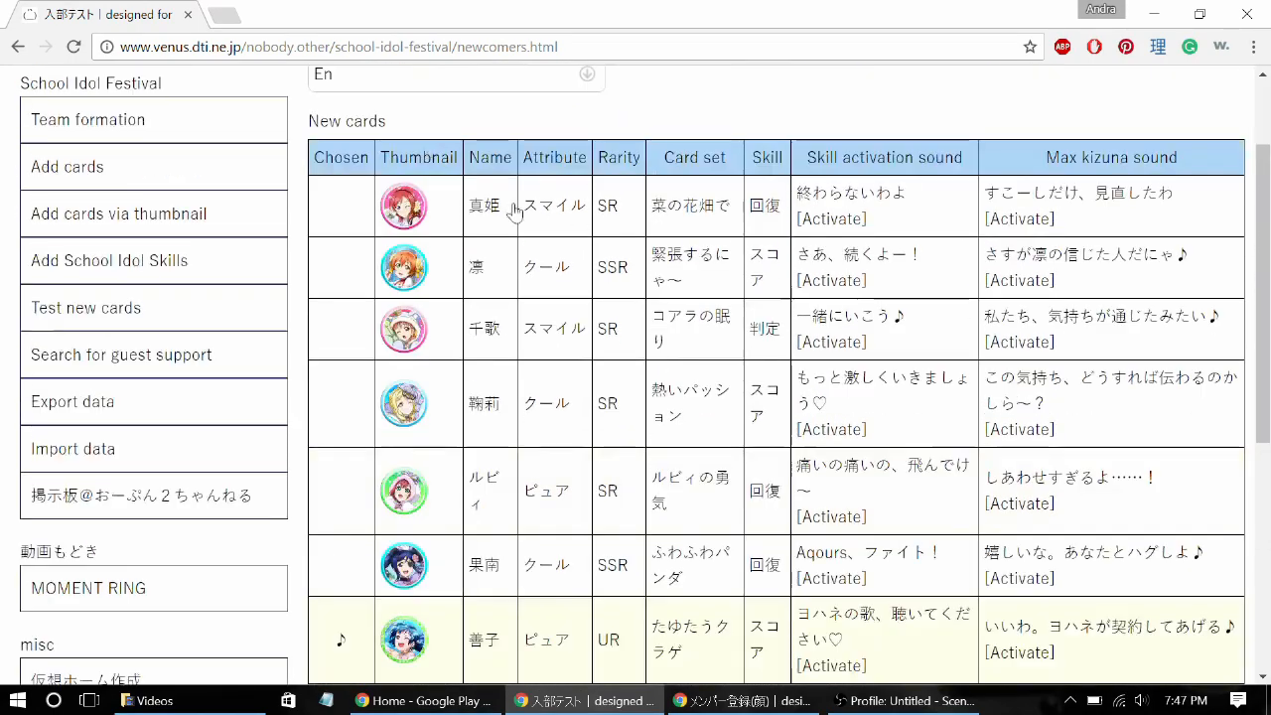
{"action": "mouse_move", "coordinate": [449, 421]}
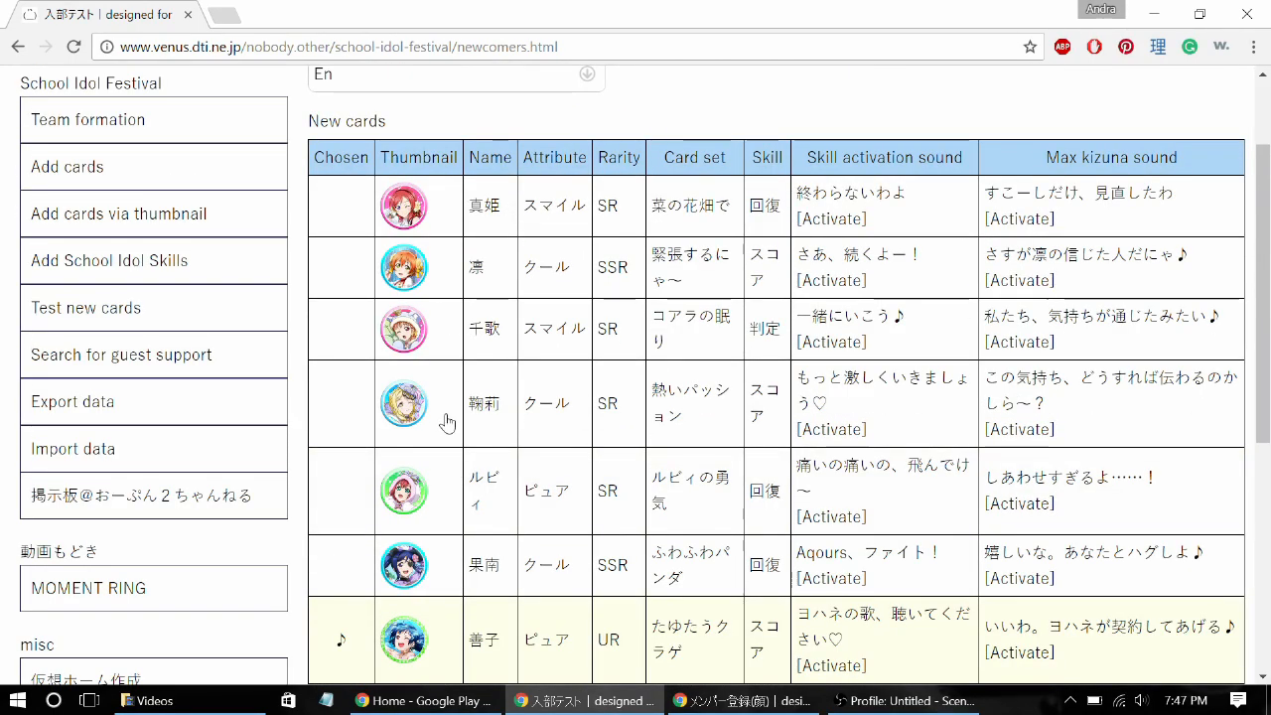
Choose 鞠莉's Cool SR card and mark it idolised at skill level 2
{"action": "left_click", "coordinate": [341, 403]}
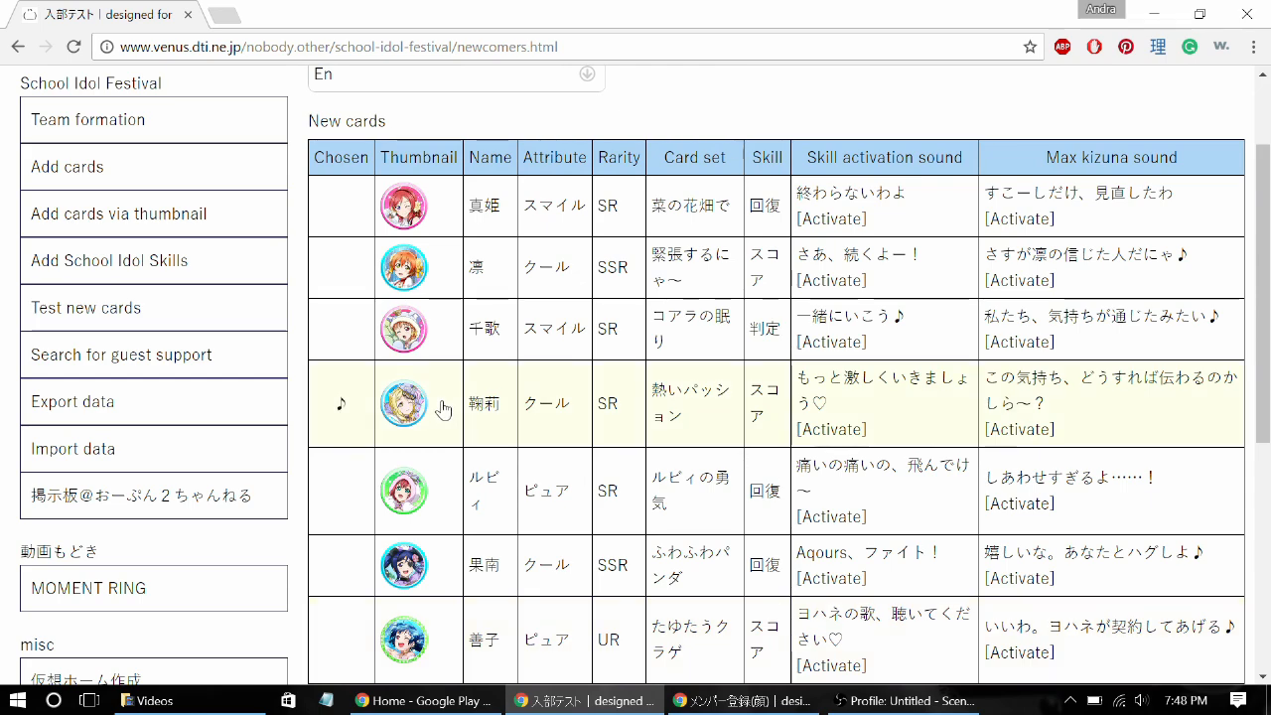
{"action": "scroll", "scroll_direction": "down", "scroll_amount": 3}
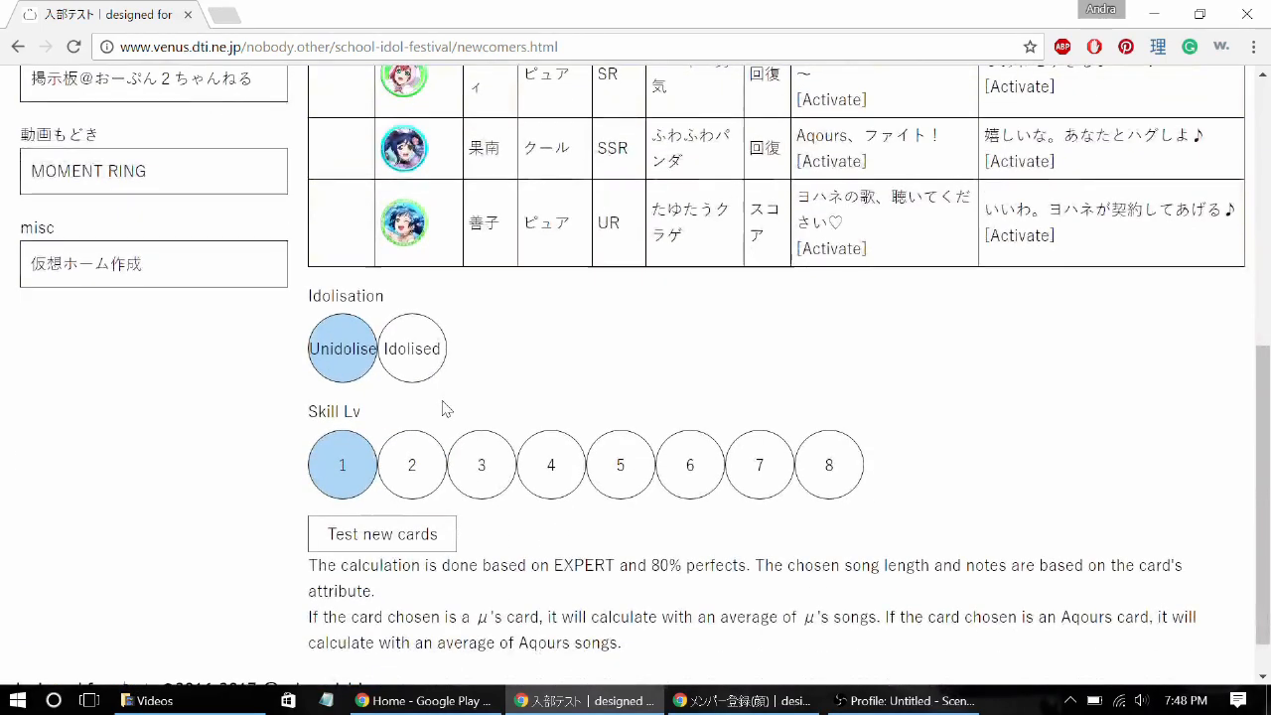
{"action": "left_click", "coordinate": [413, 347]}
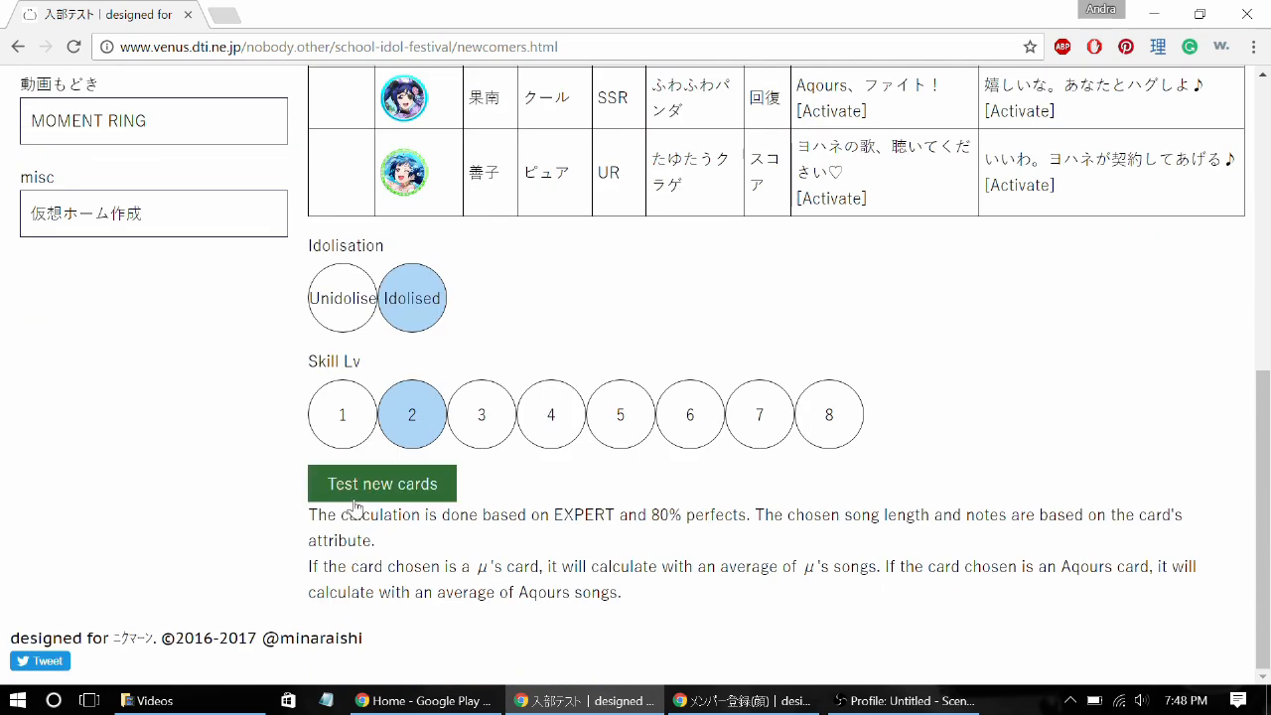
Rank the idolised 鞠莉 card against the deck: 7th for score, 15th for perfect lock
{"action": "left_click", "coordinate": [382, 485]}
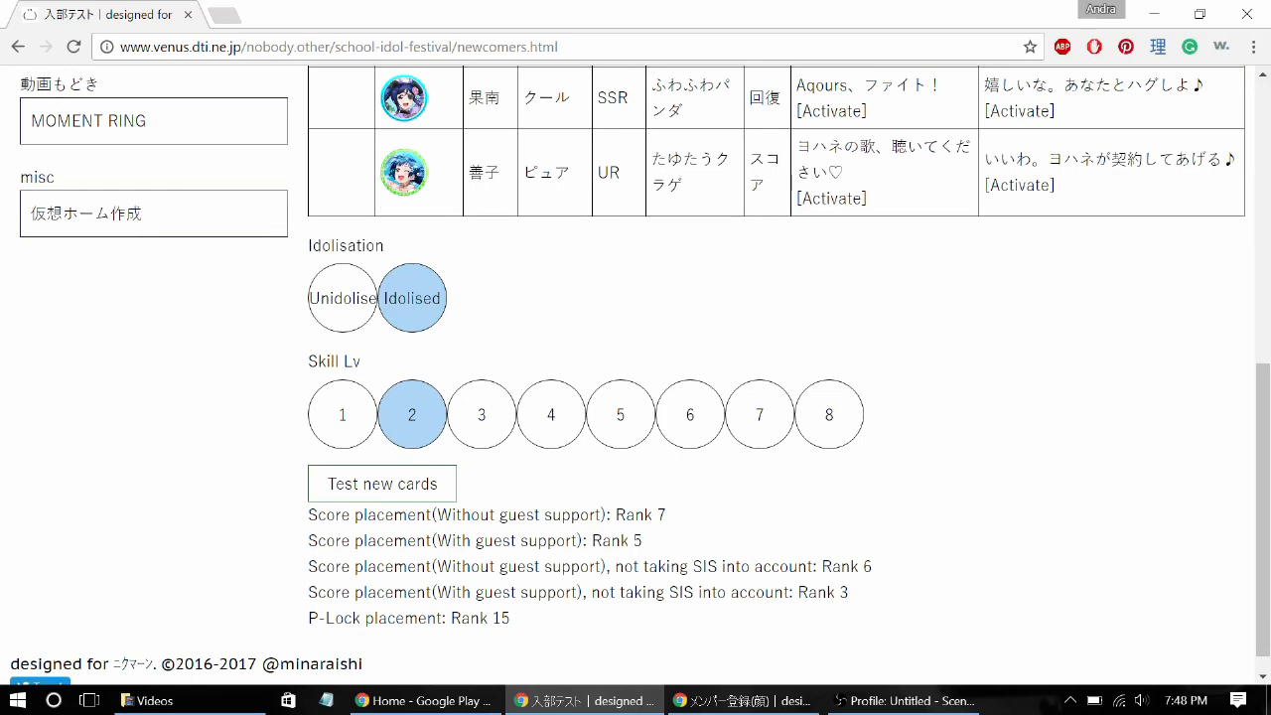
{"action": "mouse_move", "coordinate": [850, 588]}
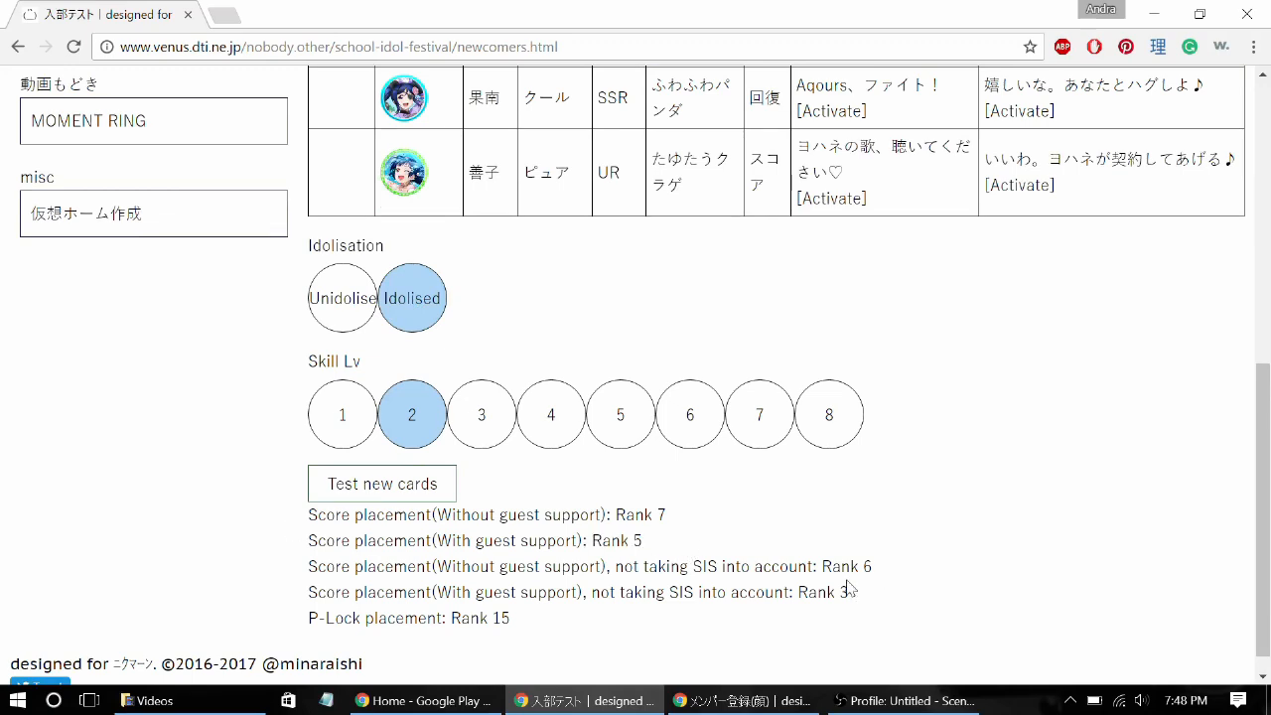
{"action": "scroll", "scroll_direction": "up", "scroll_amount": 3}
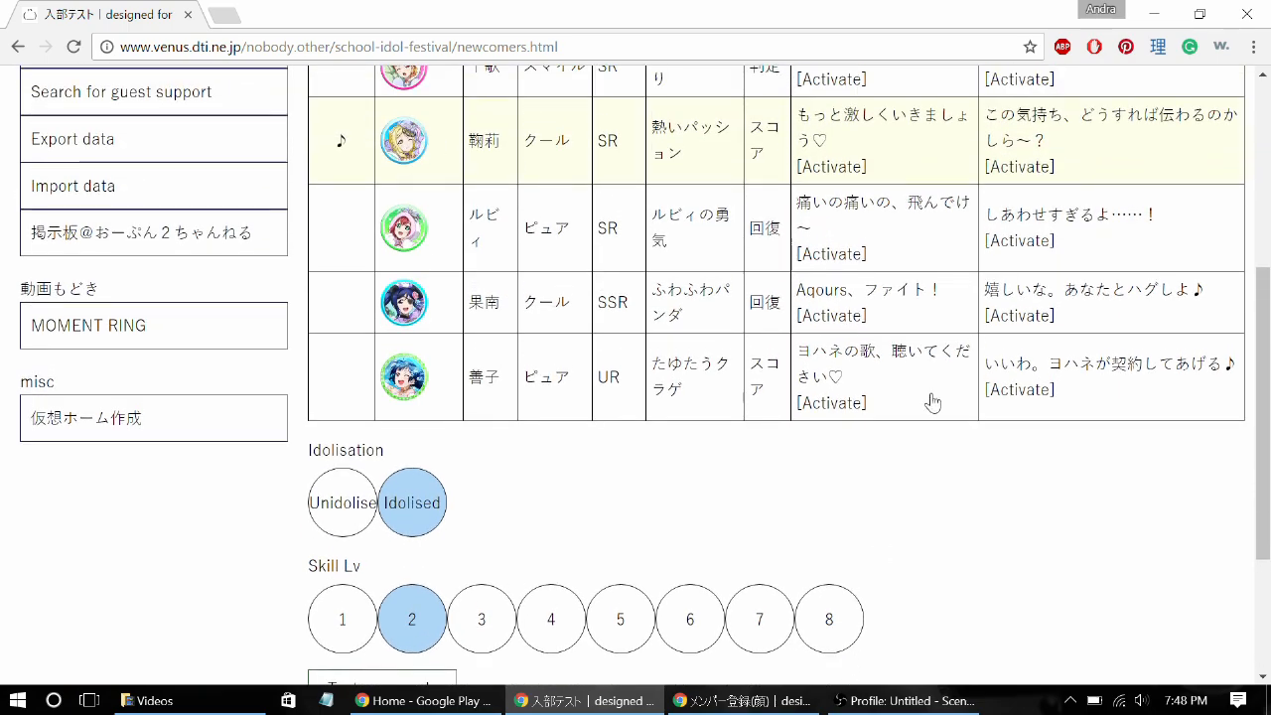
{"action": "scroll", "scroll_direction": "down", "scroll_amount": 3}
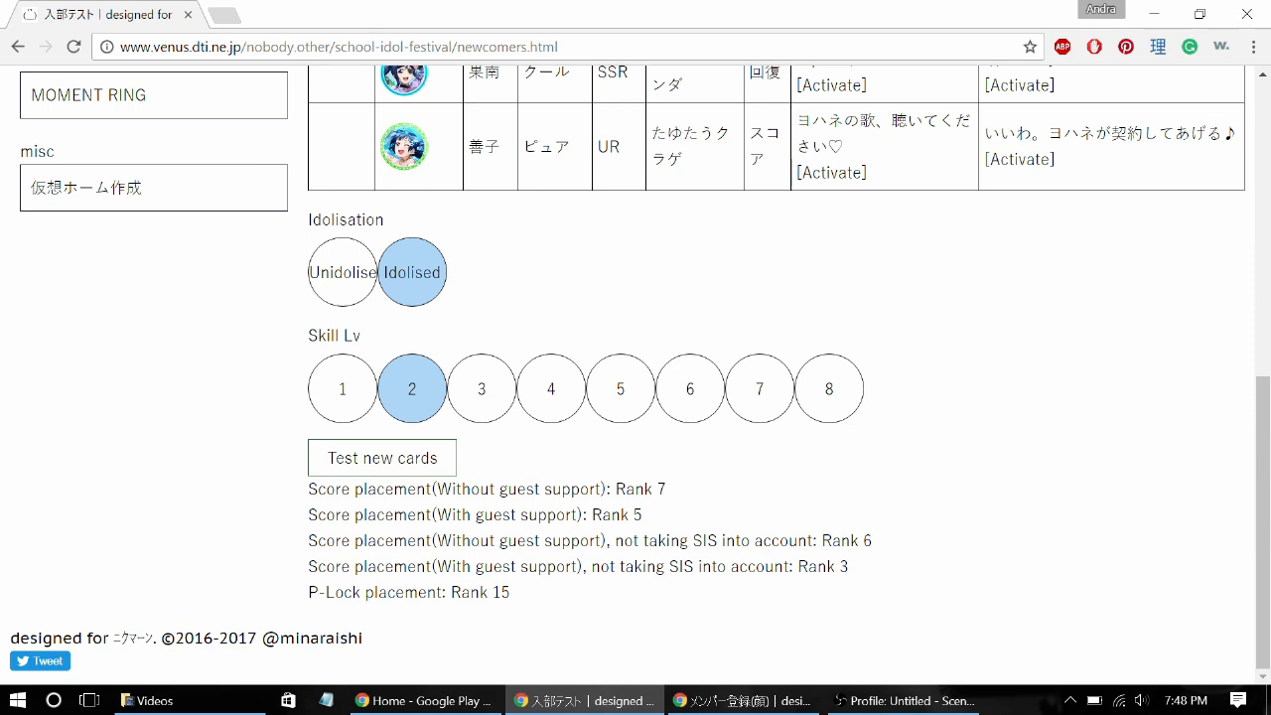
{"action": "mouse_move", "coordinate": [881, 586]}
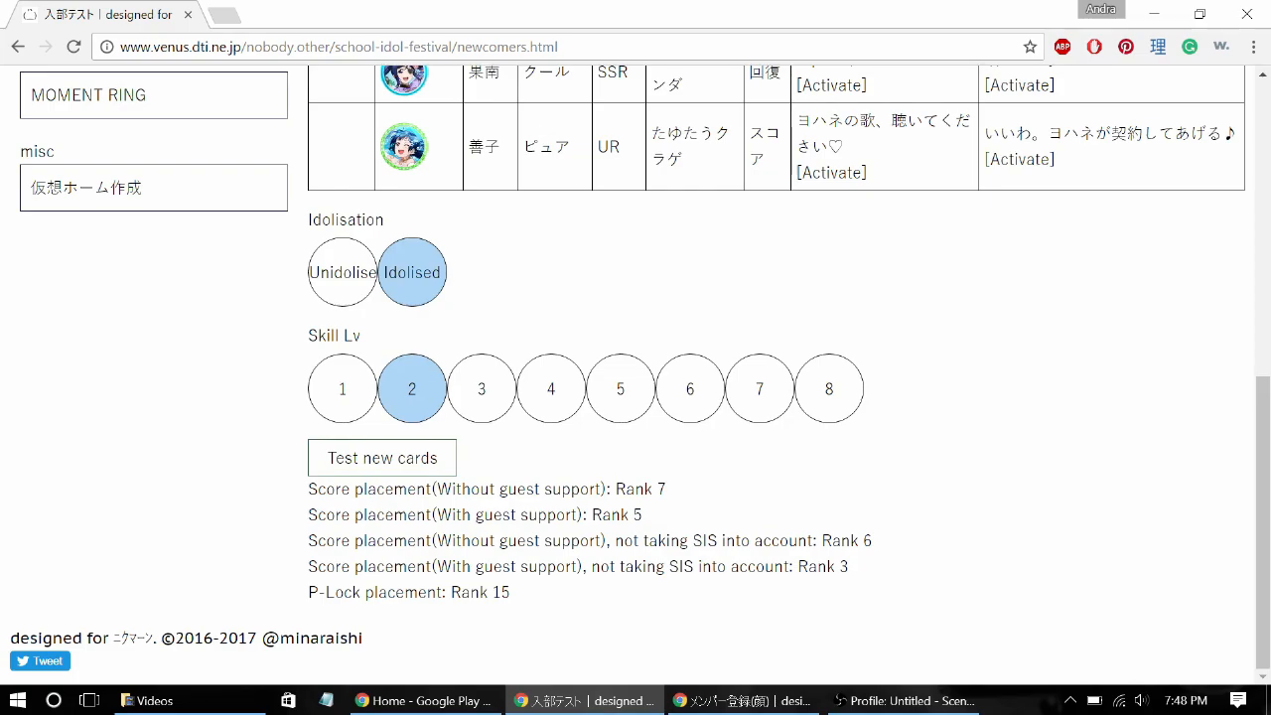
{"action": "scroll", "scroll_direction": "up", "scroll_amount": 3}
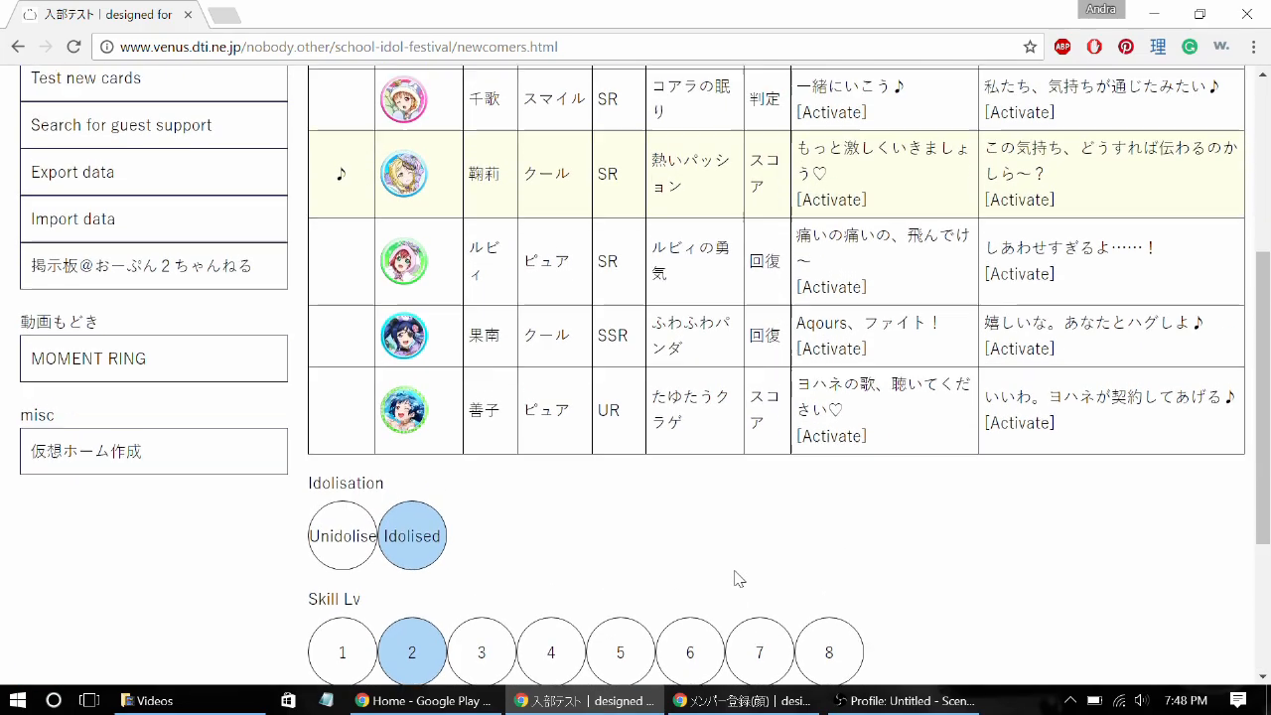
{"action": "scroll", "scroll_direction": "up", "scroll_amount": 3}
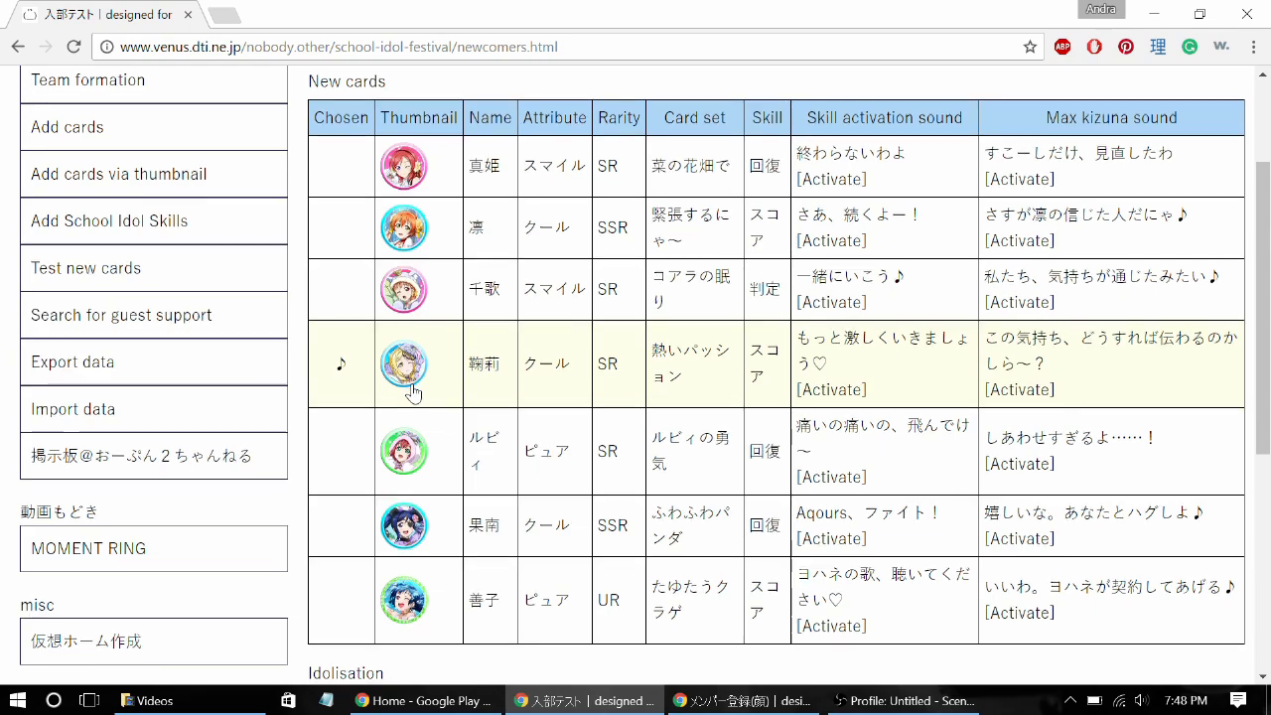
{"action": "scroll", "scroll_direction": "down", "scroll_amount": 3}
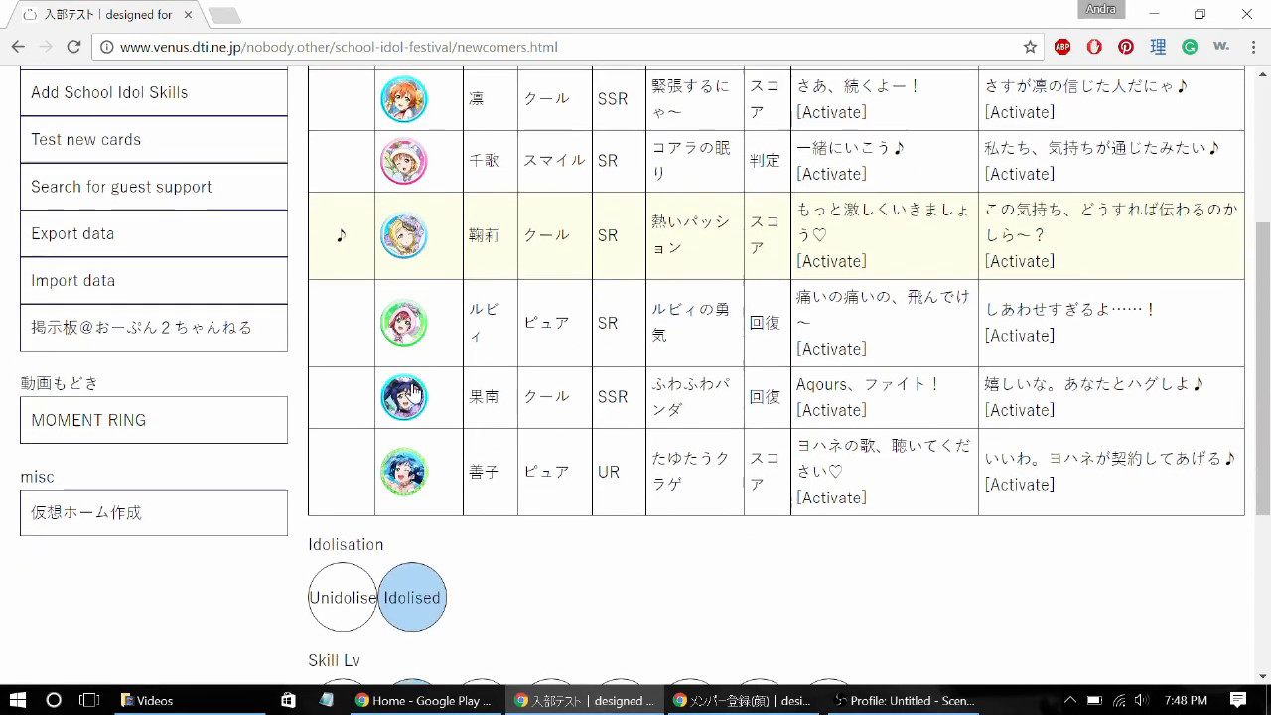
{"action": "scroll", "scroll_direction": "down", "scroll_amount": 3}
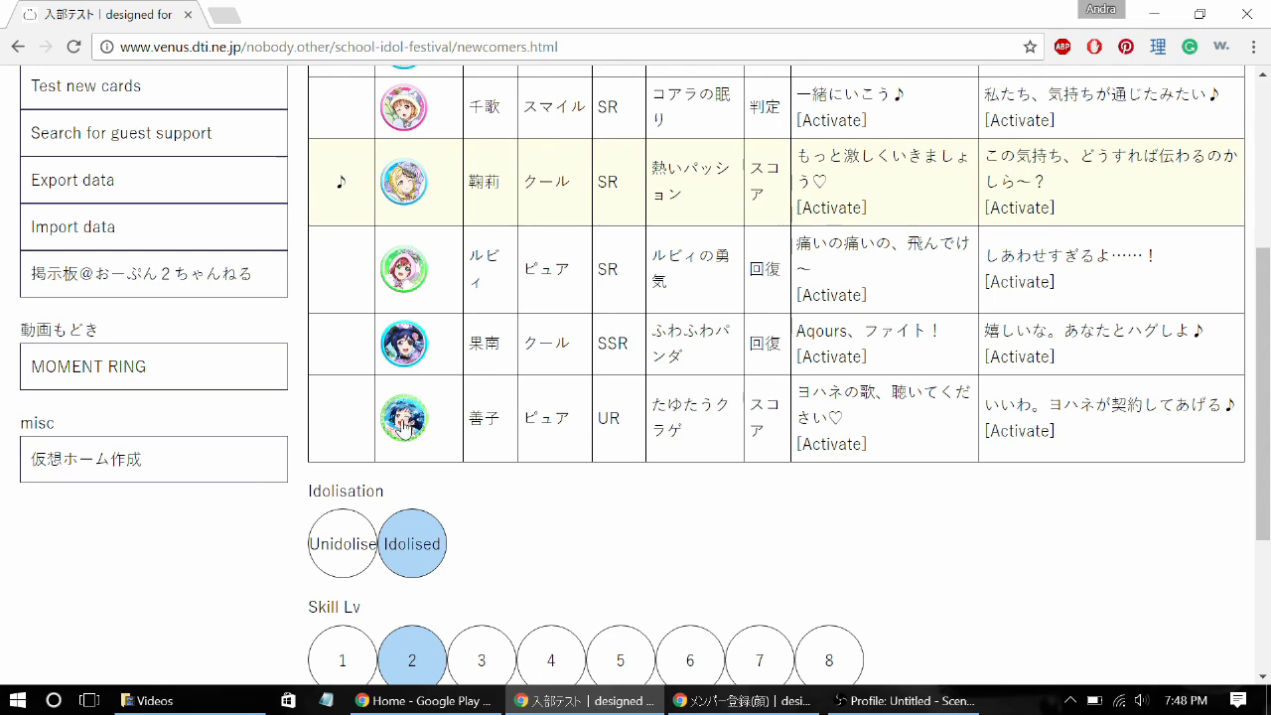
{"action": "mouse_move", "coordinate": [365, 435]}
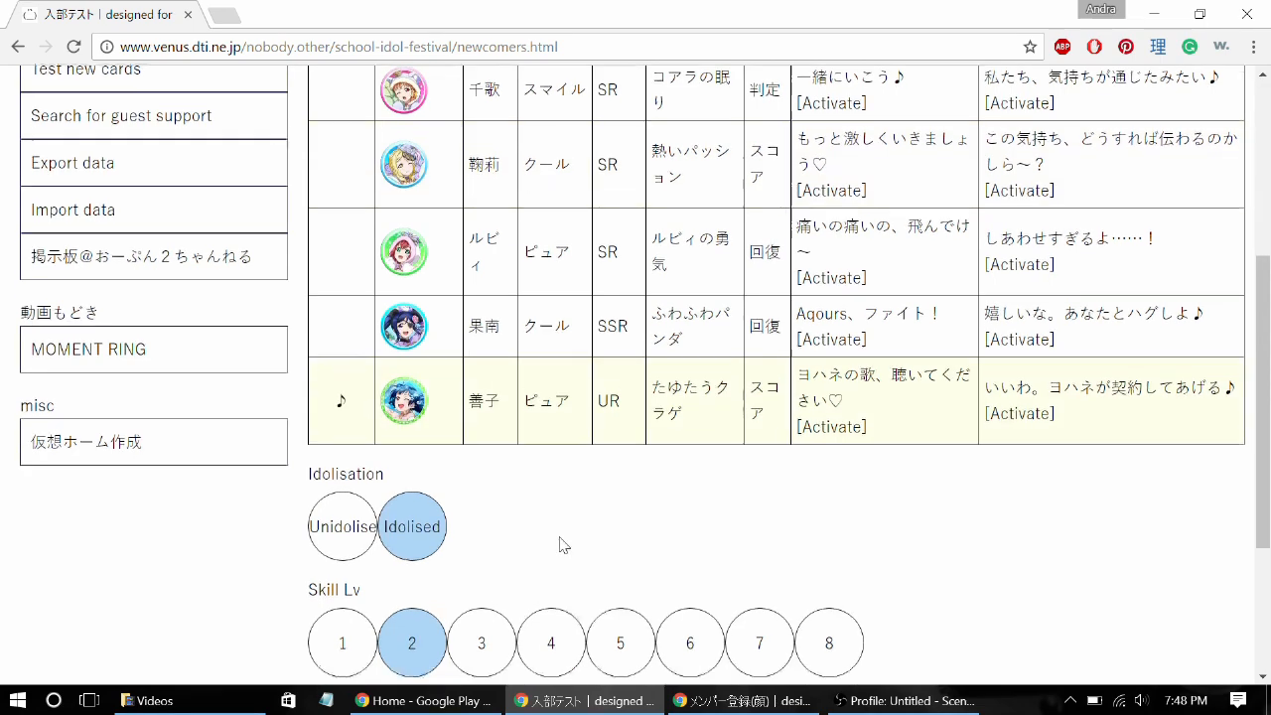
Rank the UR たゆたうクラゲ card: 1st for every score placement, 18th for perfect lock
{"action": "left_click", "coordinate": [381, 556]}
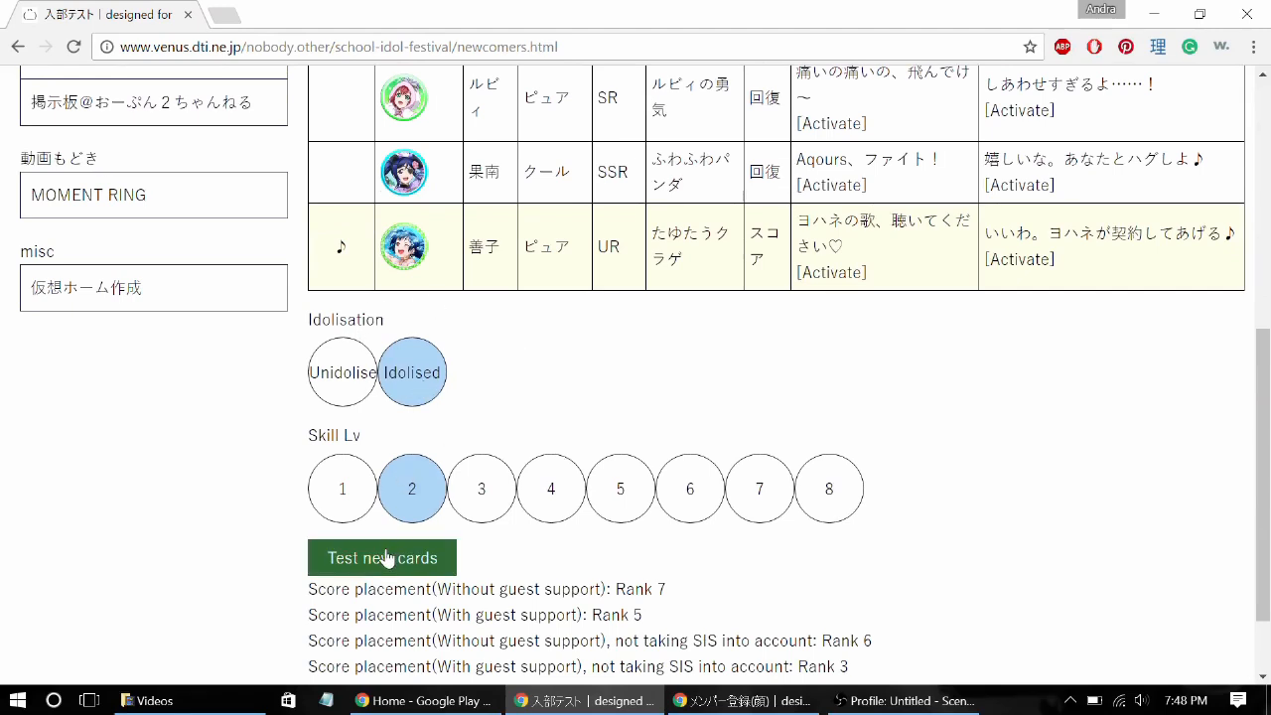
{"action": "left_click", "coordinate": [381, 556]}
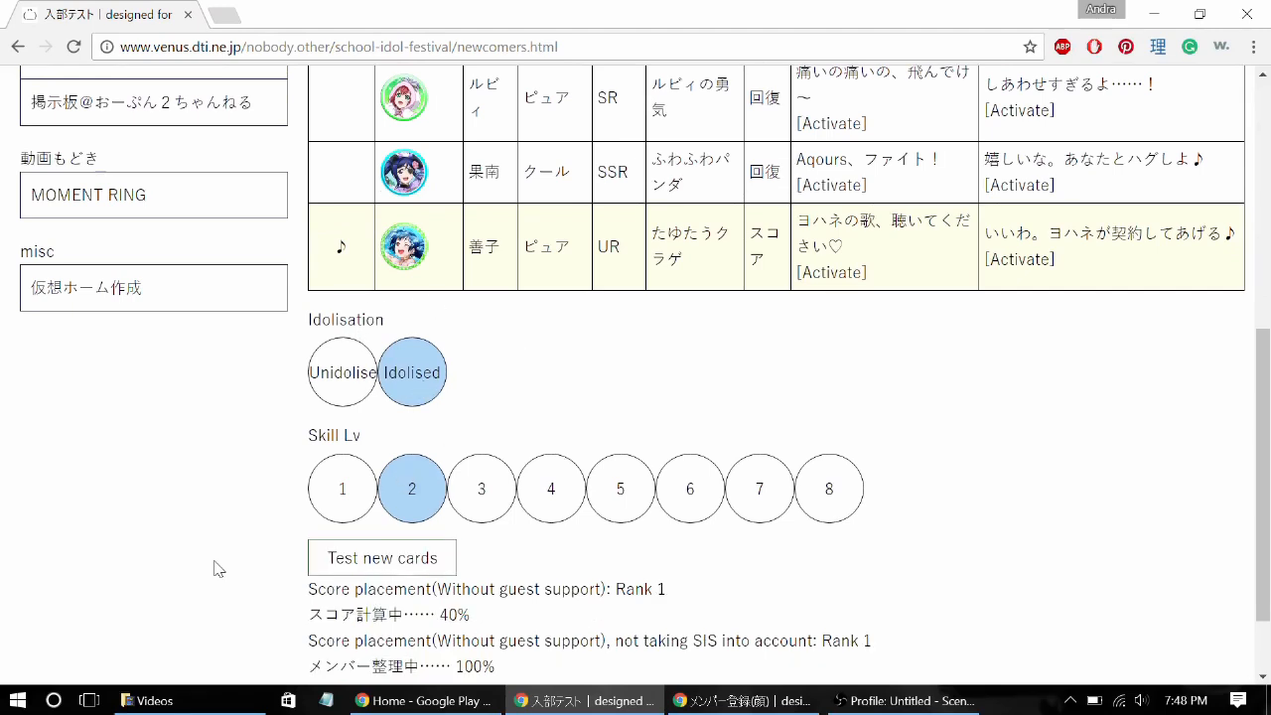
{"action": "scroll", "scroll_direction": "down", "scroll_amount": 3}
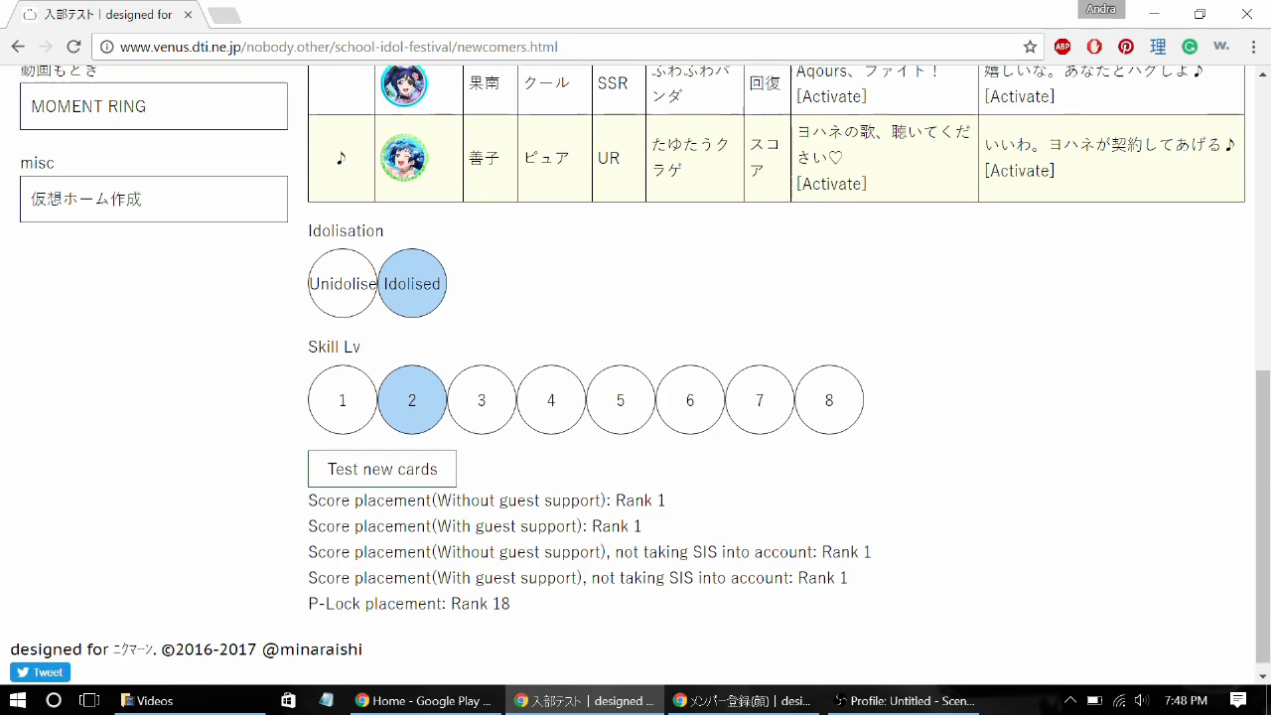
{"action": "scroll", "scroll_direction": "up", "scroll_amount": 3}
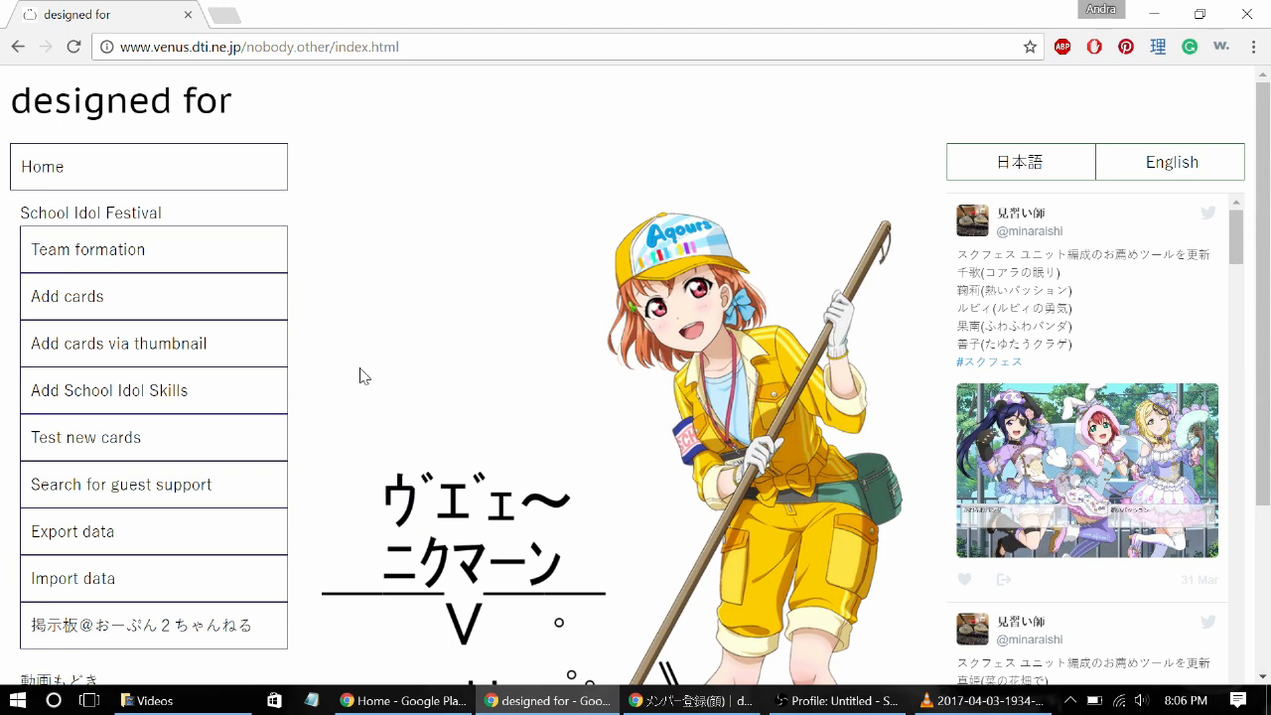
{"action": "mouse_move", "coordinate": [362, 445]}
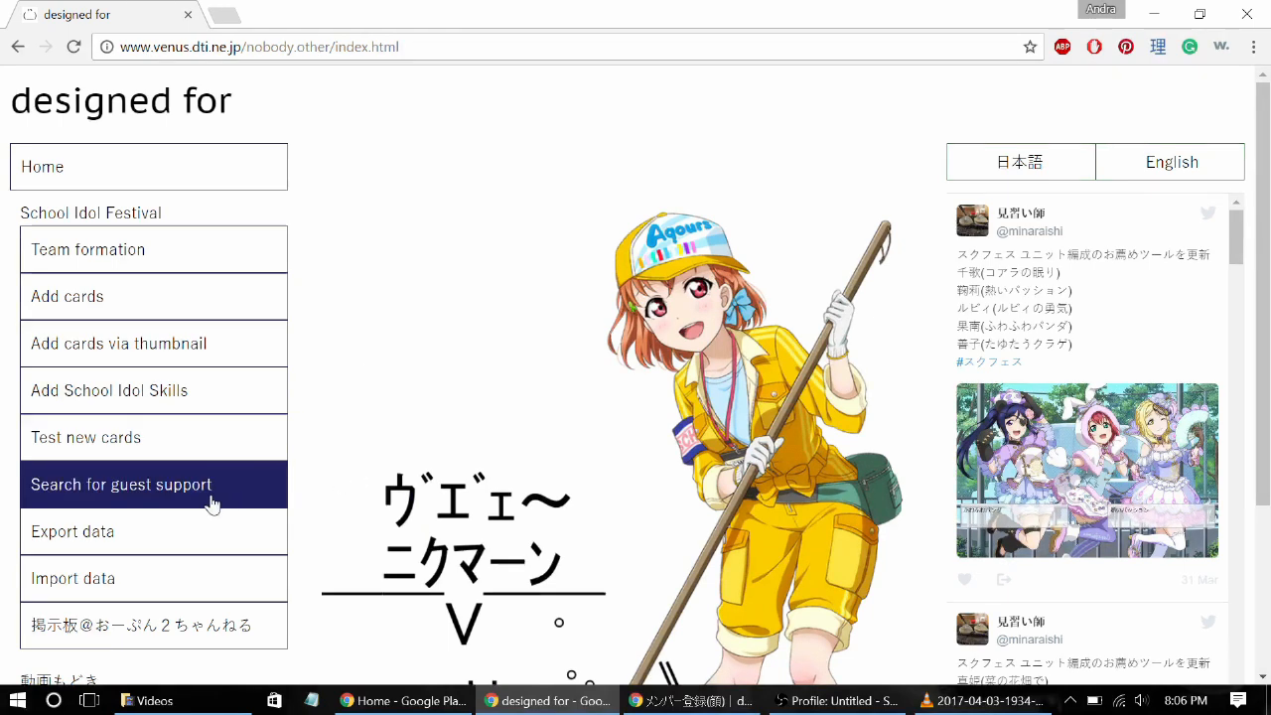
Go to the Search for guest support page from the sidebar
{"action": "left_click", "coordinate": [122, 484]}
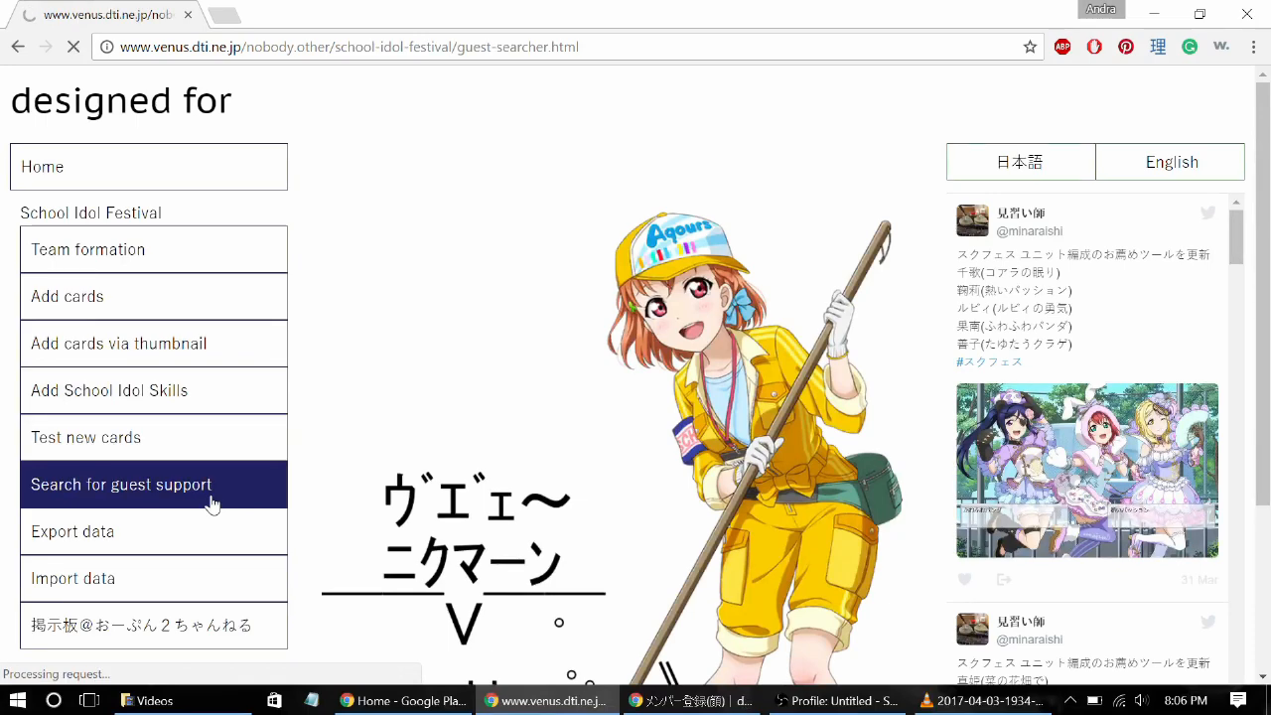
{"action": "left_click", "coordinate": [123, 485]}
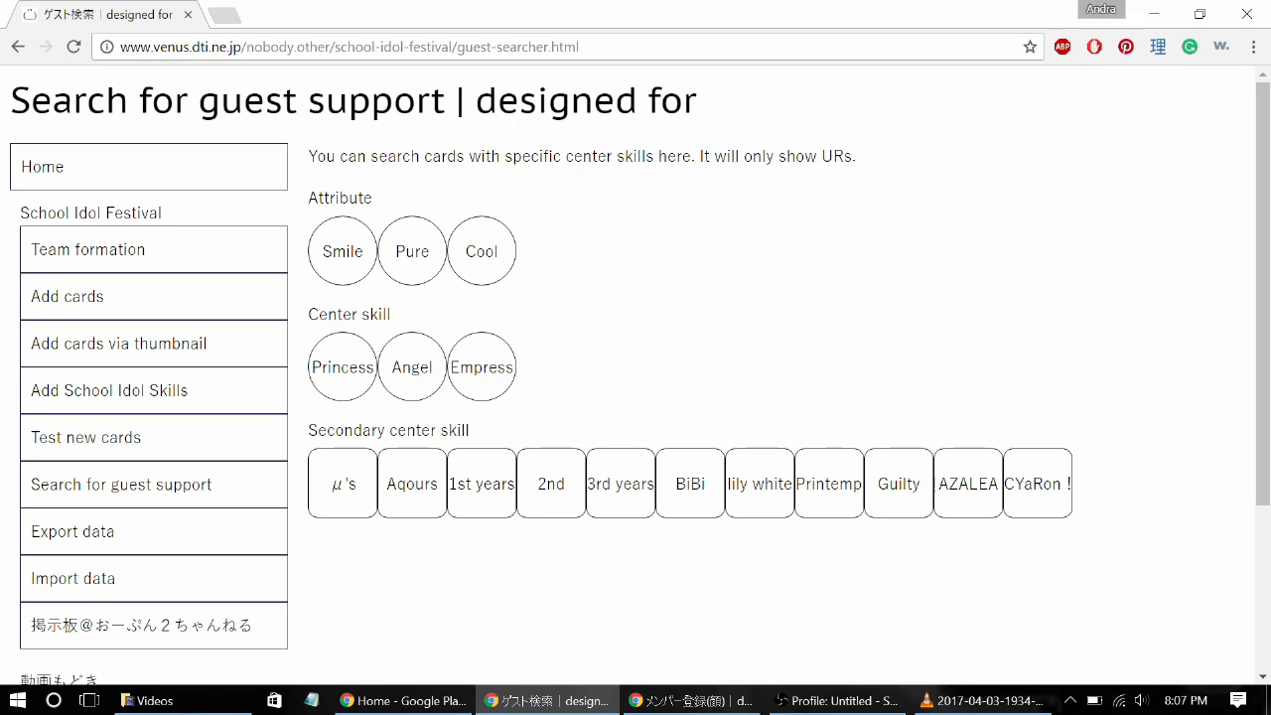
{"action": "mouse_move", "coordinate": [417, 177]}
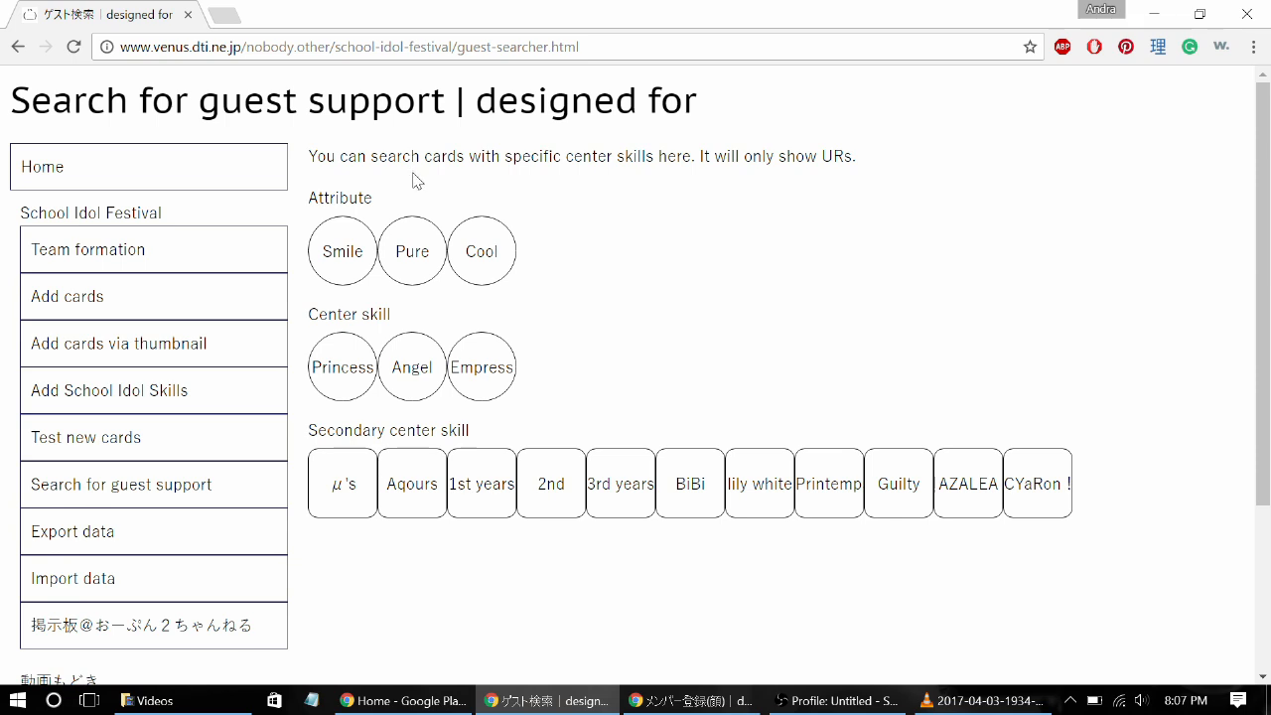
Filter guests to Pure attribute, Empress center skill and 2nd-year secondary skill, finding the 海未 UR card
{"action": "left_click", "coordinate": [412, 251]}
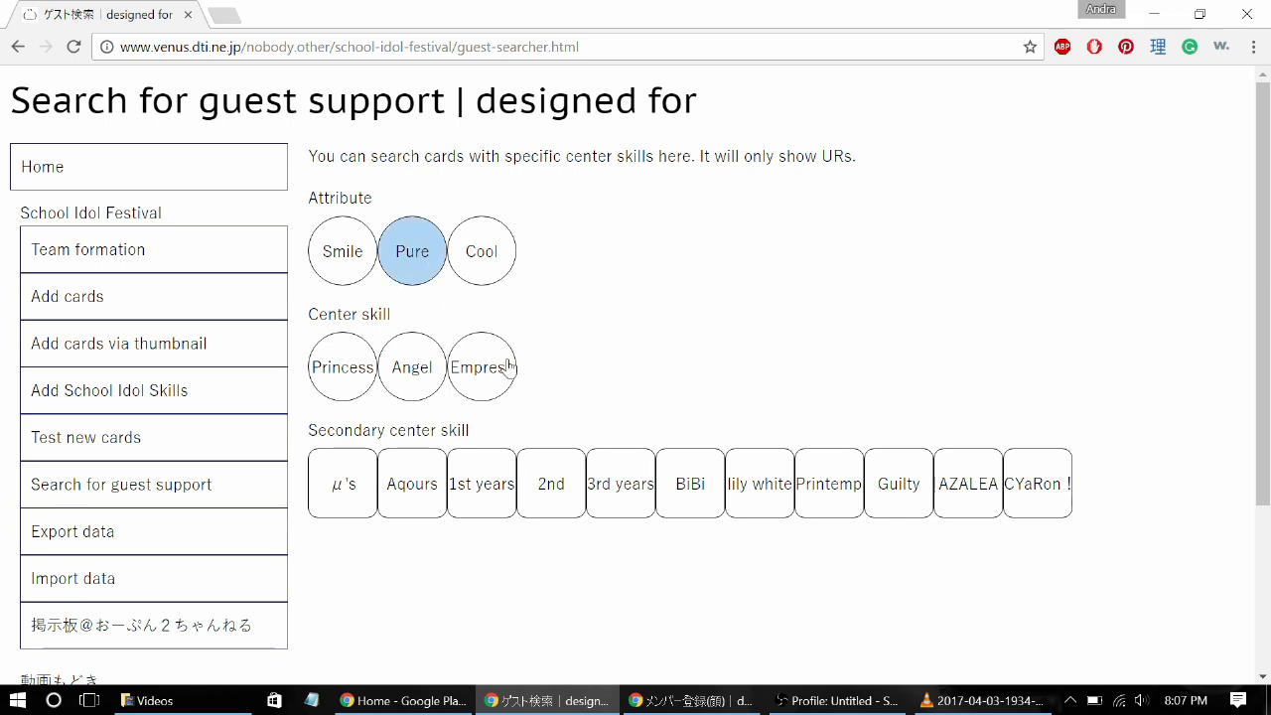
{"action": "left_click", "coordinate": [481, 365]}
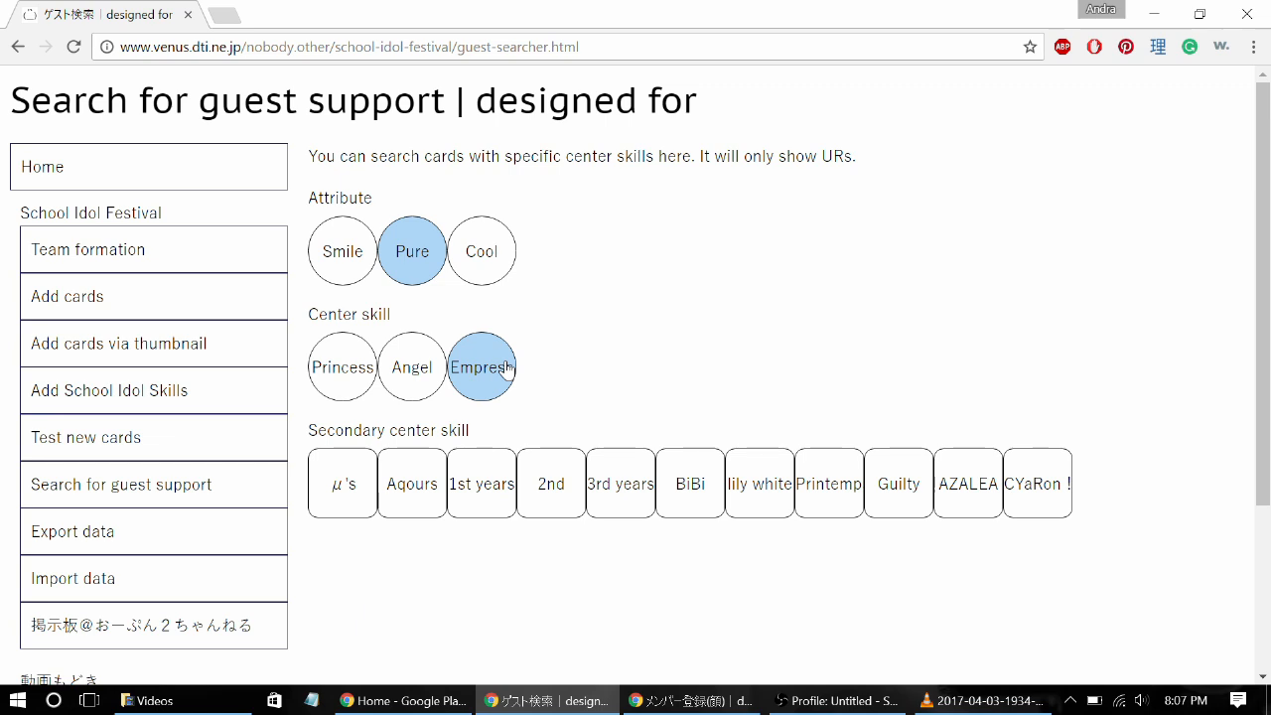
{"action": "left_click", "coordinate": [481, 485]}
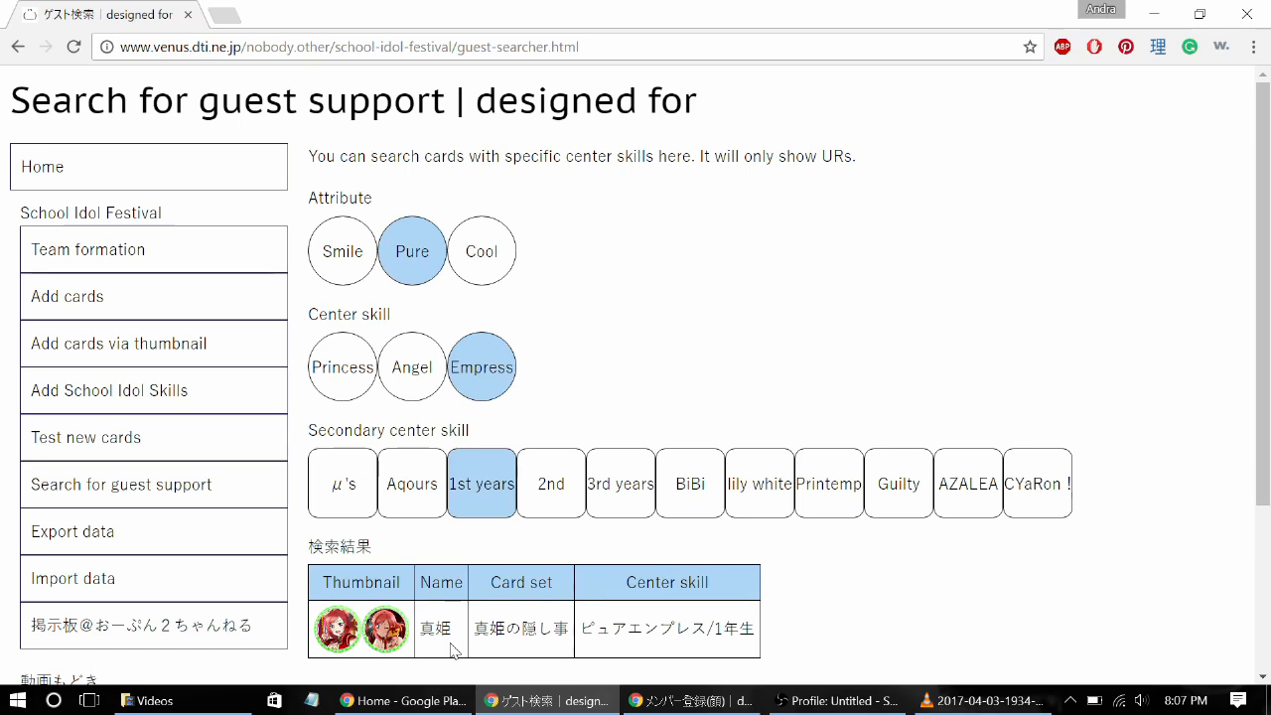
{"action": "mouse_move", "coordinate": [481, 586]}
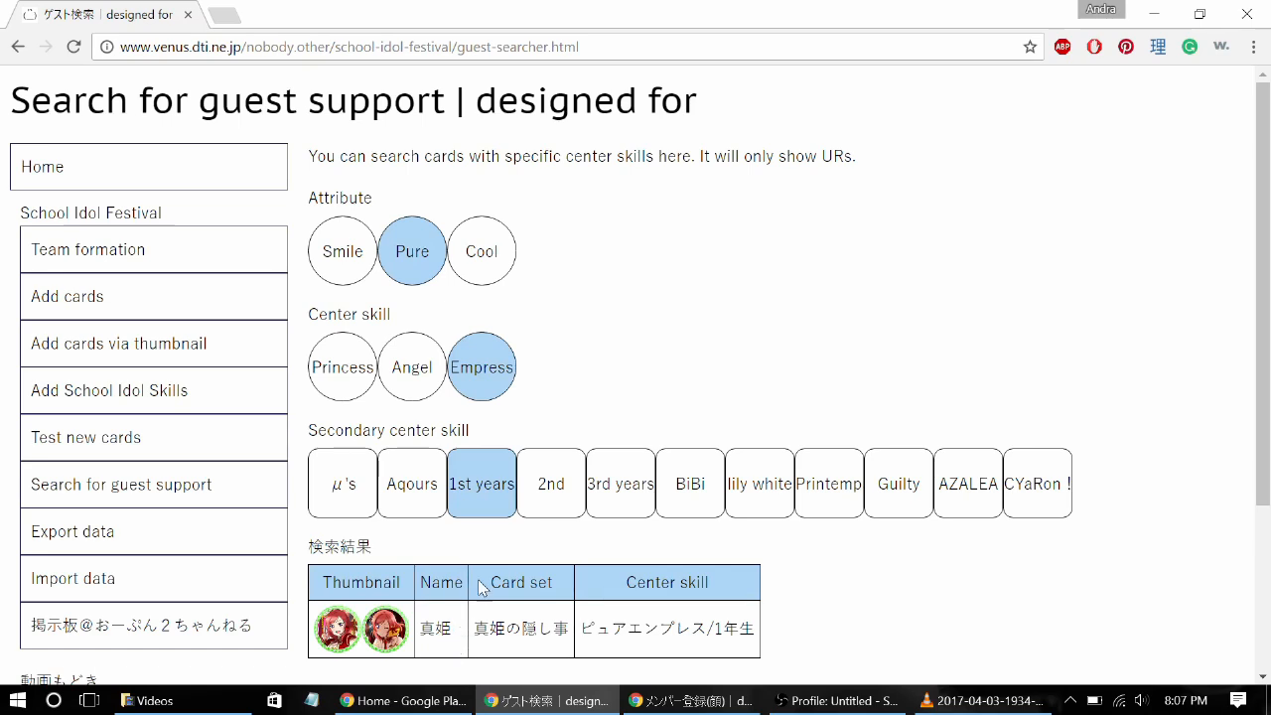
{"action": "left_click", "coordinate": [553, 485]}
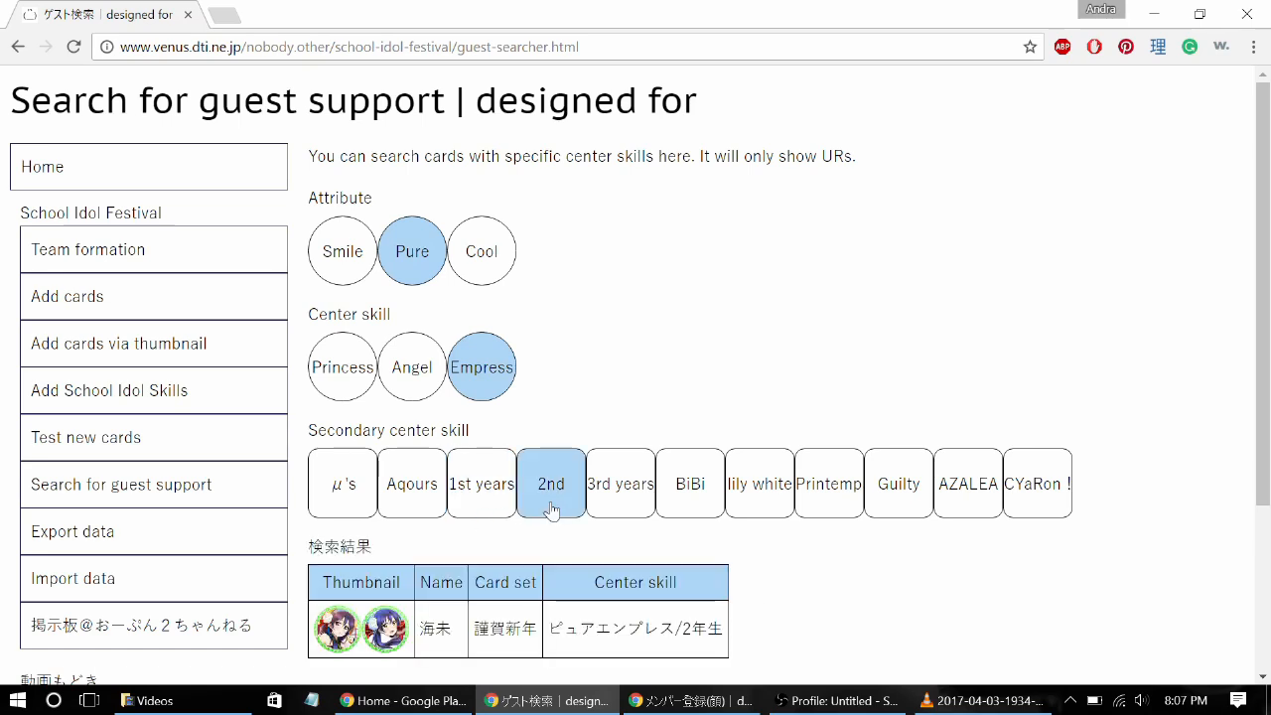
{"action": "mouse_move", "coordinate": [427, 616]}
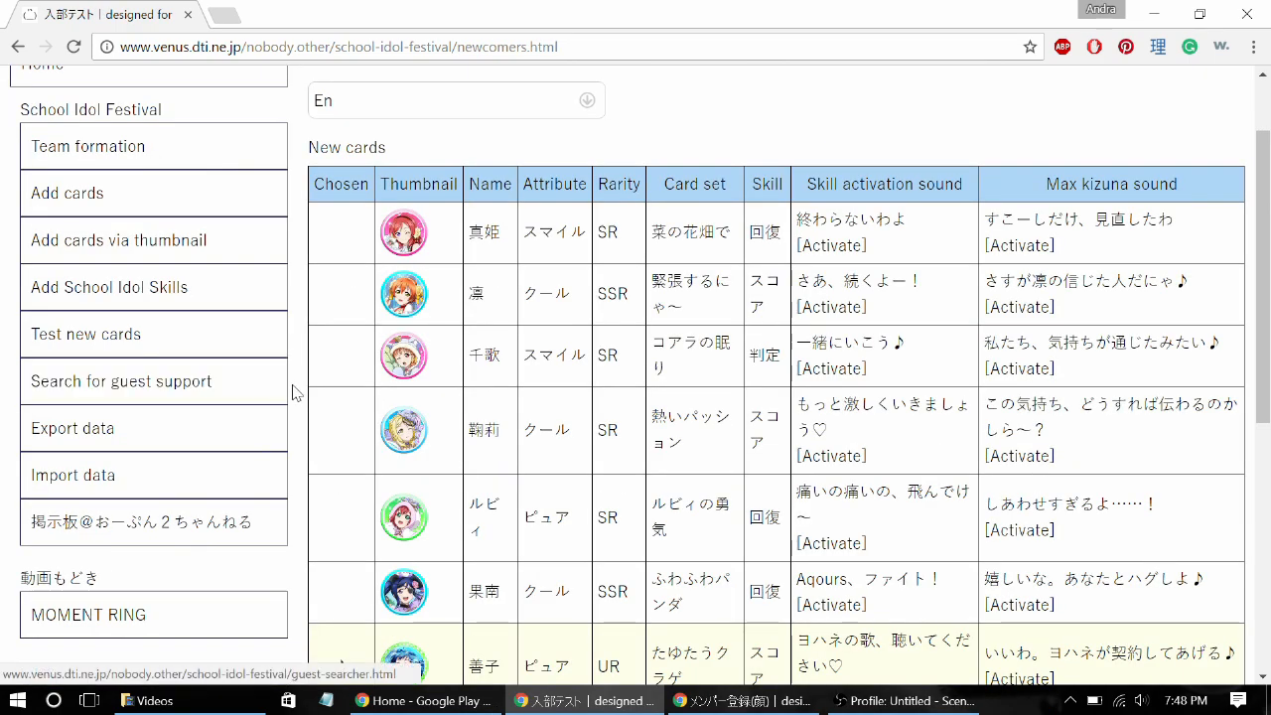
Leave the Test new cards list and go to the Export data page
{"action": "scroll", "scroll_direction": "up", "scroll_amount": 3}
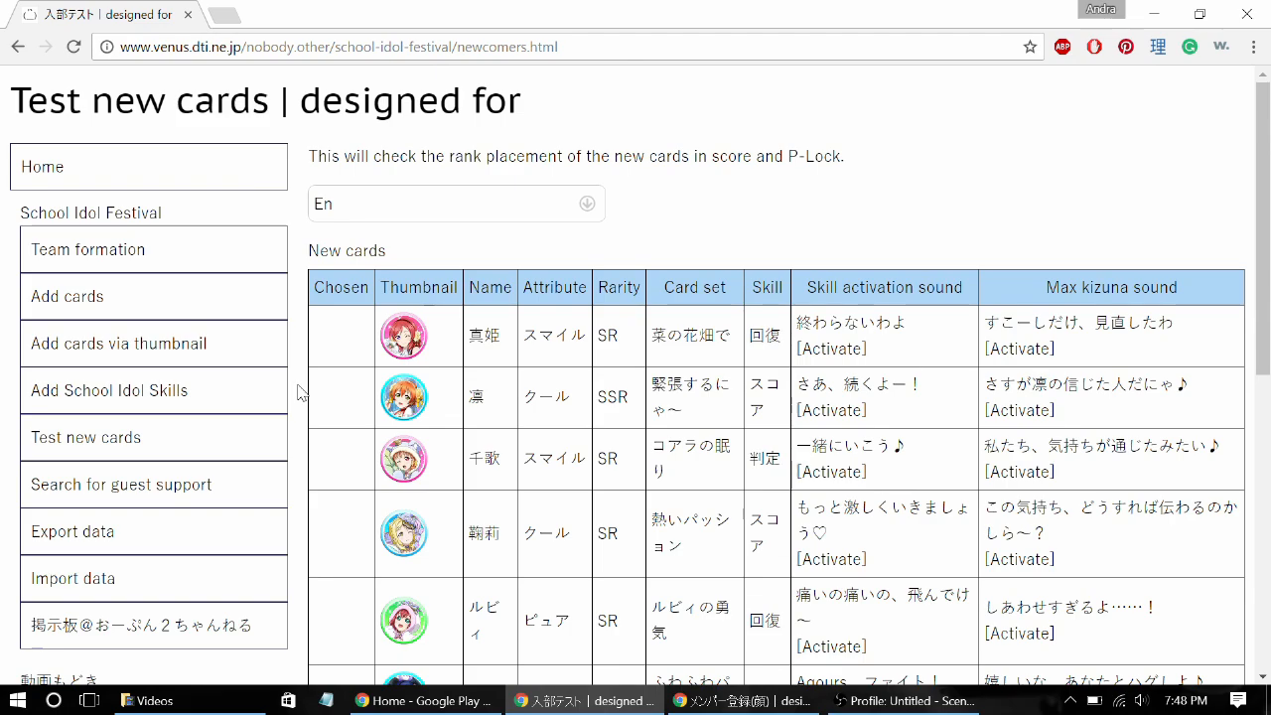
{"action": "scroll", "scroll_direction": "down", "scroll_amount": 3}
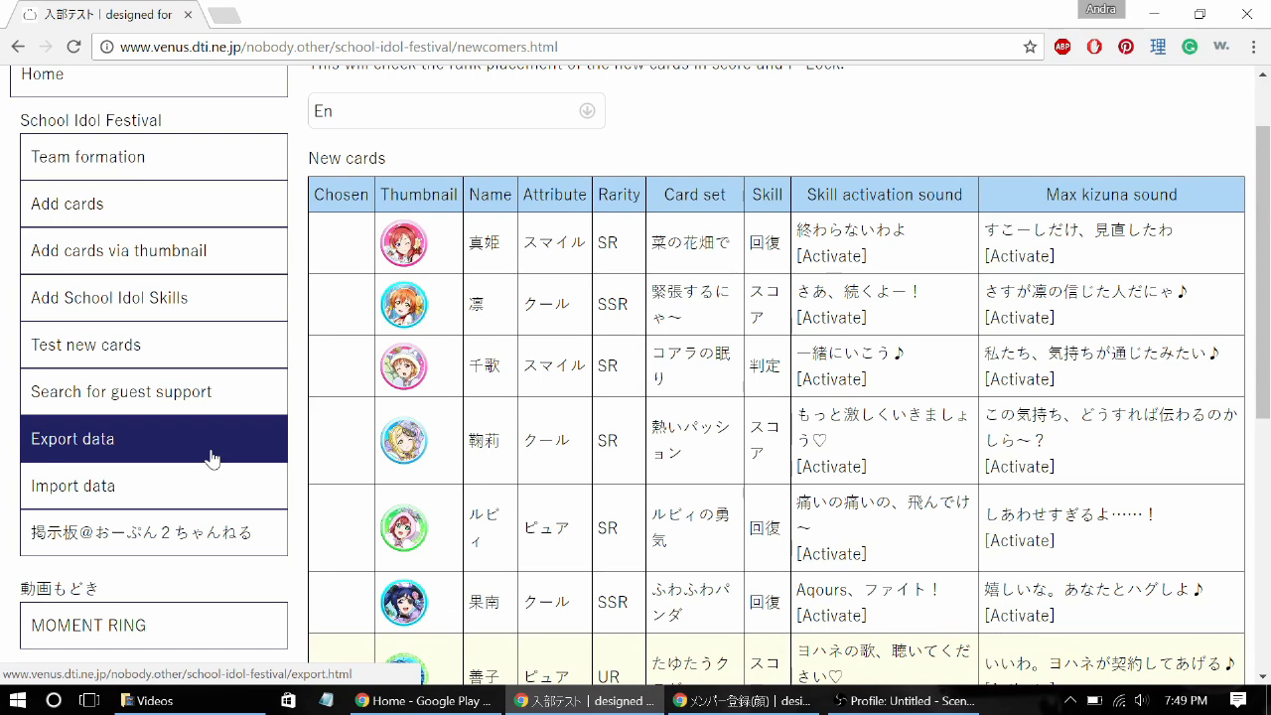
{"action": "left_click", "coordinate": [71, 439]}
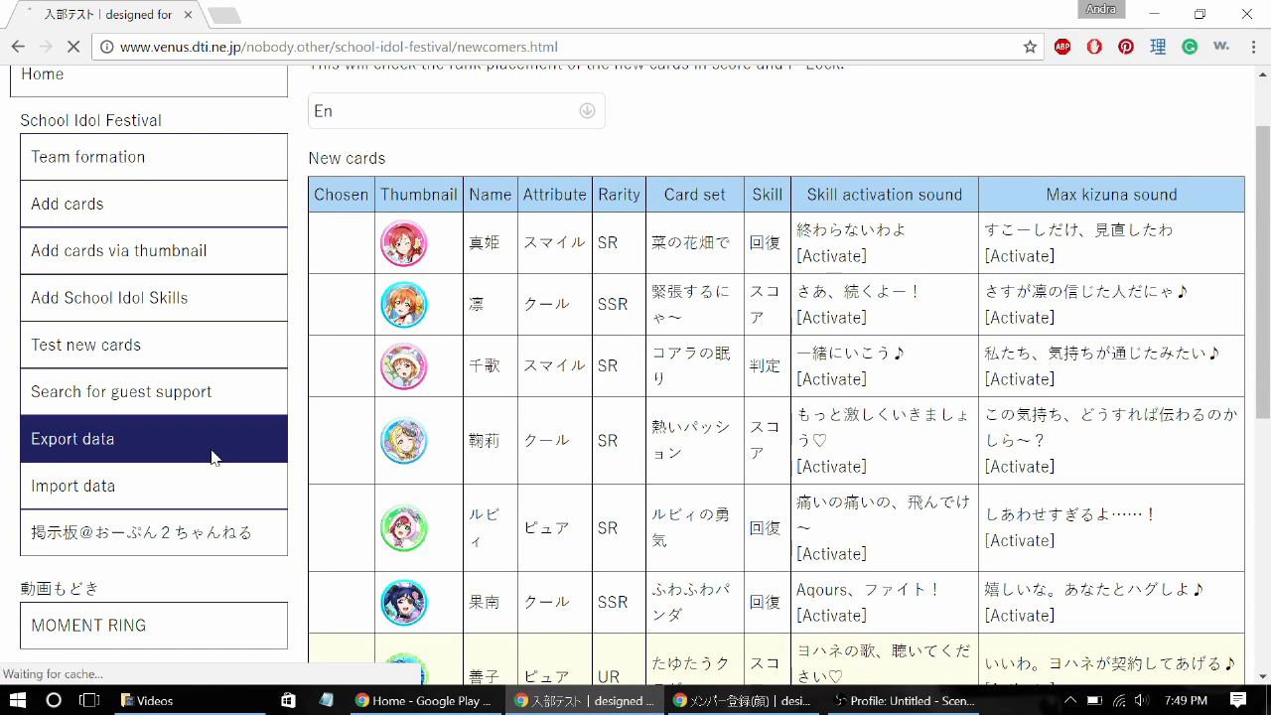
{"action": "left_click", "coordinate": [72, 439]}
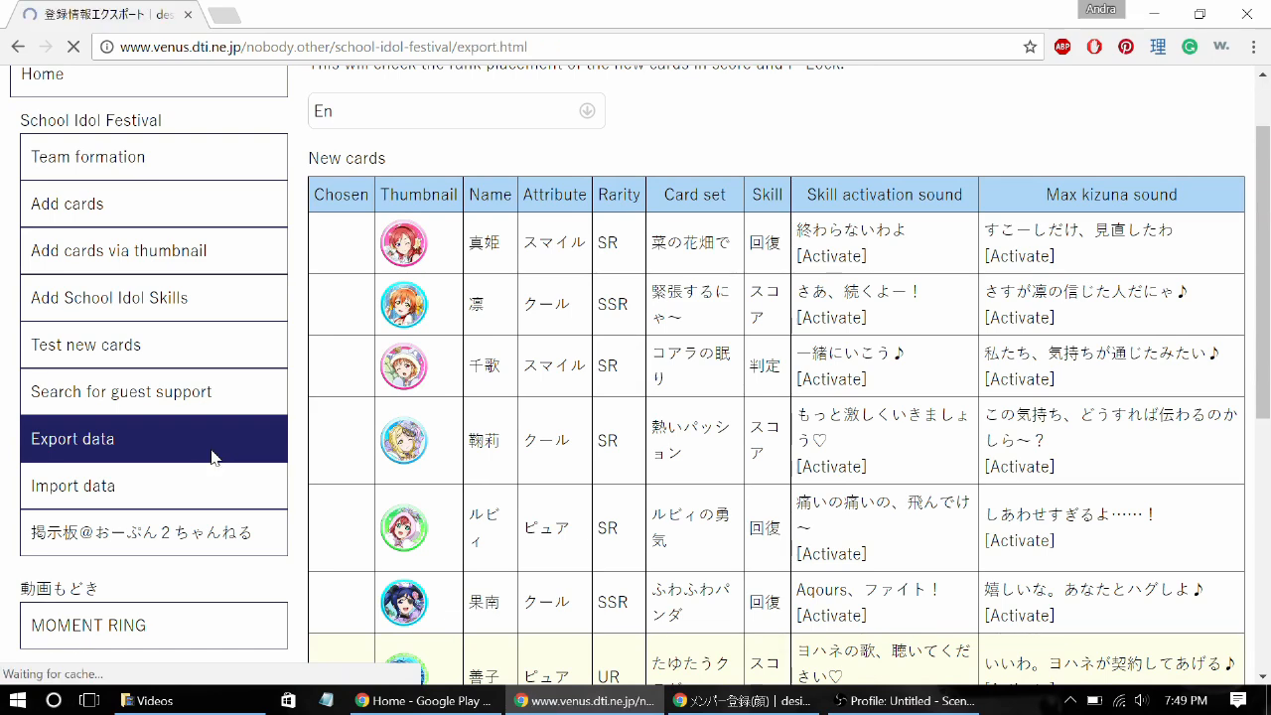
Export the En account's card data as text into the box
{"action": "left_click", "coordinate": [71, 439]}
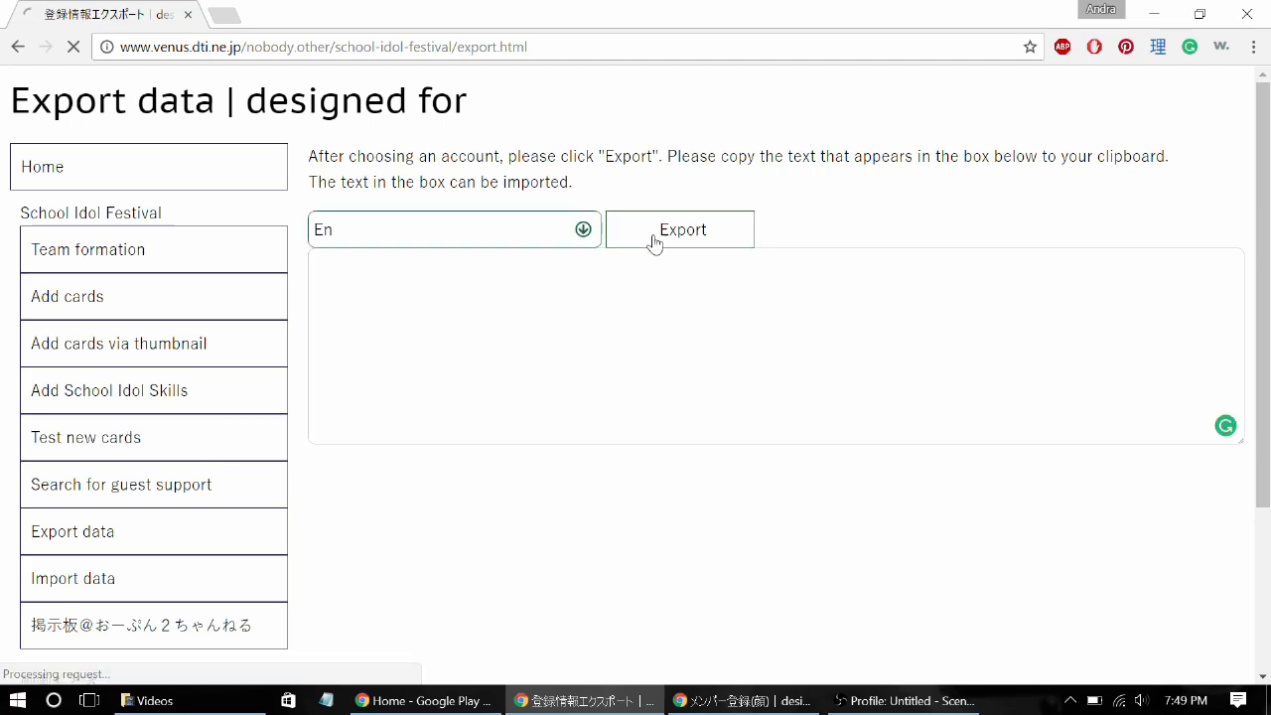
{"action": "left_click", "coordinate": [679, 231]}
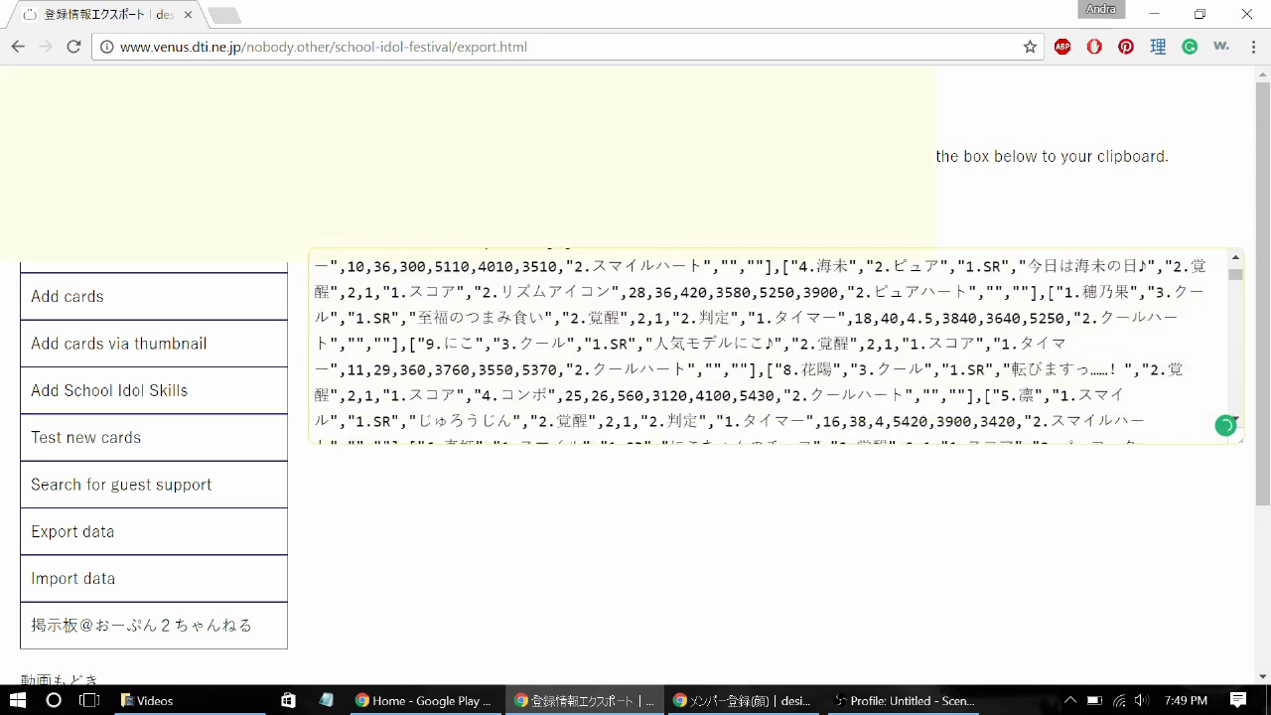
{"action": "scroll", "scroll_direction": "down", "scroll_amount": 3}
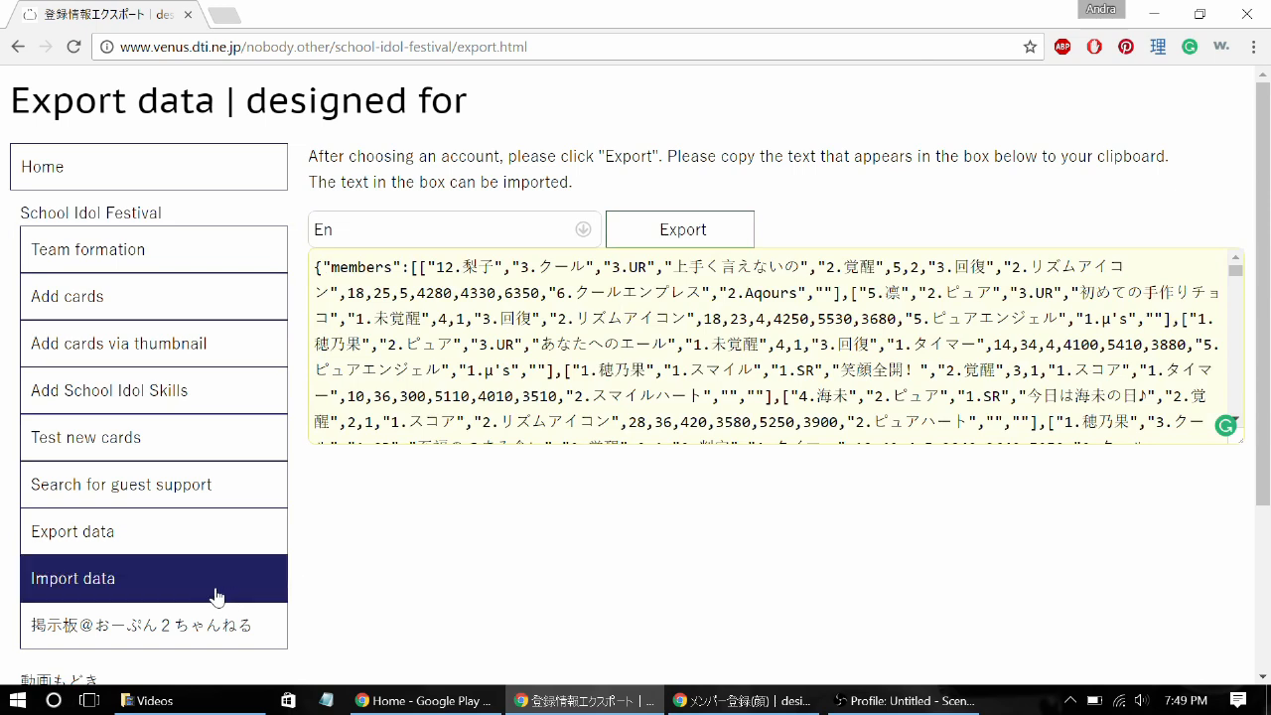
Review the Import data page and its empty paste box
{"action": "left_click", "coordinate": [72, 578]}
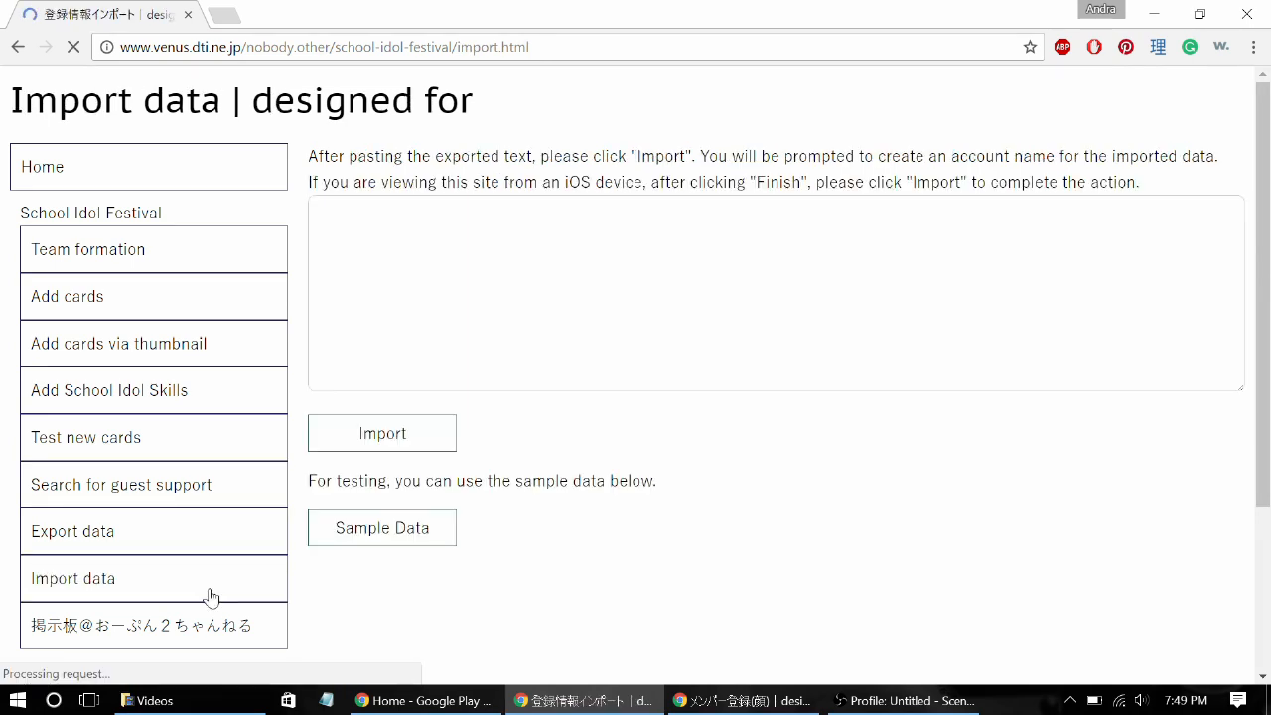
{"action": "left_click", "coordinate": [775, 294]}
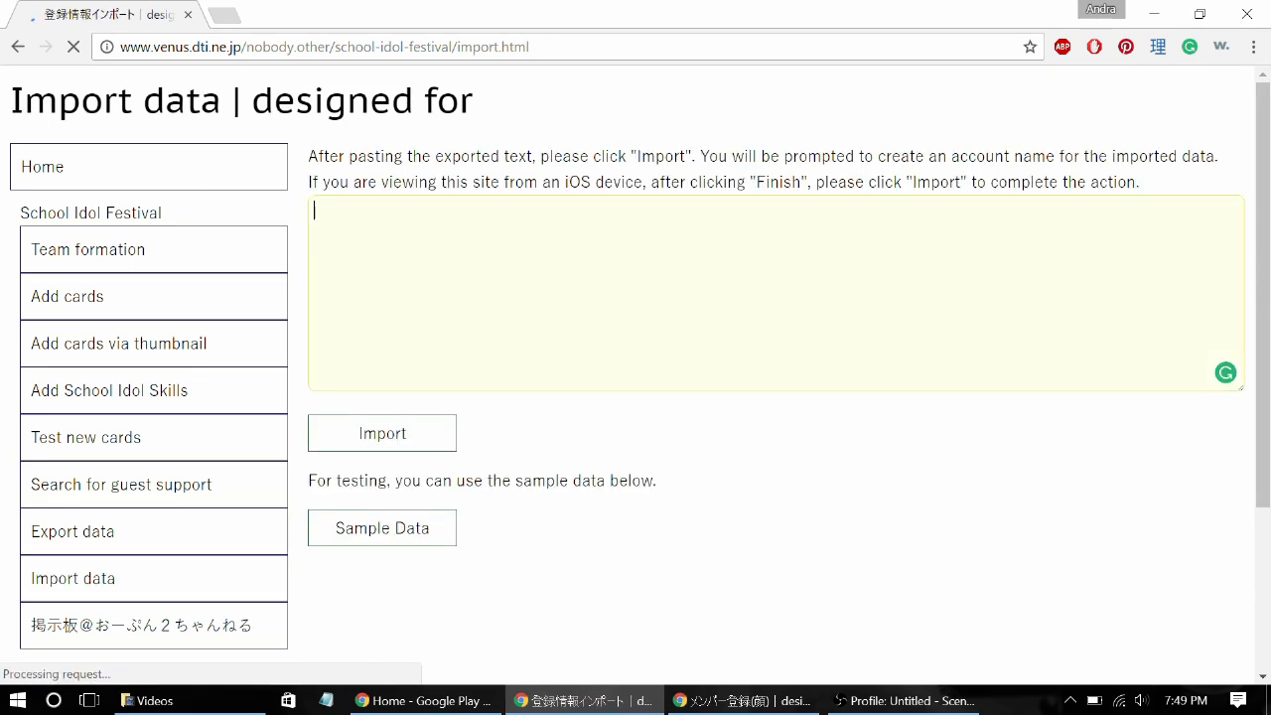
{"action": "left_click", "coordinate": [381, 433]}
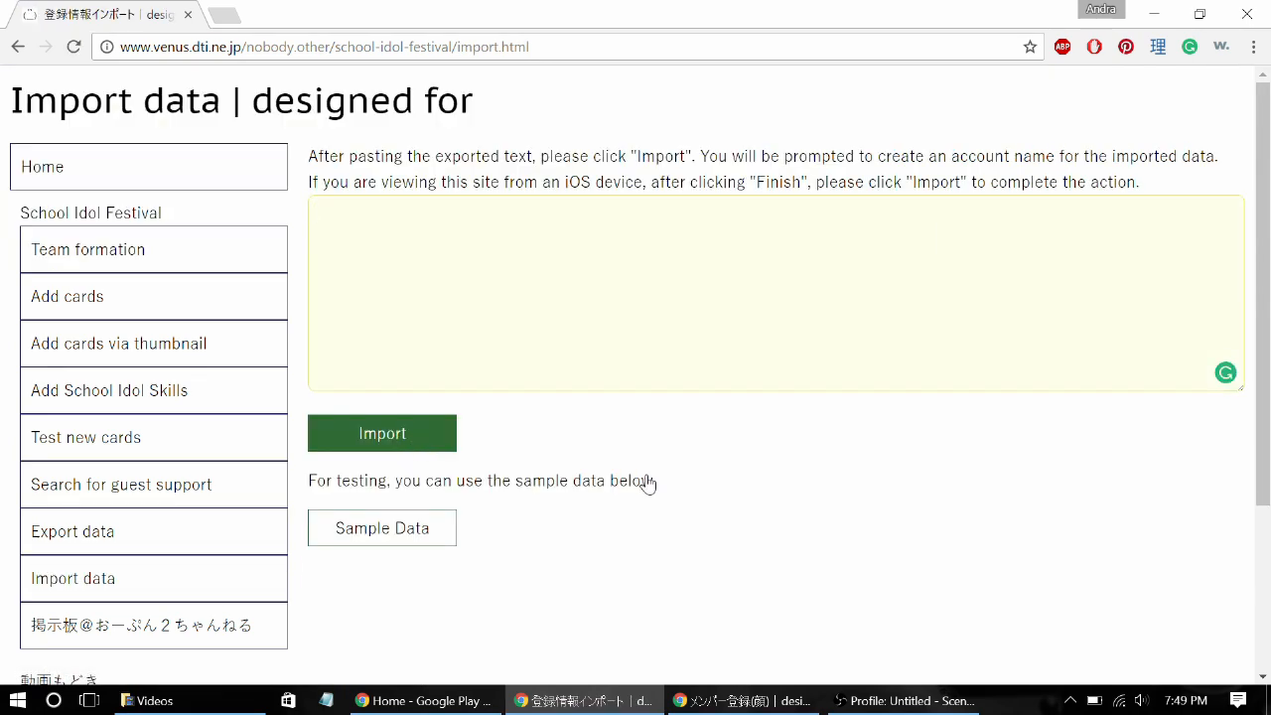
{"action": "scroll", "scroll_direction": "down", "scroll_amount": 3}
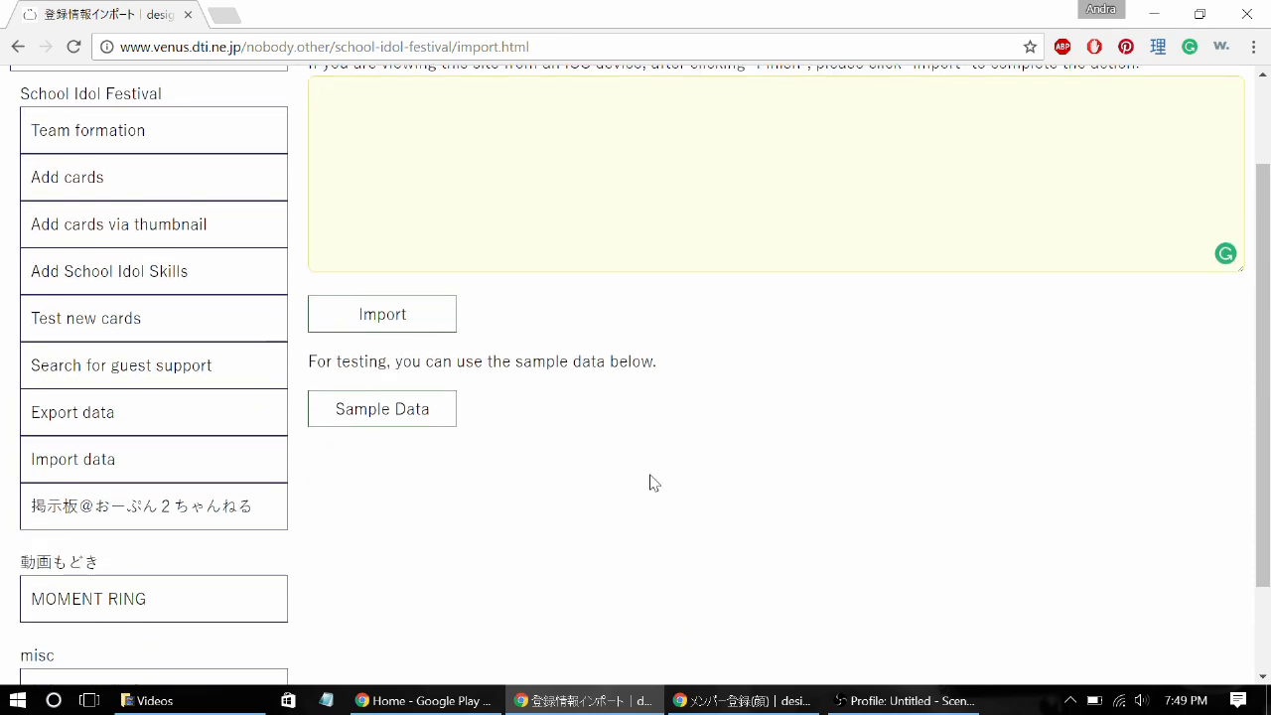
{"action": "scroll", "scroll_direction": "up", "scroll_amount": 3}
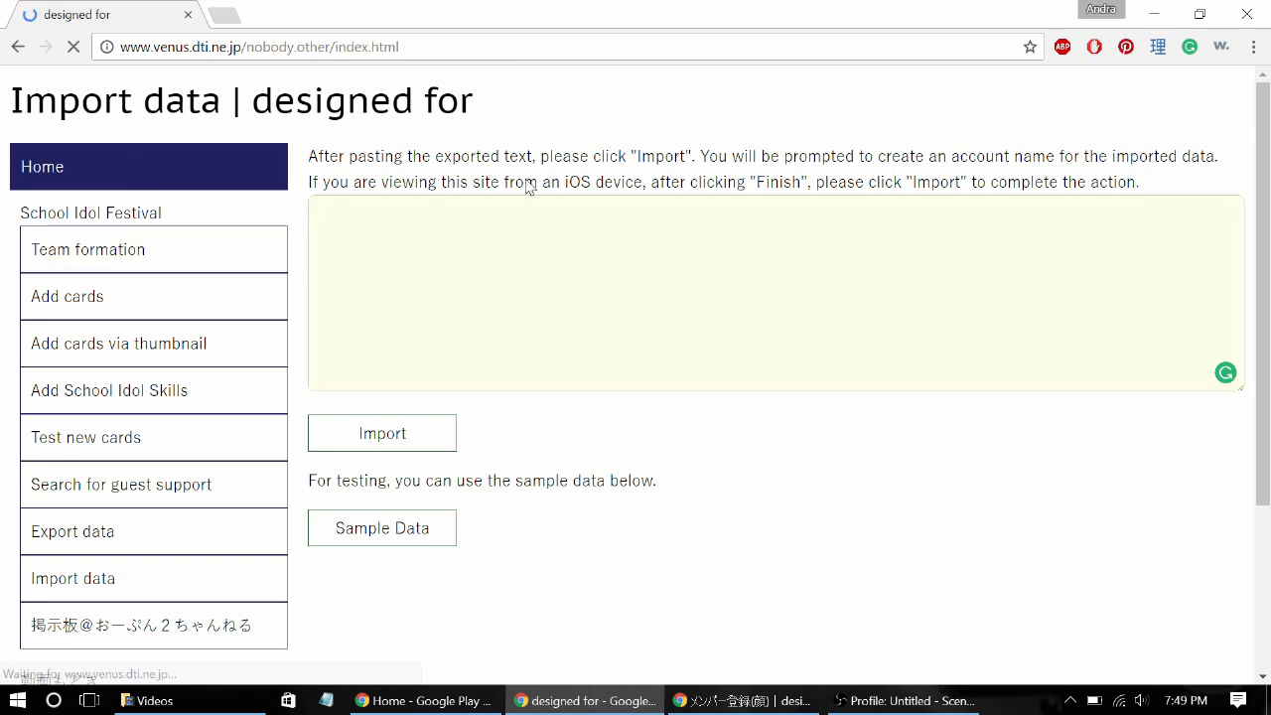
Return to the site's home page
{"action": "left_click", "coordinate": [147, 167]}
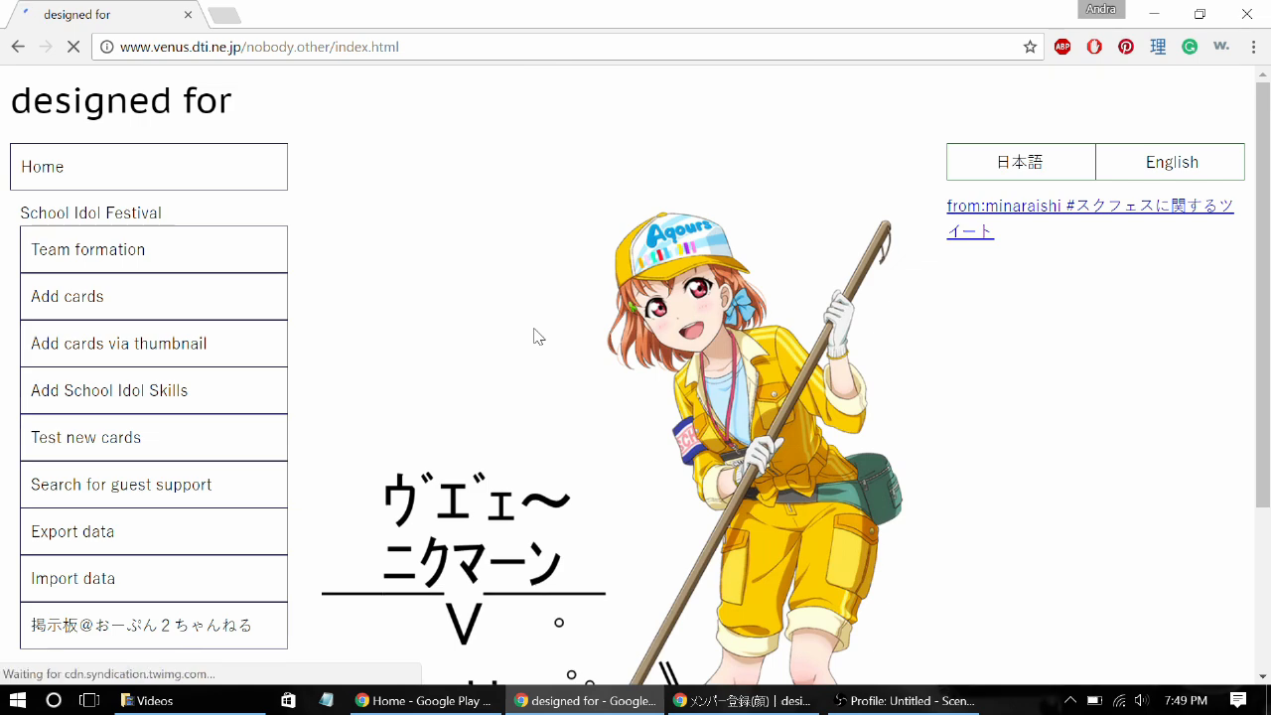